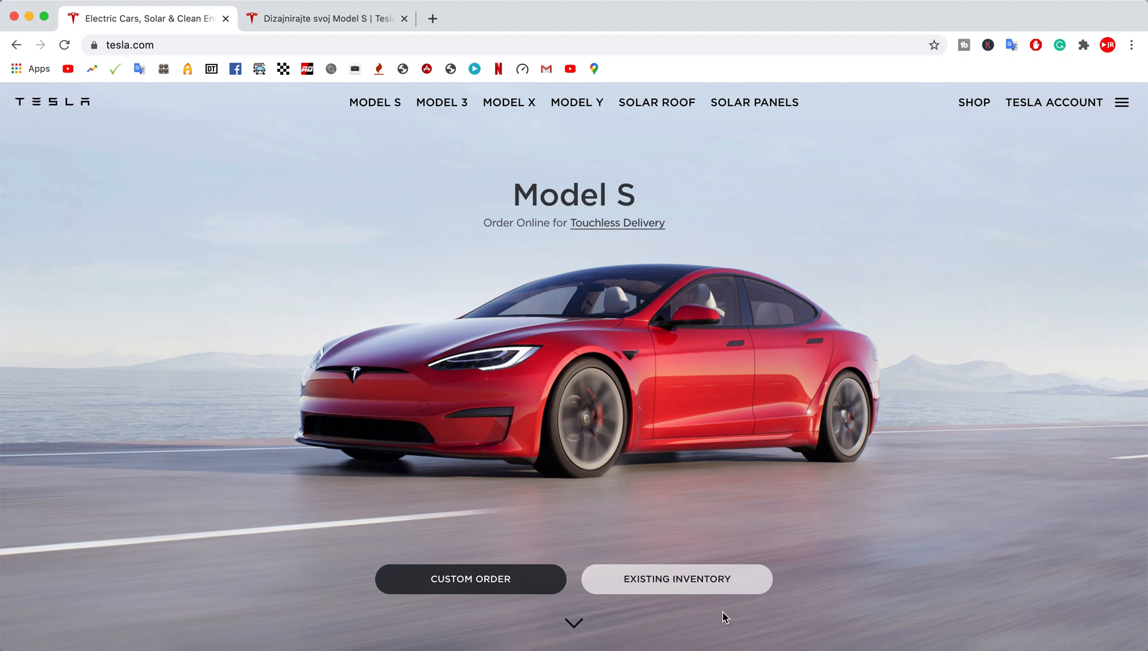
mouse_move(770, 262)
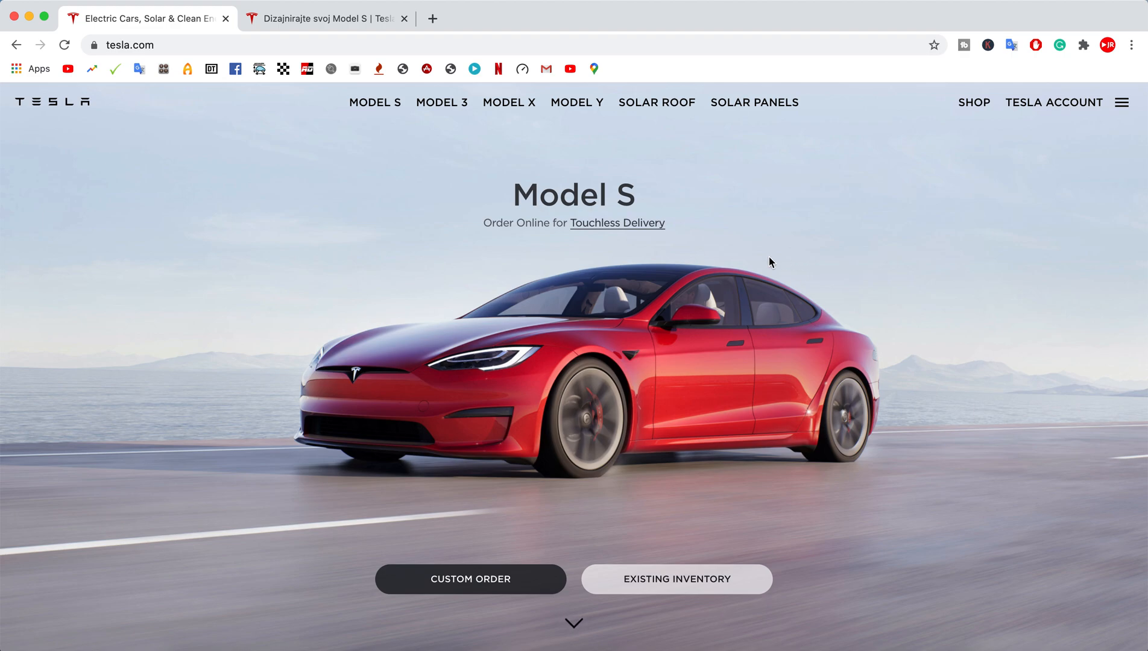
mouse_move(571, 270)
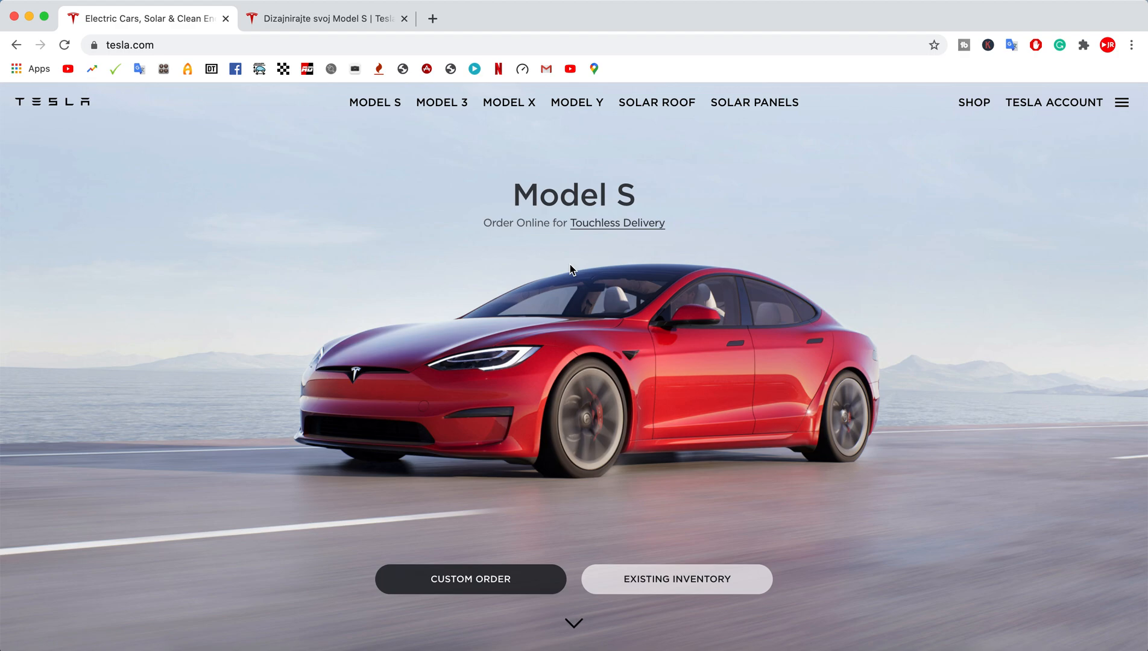
mouse_move(759, 229)
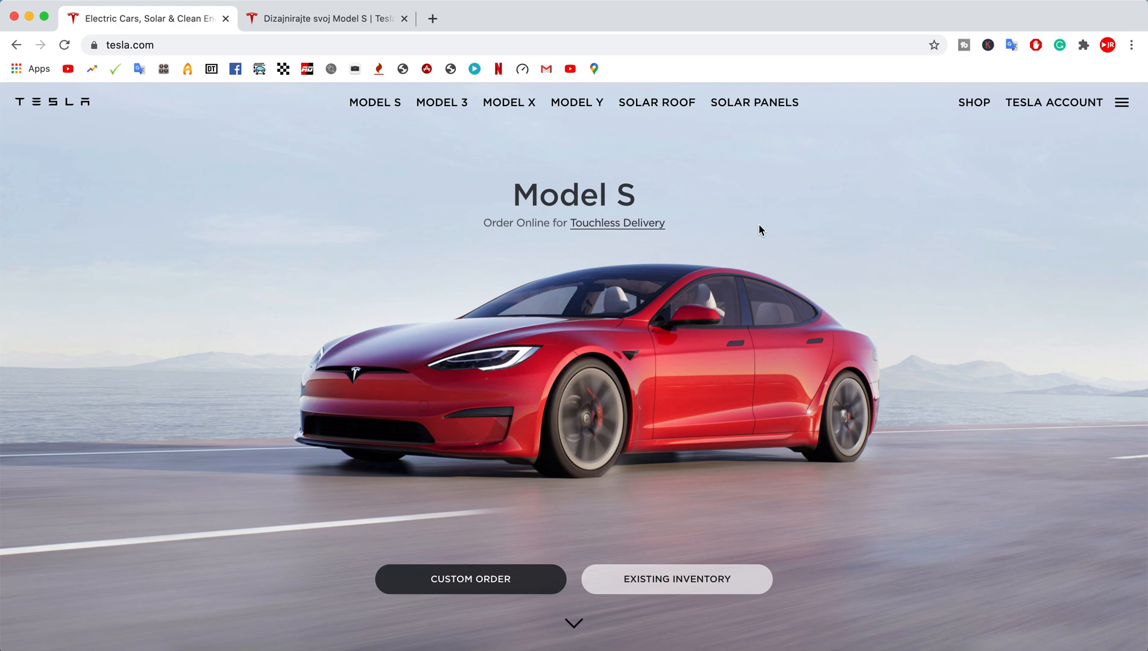
mouse_move(839, 234)
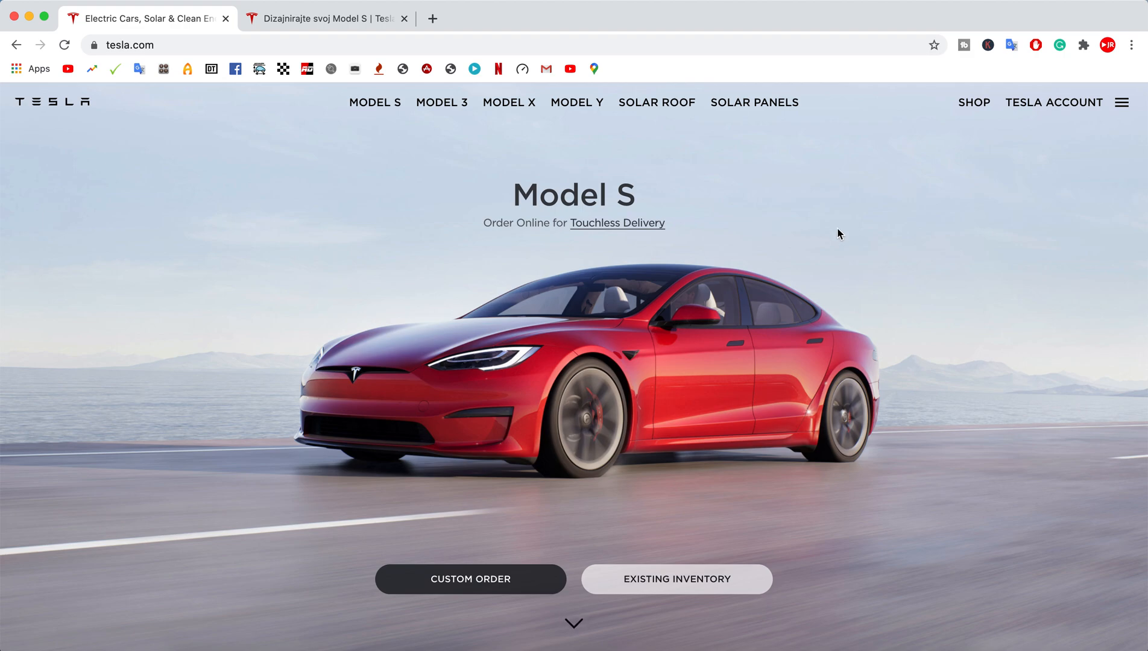
mouse_move(841, 237)
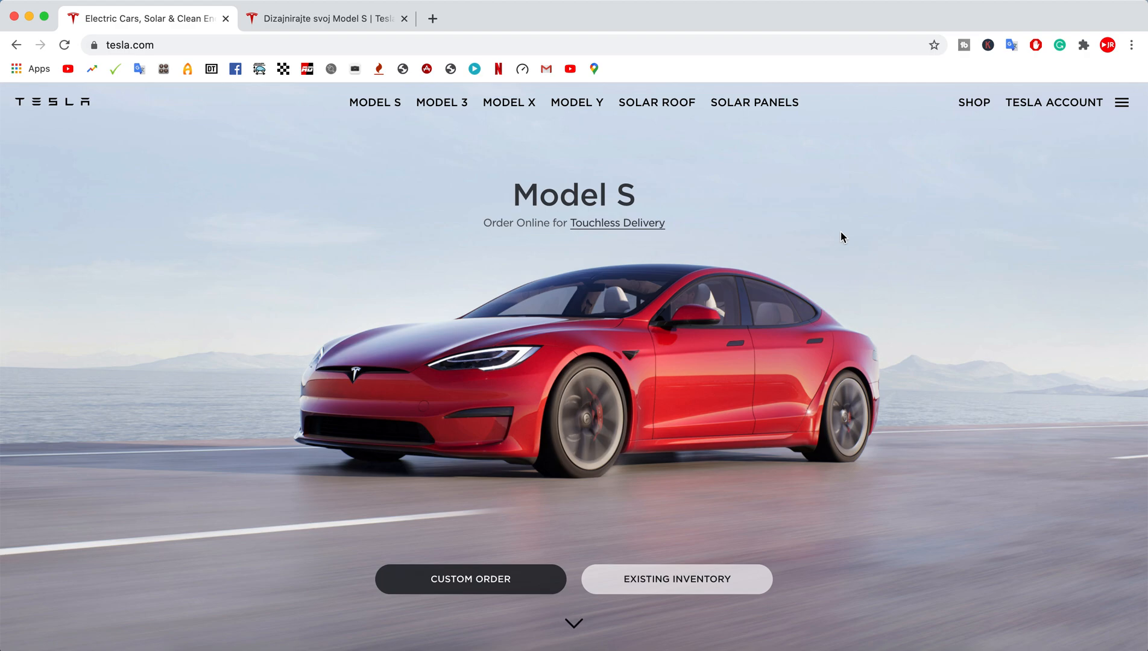
mouse_move(501, 283)
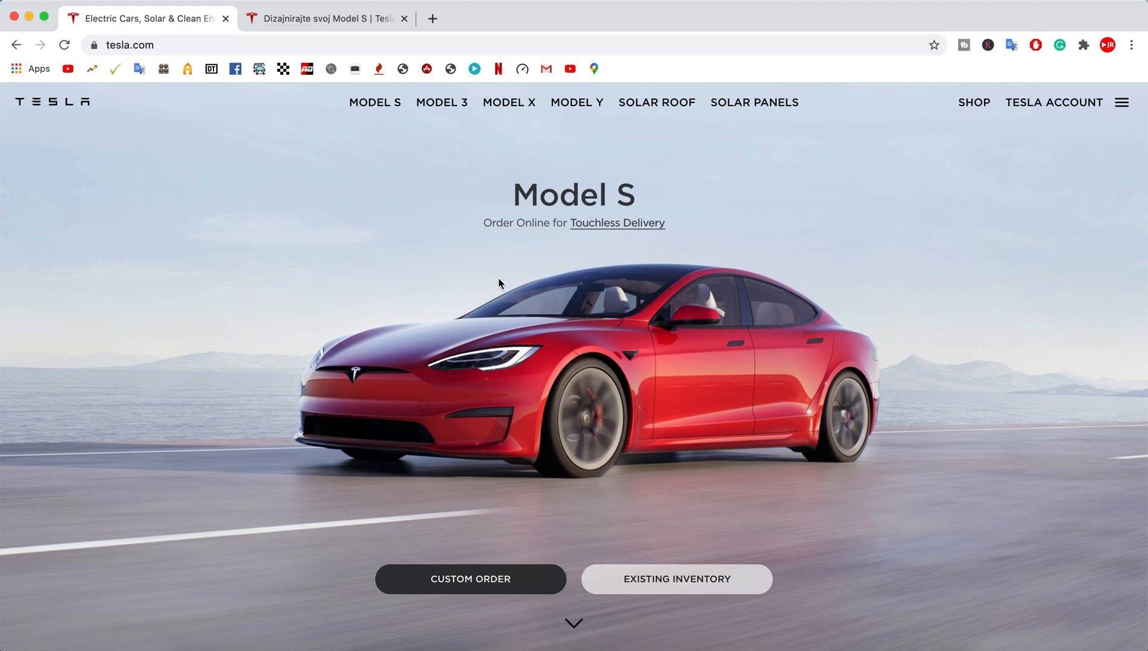
mouse_move(499, 418)
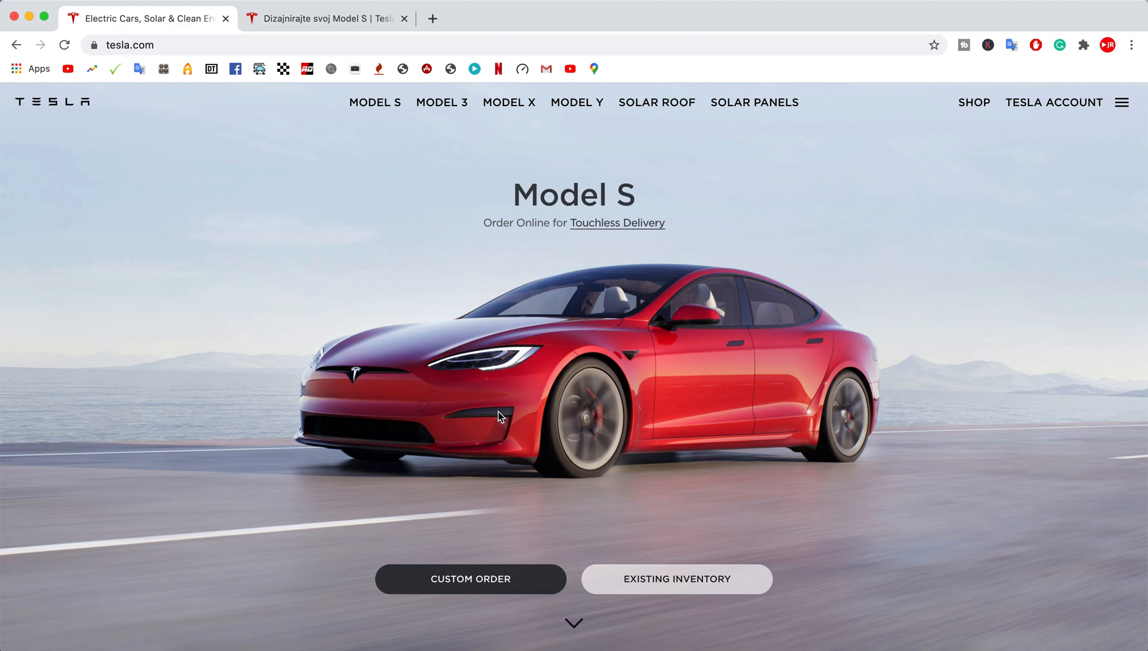
mouse_move(307, 454)
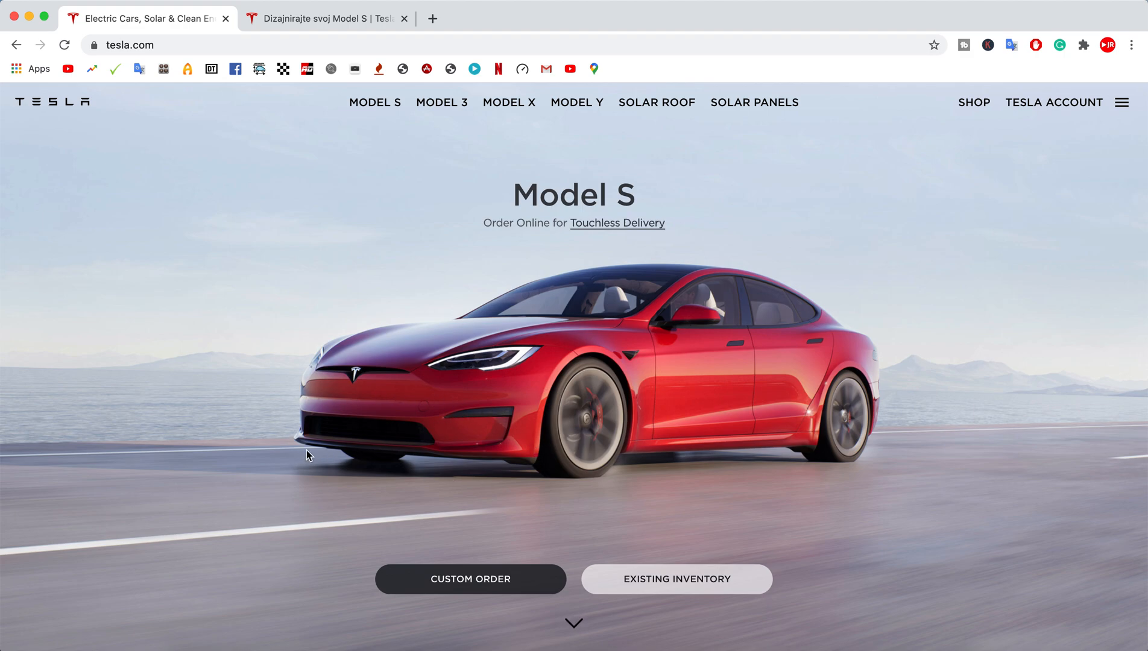
mouse_move(328, 371)
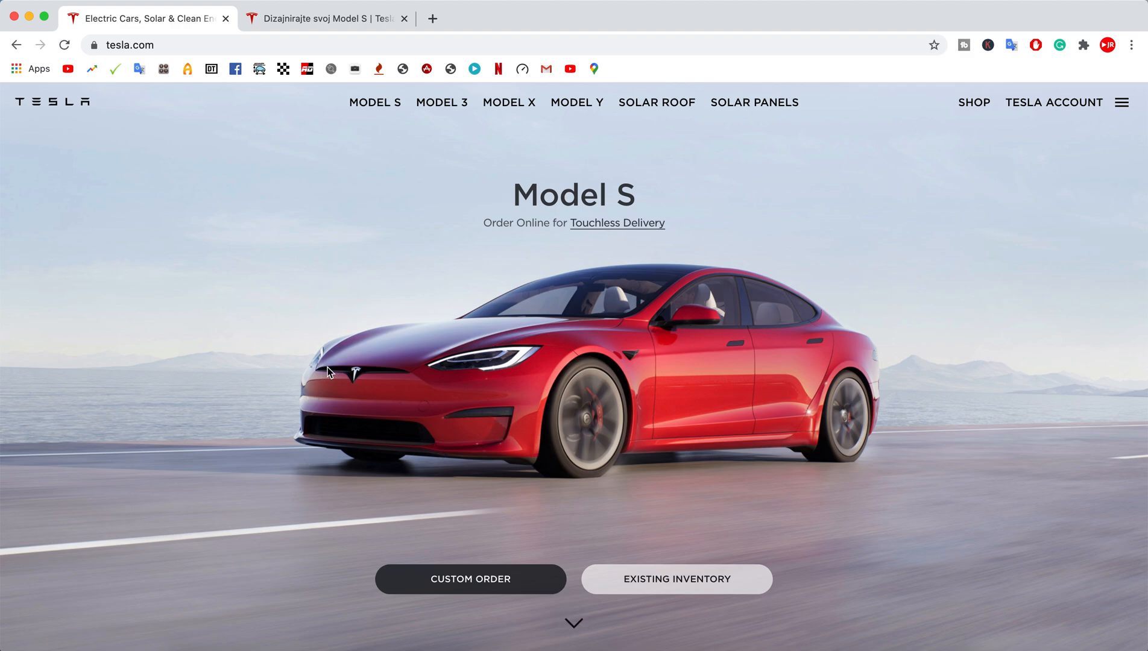
mouse_move(614, 378)
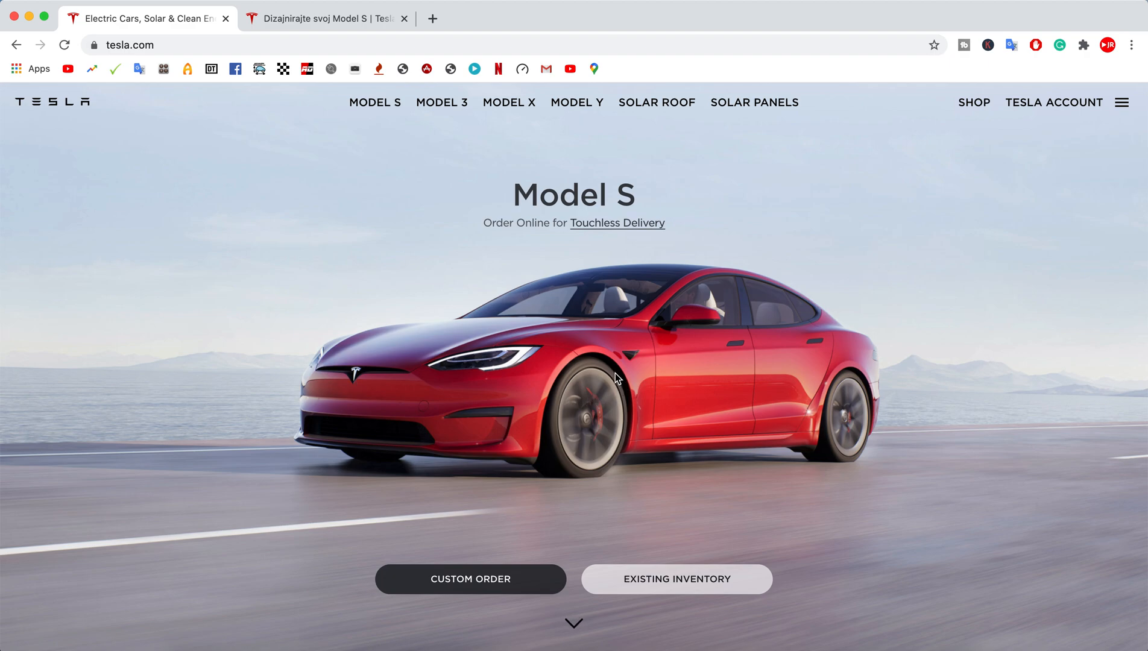
mouse_move(838, 350)
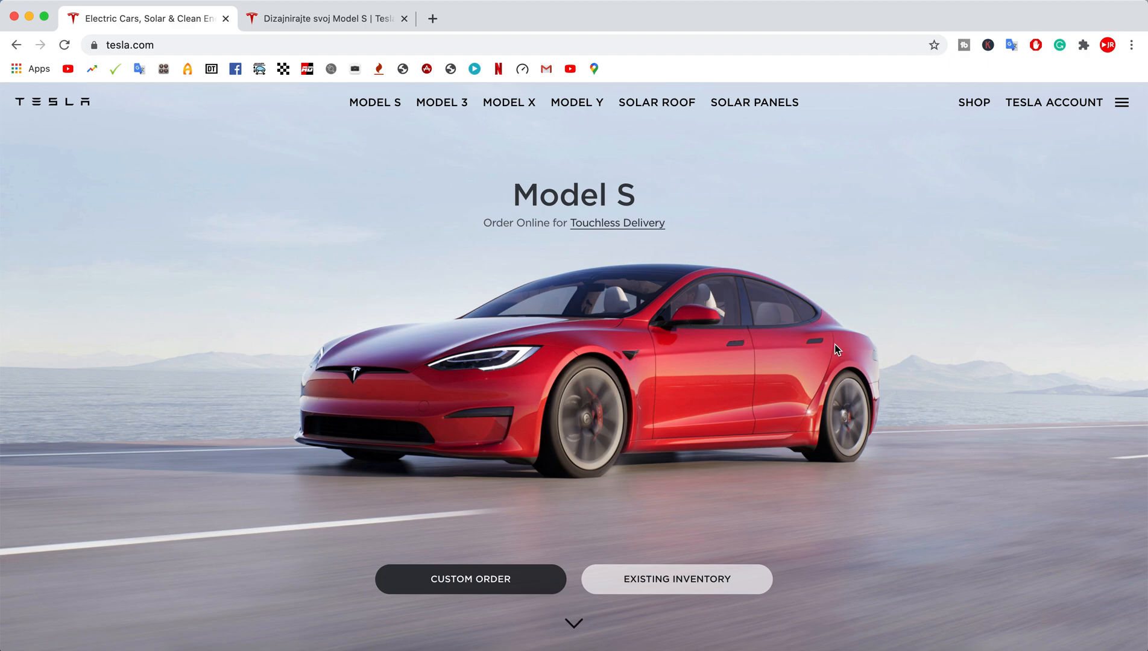
mouse_move(636, 365)
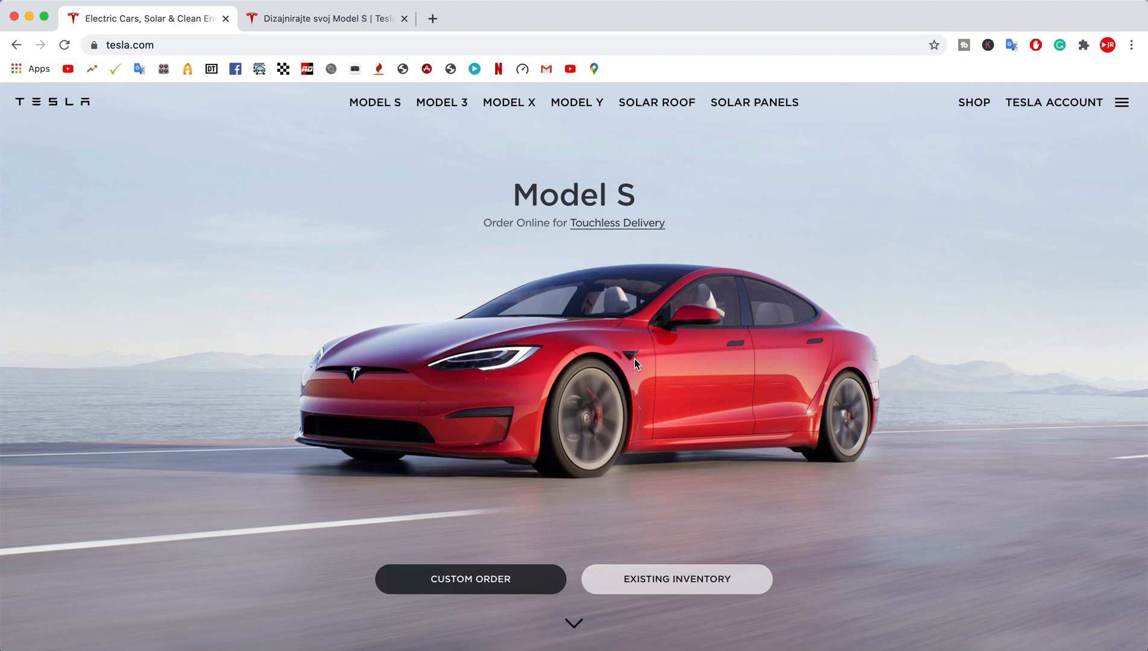
mouse_move(884, 360)
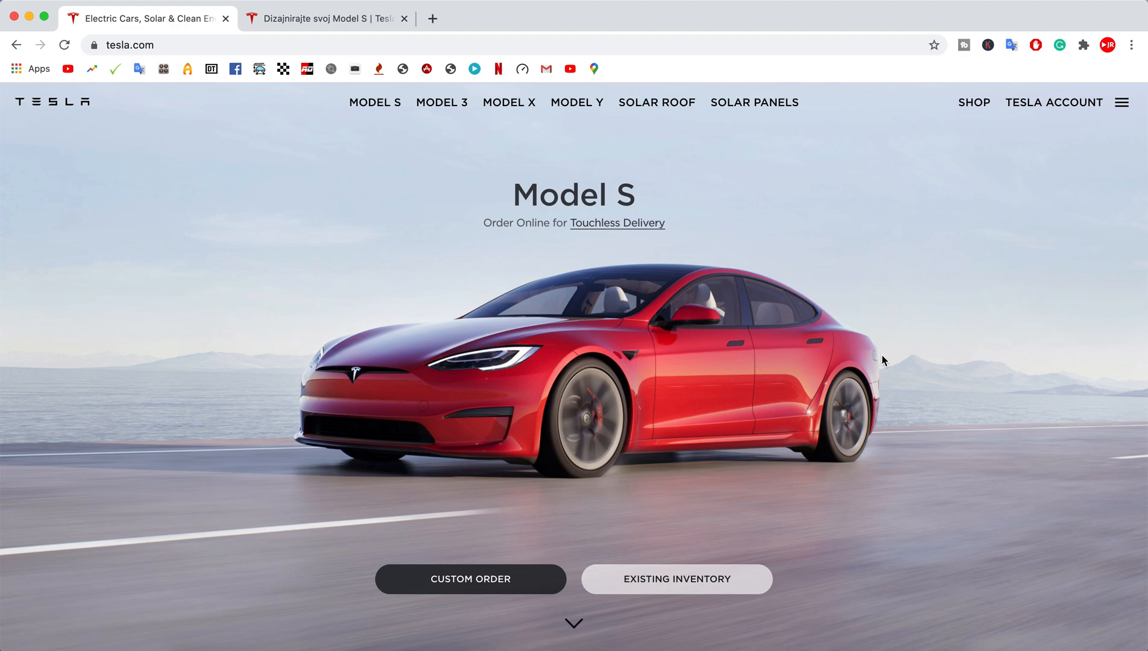
mouse_move(1013, 380)
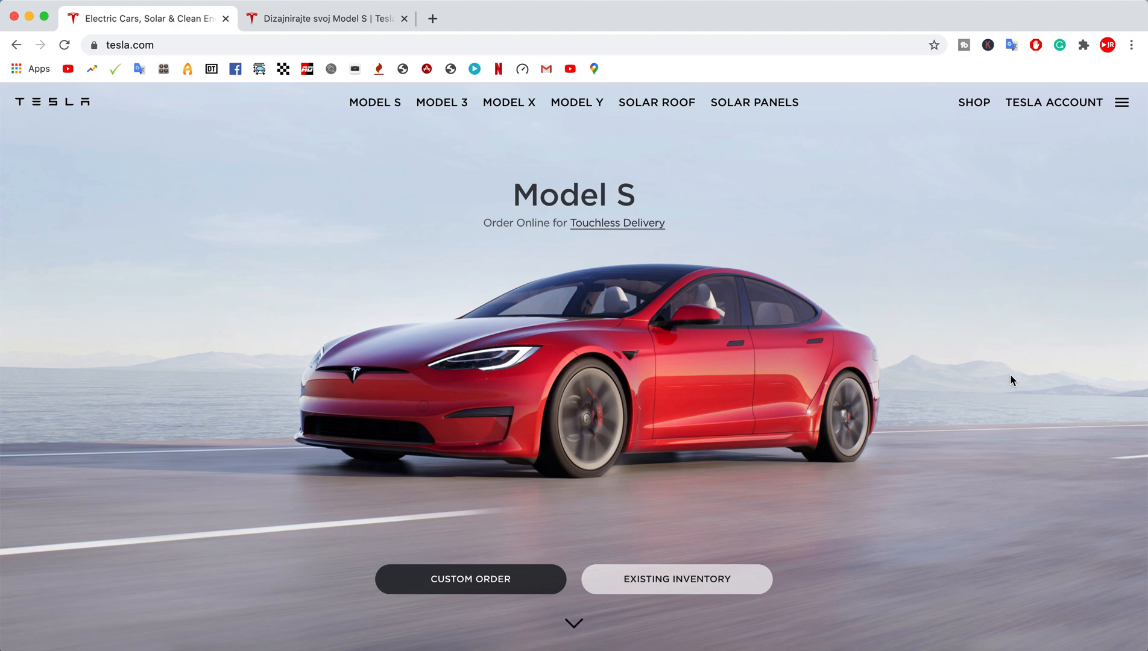
mouse_move(668, 310)
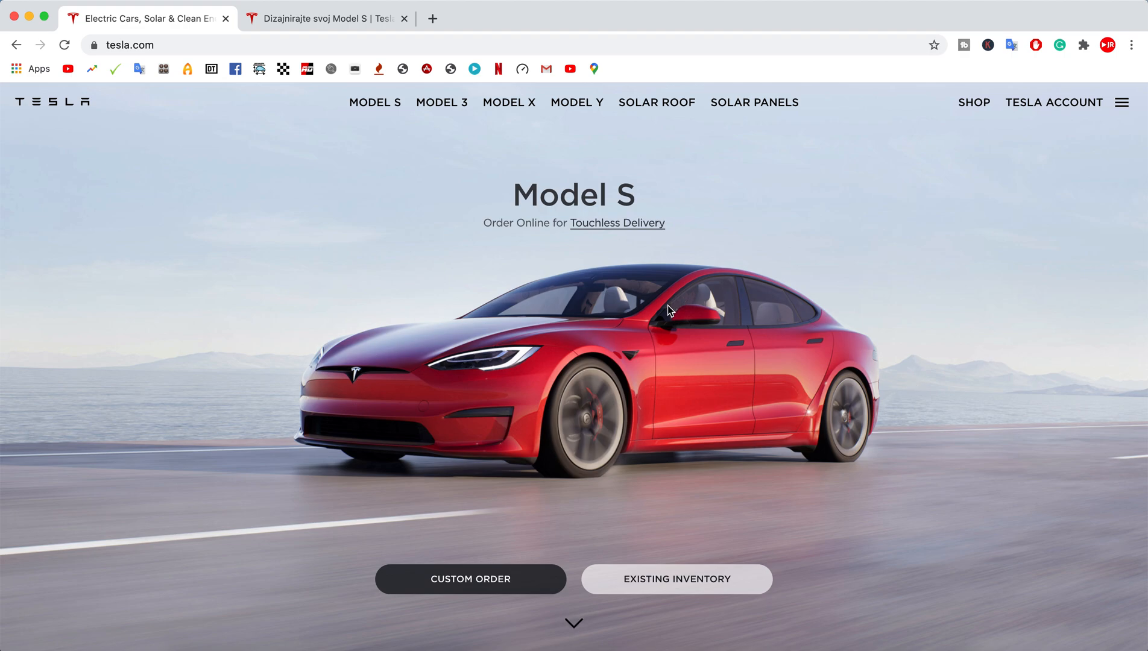
mouse_move(684, 449)
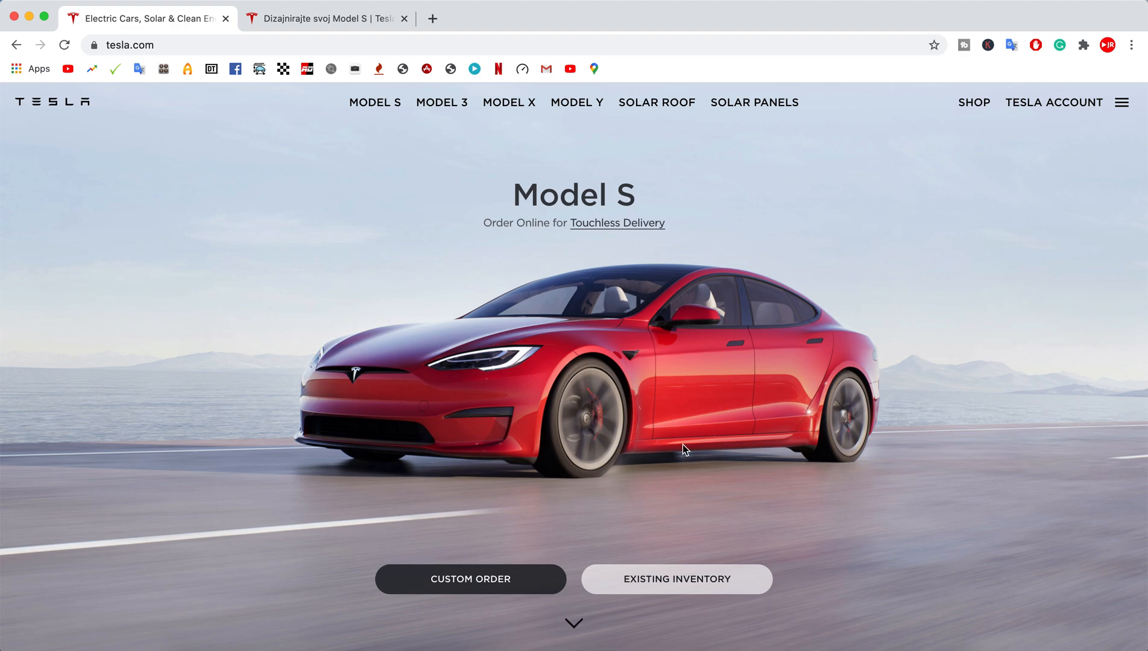
mouse_move(975, 435)
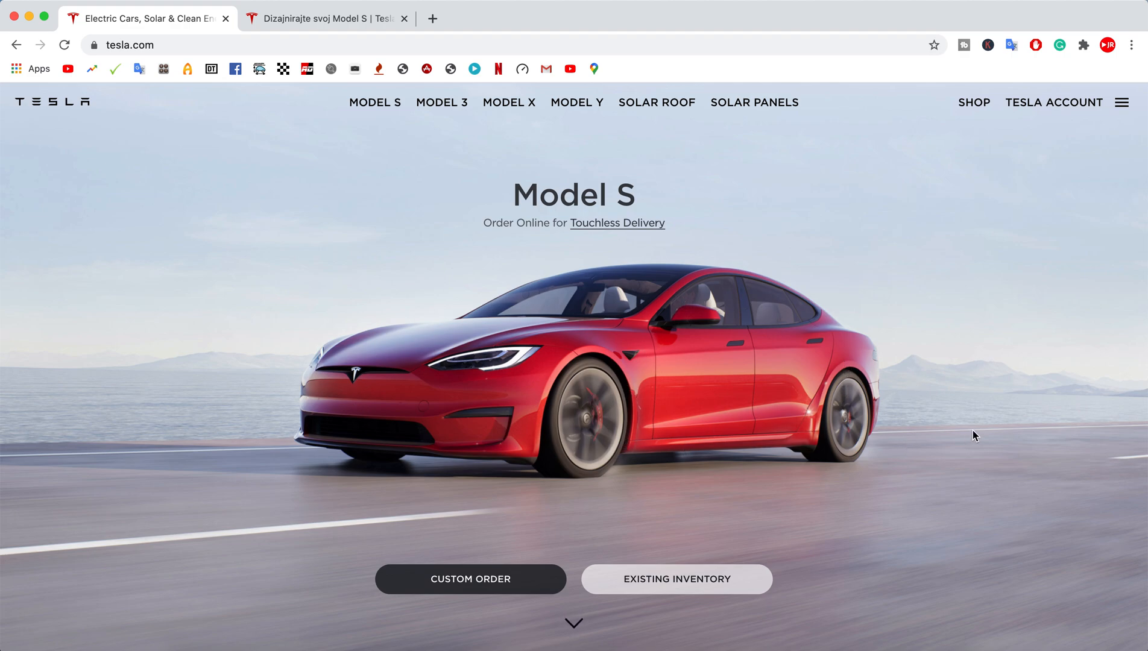
mouse_move(757, 419)
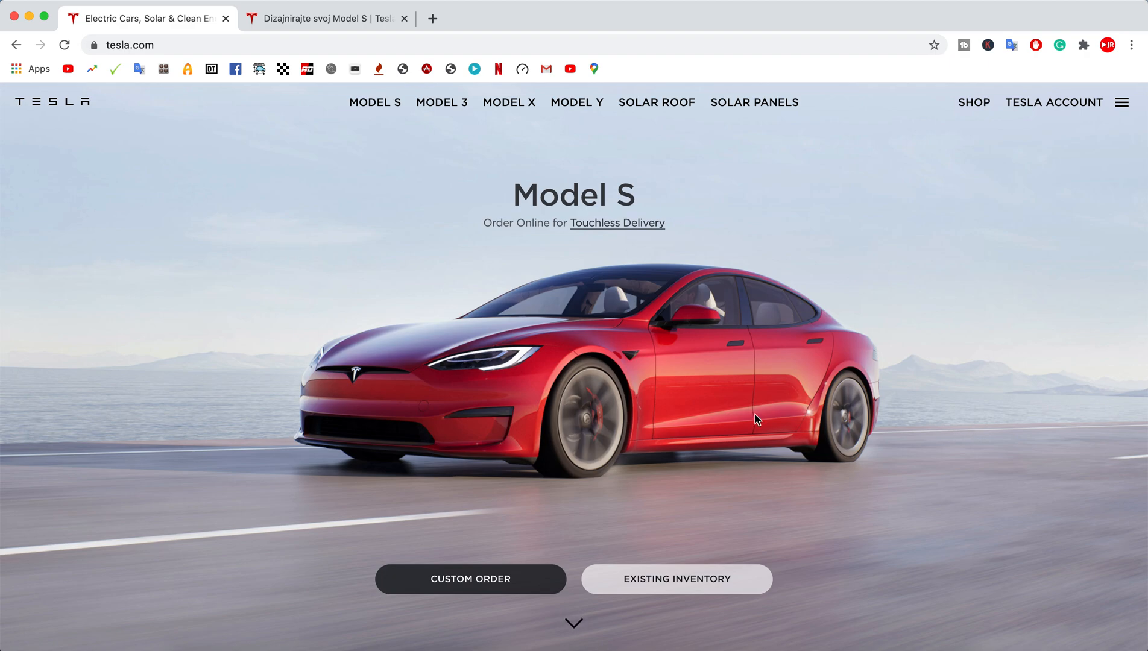
mouse_move(1046, 467)
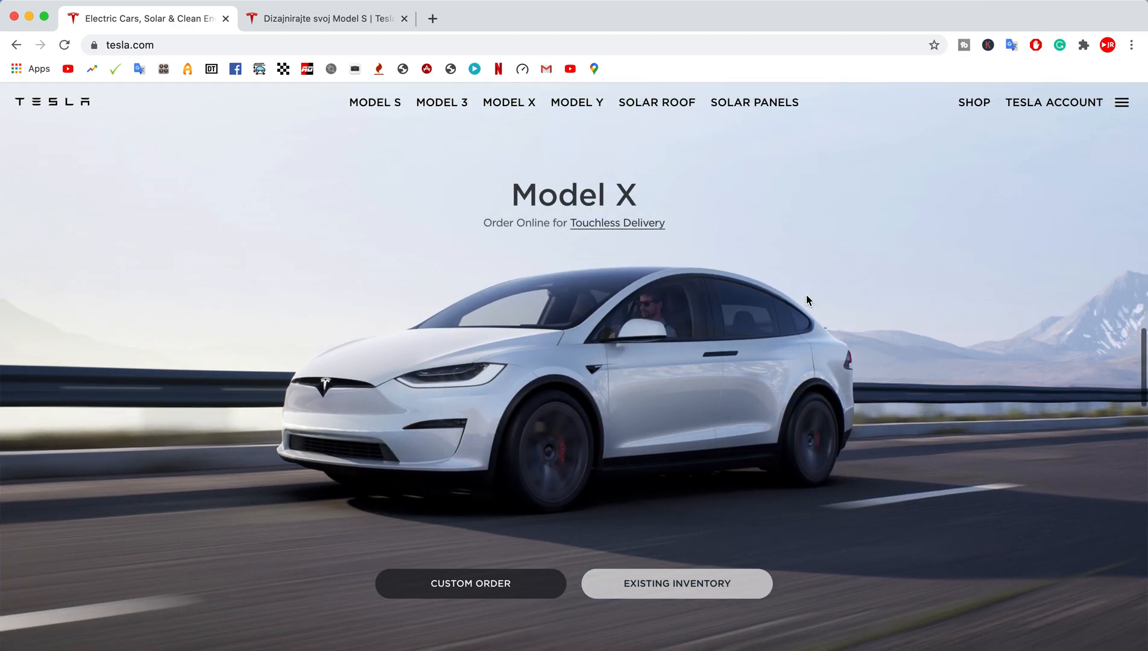
mouse_move(551, 286)
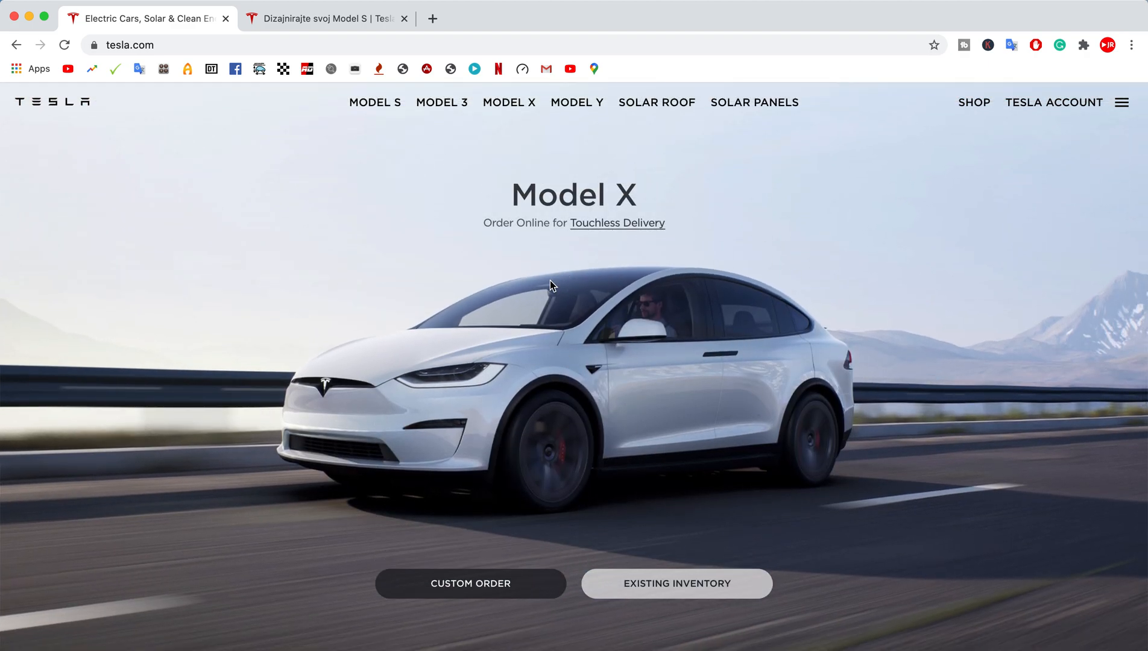
mouse_move(301, 463)
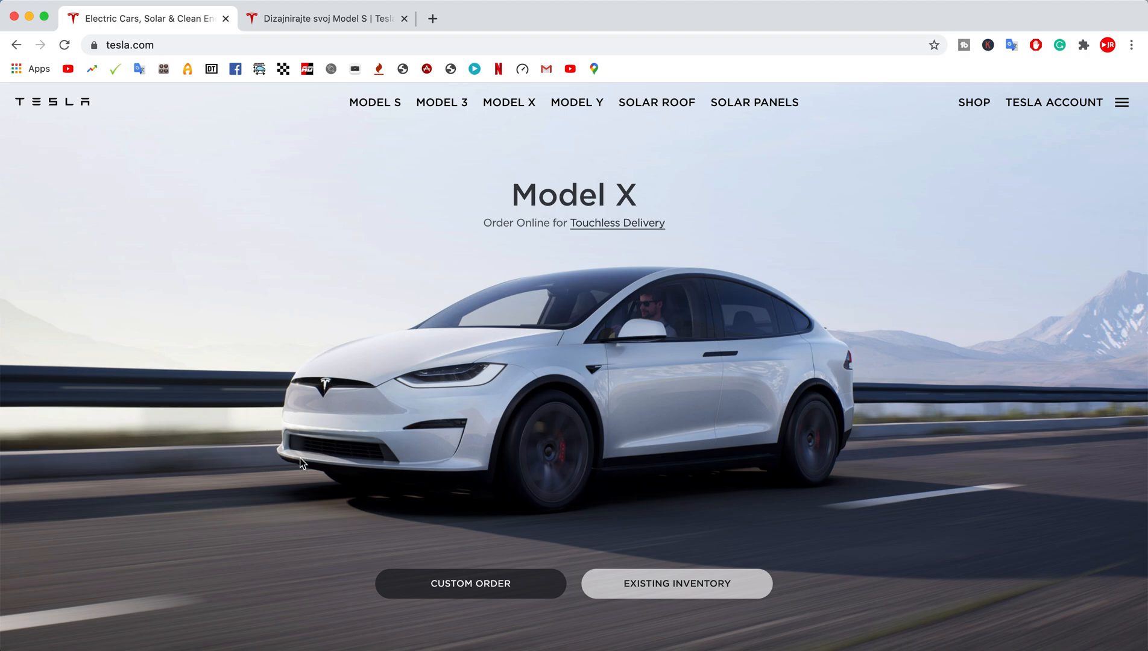
mouse_move(473, 447)
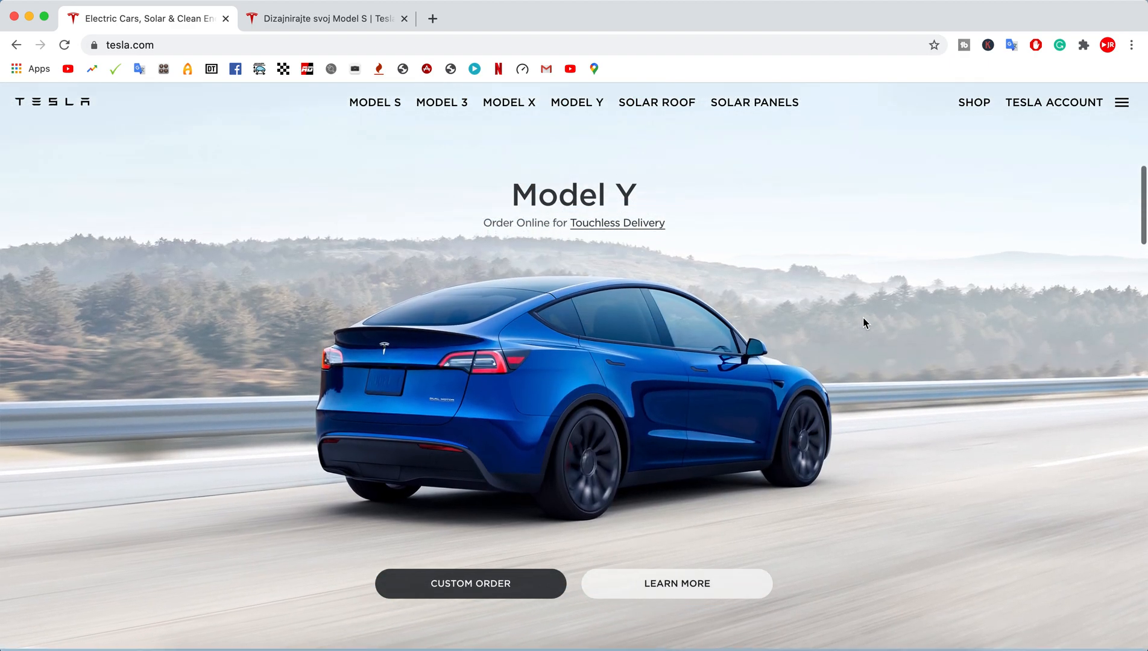
Open the Croatian Model S page from the top navigation, showing Plaid's 628 km and 1020 hp.
click(374, 101)
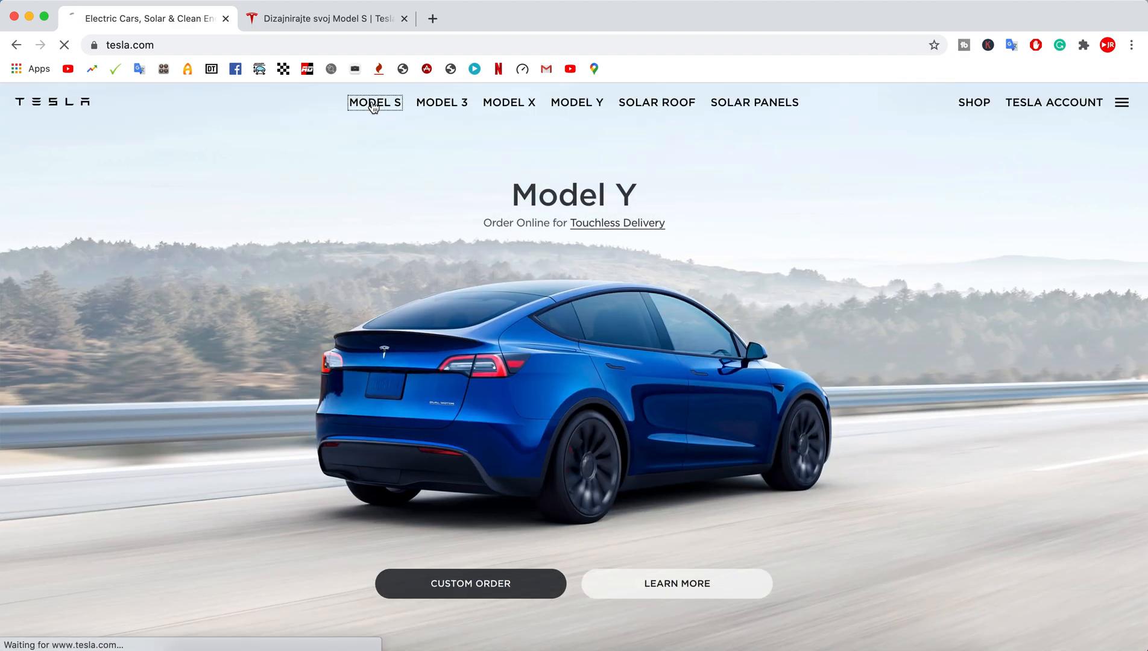
click(374, 102)
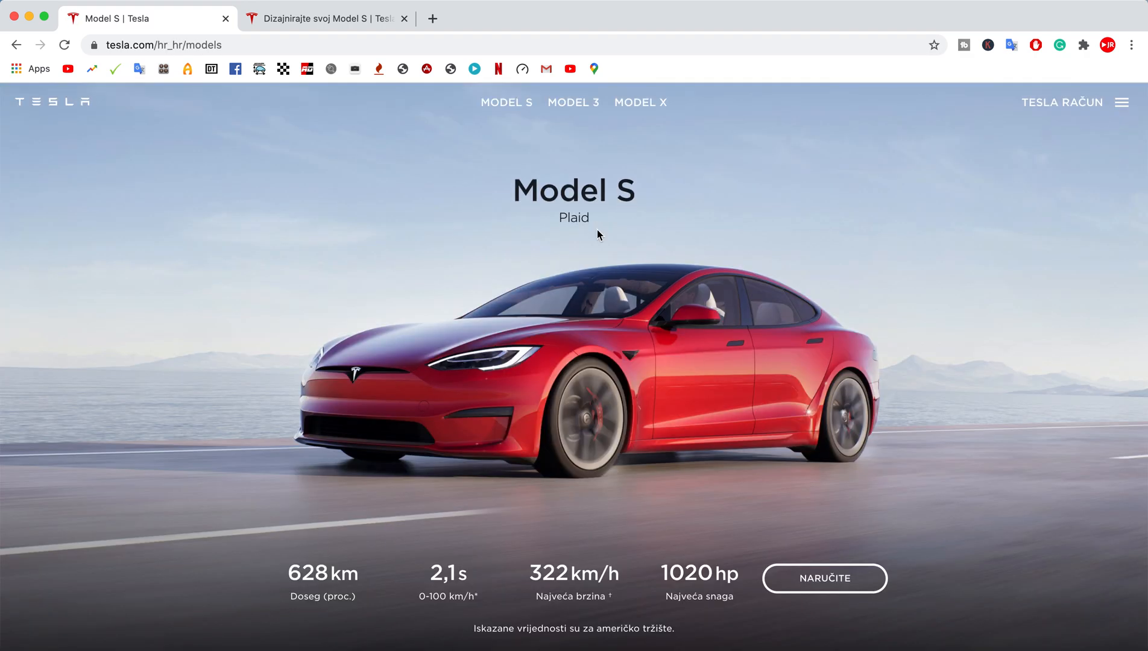
mouse_move(327, 17)
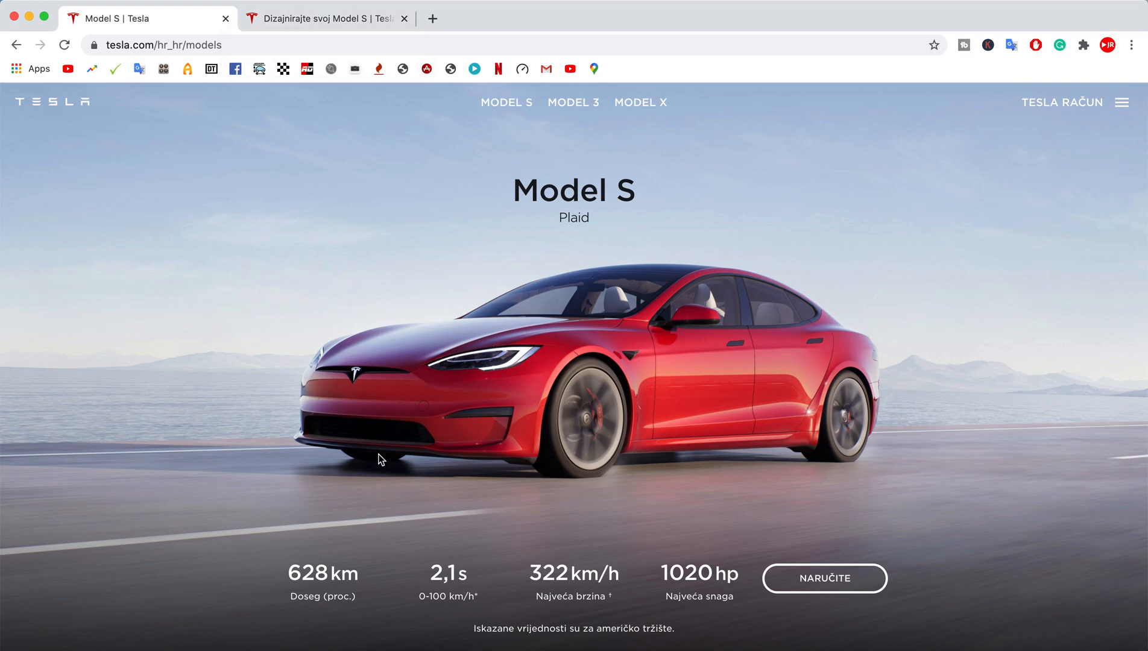
mouse_move(290, 595)
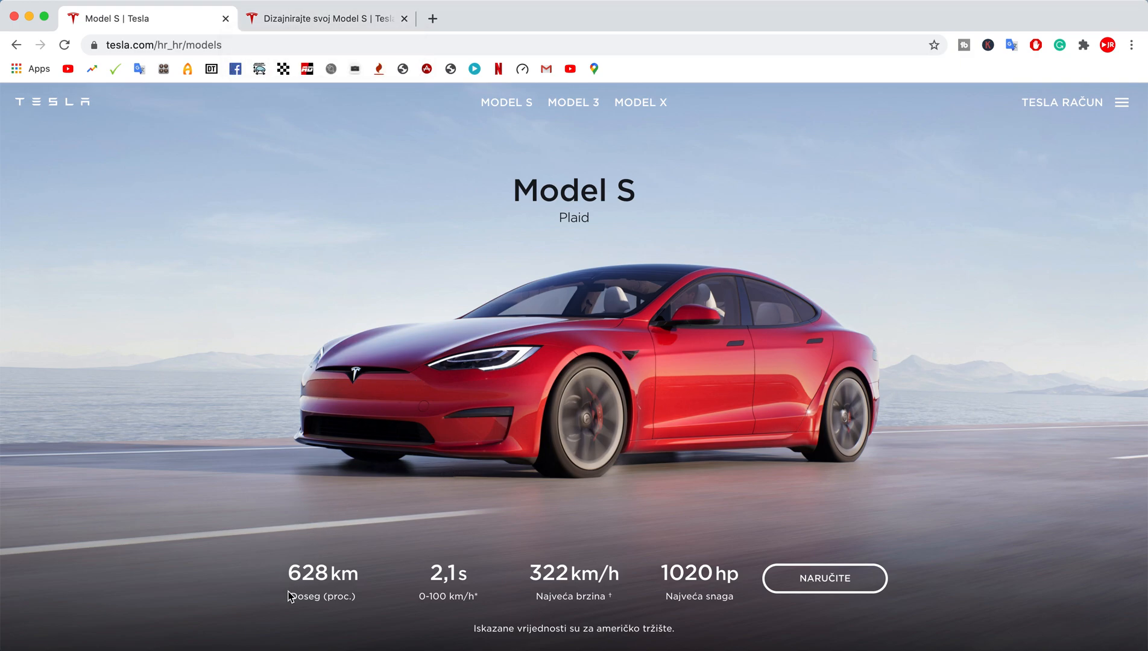
mouse_move(373, 584)
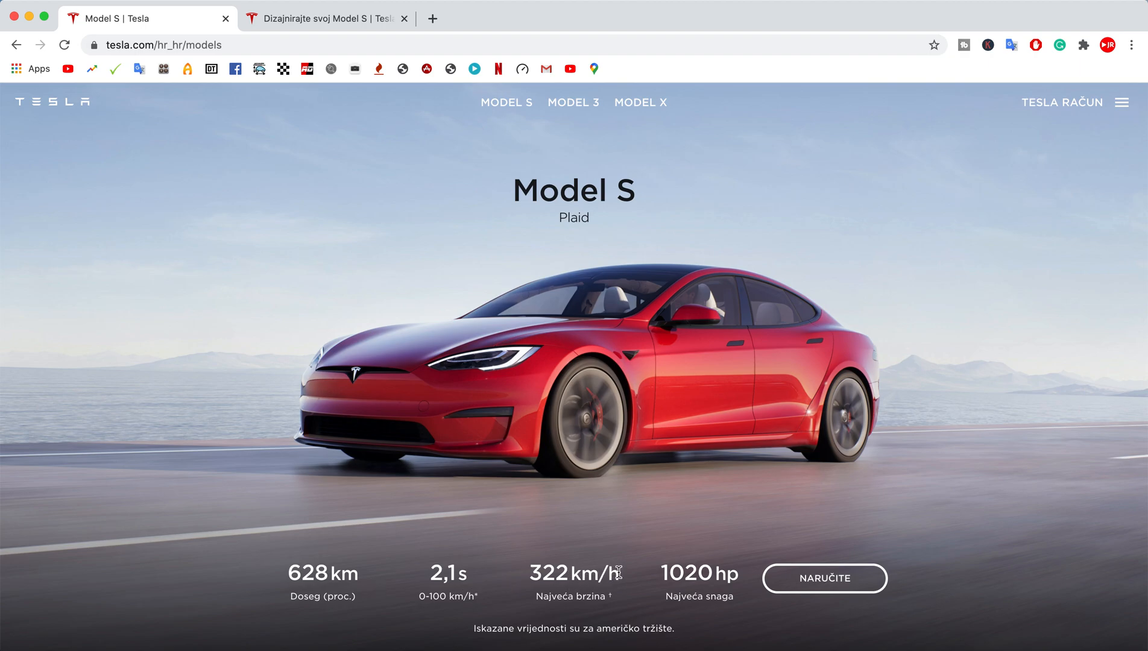
mouse_move(713, 519)
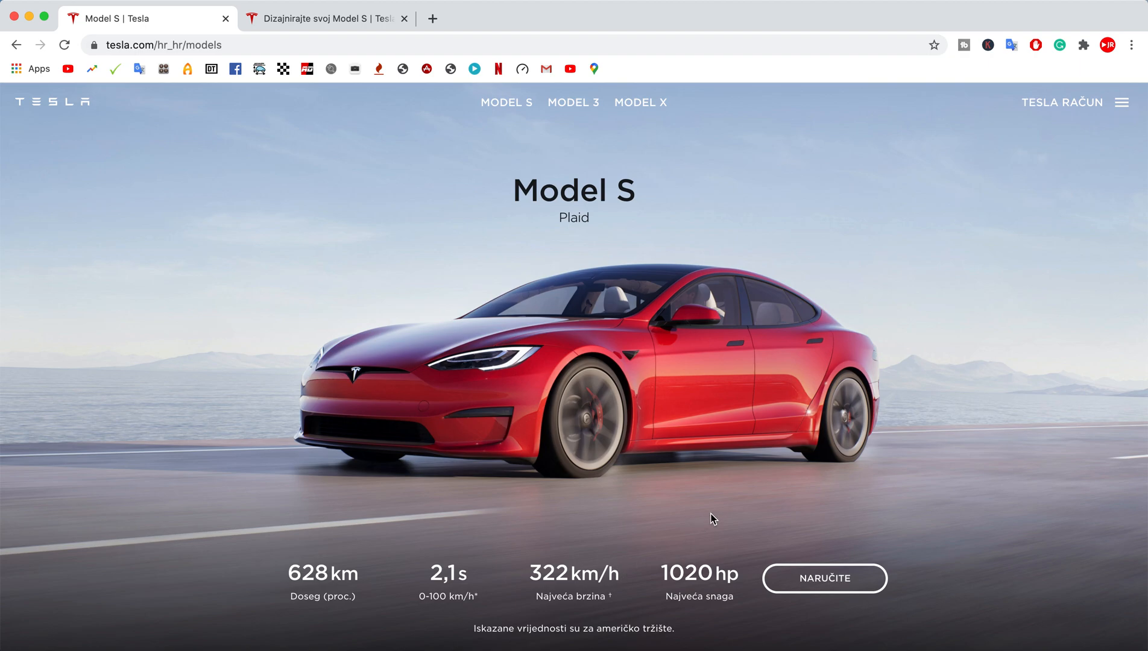
mouse_move(739, 406)
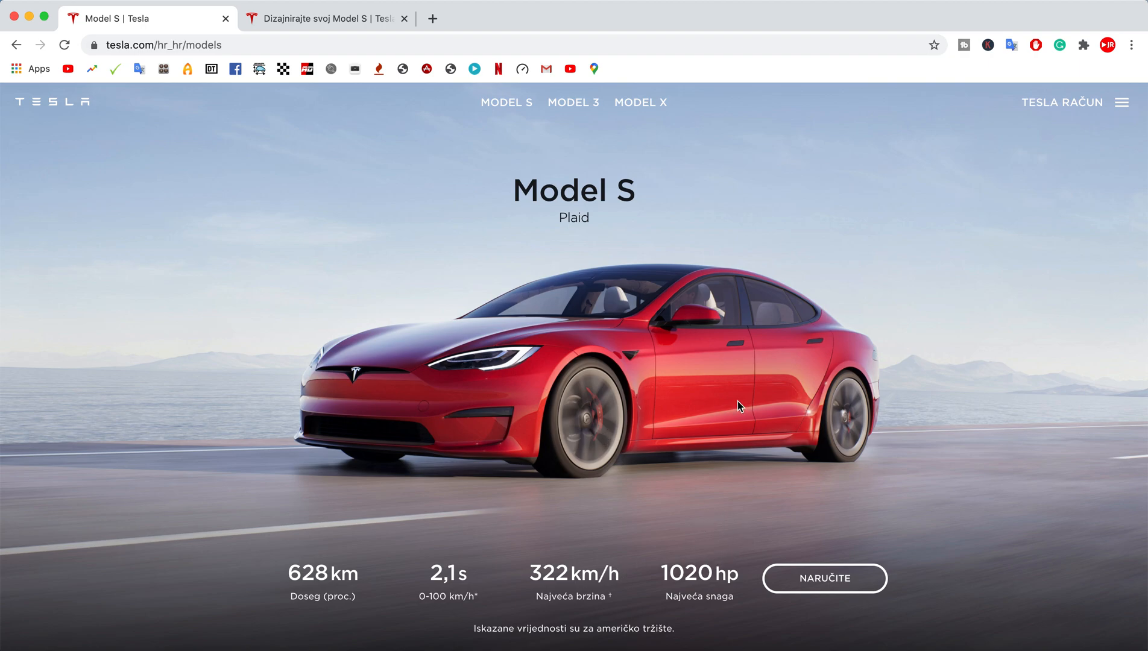
scroll(down, 3)
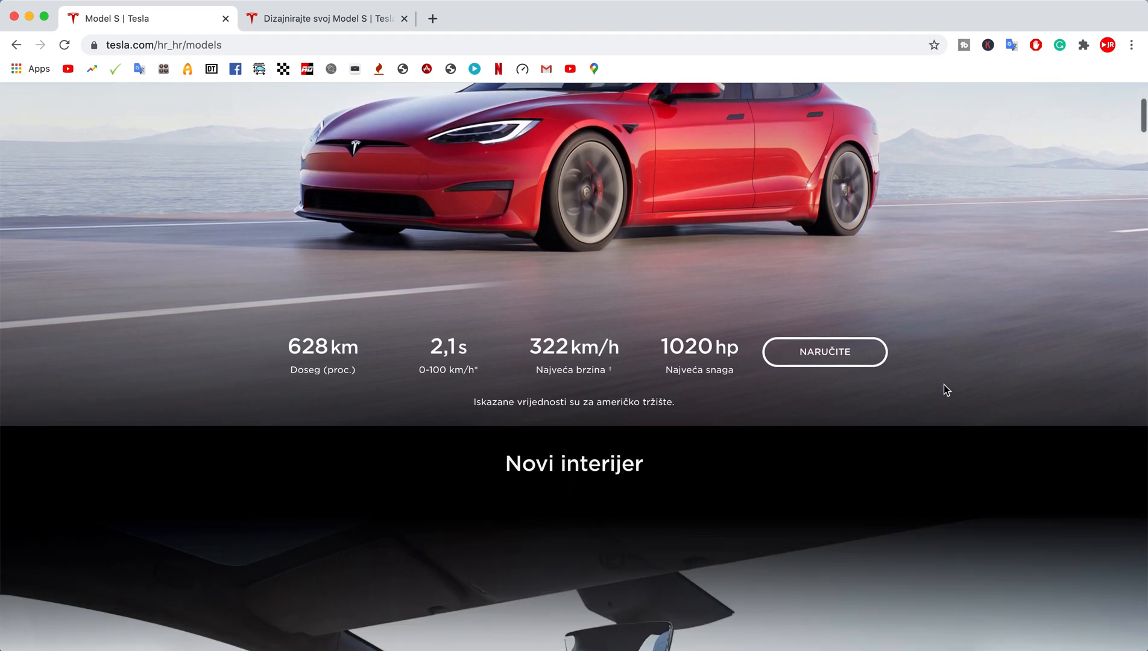
scroll(down, 3)
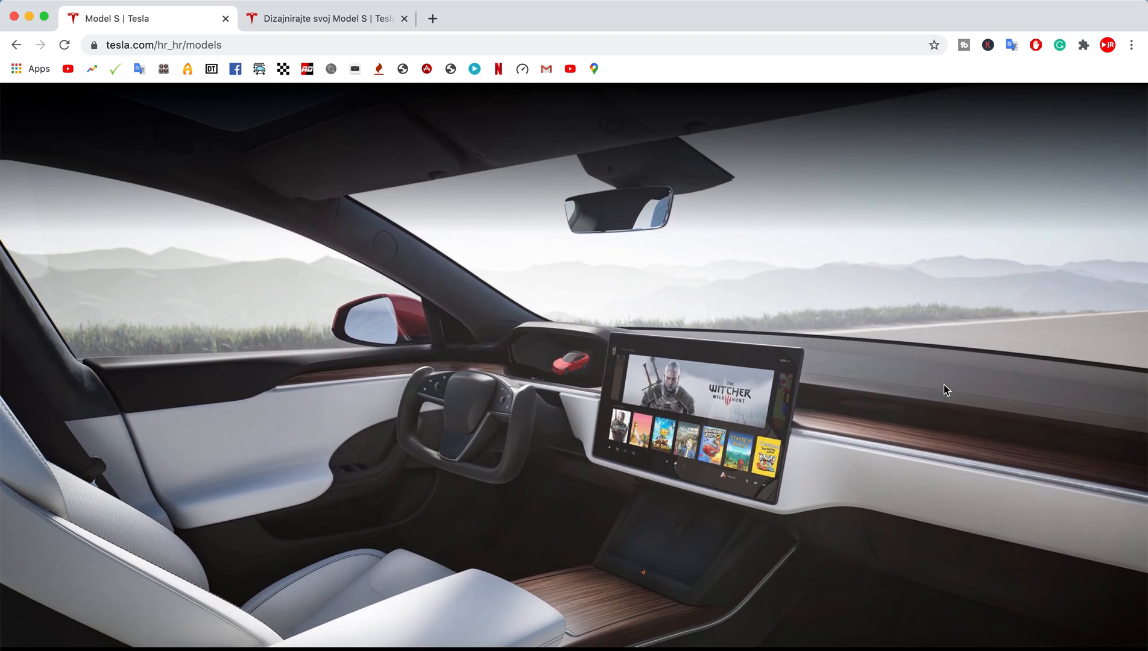
mouse_move(441, 378)
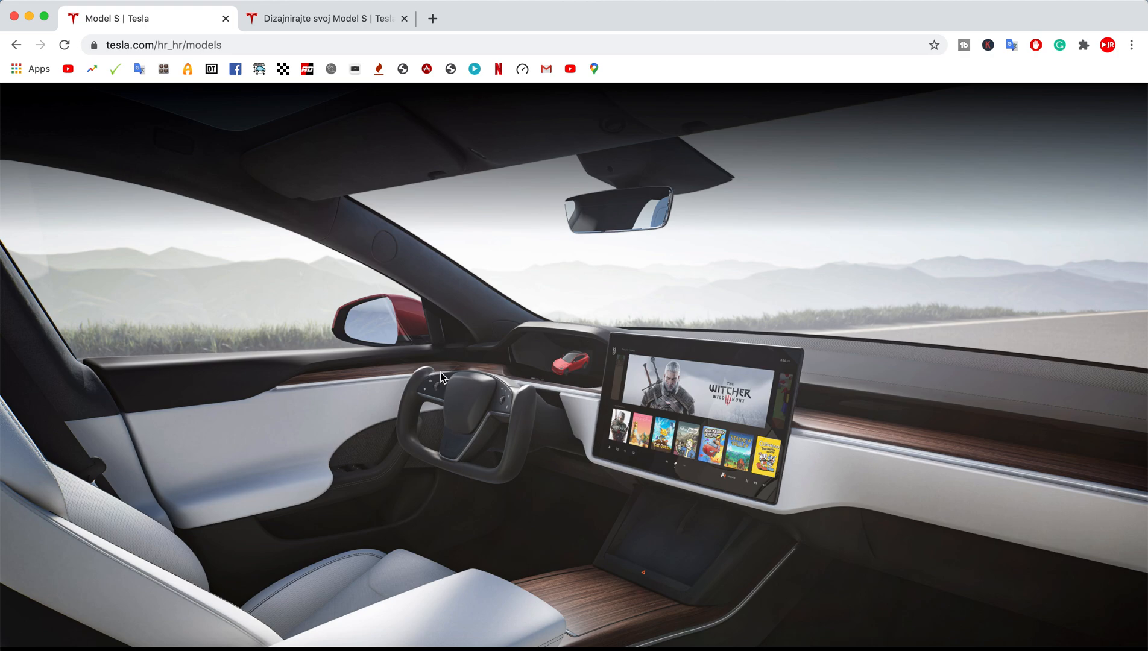
mouse_move(551, 408)
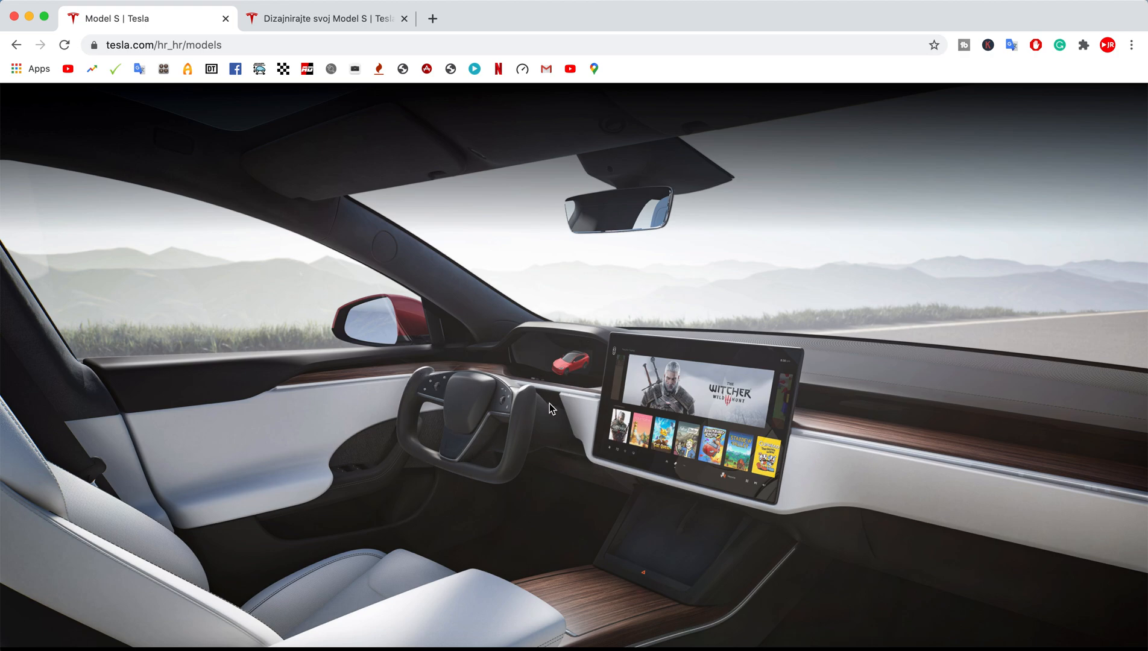
mouse_move(534, 386)
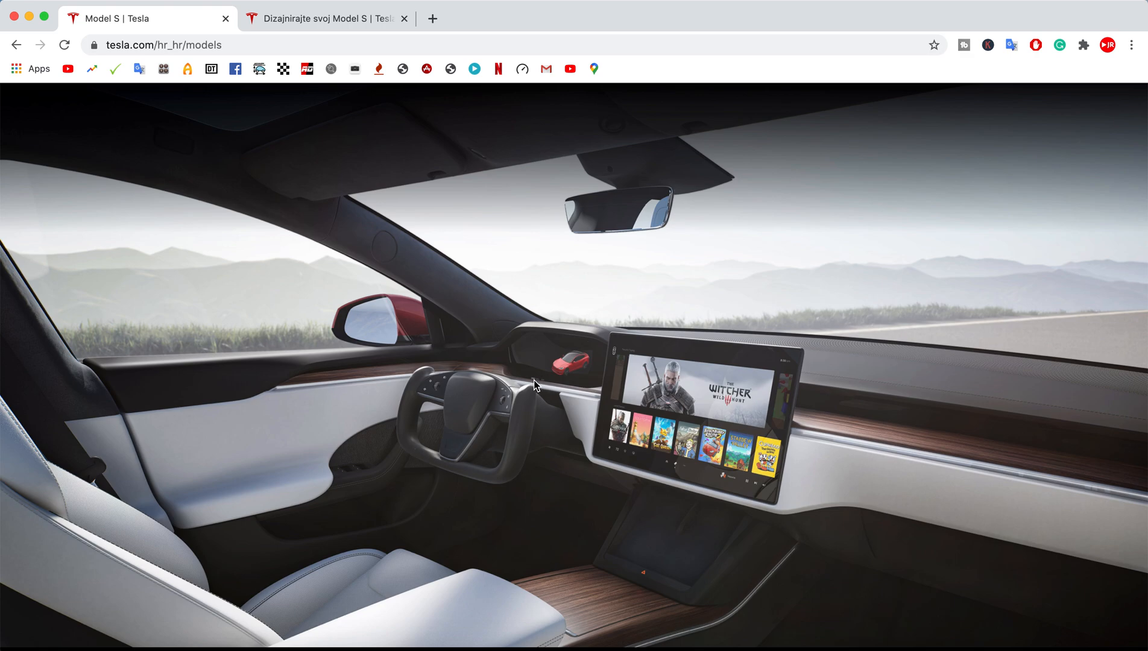
mouse_move(523, 524)
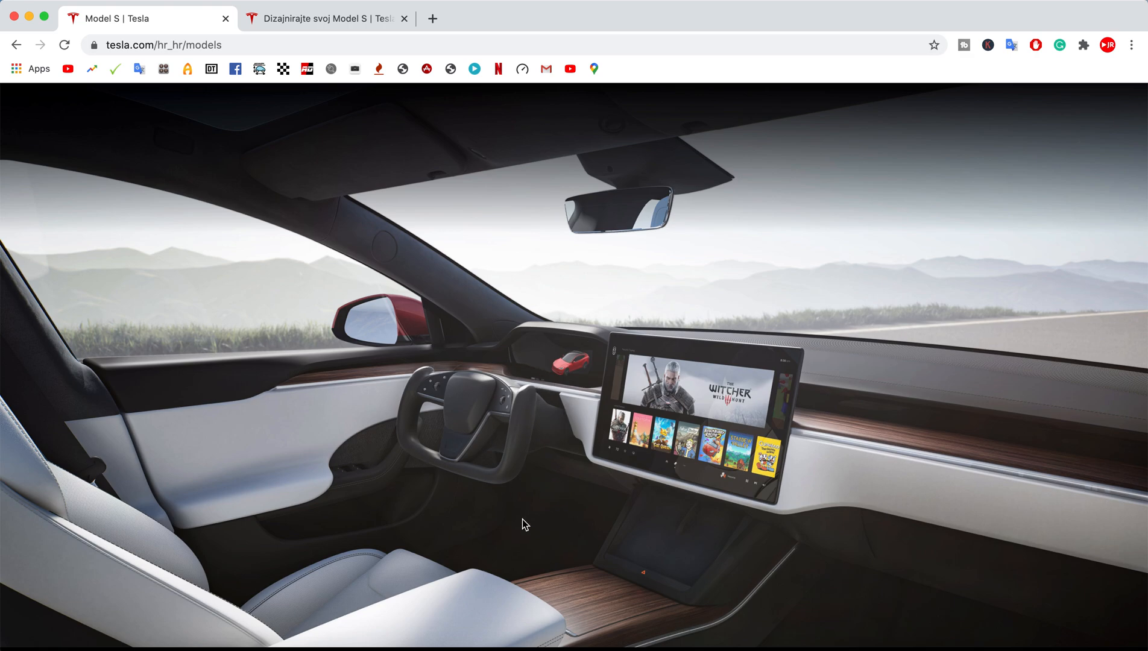
scroll(down, 3)
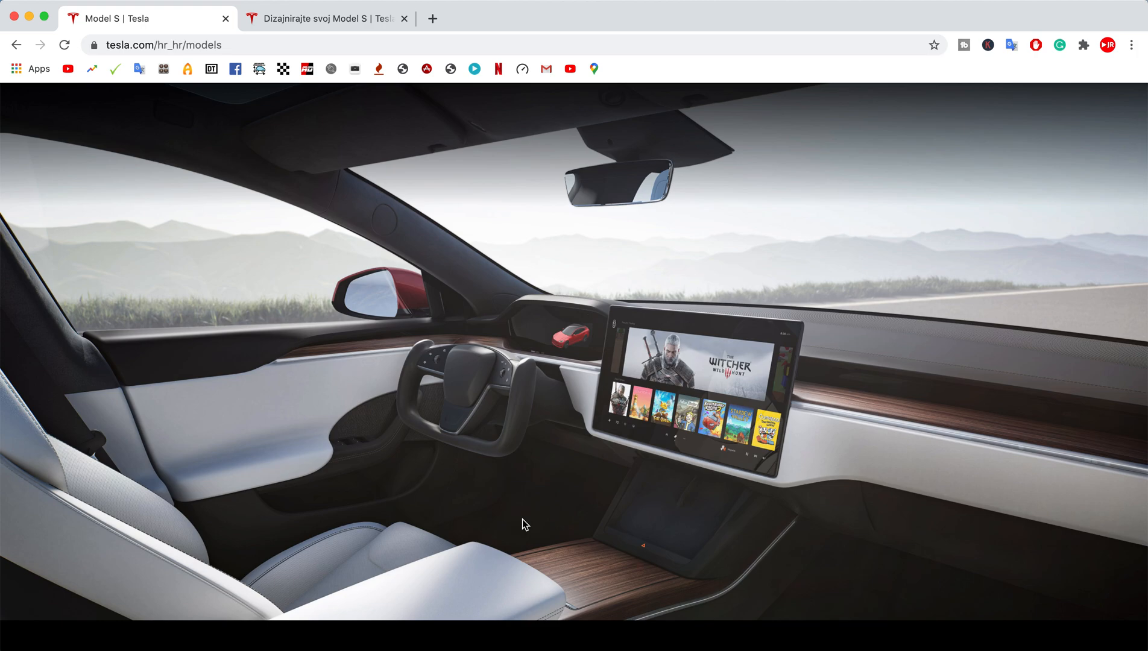
mouse_move(547, 396)
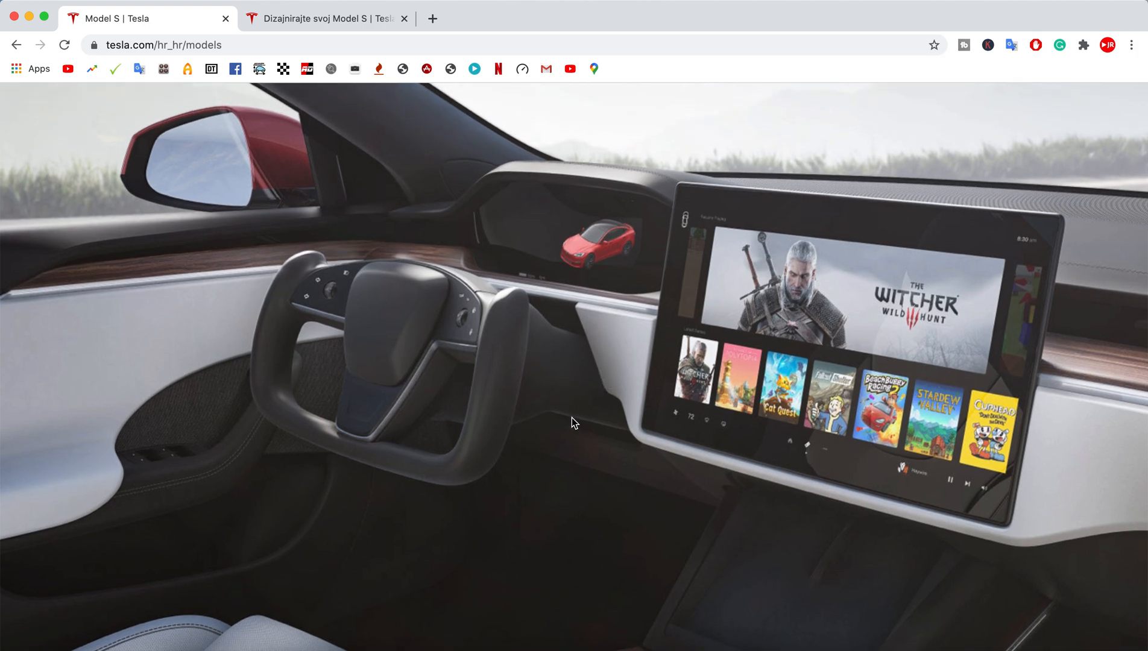
mouse_move(570, 502)
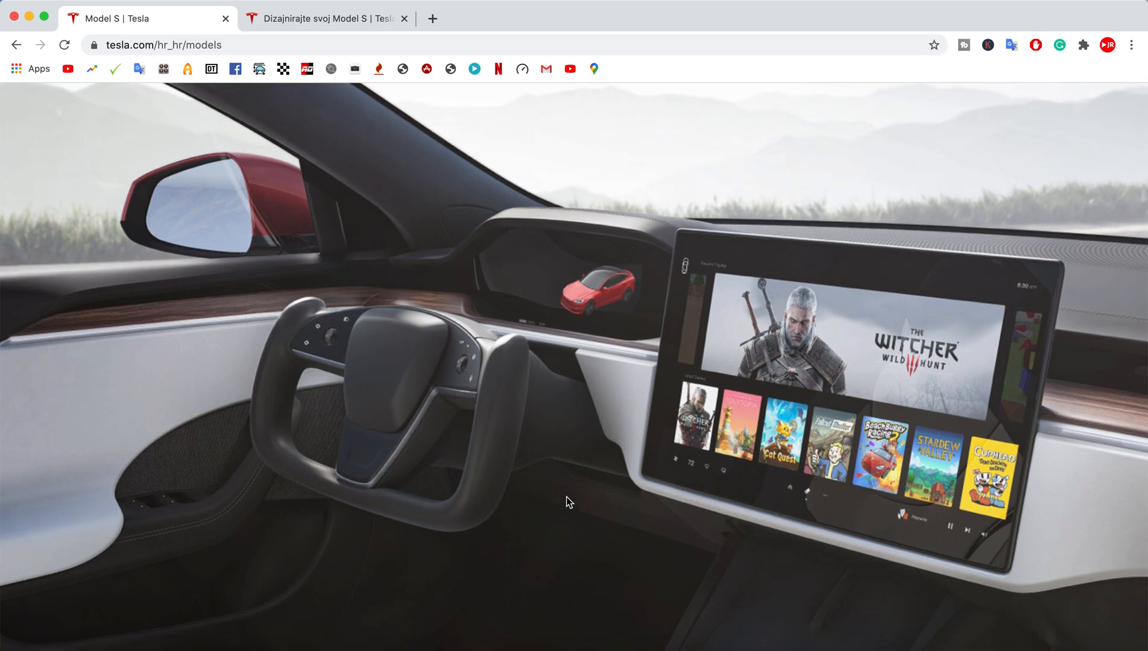
mouse_move(533, 326)
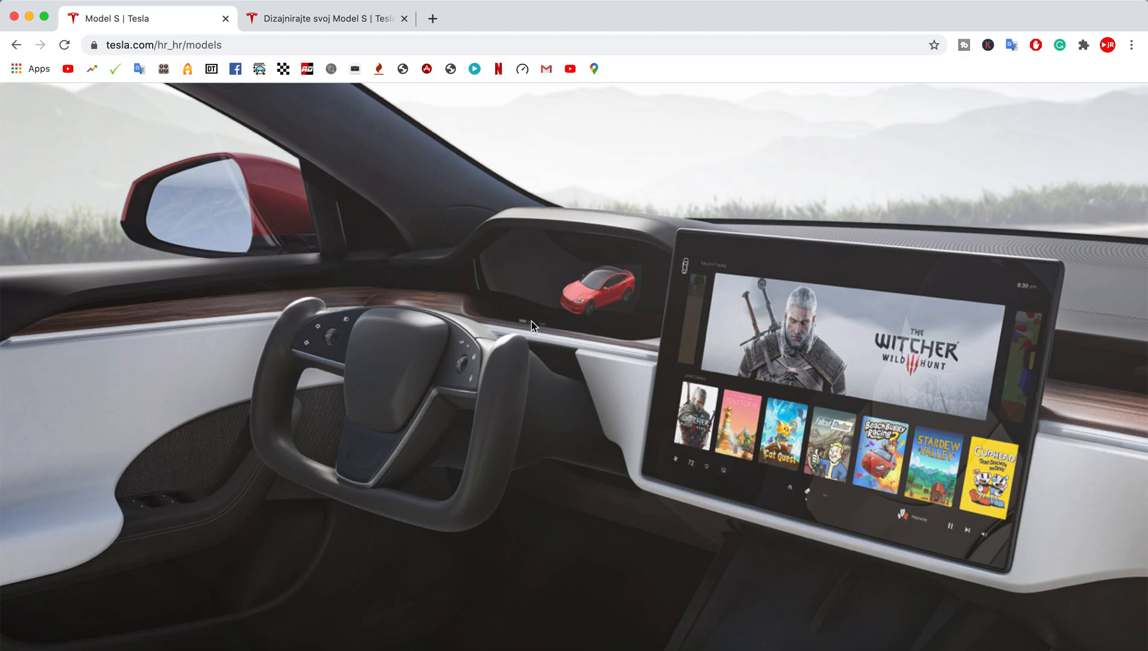
mouse_move(538, 284)
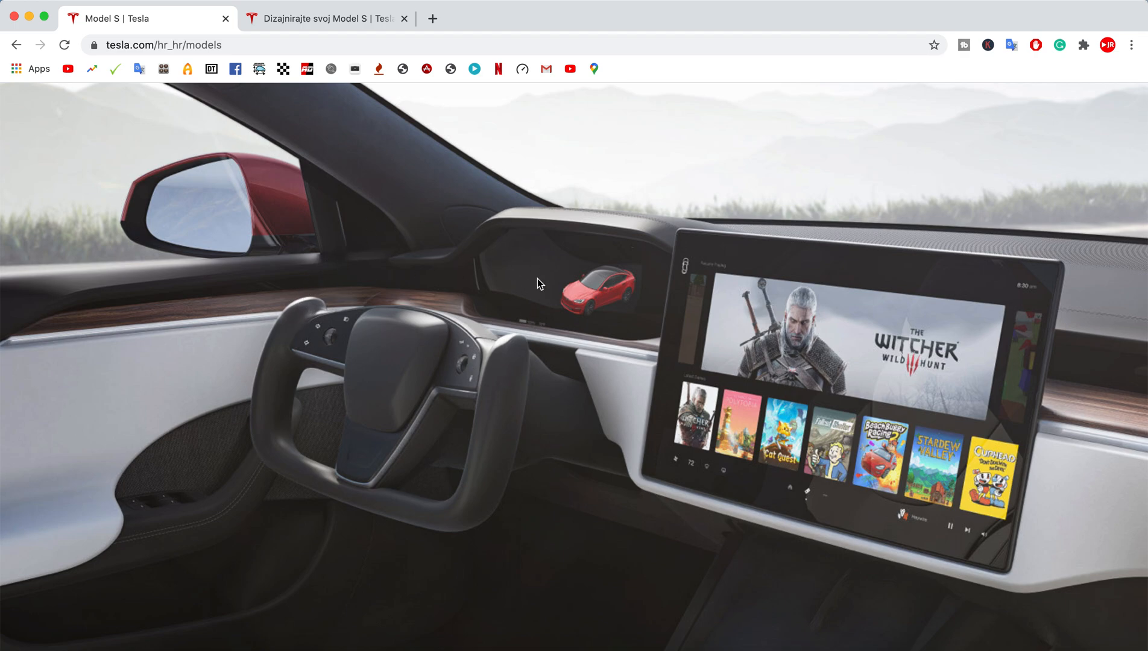
mouse_move(474, 460)
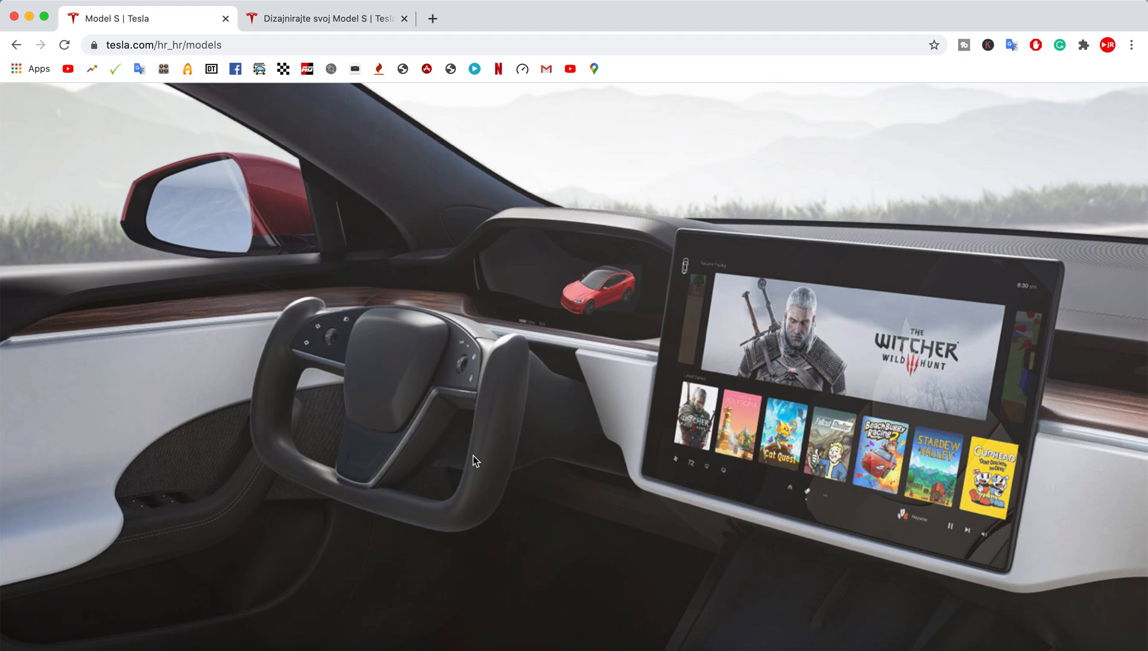
mouse_move(551, 458)
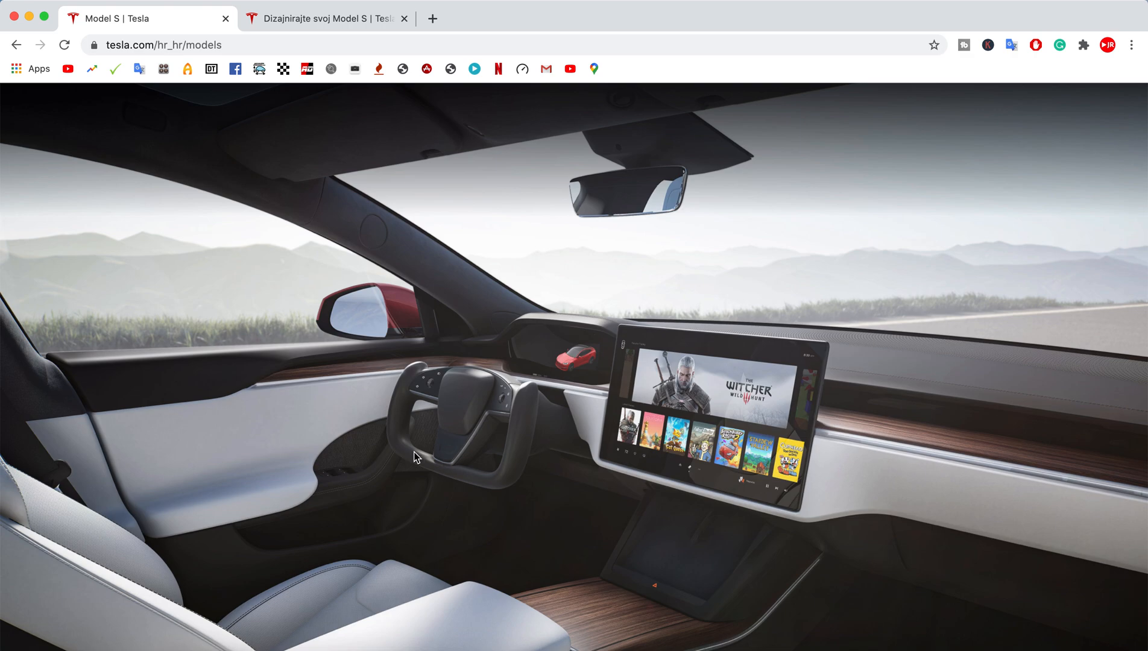
mouse_move(578, 423)
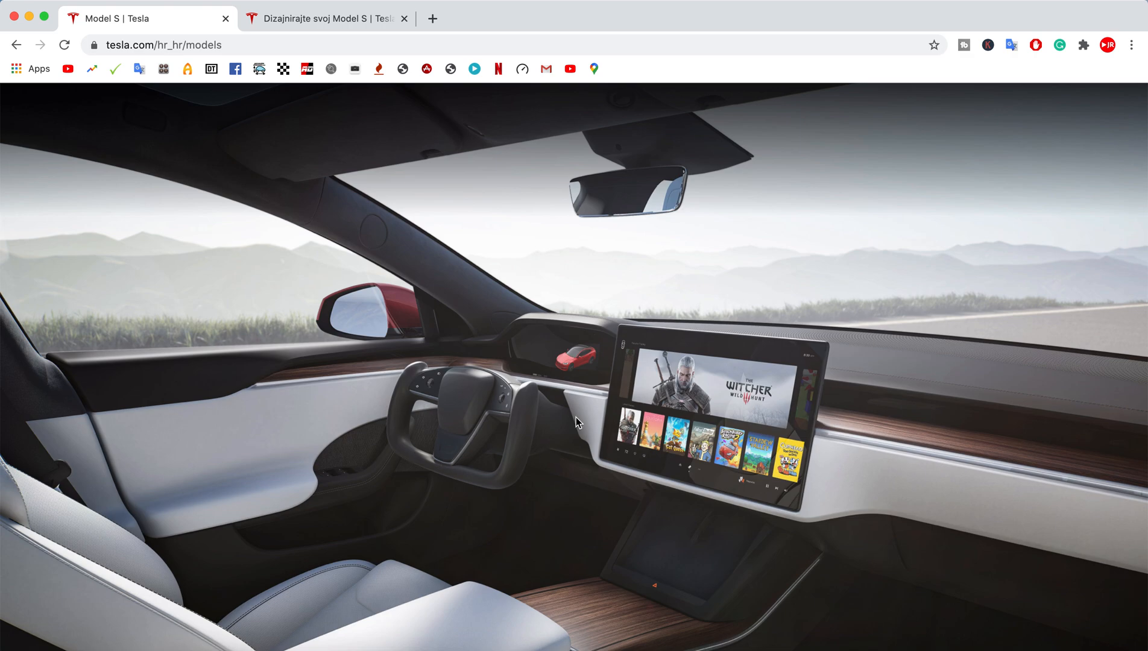
mouse_move(554, 402)
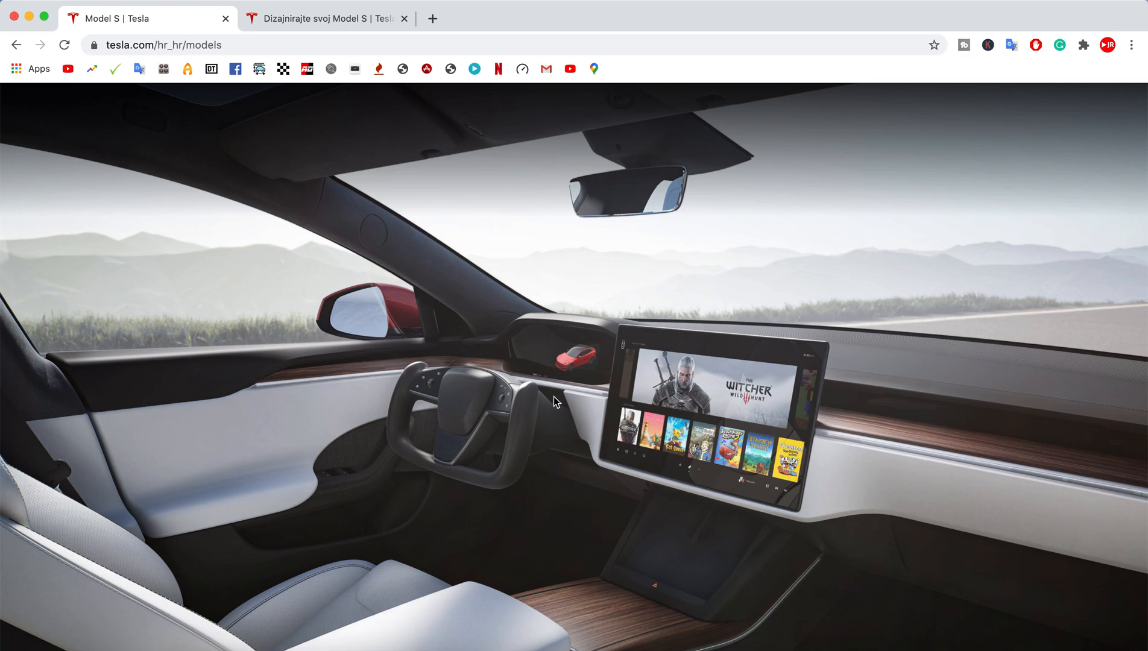
mouse_move(562, 475)
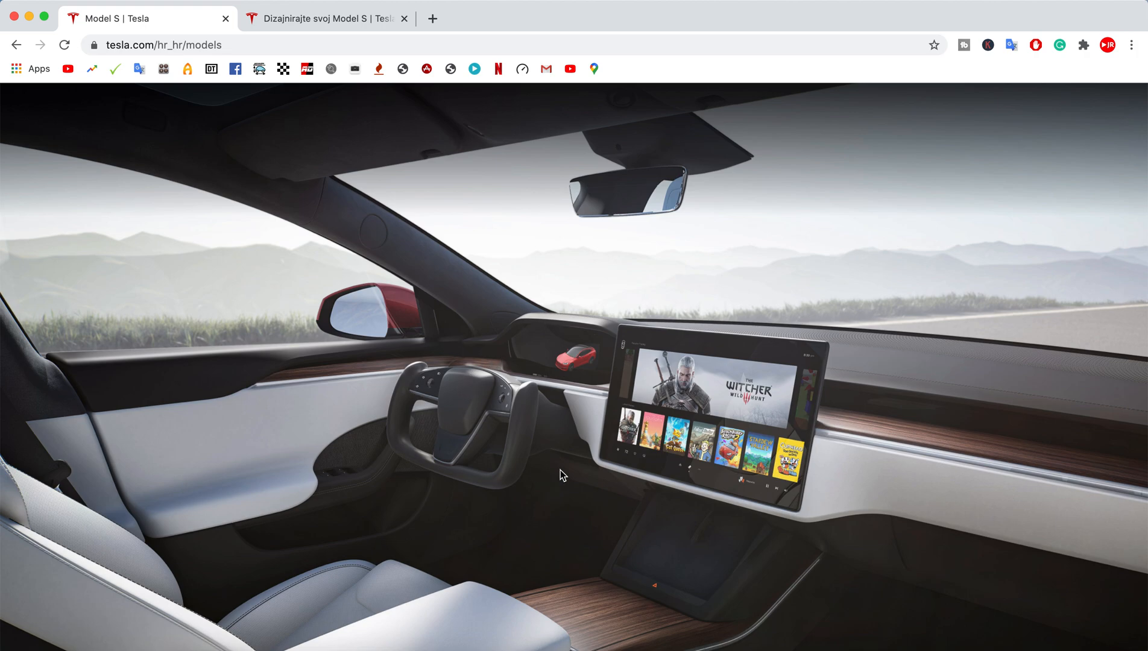
mouse_move(400, 411)
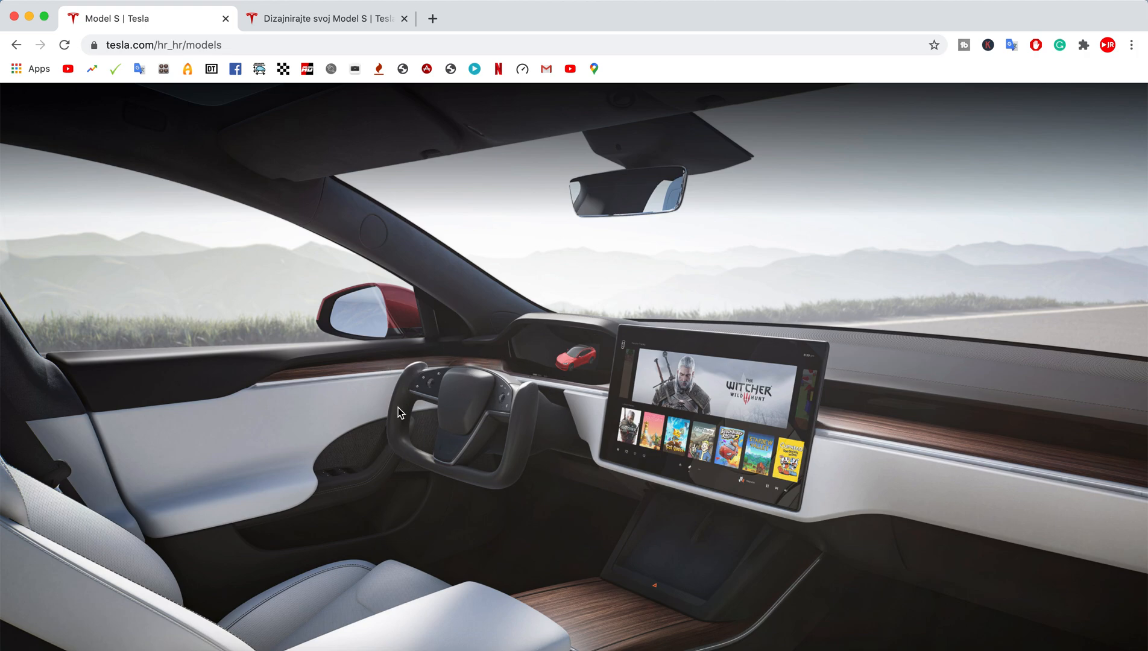
mouse_move(482, 412)
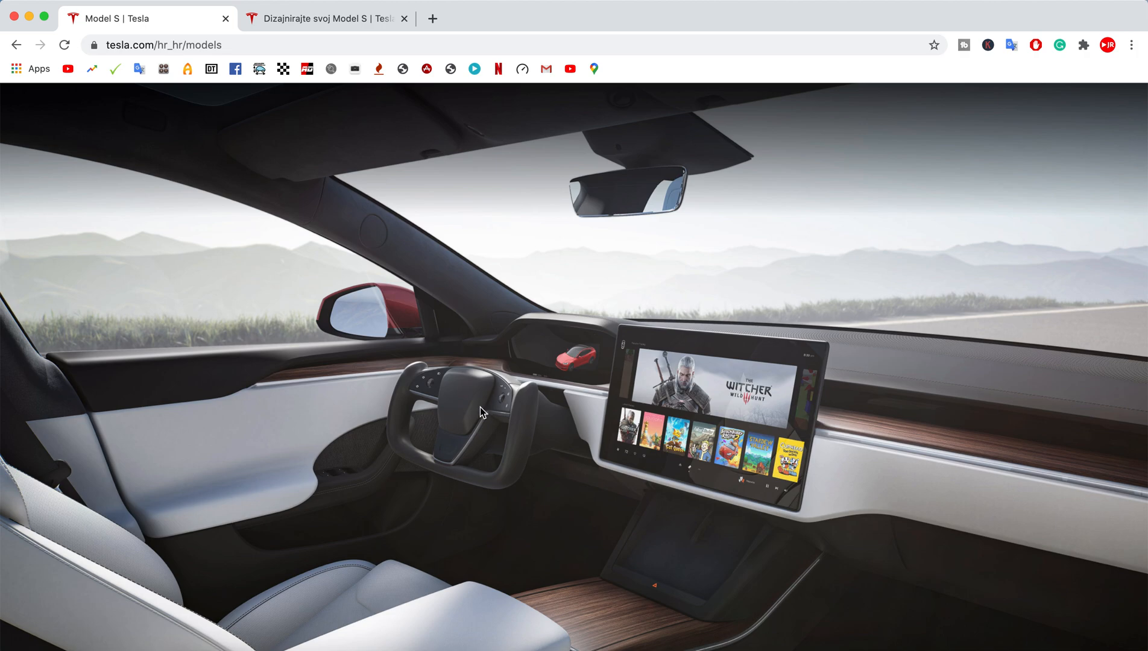
mouse_move(458, 391)
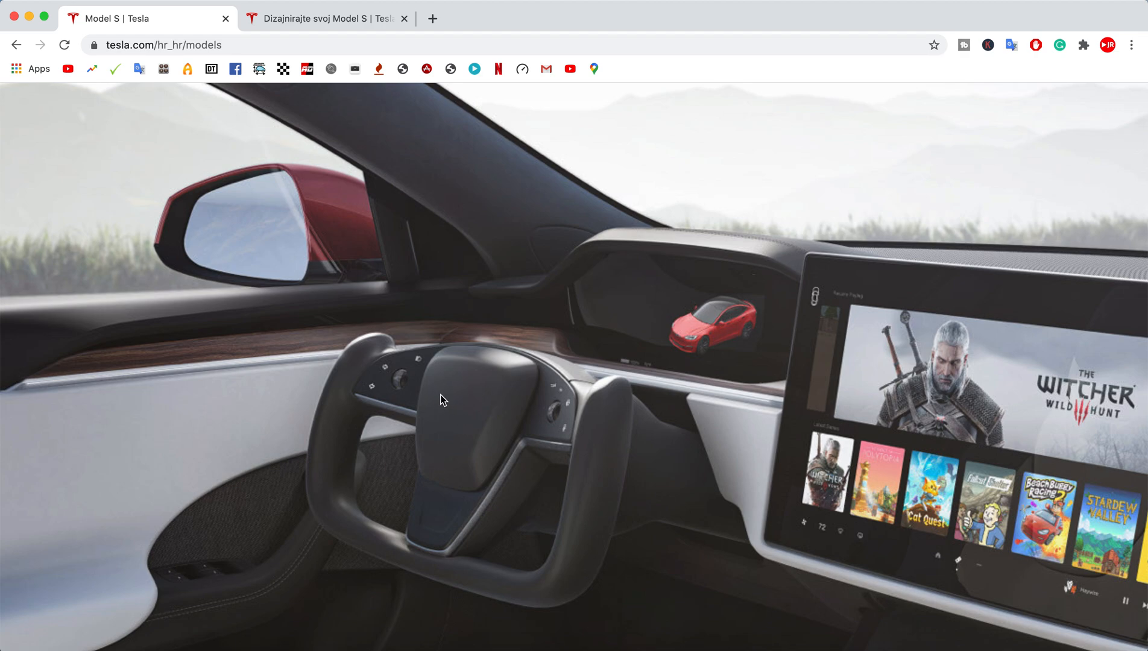
mouse_move(469, 407)
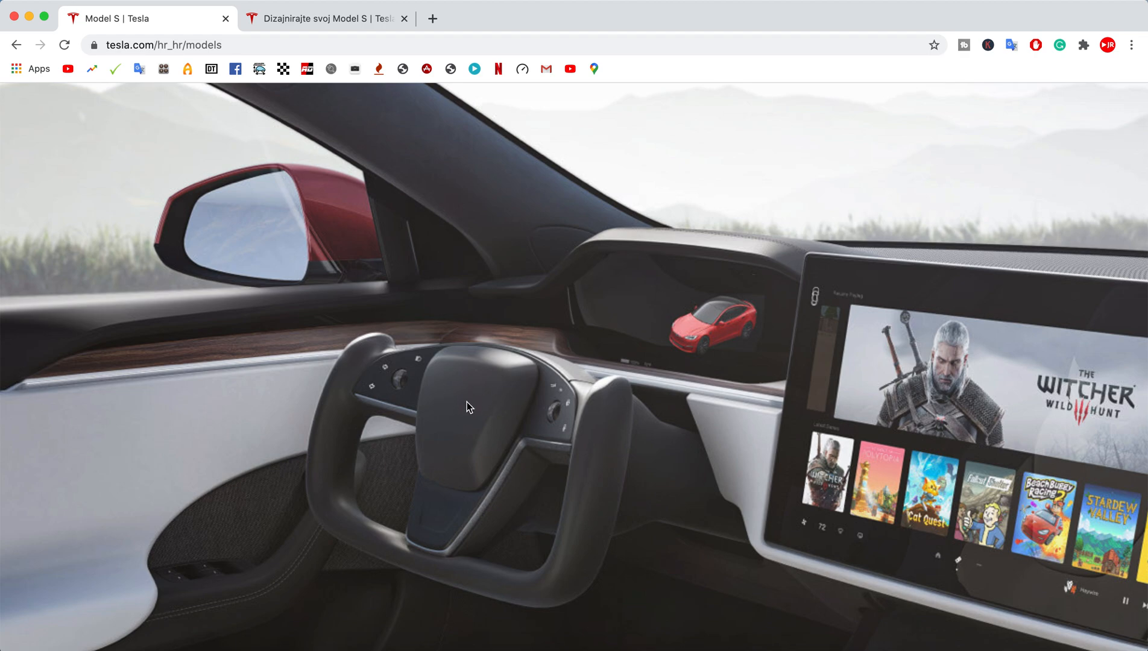
mouse_move(495, 414)
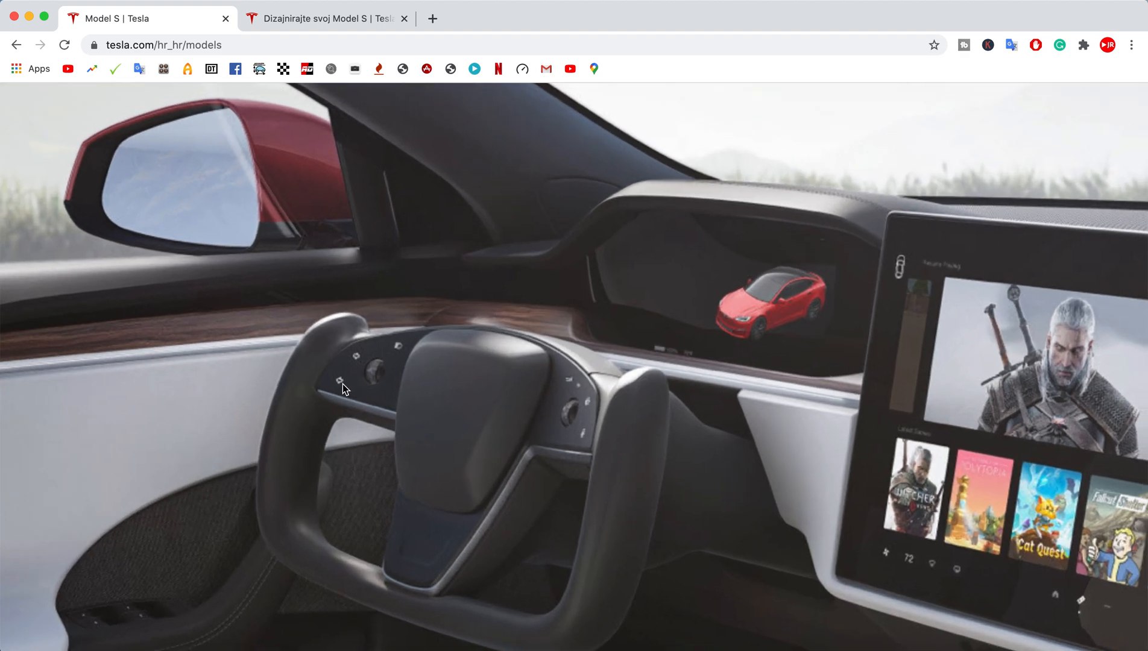
mouse_move(410, 354)
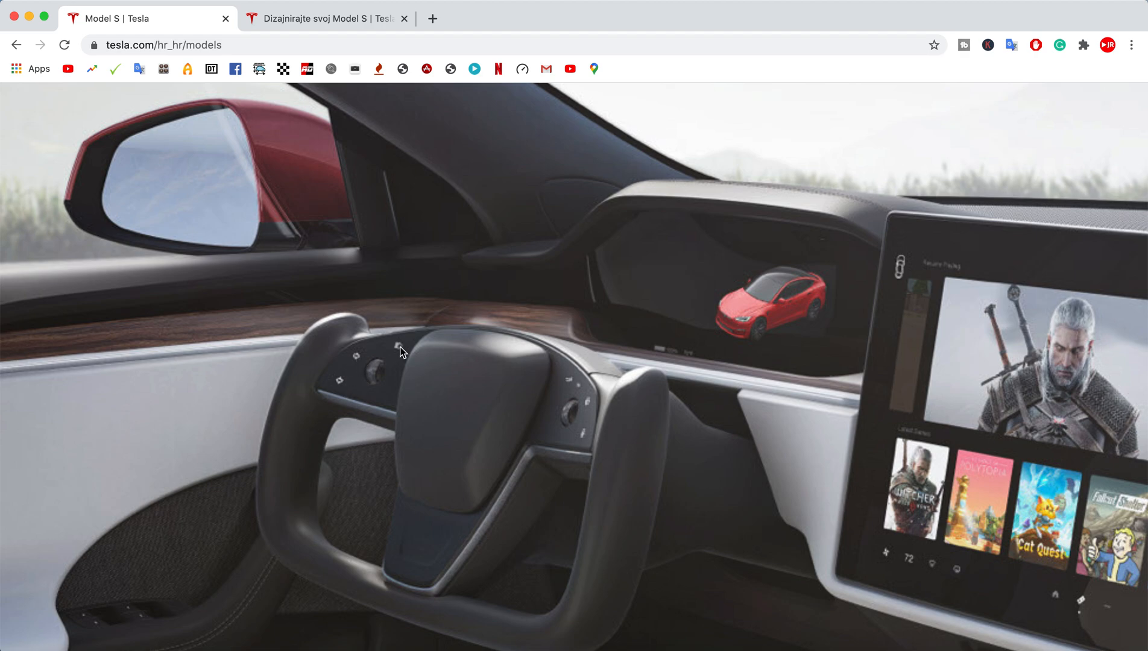
mouse_move(585, 395)
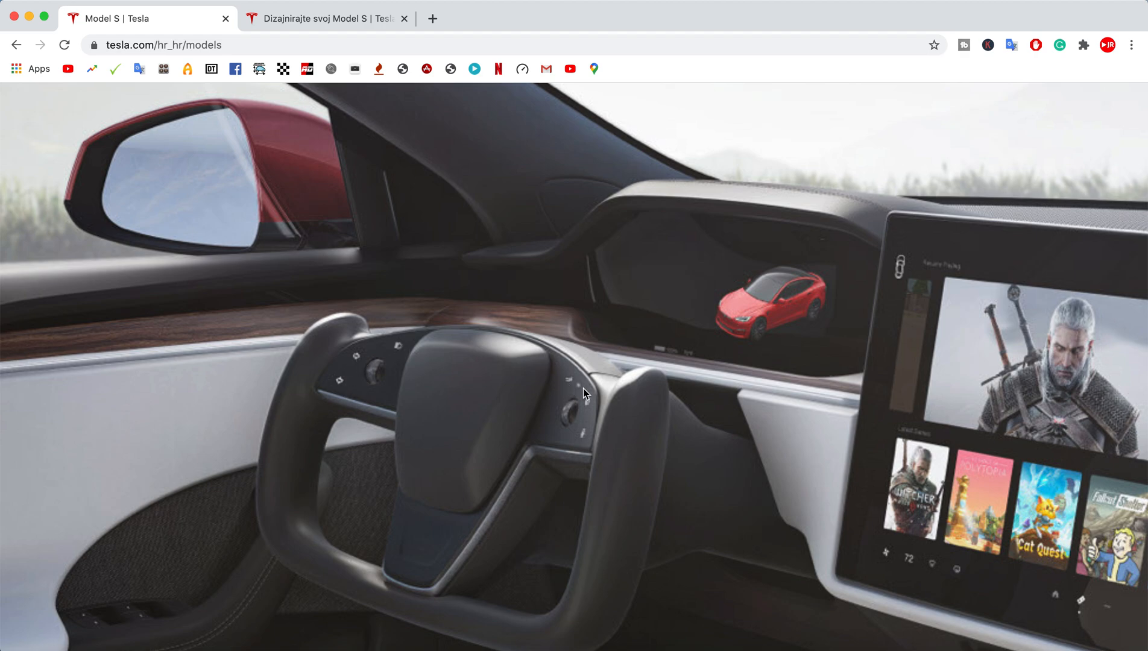
mouse_move(591, 438)
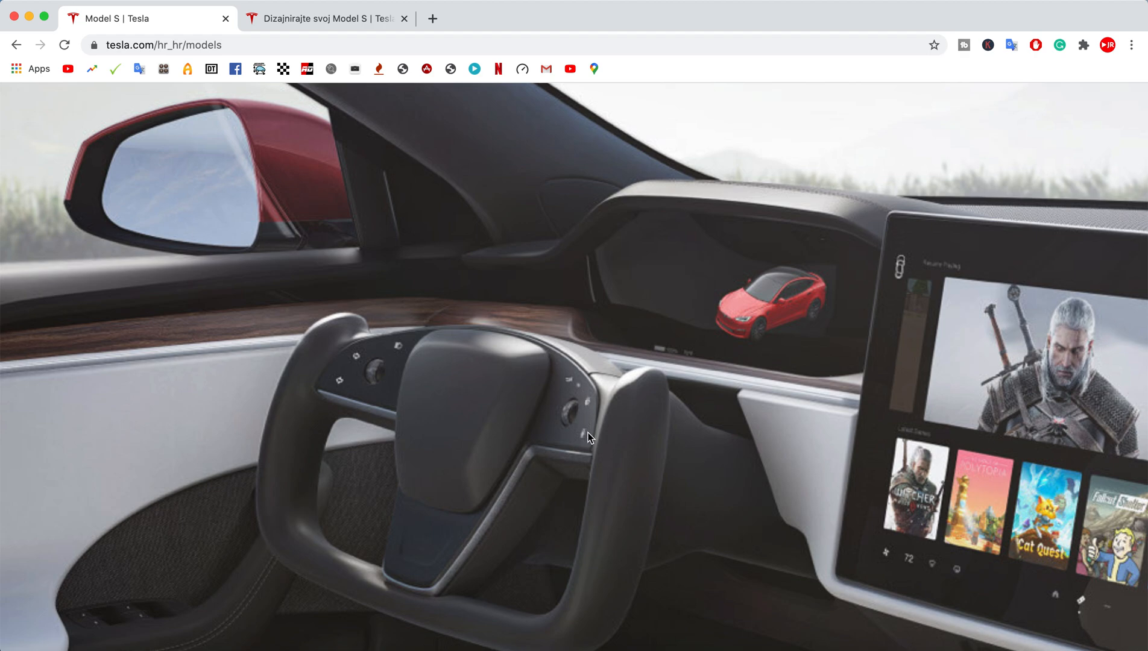
mouse_move(571, 450)
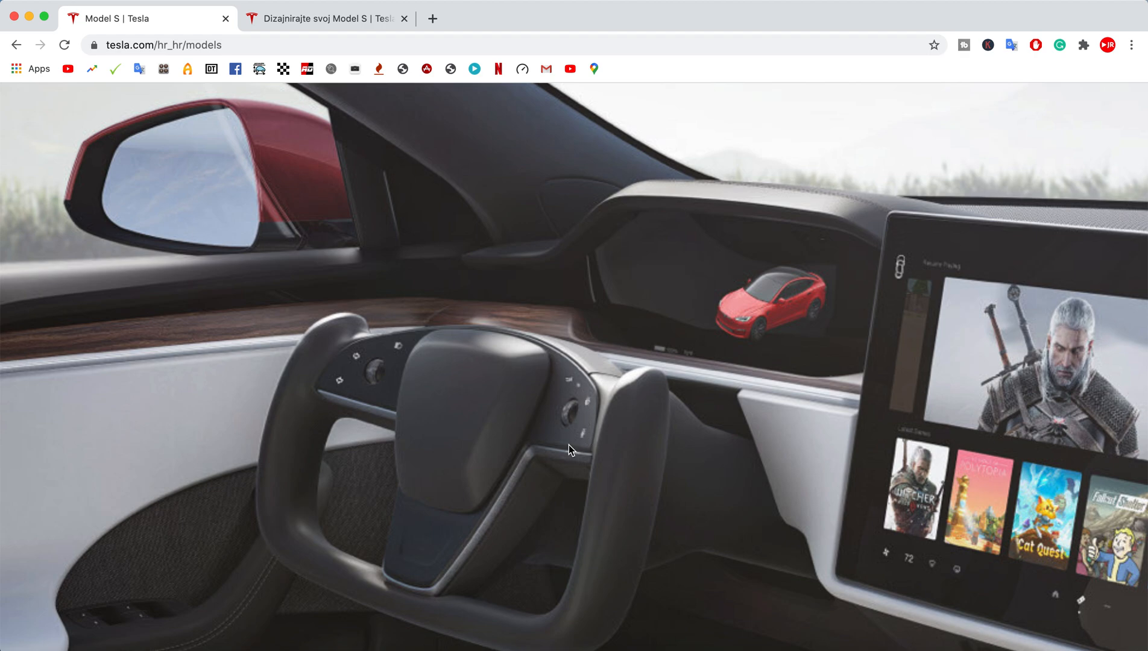
mouse_move(532, 408)
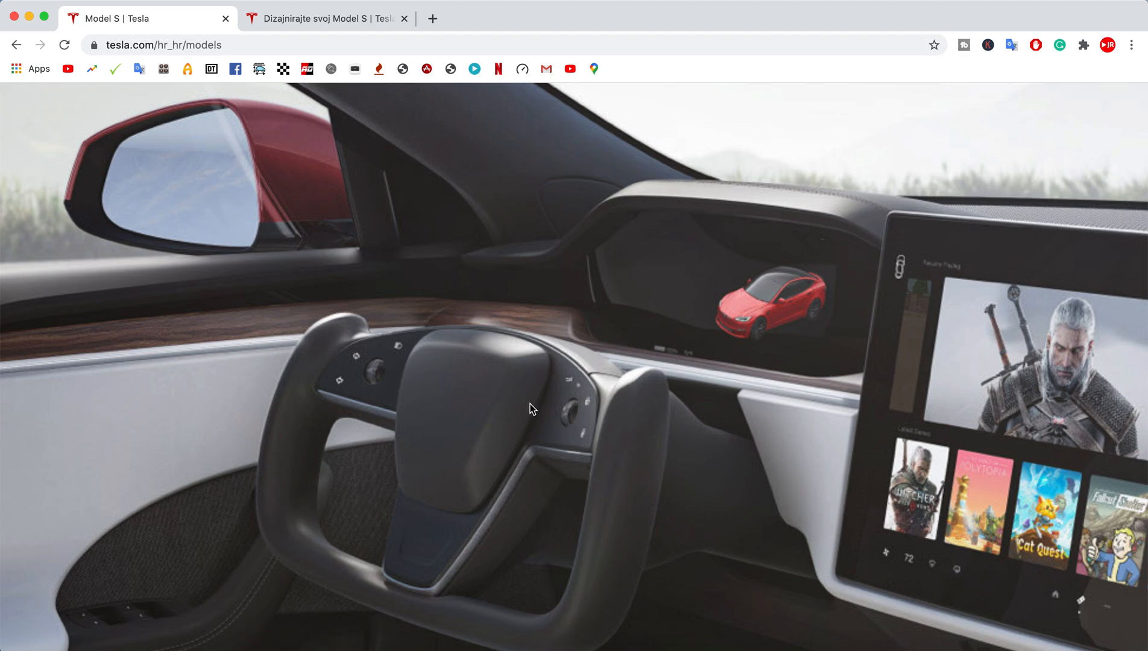
mouse_move(457, 432)
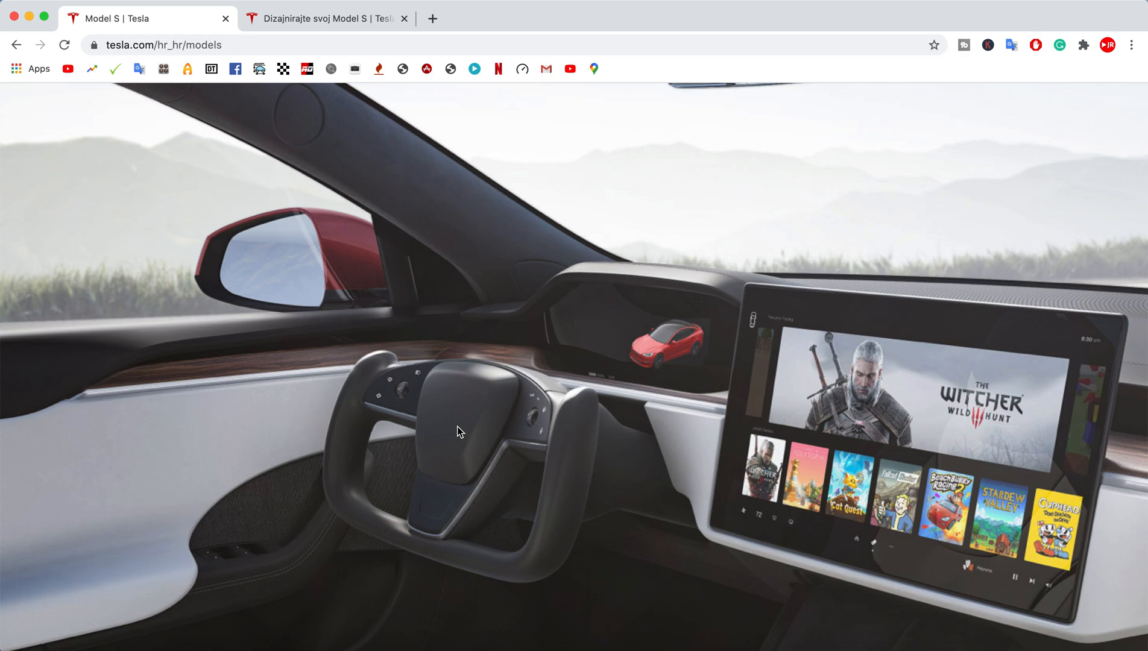
mouse_move(403, 403)
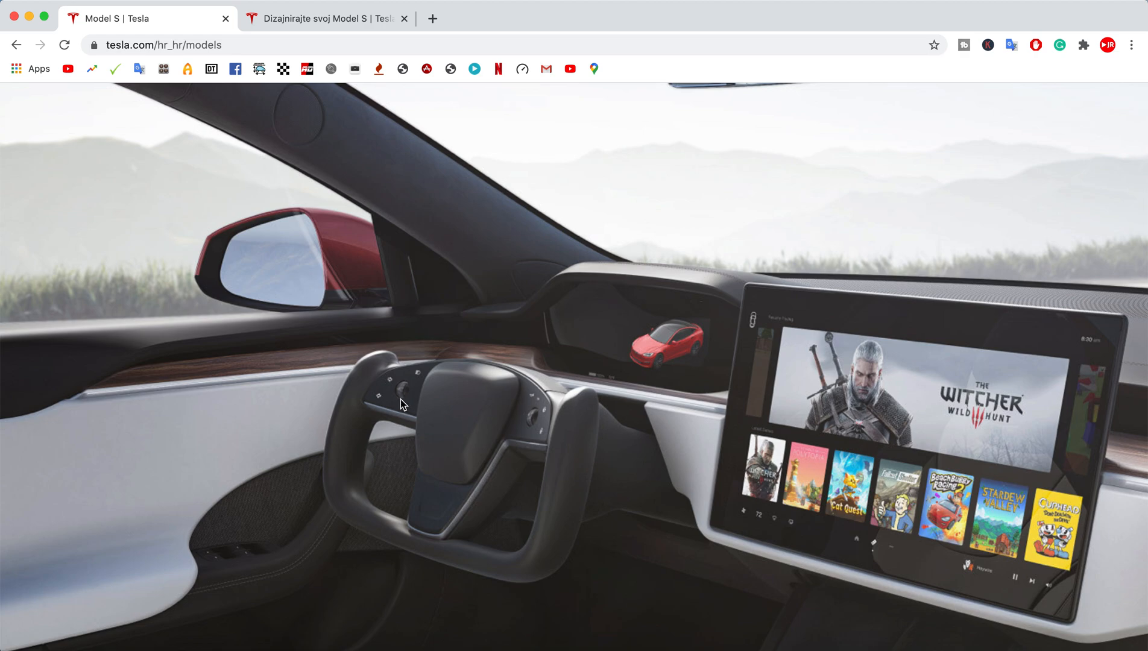
mouse_move(639, 403)
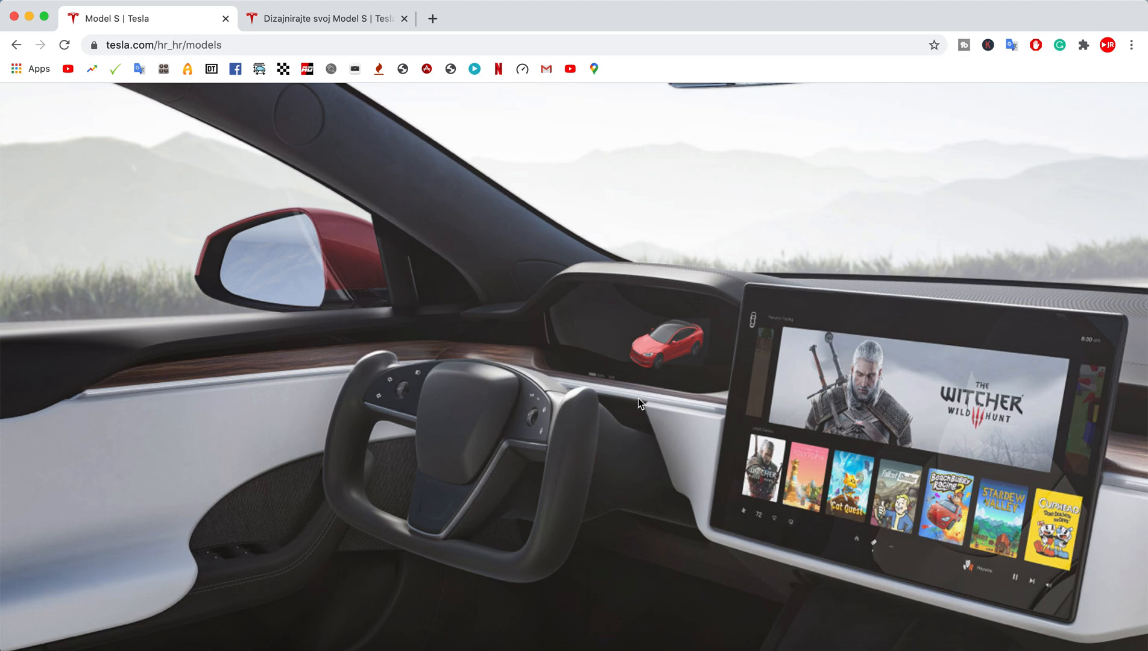
mouse_move(426, 401)
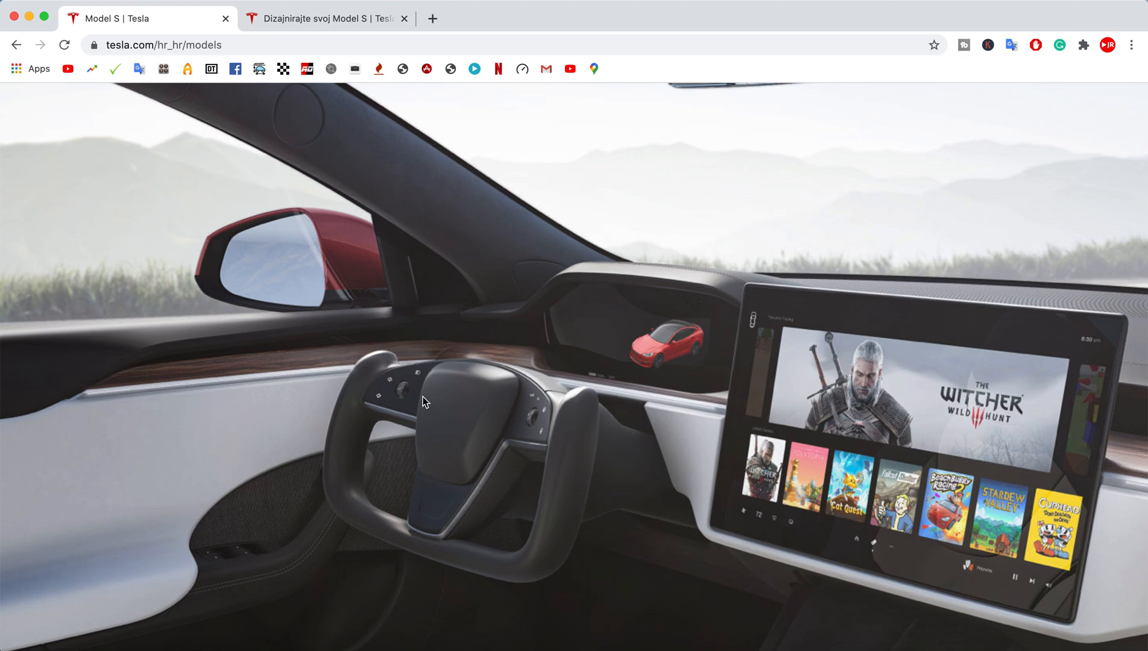
mouse_move(406, 377)
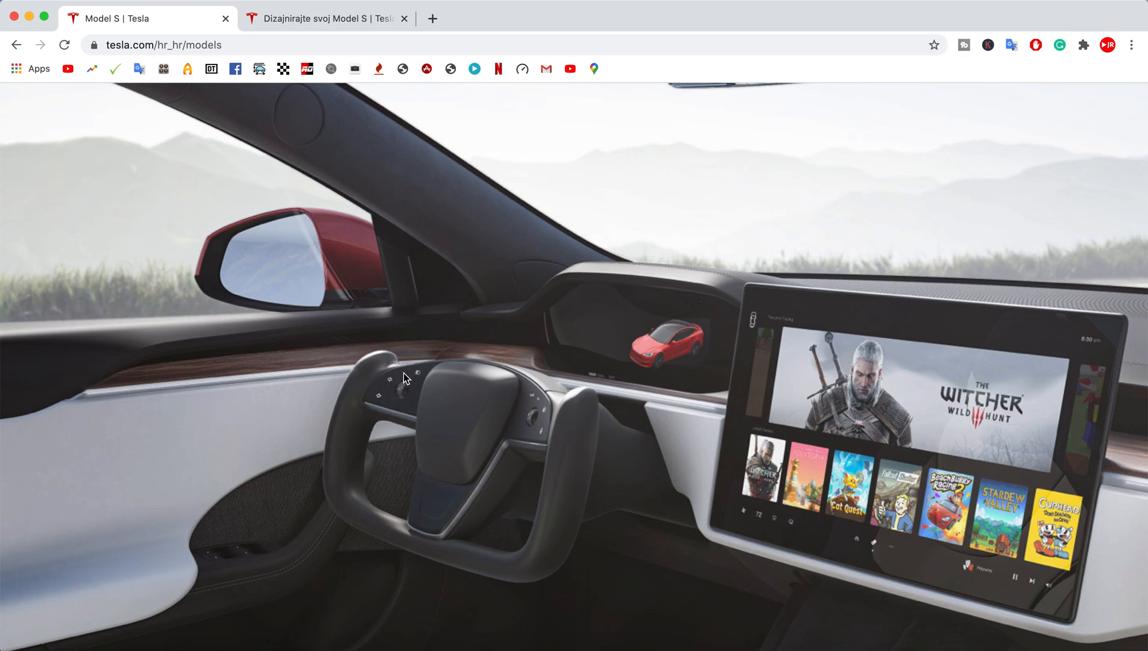
mouse_move(635, 432)
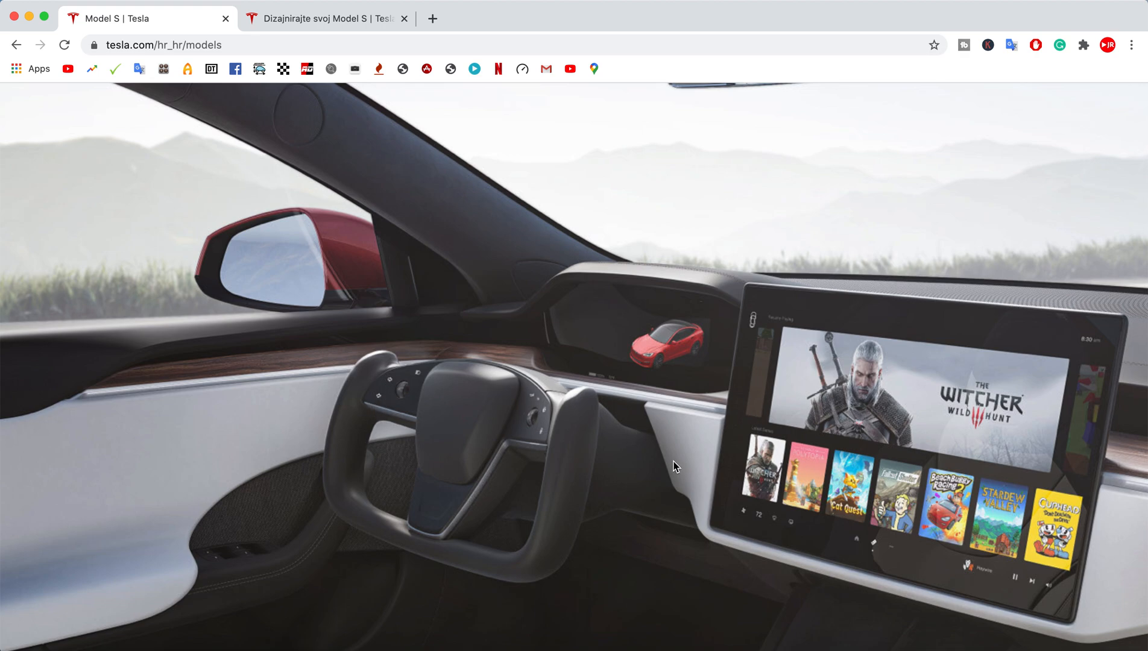
mouse_move(315, 507)
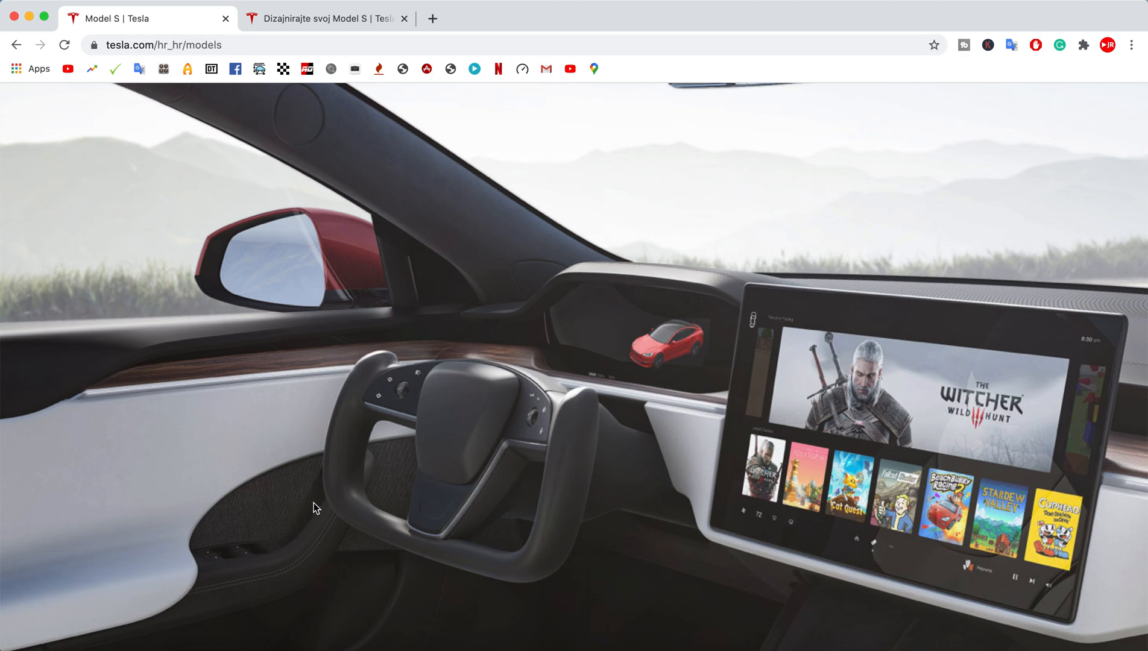
mouse_move(216, 551)
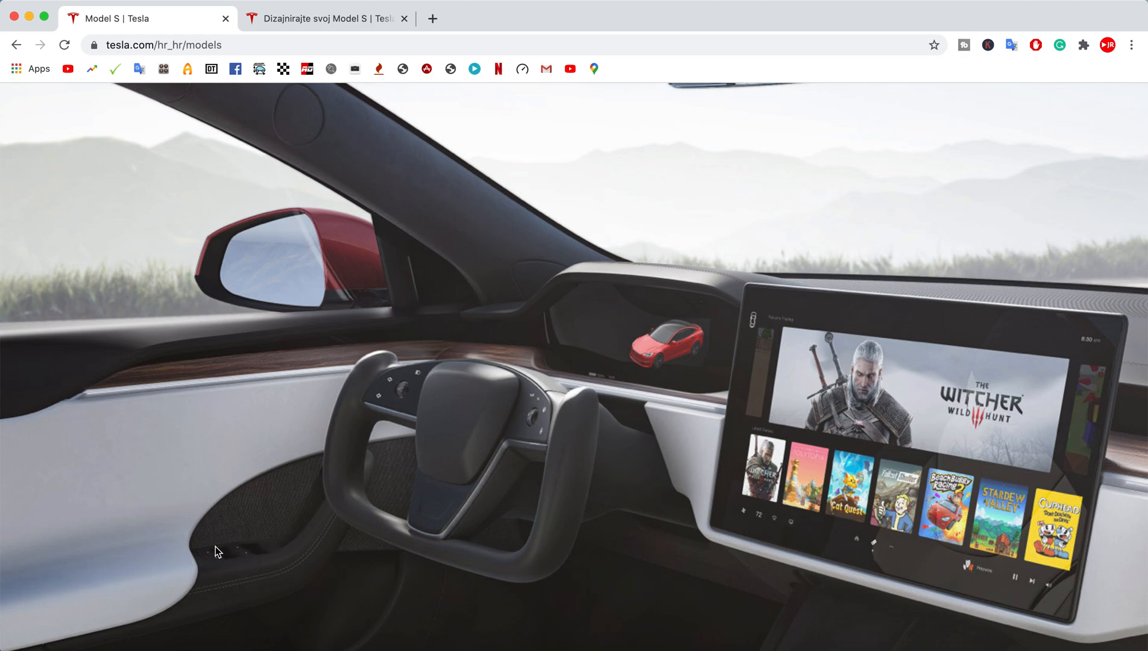
mouse_move(236, 566)
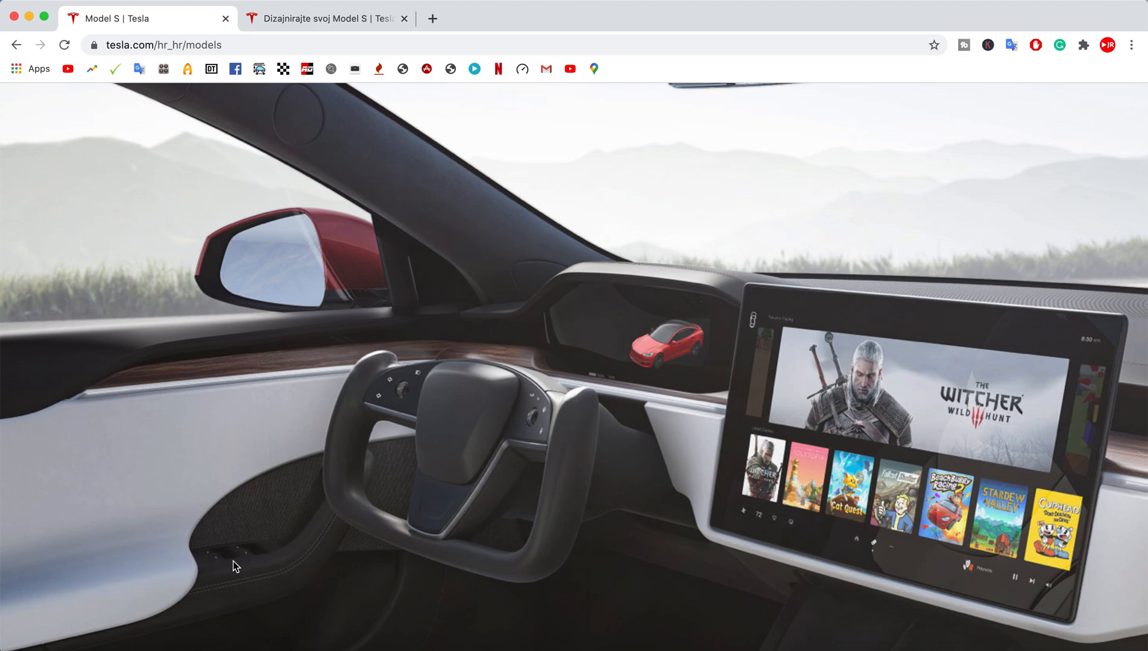
mouse_move(229, 560)
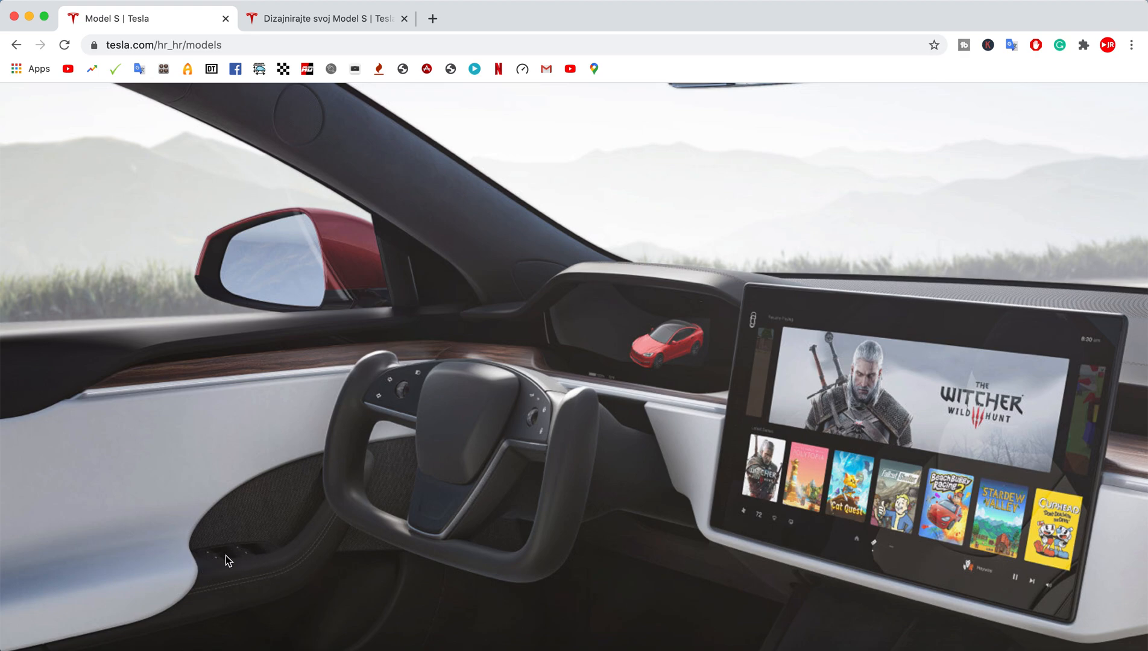
mouse_move(358, 464)
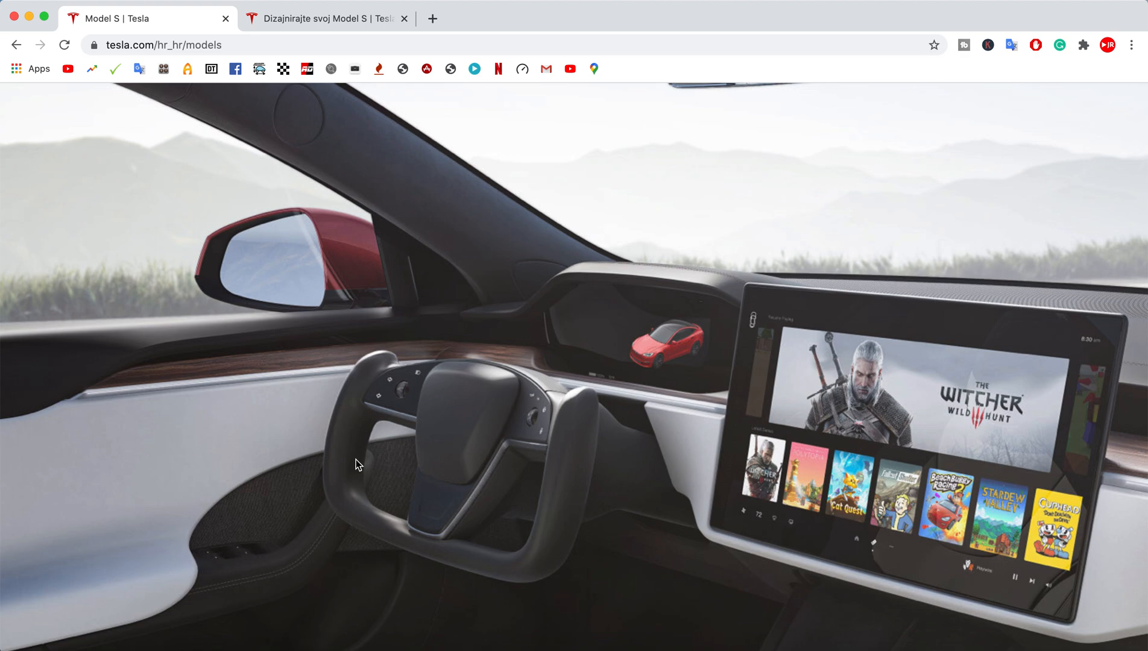
mouse_move(579, 515)
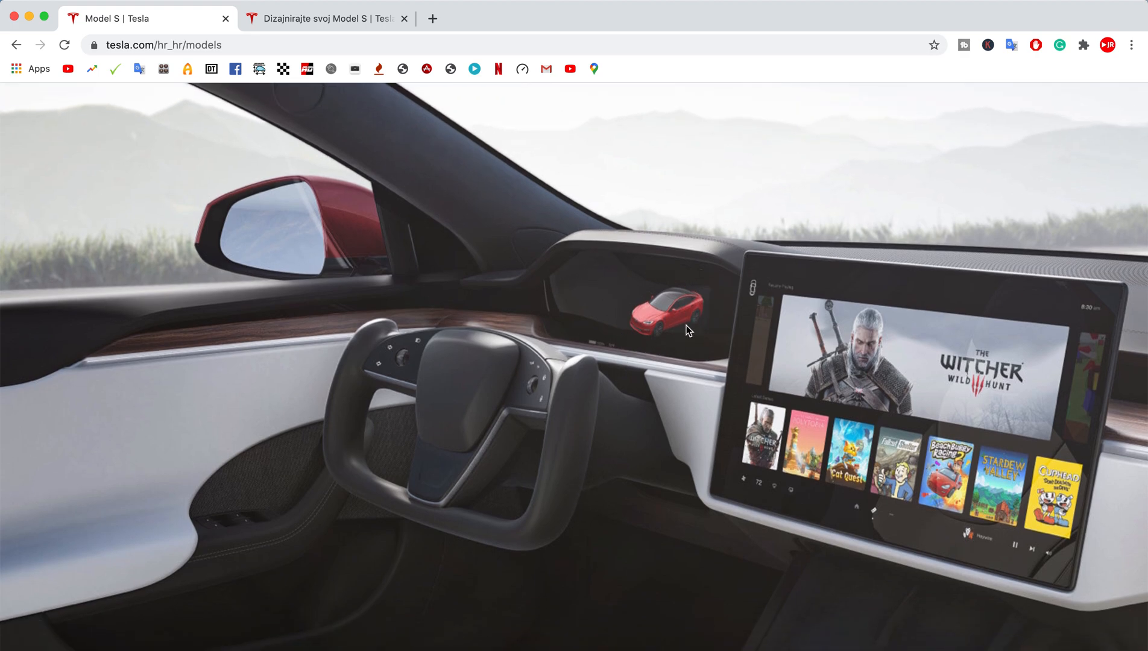
mouse_move(643, 272)
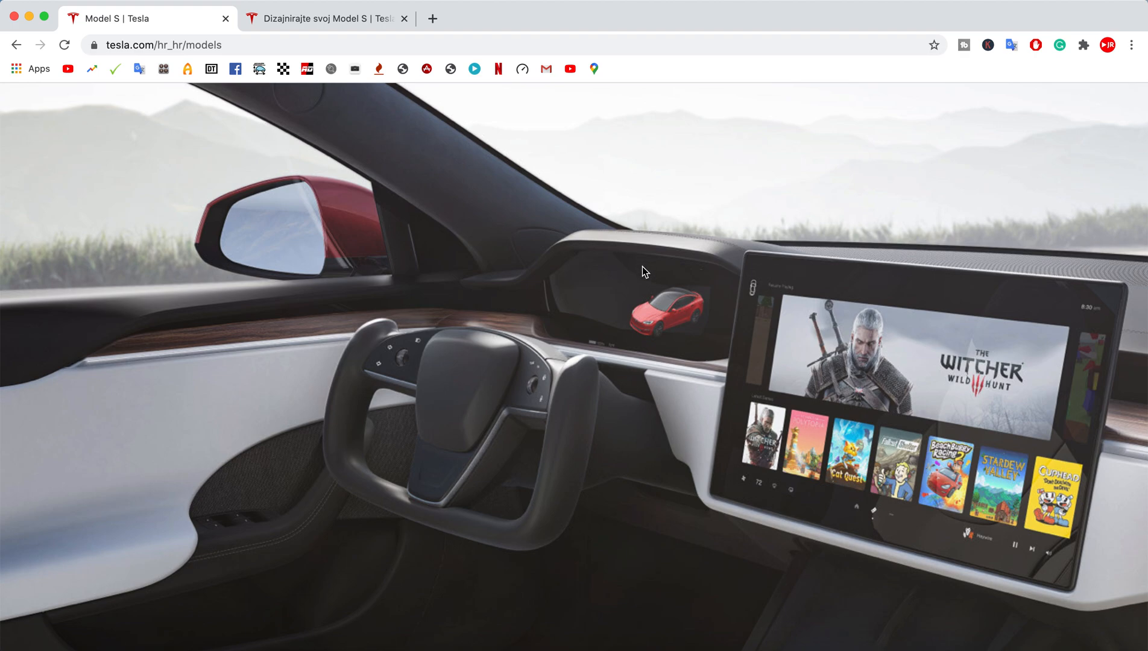
mouse_move(722, 284)
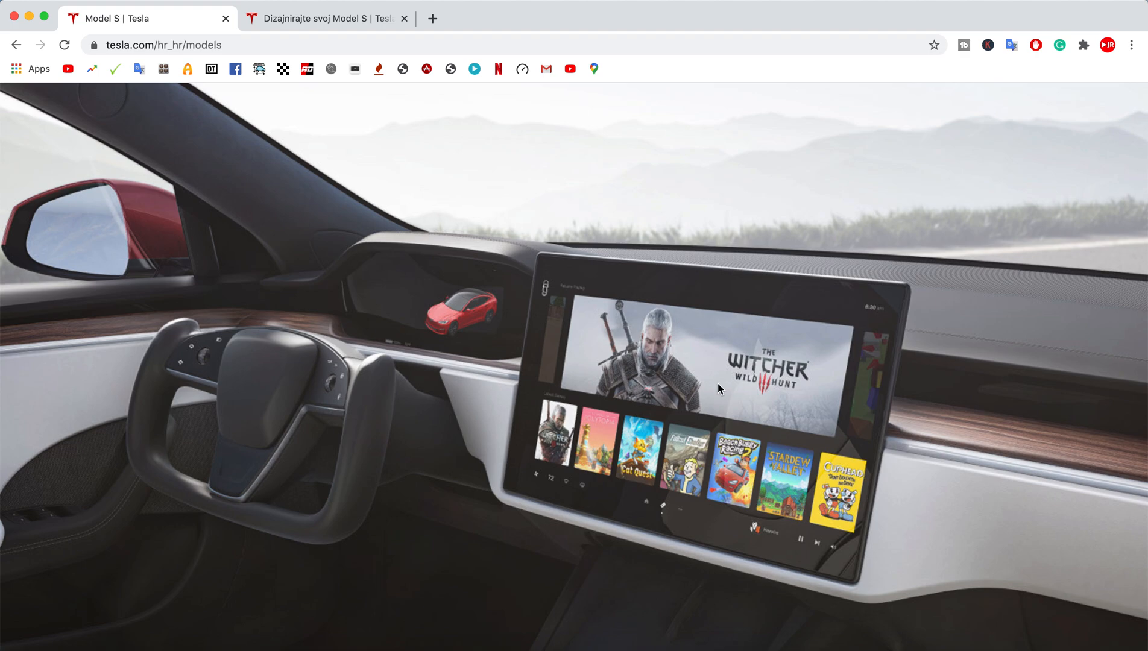
mouse_move(648, 419)
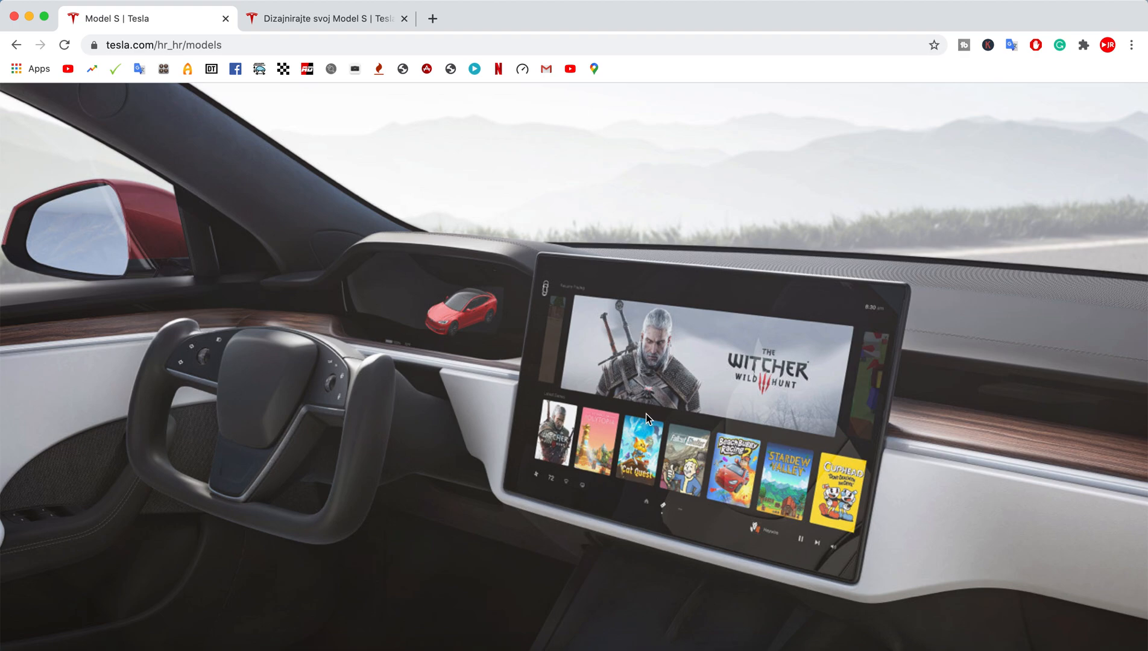
mouse_move(877, 444)
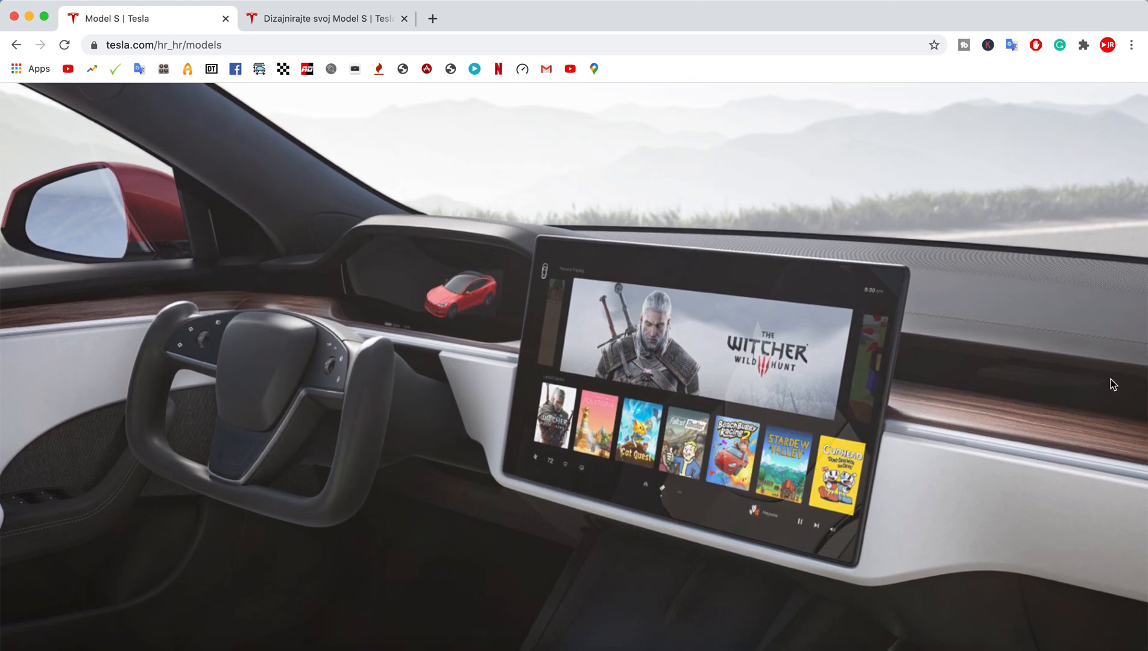
mouse_move(154, 457)
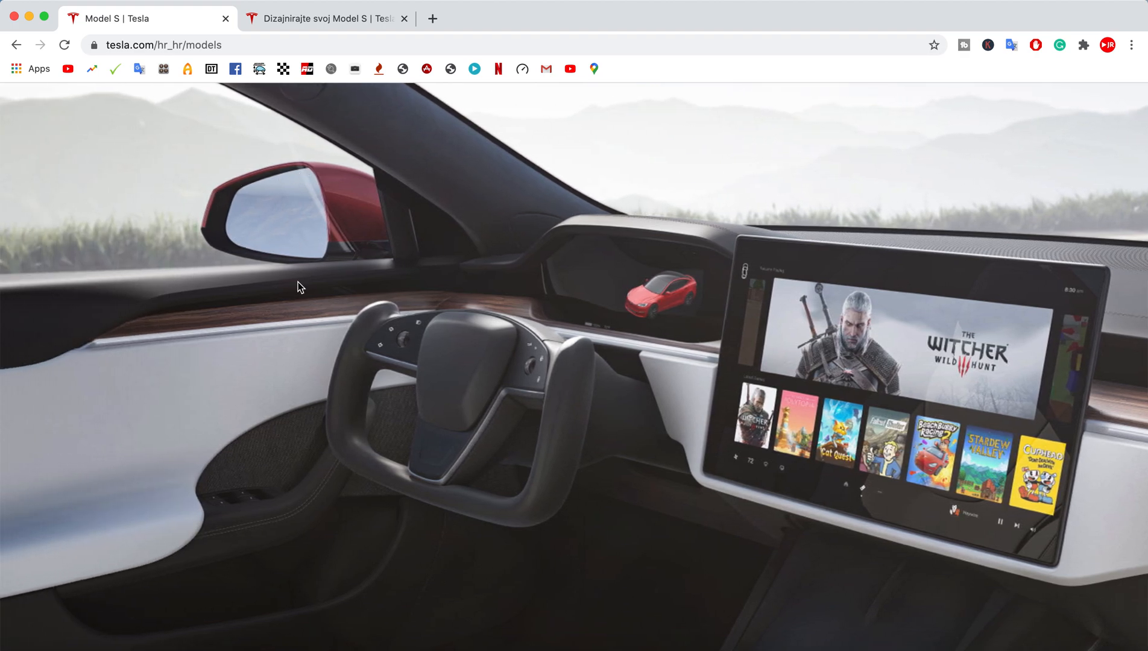
Scroll past the interior video to the gallery opening on the yoke steering wheel.
scroll(down, 3)
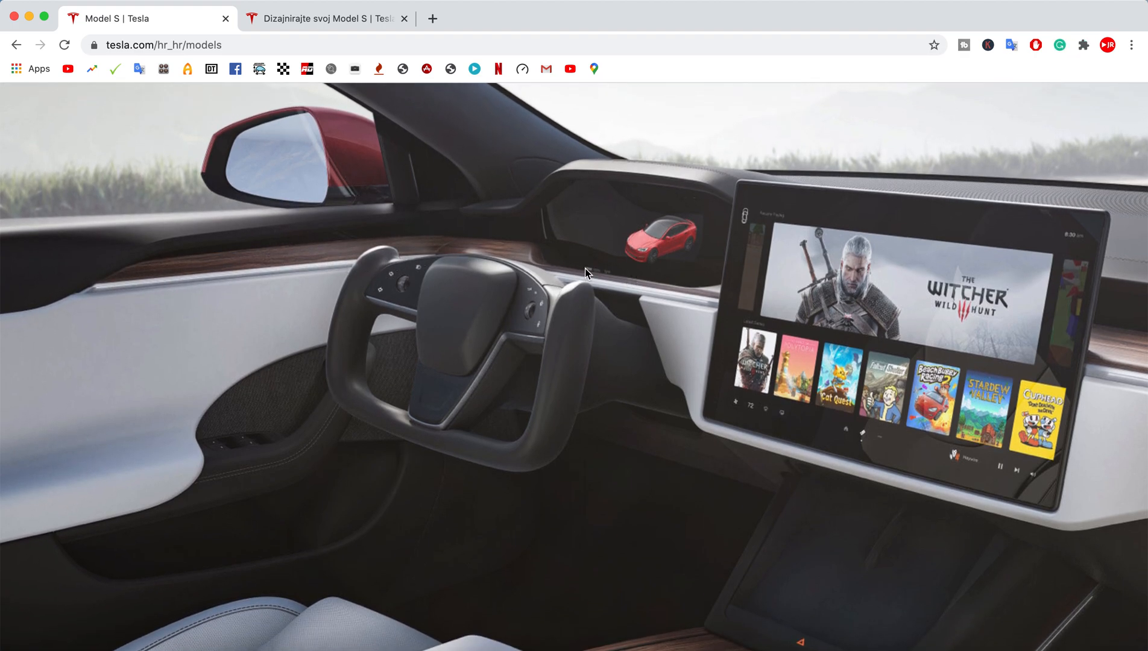
mouse_move(161, 275)
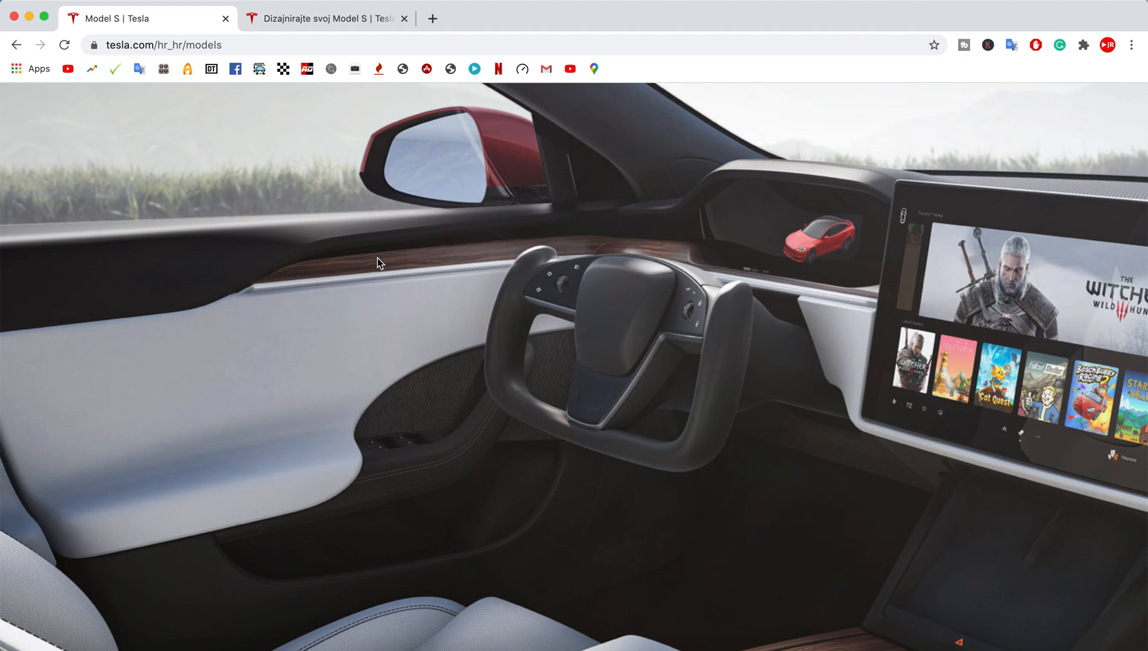
mouse_move(534, 348)
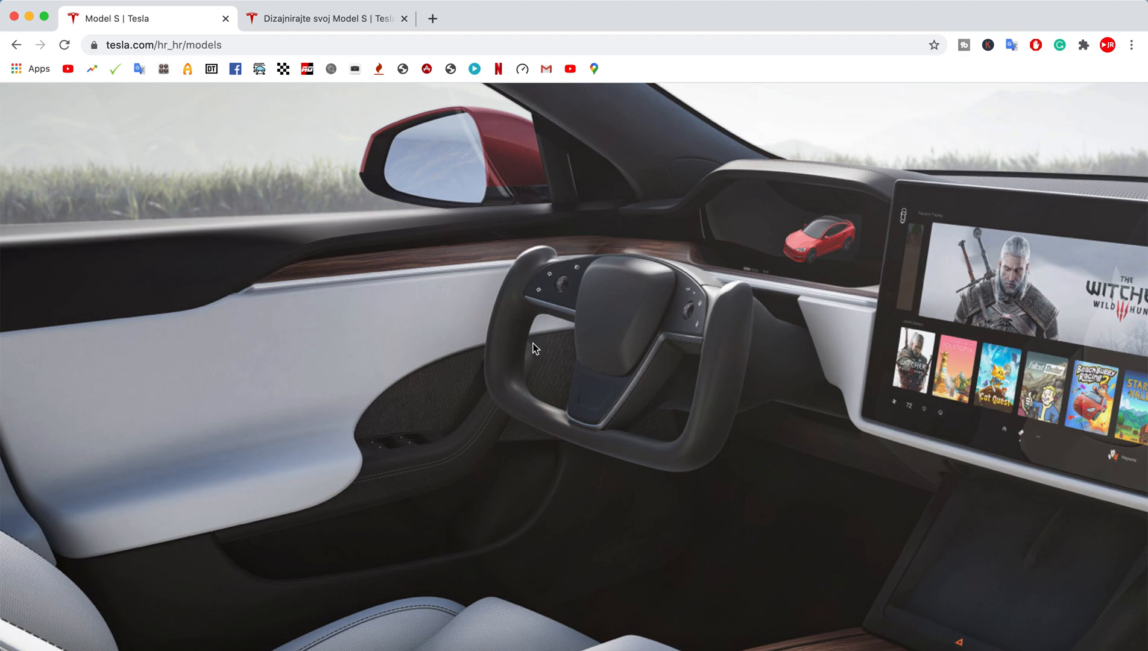
mouse_move(552, 382)
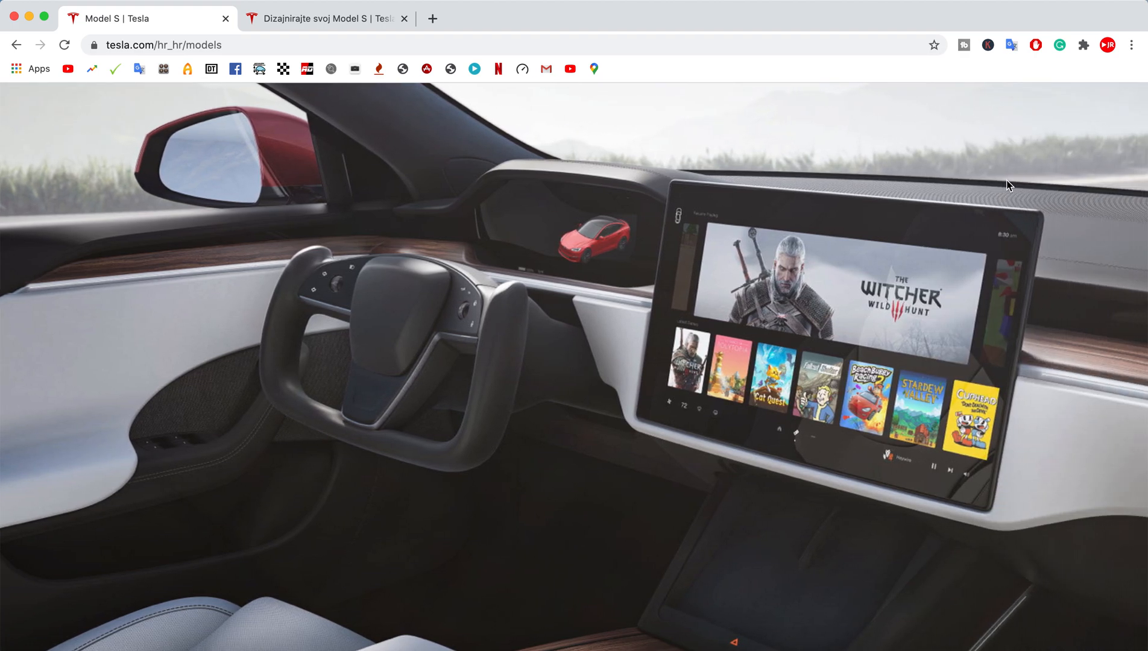
scroll(down, 3)
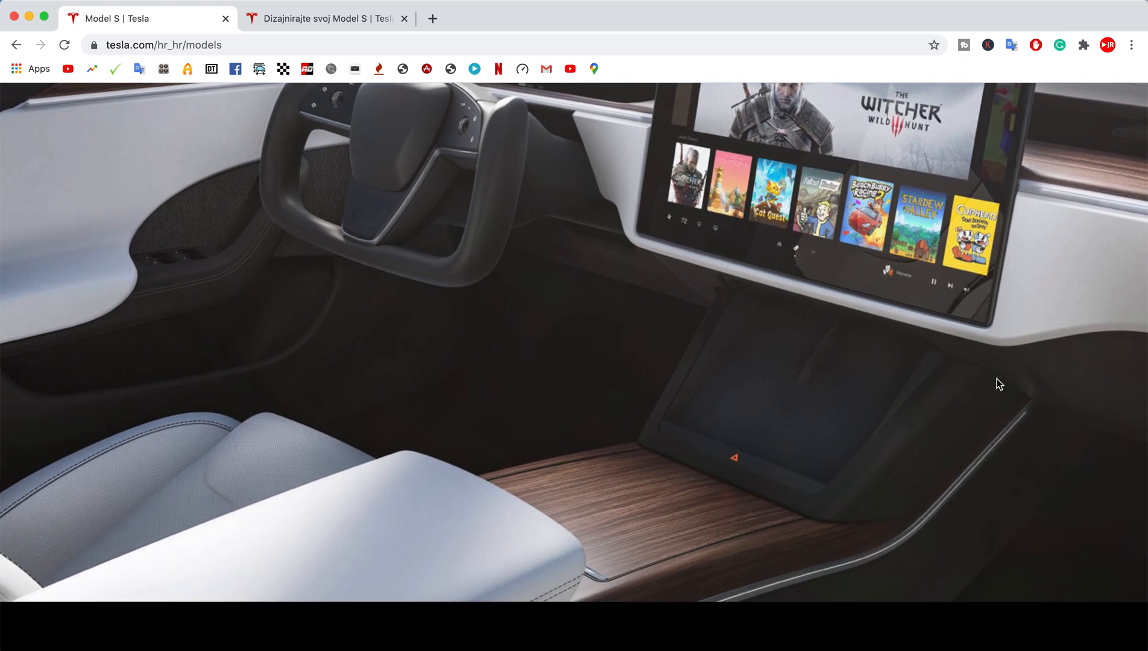
mouse_move(735, 466)
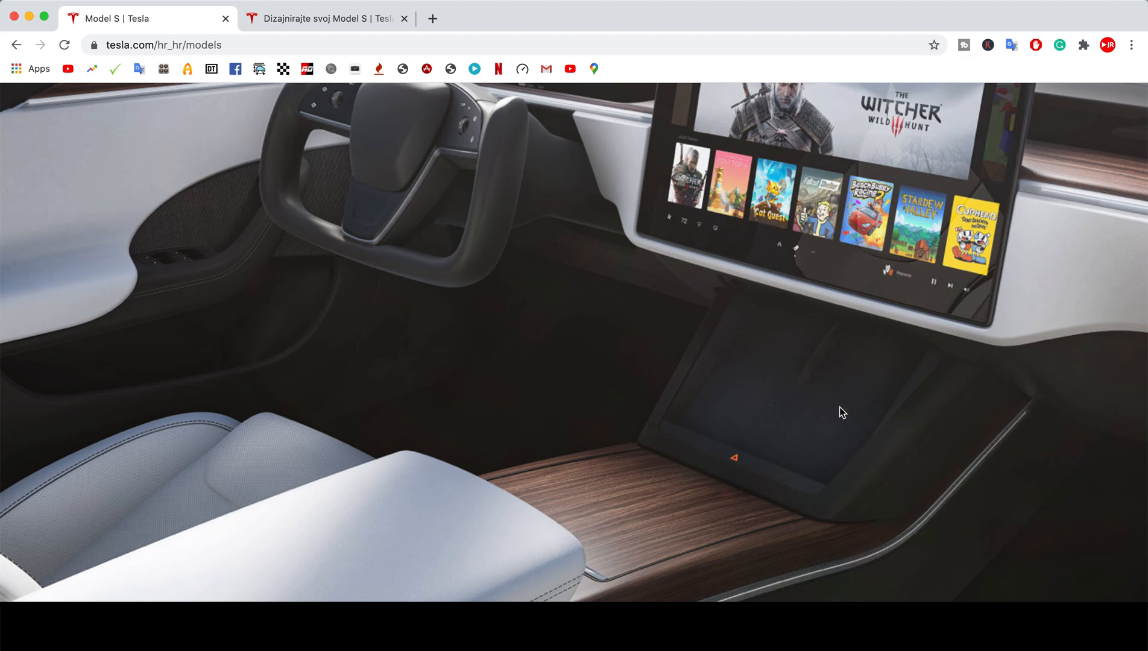
mouse_move(598, 568)
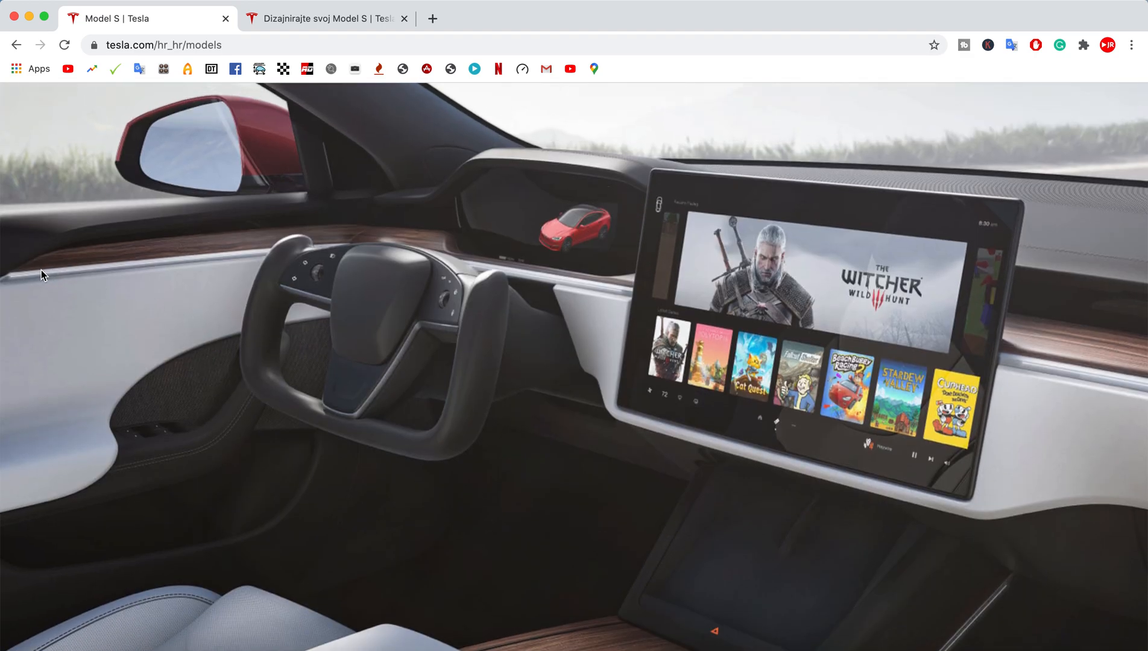
mouse_move(517, 412)
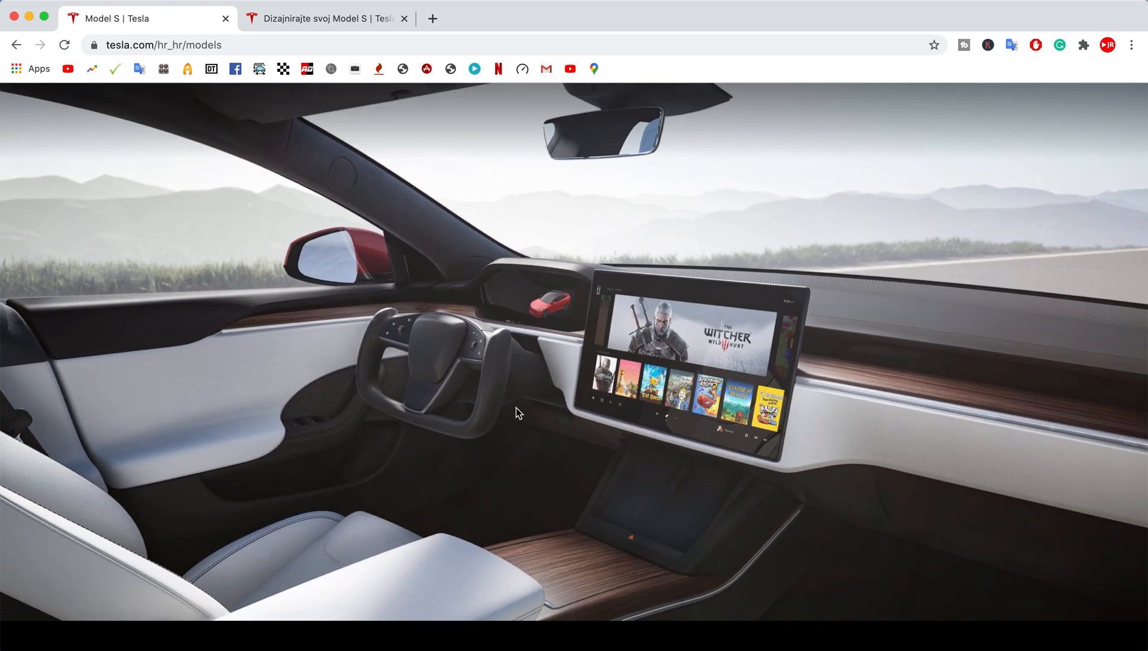
mouse_move(785, 359)
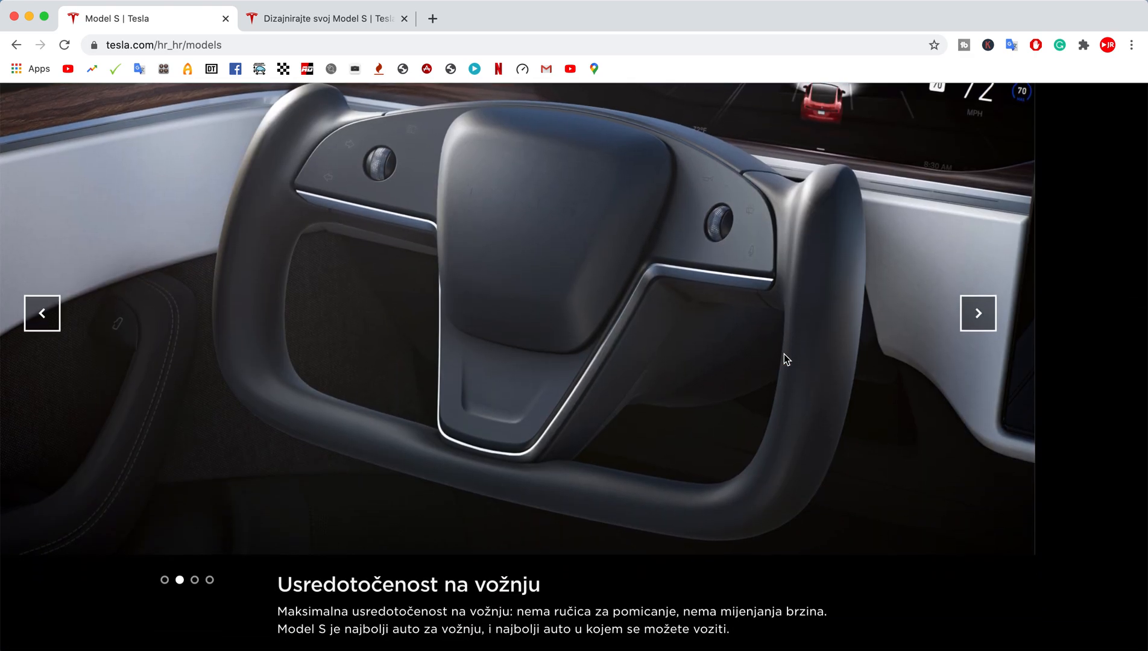
Page through the interior gallery's yoke and gaming-screen photos, ending on the rear seats.
scroll(down, 3)
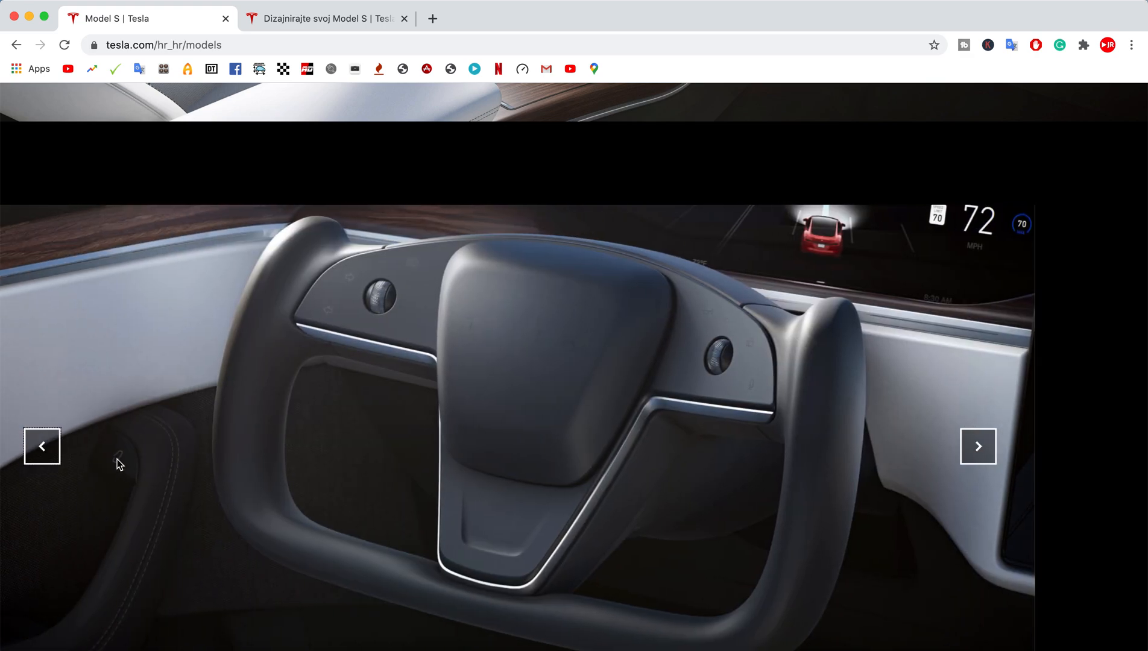
mouse_move(978, 447)
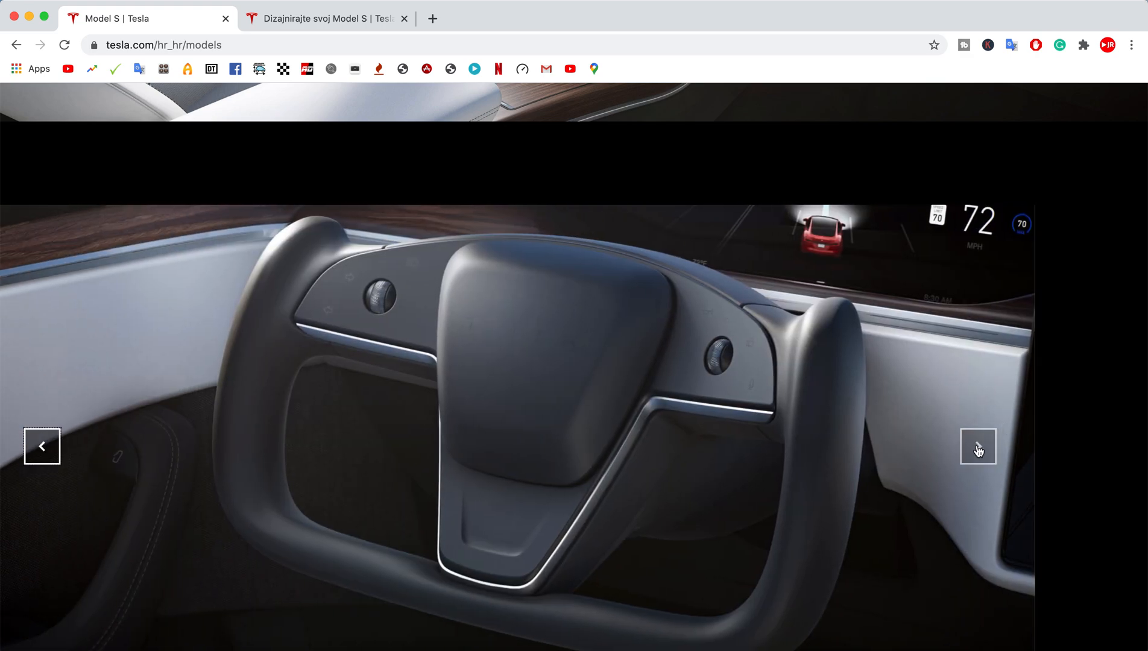
click(978, 446)
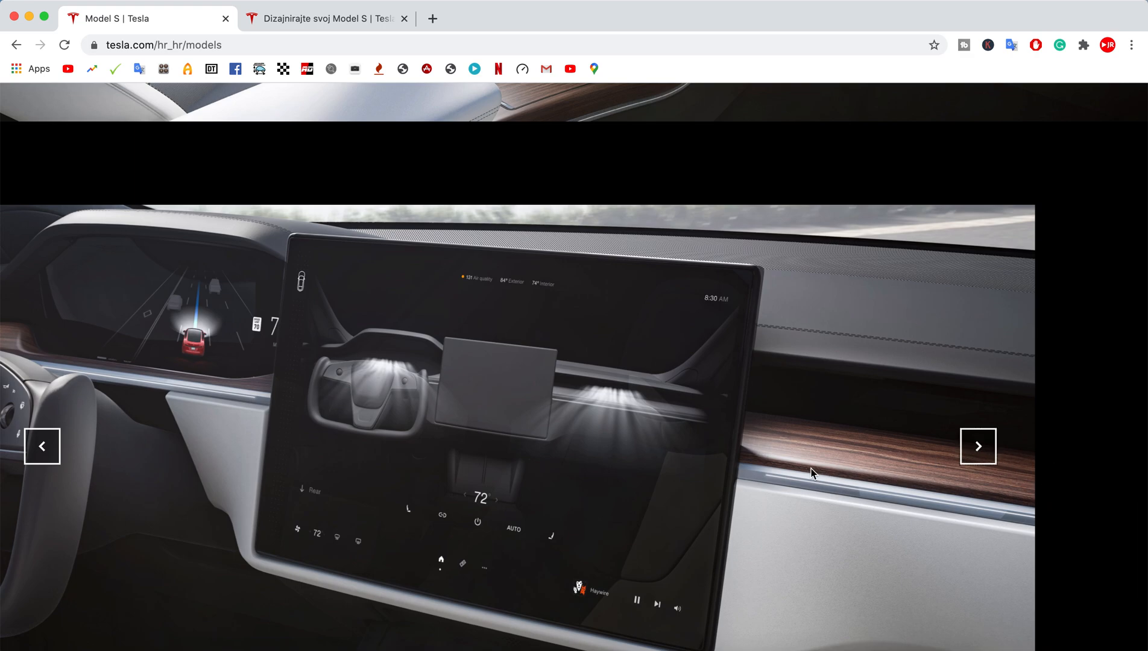
click(978, 446)
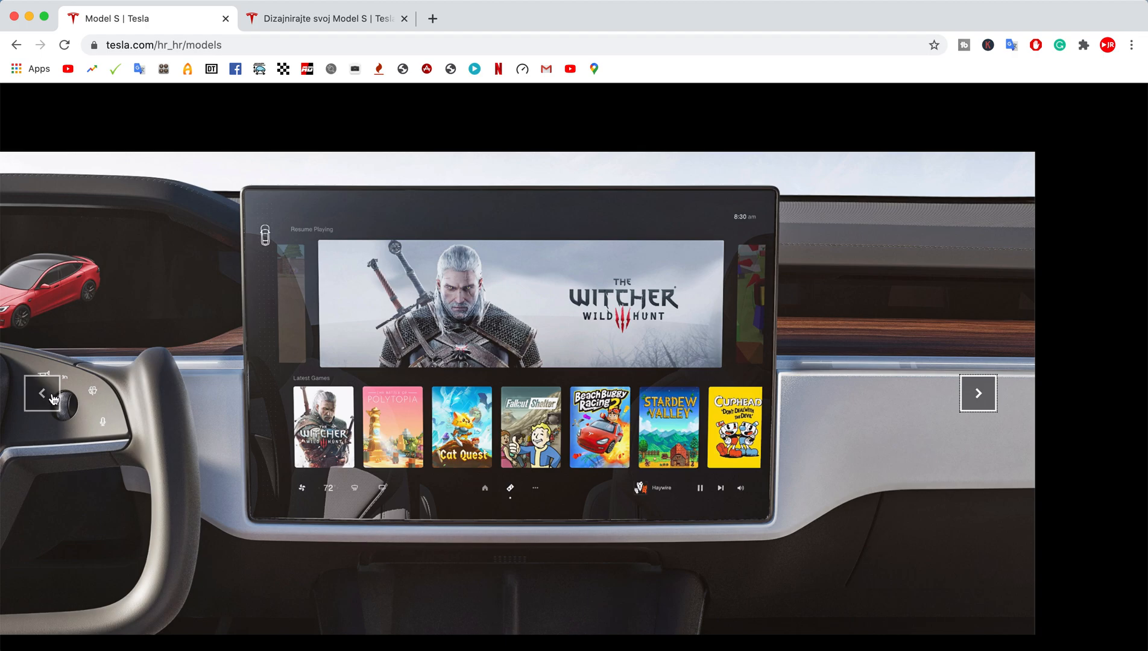
mouse_move(224, 381)
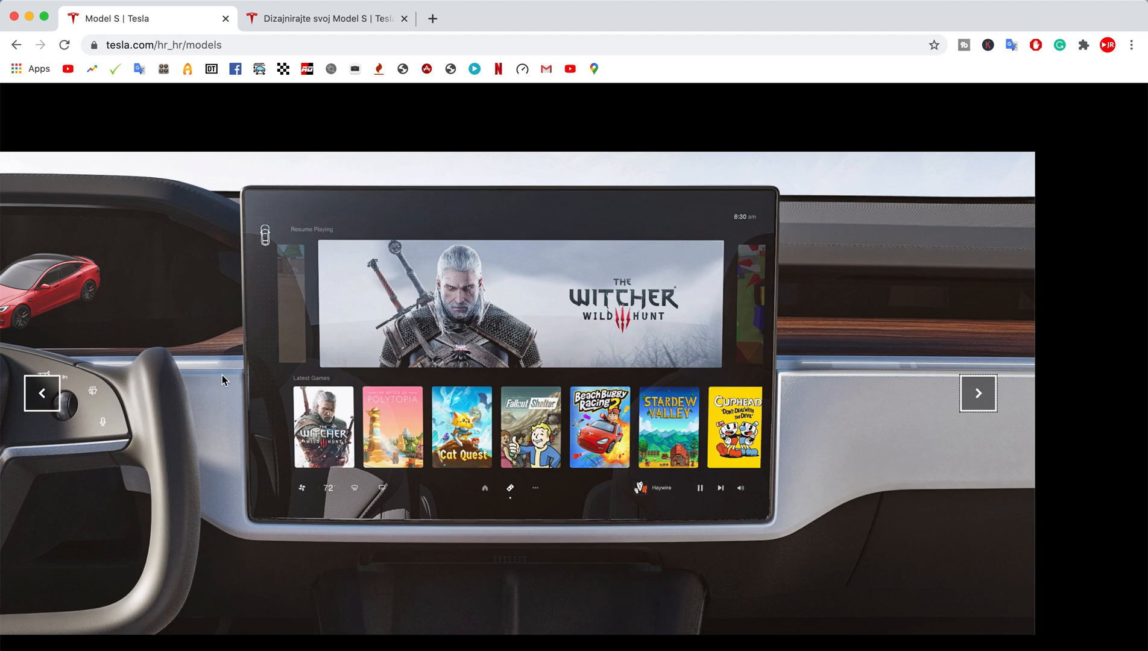
click(977, 393)
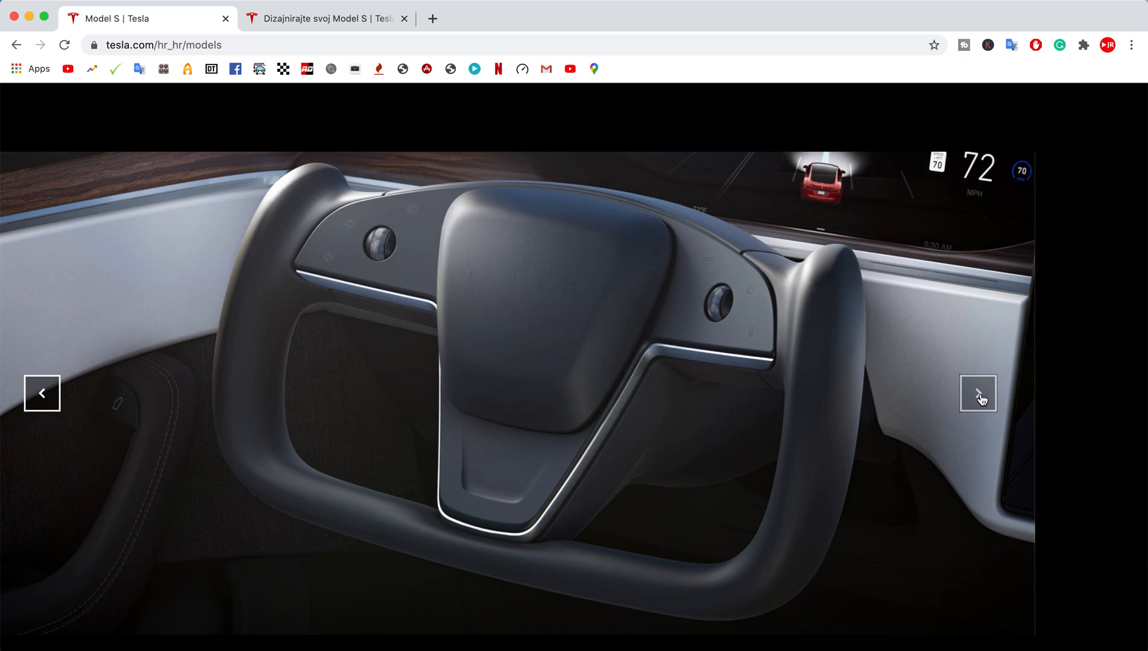
click(978, 393)
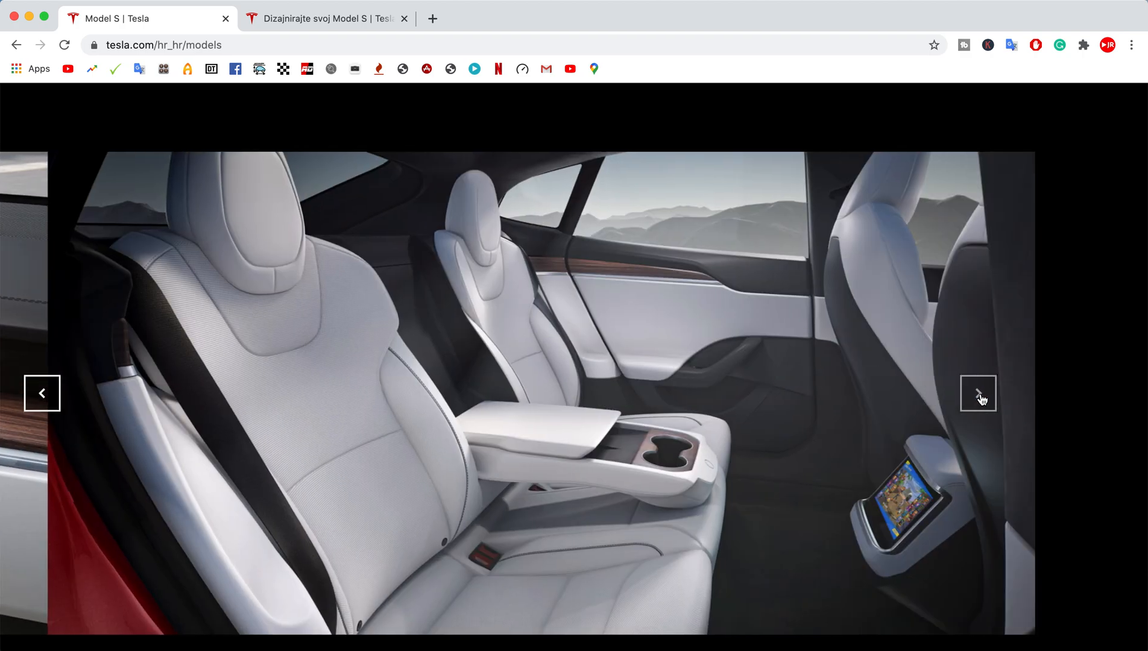
click(977, 393)
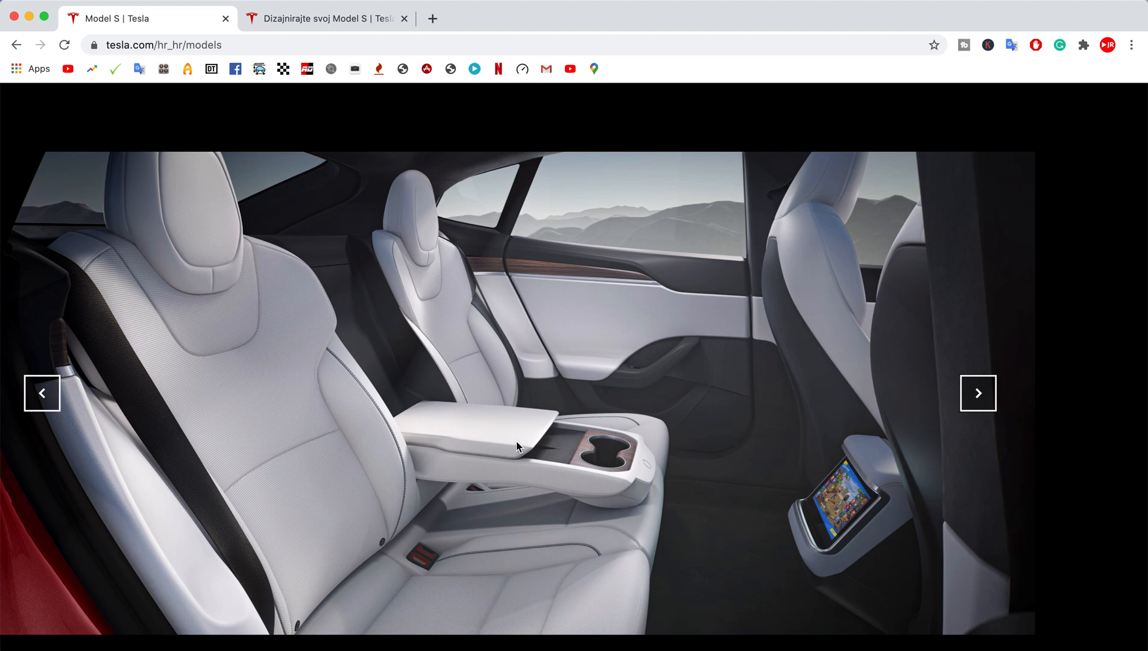
mouse_move(554, 447)
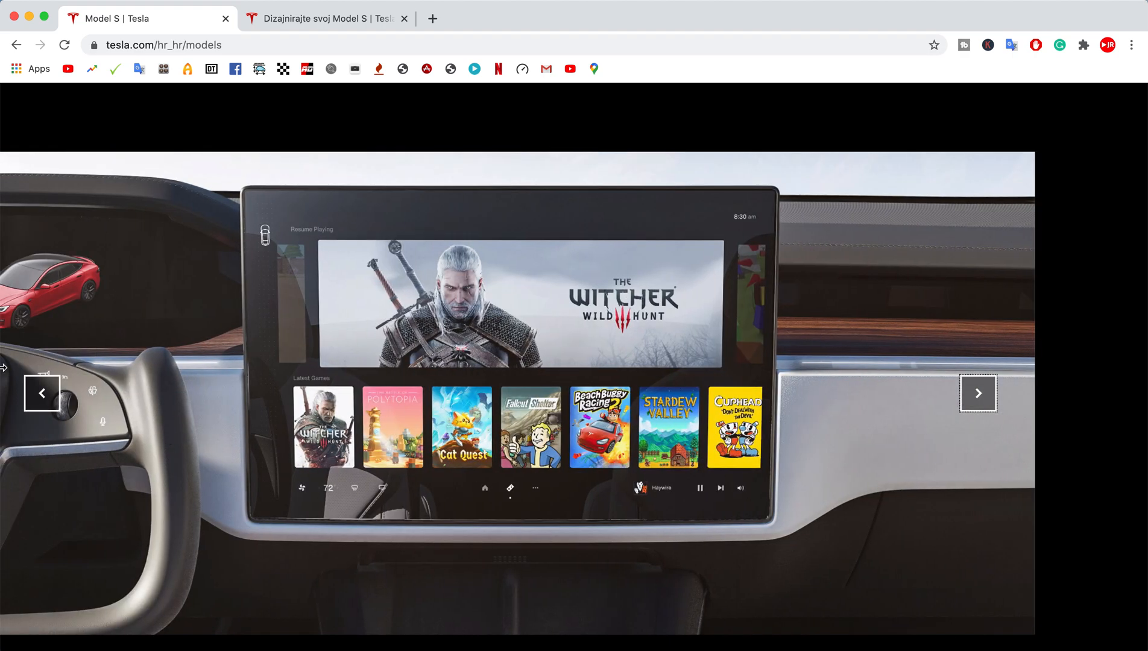
click(978, 393)
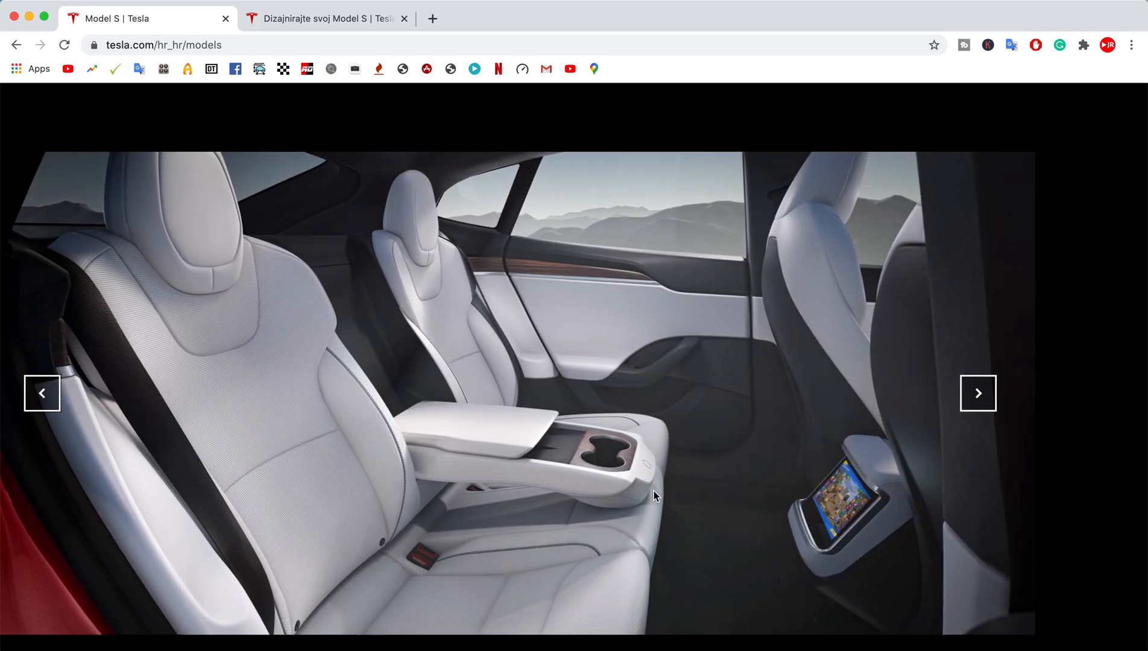
mouse_move(978, 405)
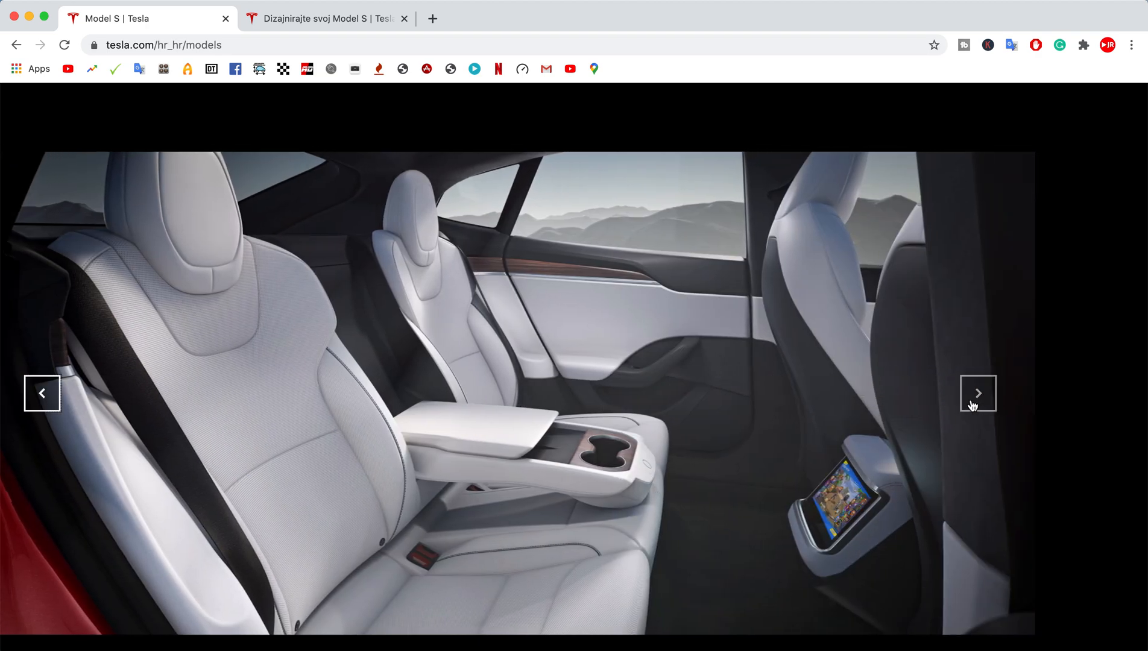
click(977, 393)
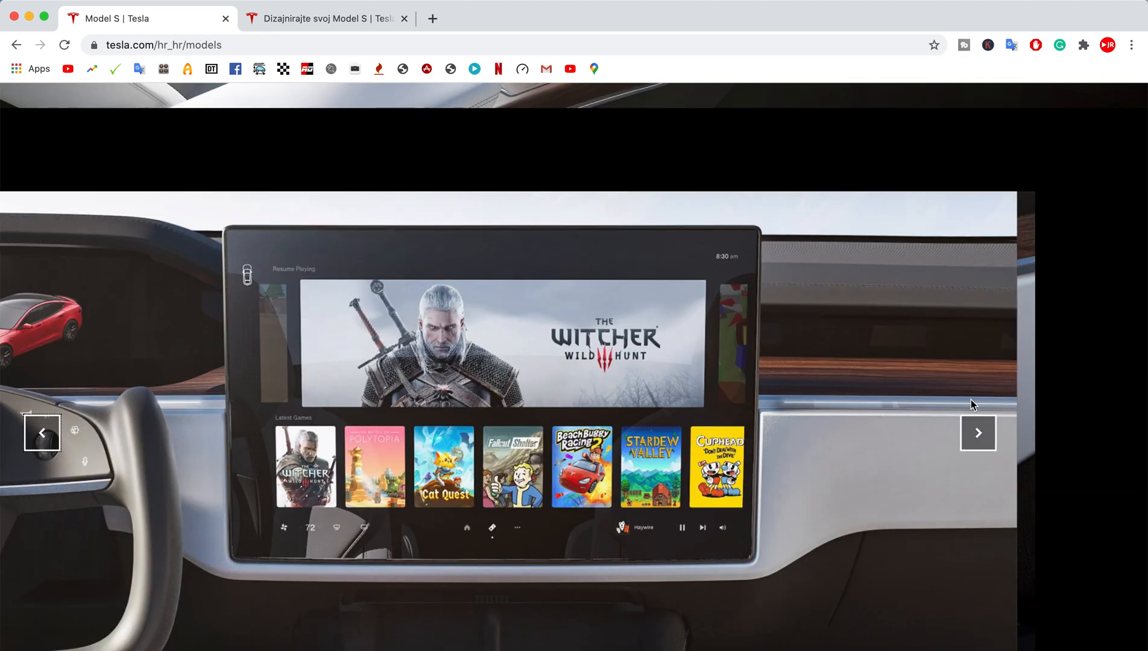
click(977, 433)
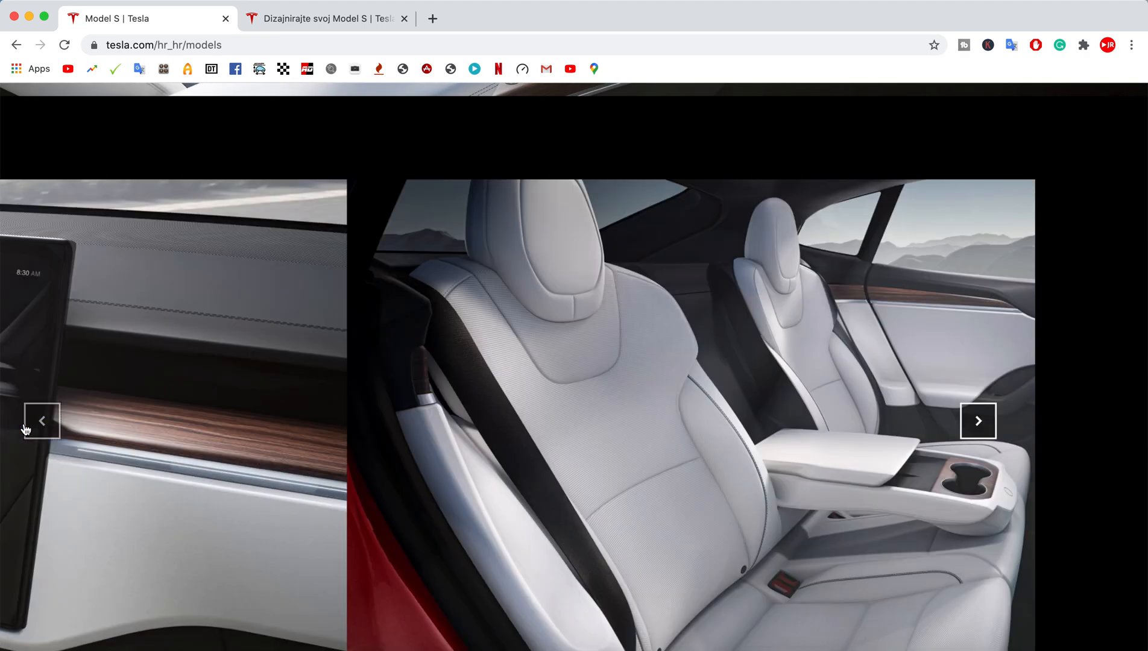
click(978, 420)
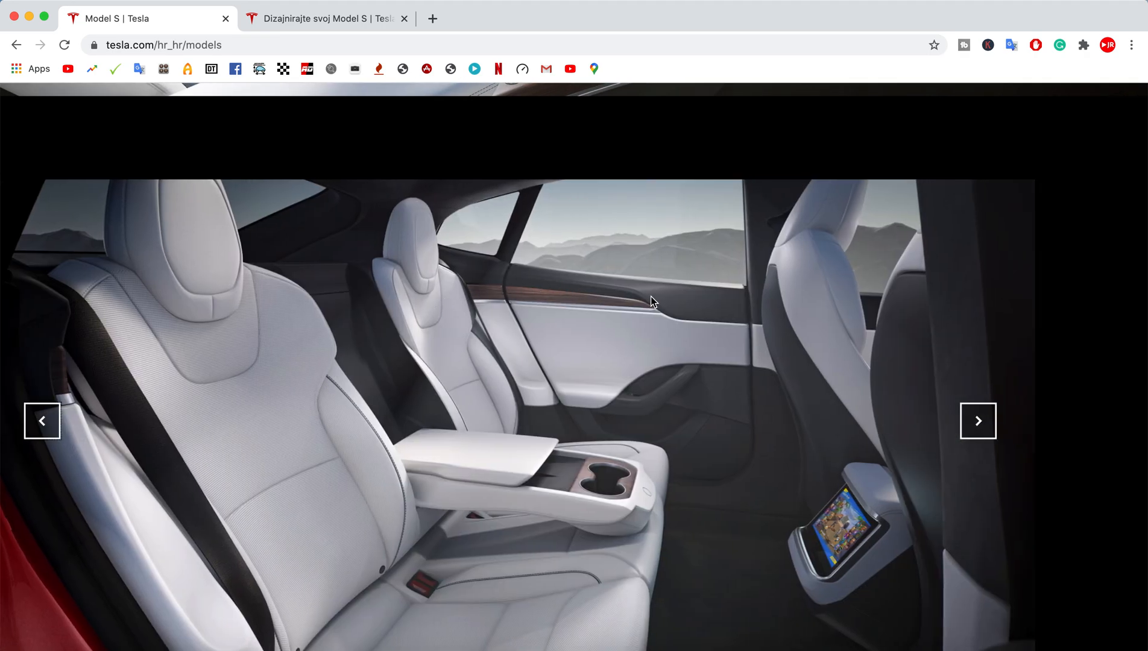
Scroll past gaming and connectivity to the 22-speaker audio and cargo space sections.
scroll(down, 3)
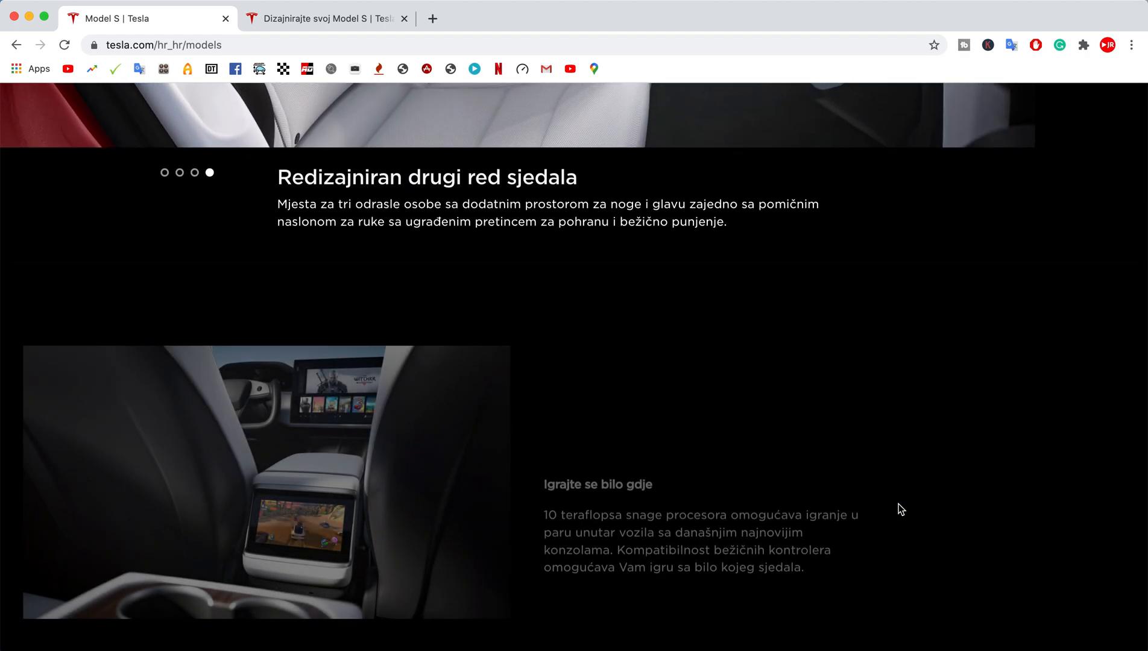
scroll(down, 3)
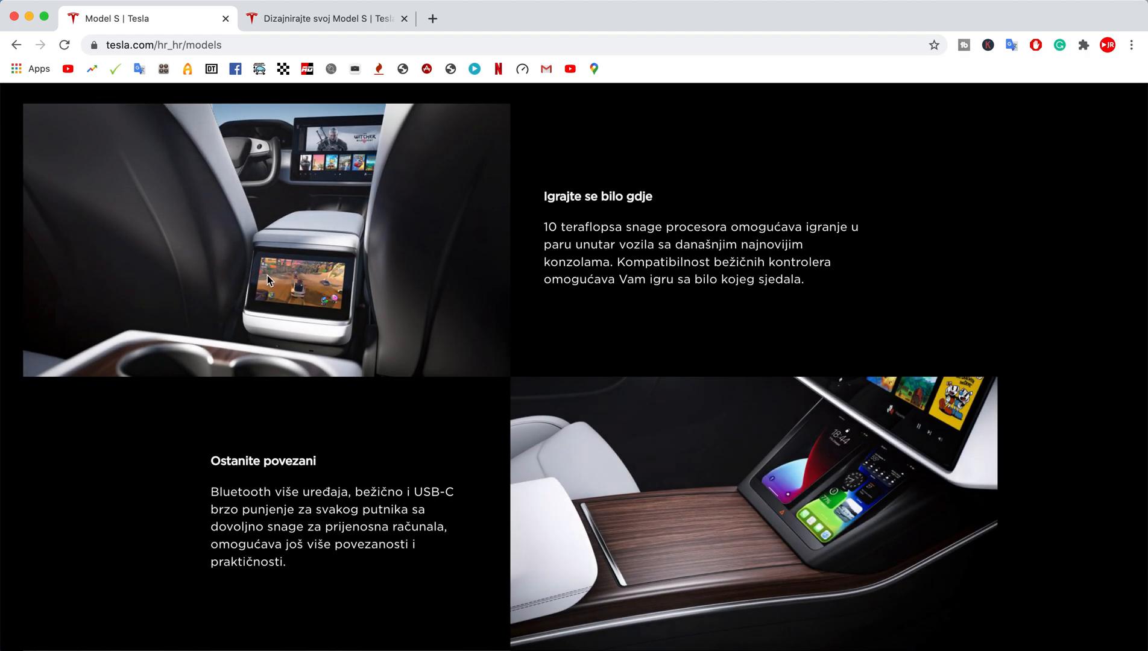
scroll(down, 3)
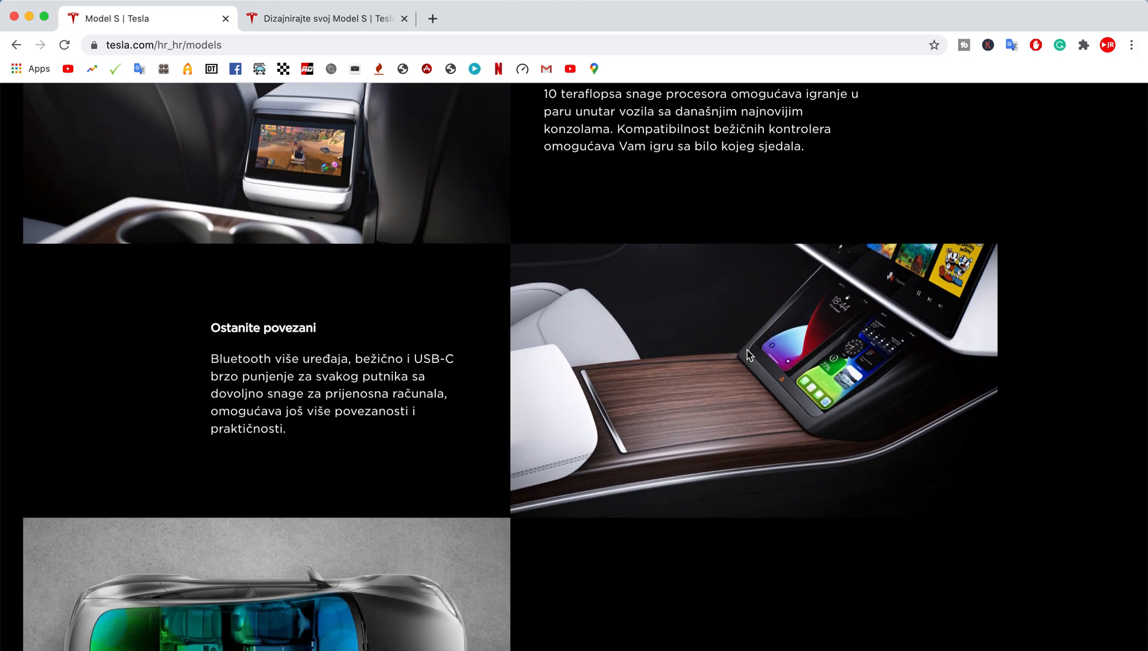
scroll(down, 3)
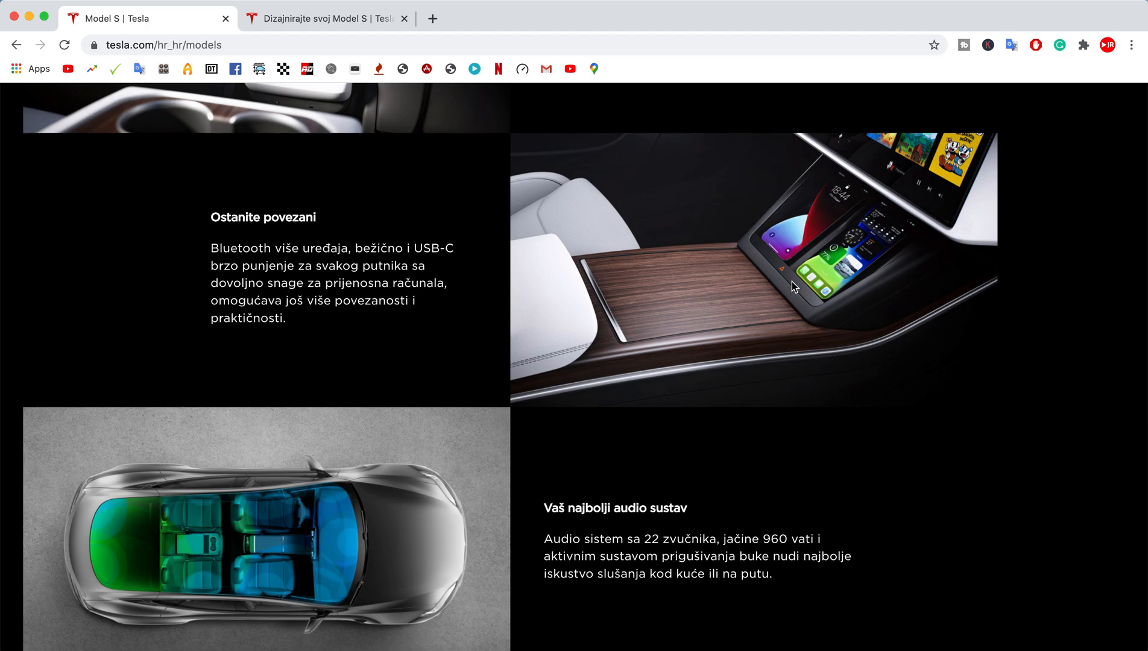
scroll(down, 3)
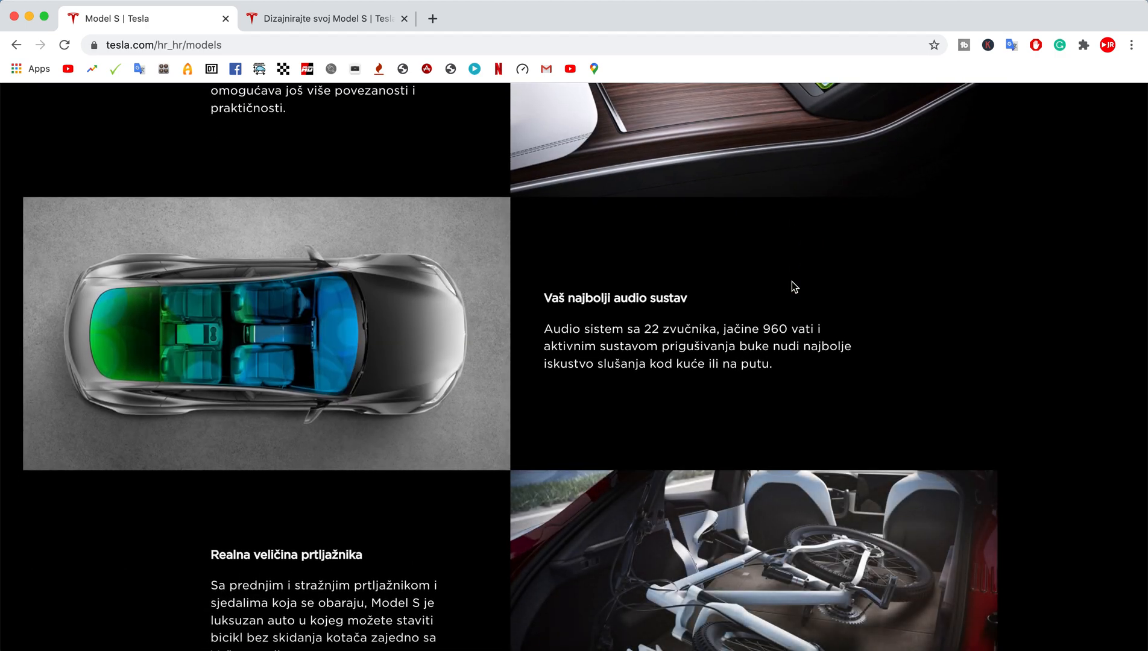
scroll(down, 3)
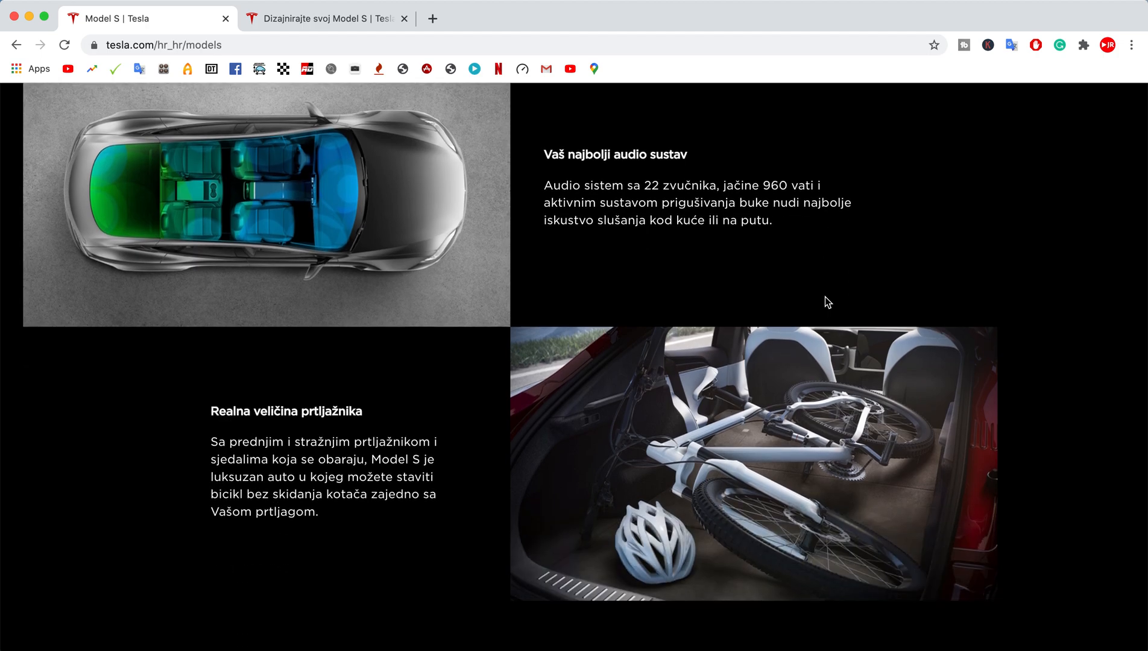
mouse_move(624, 432)
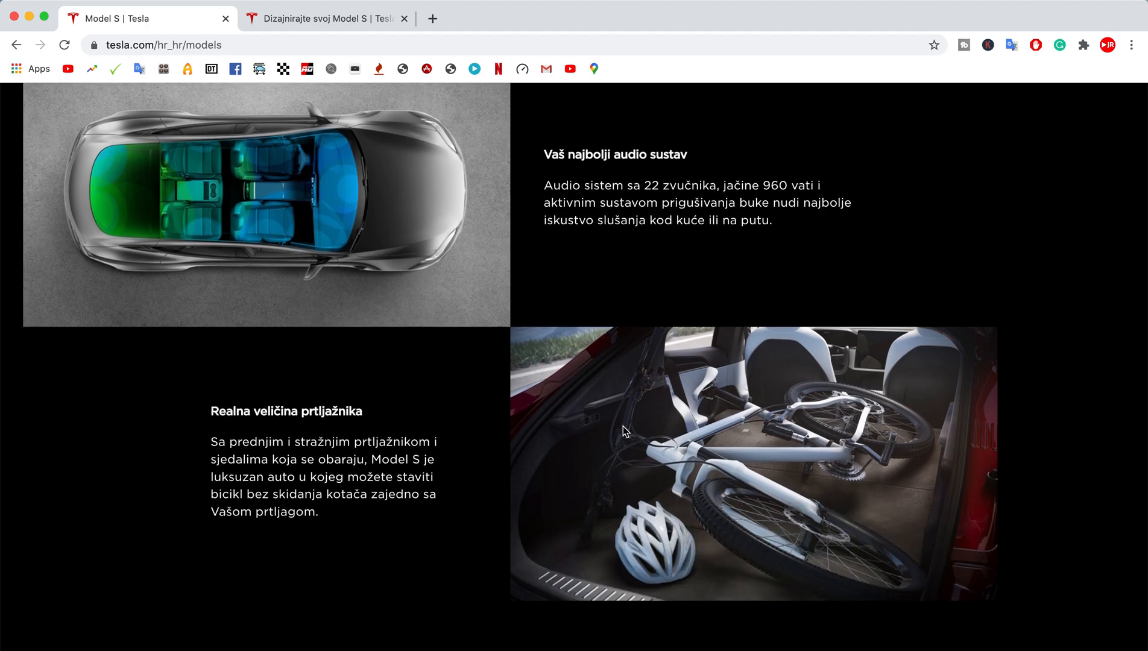
mouse_move(1000, 375)
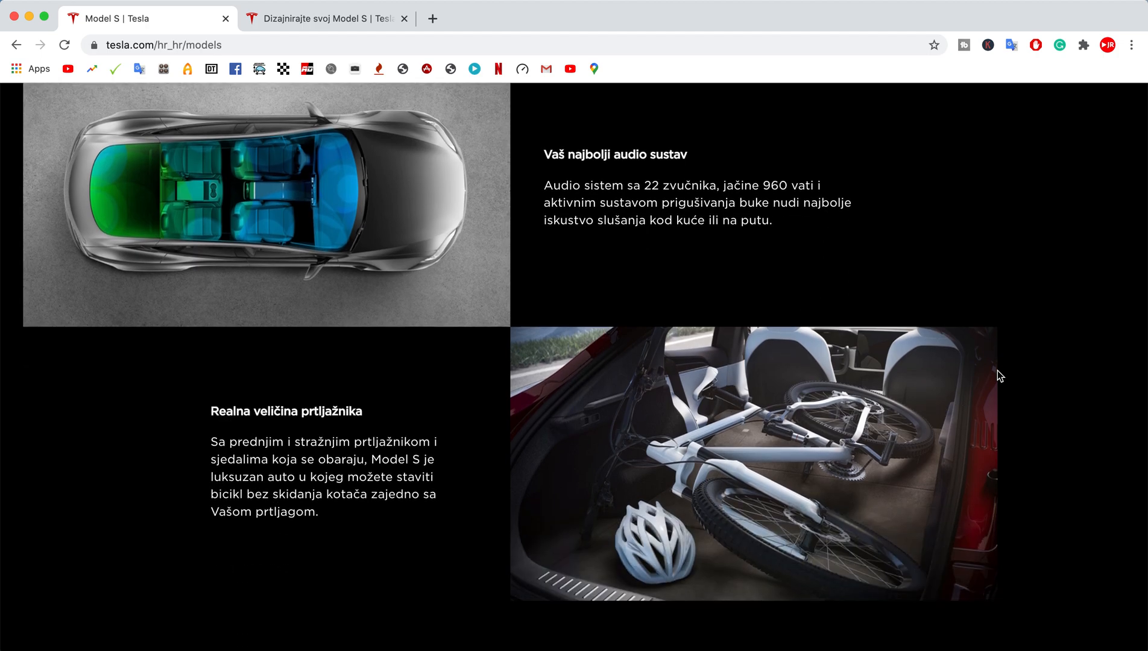
Scroll to the drivetrain comparison and show the Plaid specifications.
scroll(down, 3)
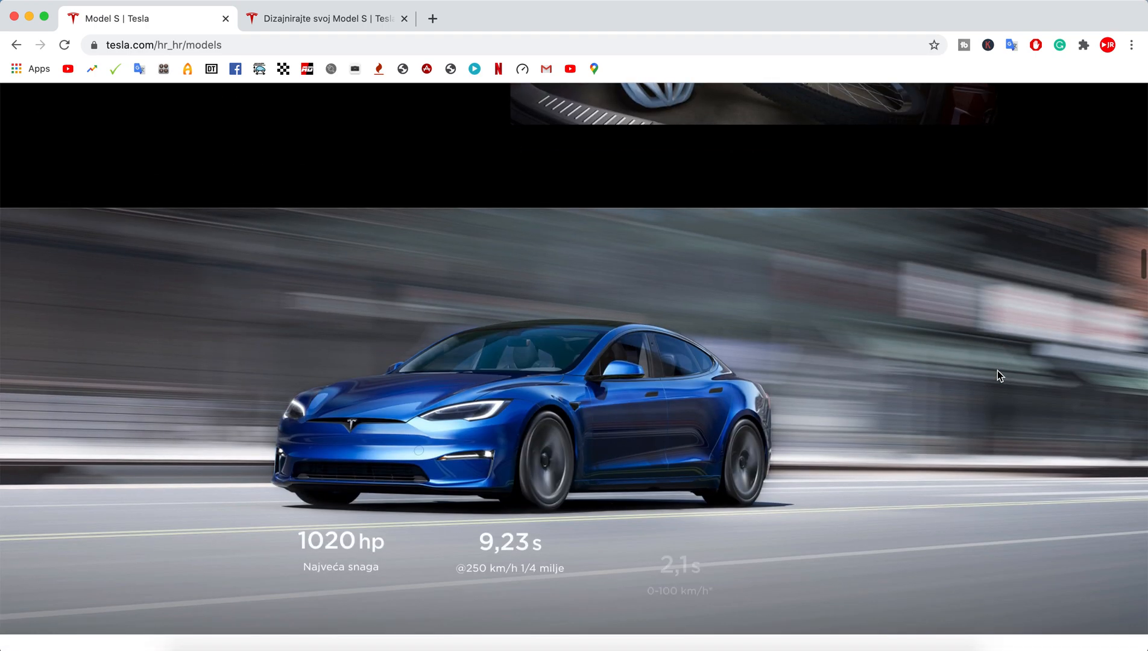
scroll(down, 3)
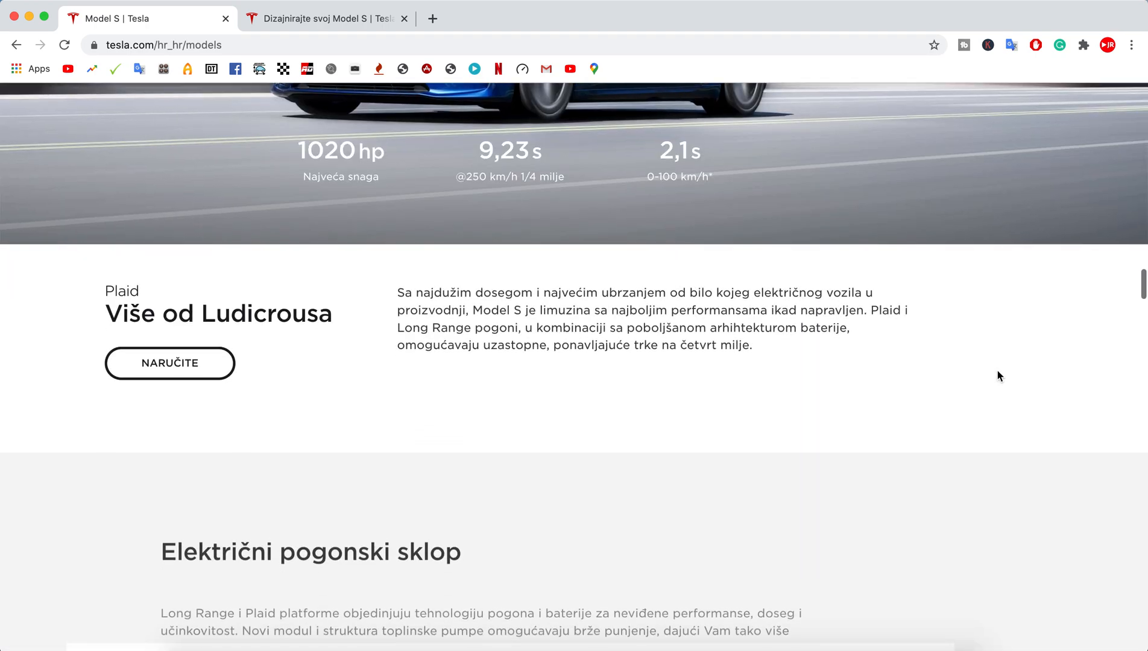
scroll(down, 3)
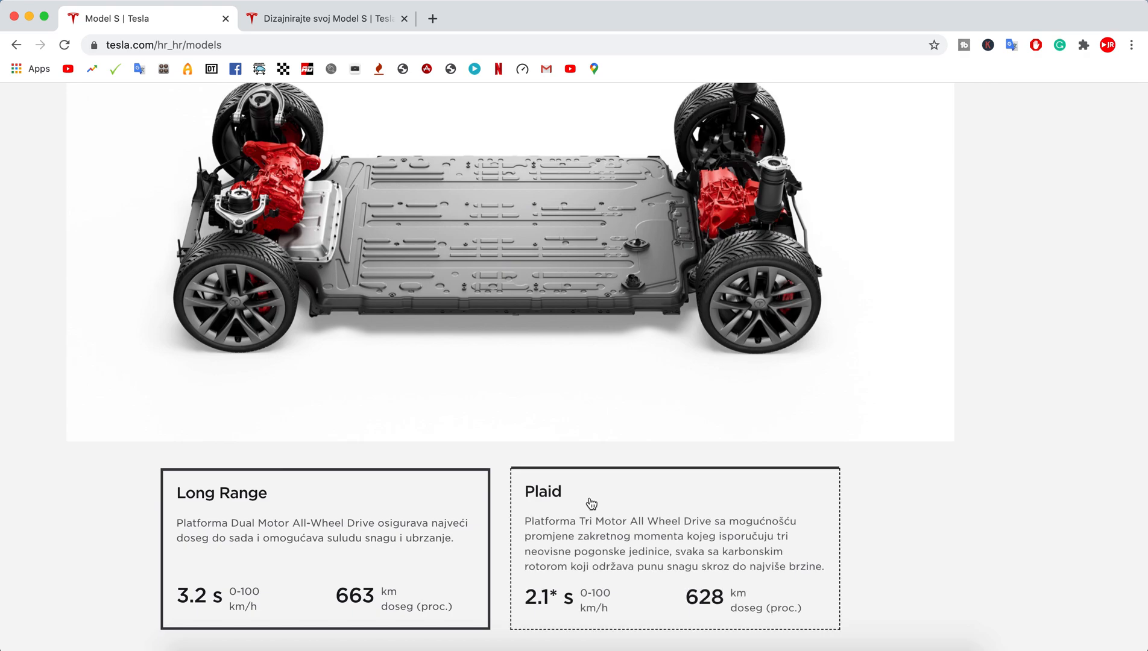
click(591, 503)
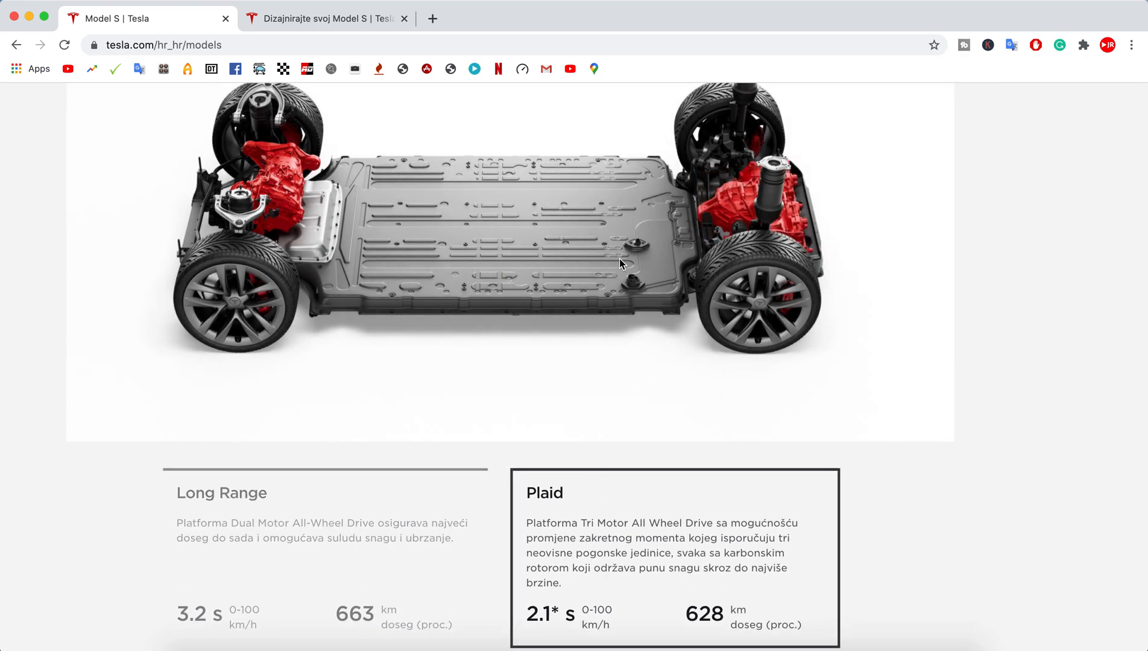
Scroll down to the 0.208 Cd aerodynamics banner.
scroll(down, 3)
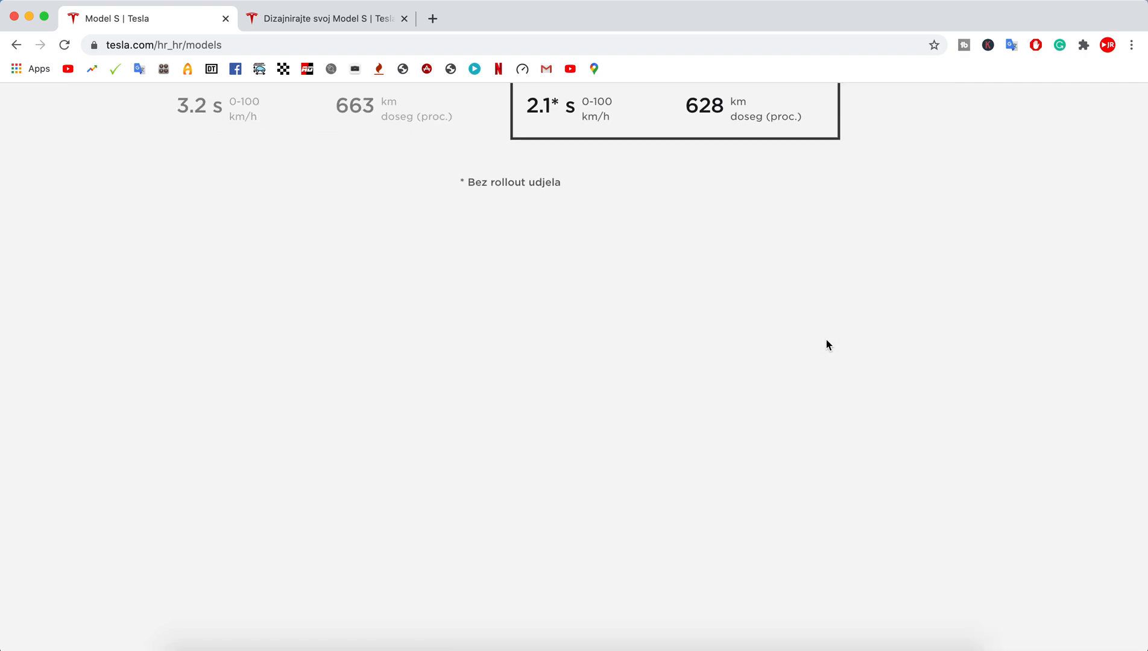
scroll(up, 3)
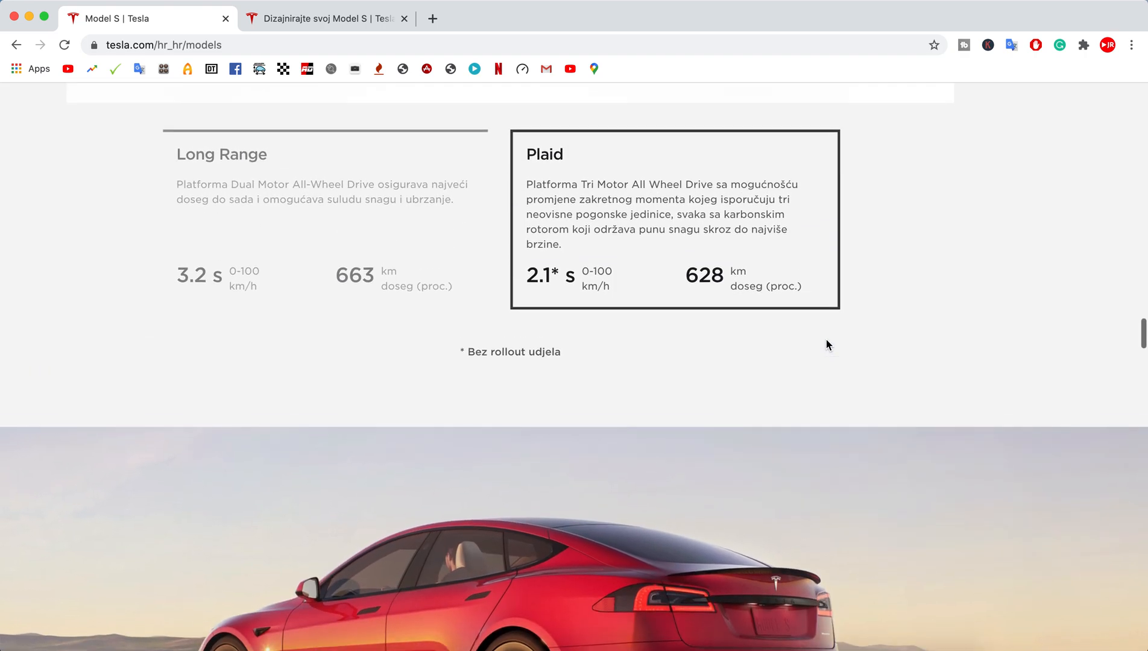
scroll(down, 3)
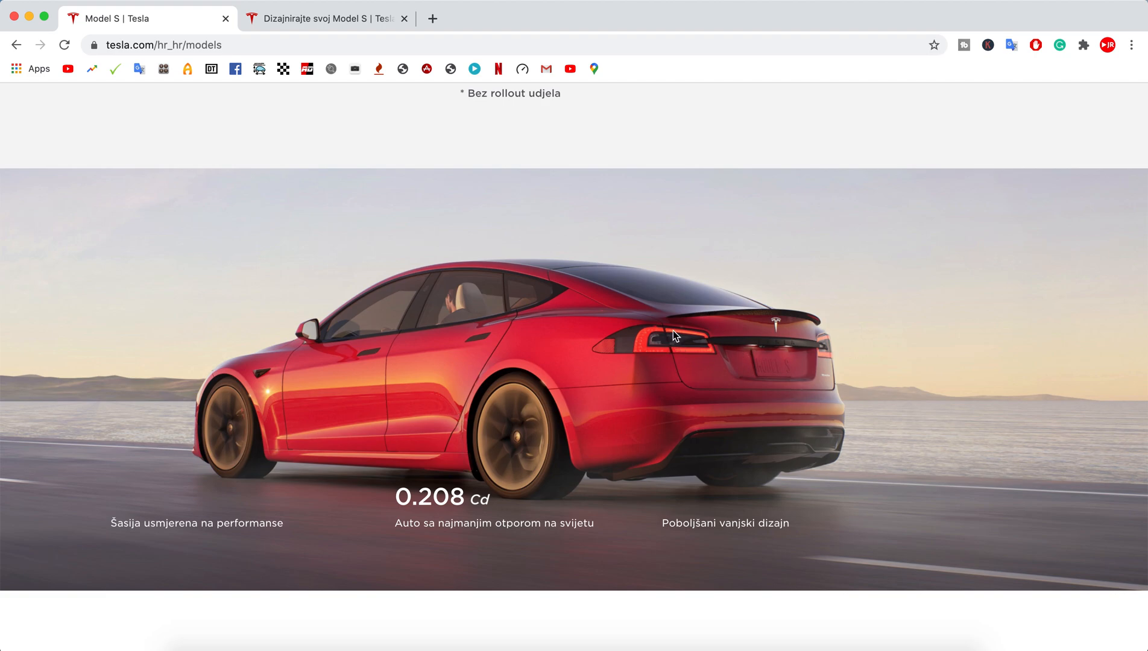
mouse_move(728, 352)
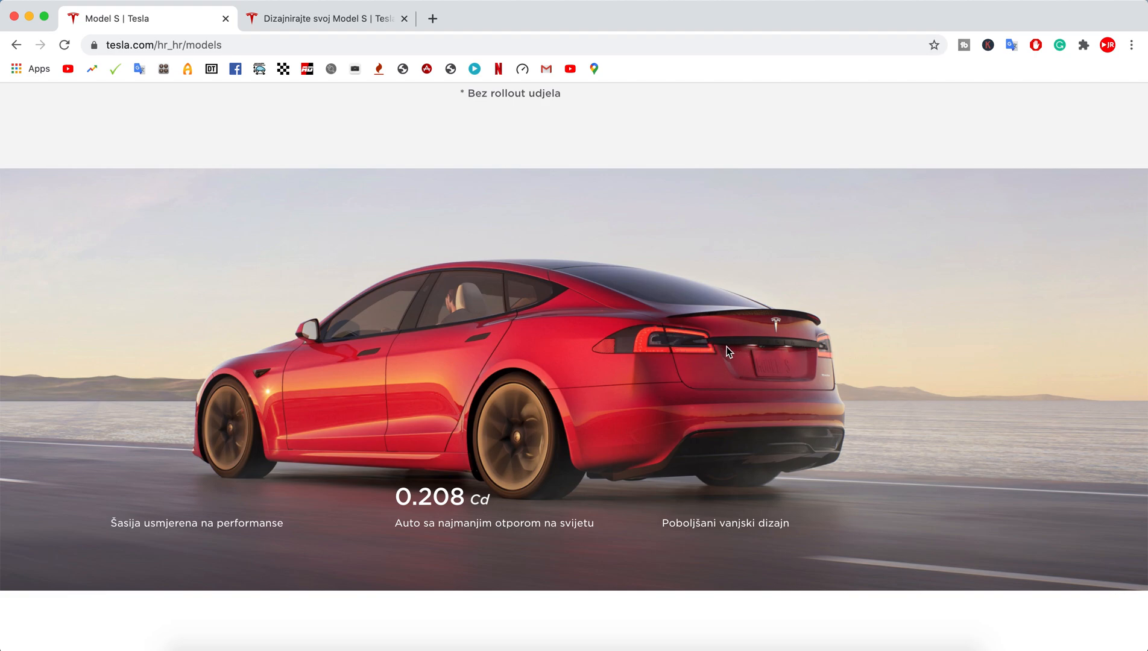
mouse_move(885, 375)
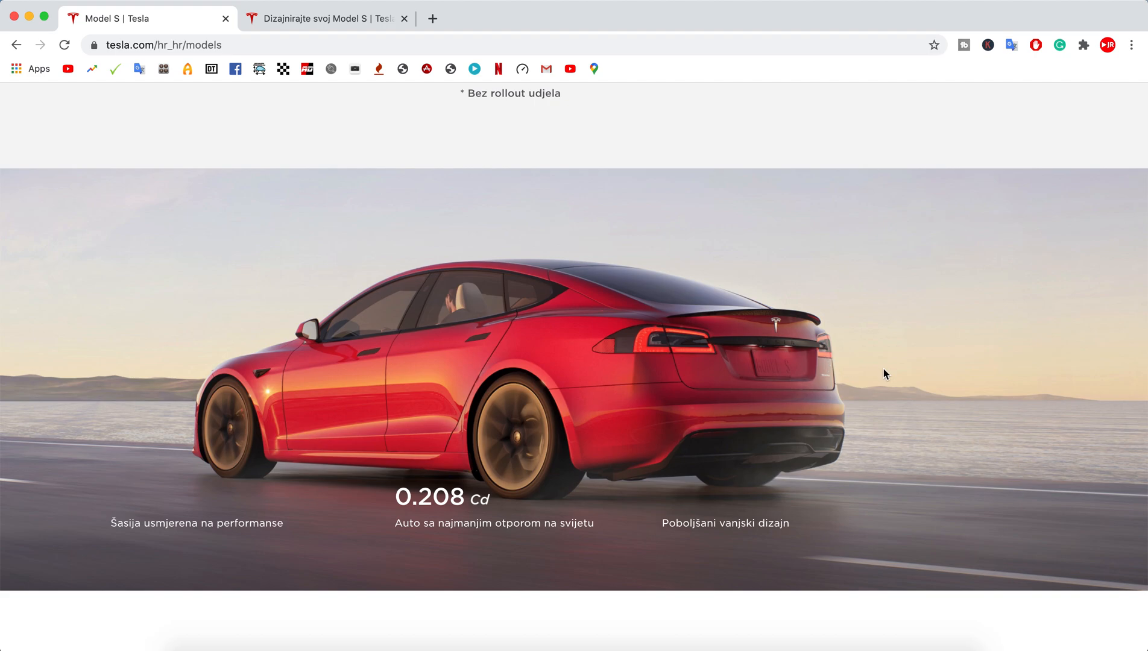
Scroll through the Eksterijer design blocks to the Doseg 'Idite bilo kamo' section.
scroll(down, 3)
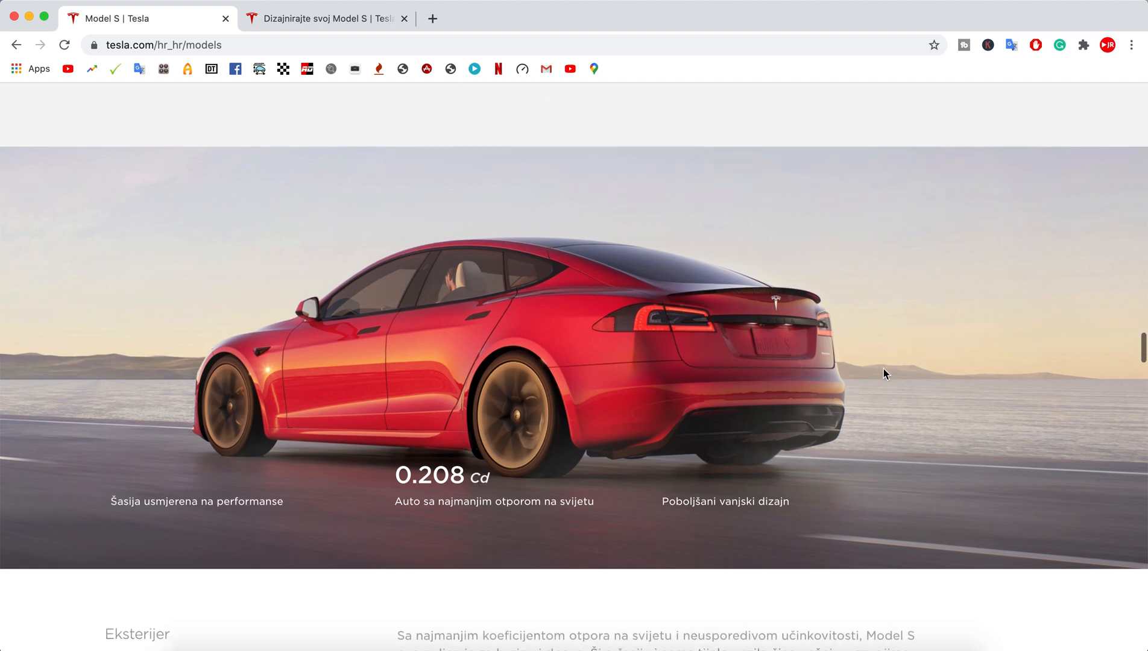
scroll(down, 3)
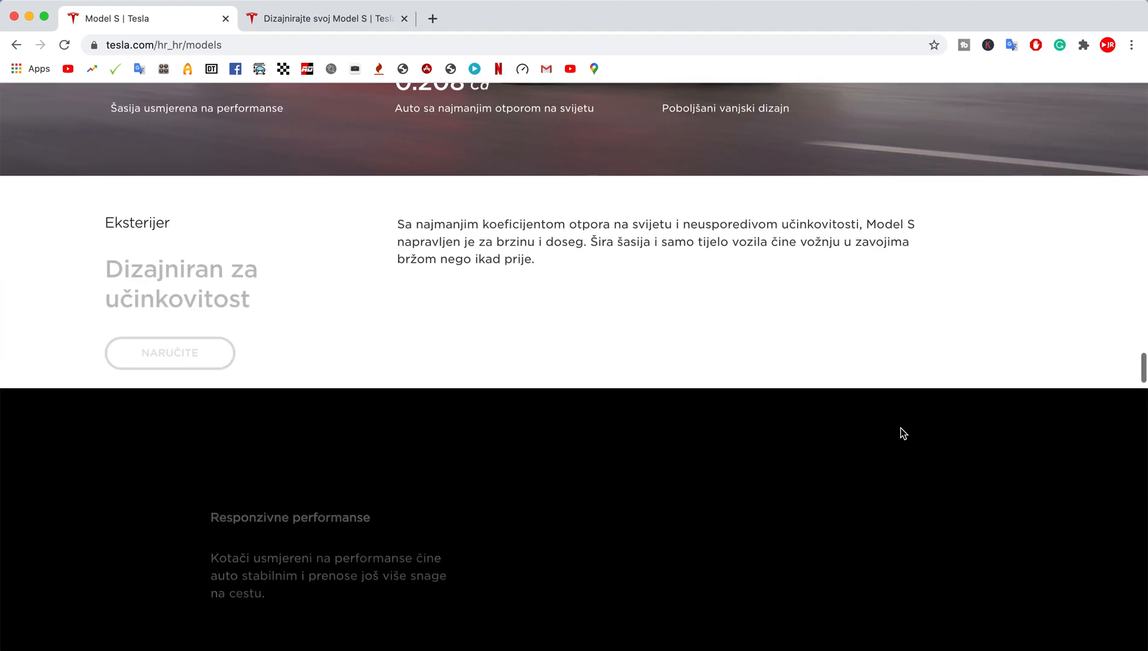
scroll(down, 3)
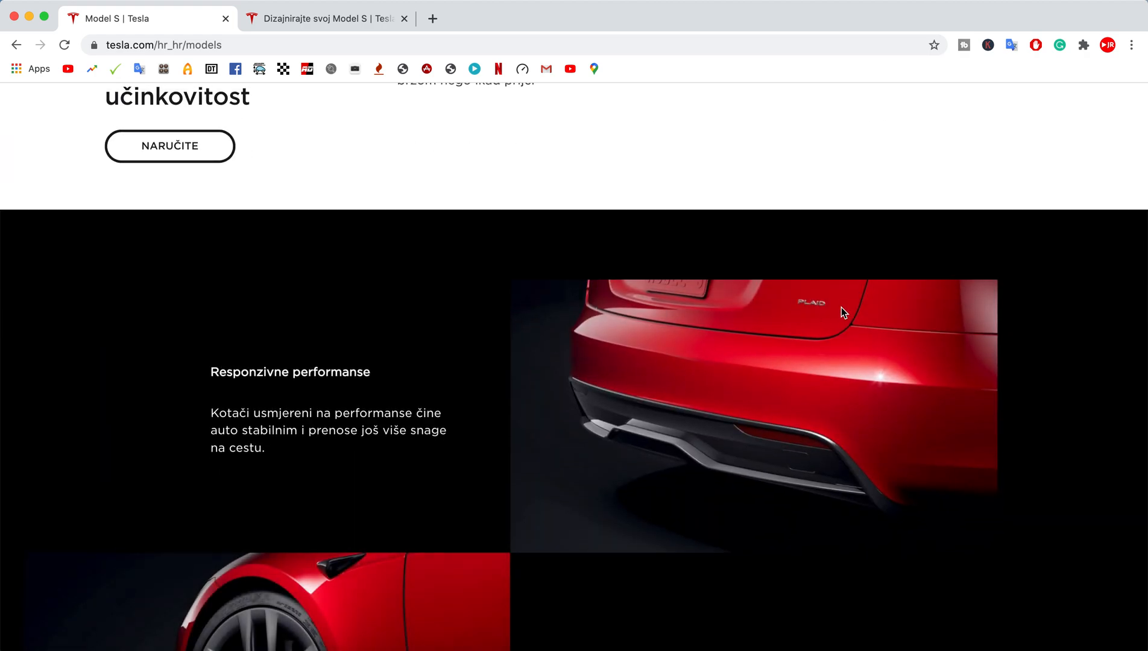
scroll(down, 3)
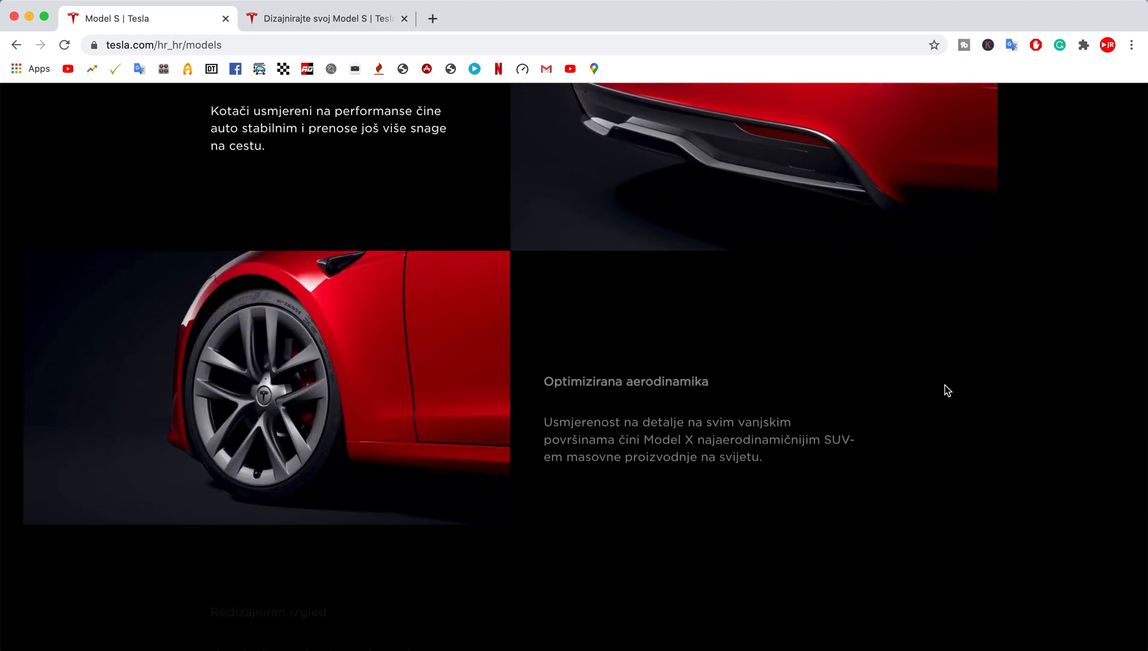
scroll(down, 3)
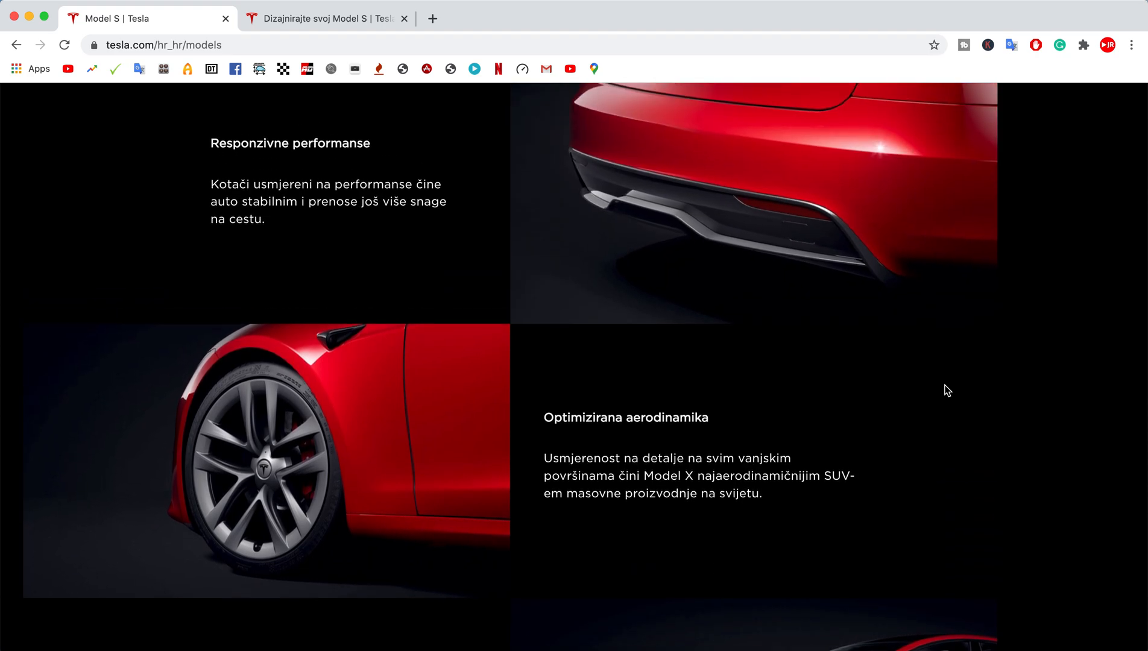
scroll(down, 3)
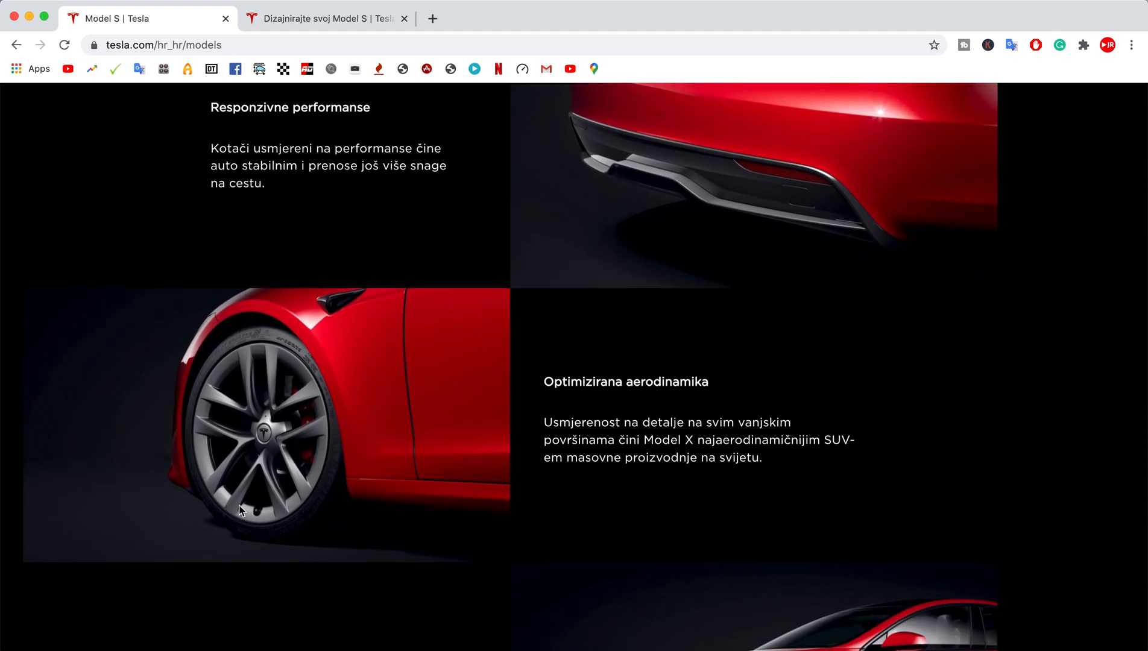
scroll(down, 3)
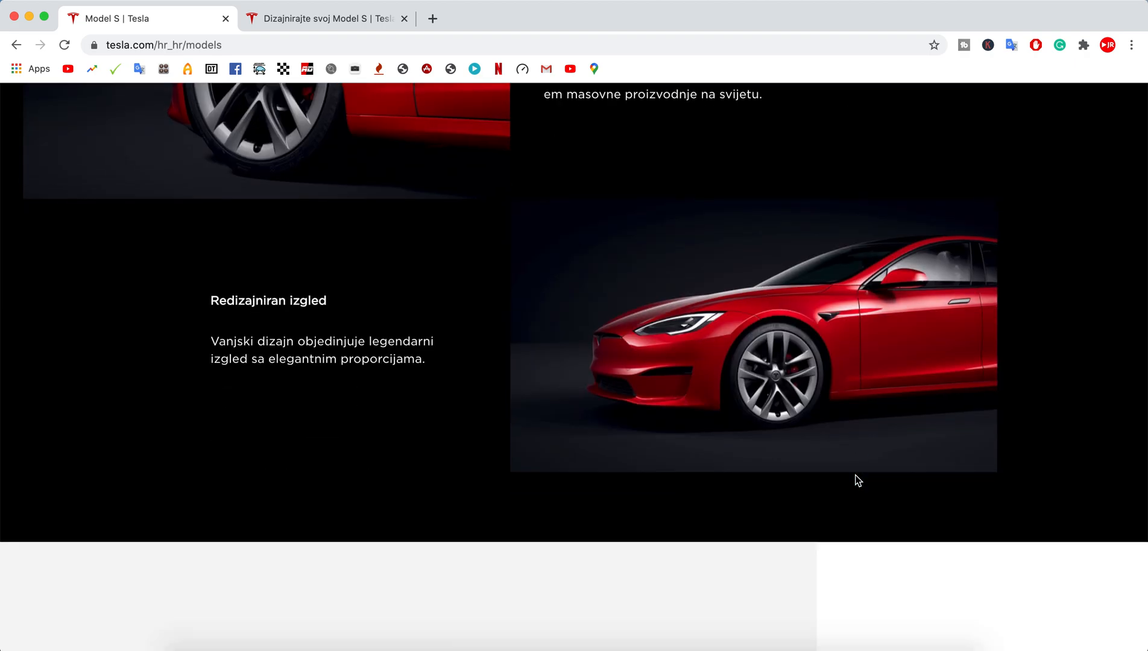
scroll(down, 3)
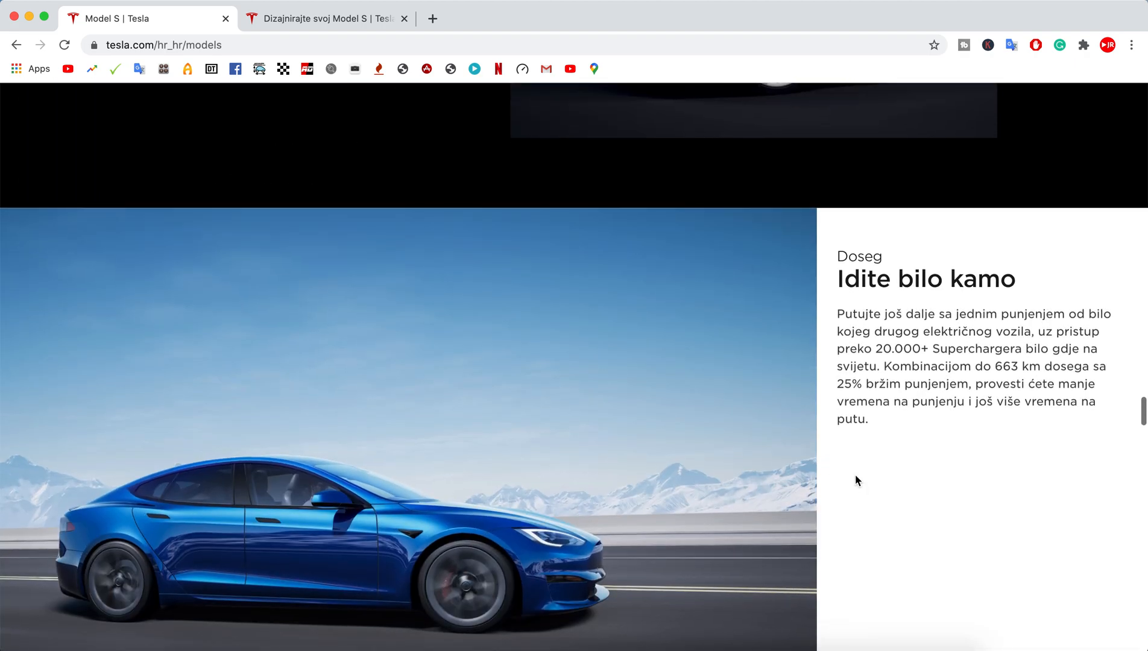
Show the Brussels–Paris and Oslo–Gothenburg routes, then scroll to the body-safety diagram.
scroll(down, 3)
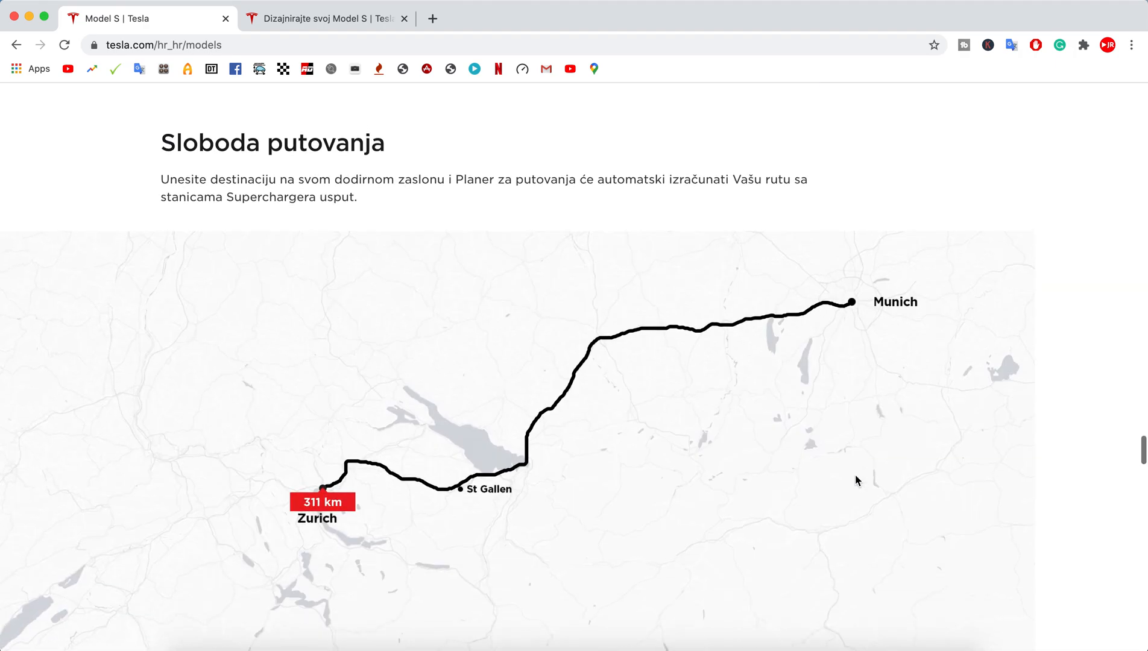
scroll(down, 3)
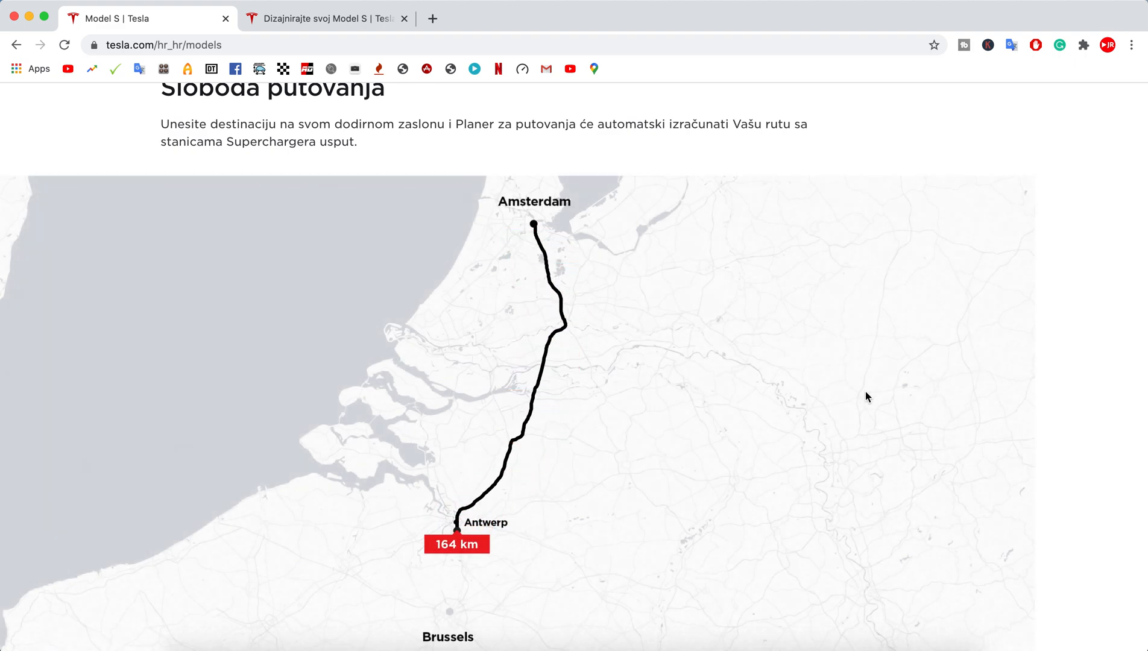
scroll(down, 3)
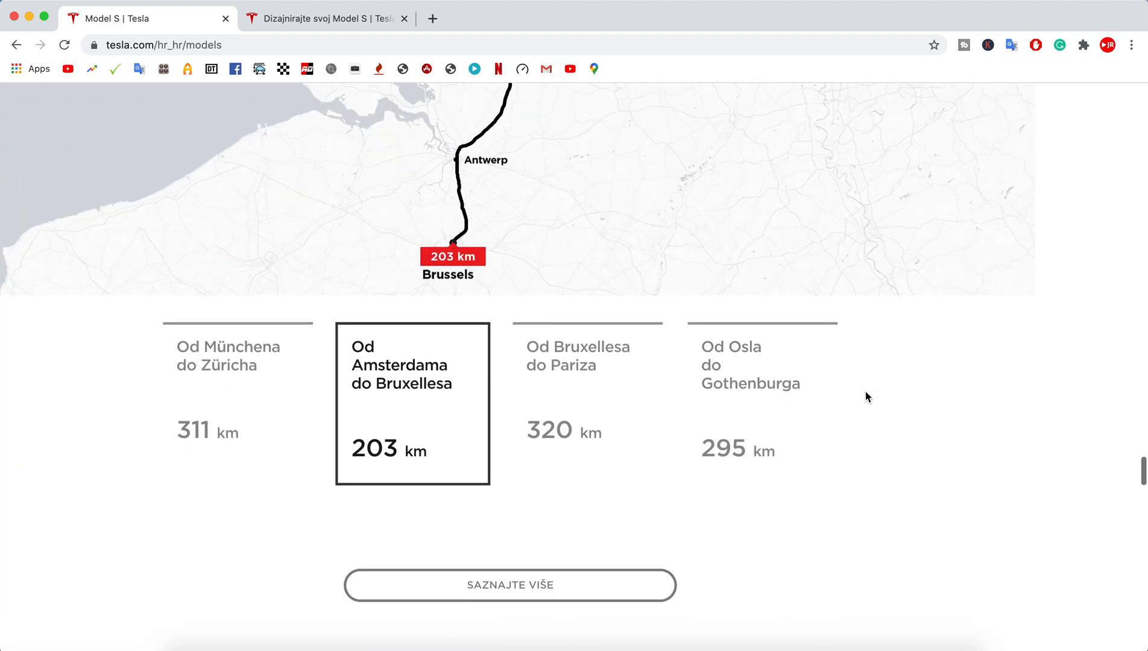
click(578, 356)
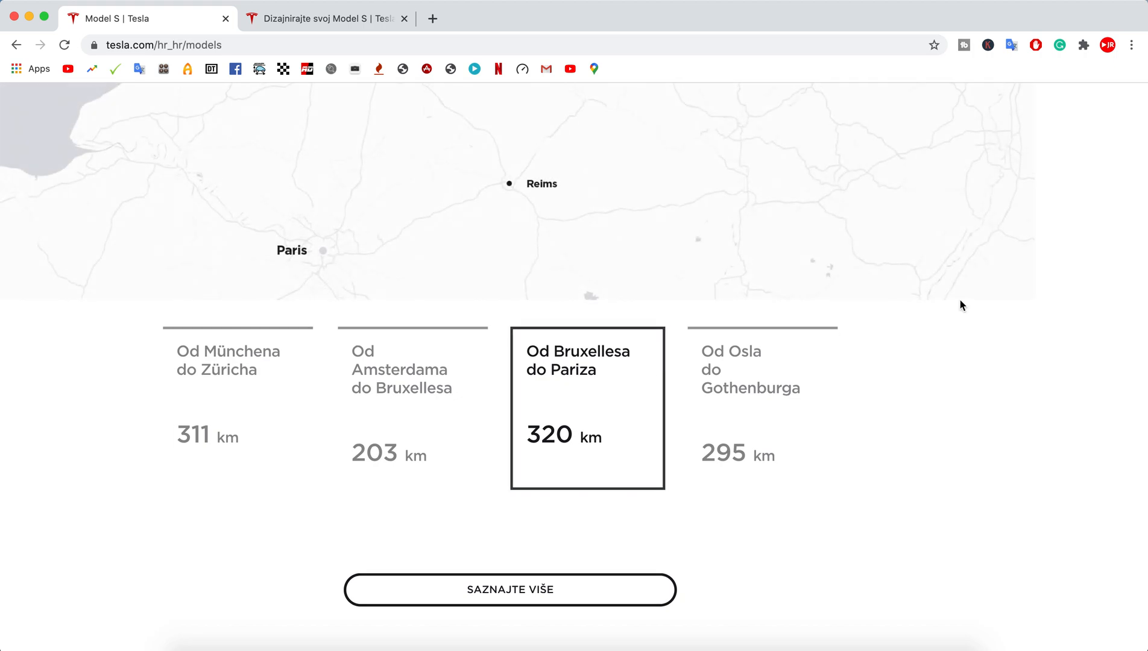
scroll(down, 3)
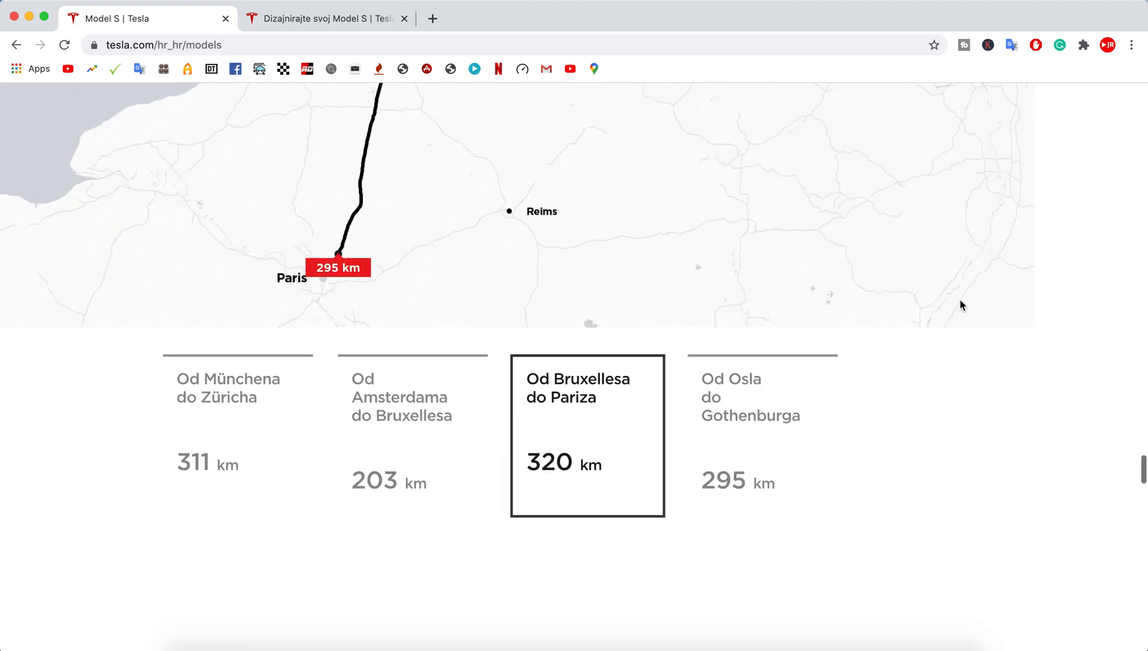
click(762, 402)
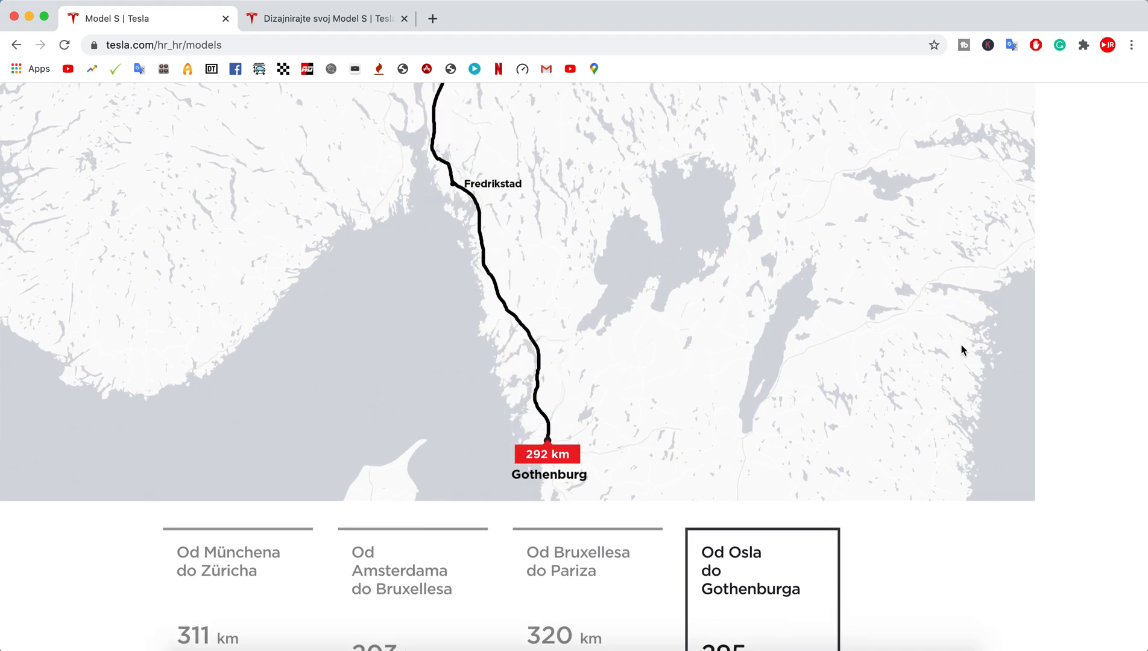
scroll(down, 3)
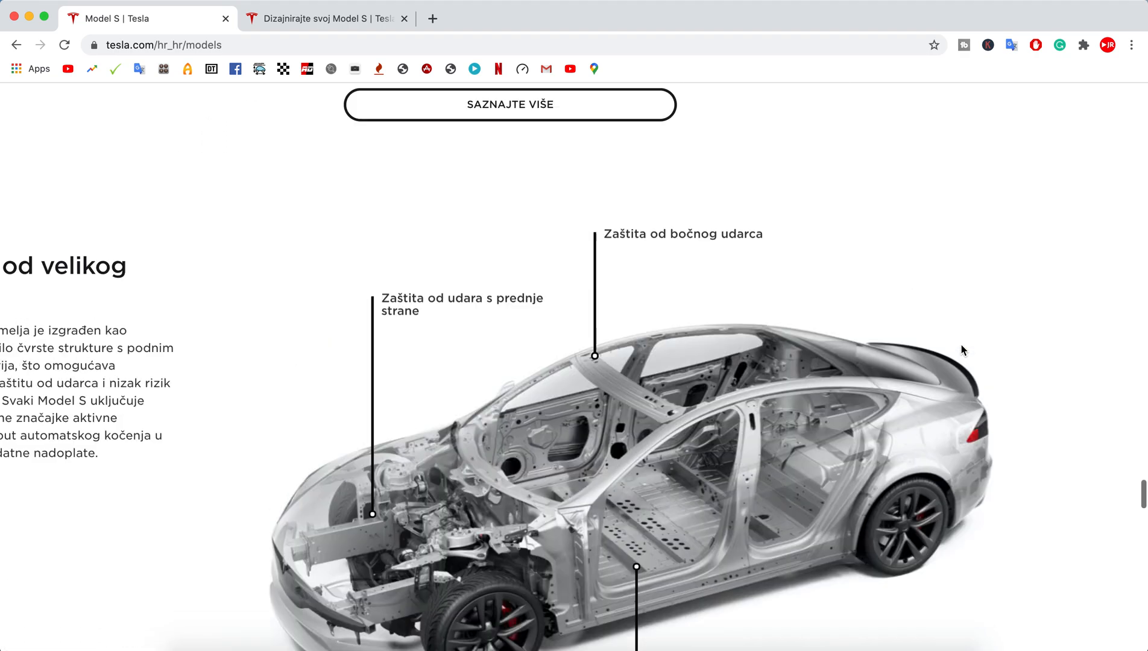
Scroll past Autopilot to the Specifikacije vozila Model S table with Plaid's figures.
scroll(down, 3)
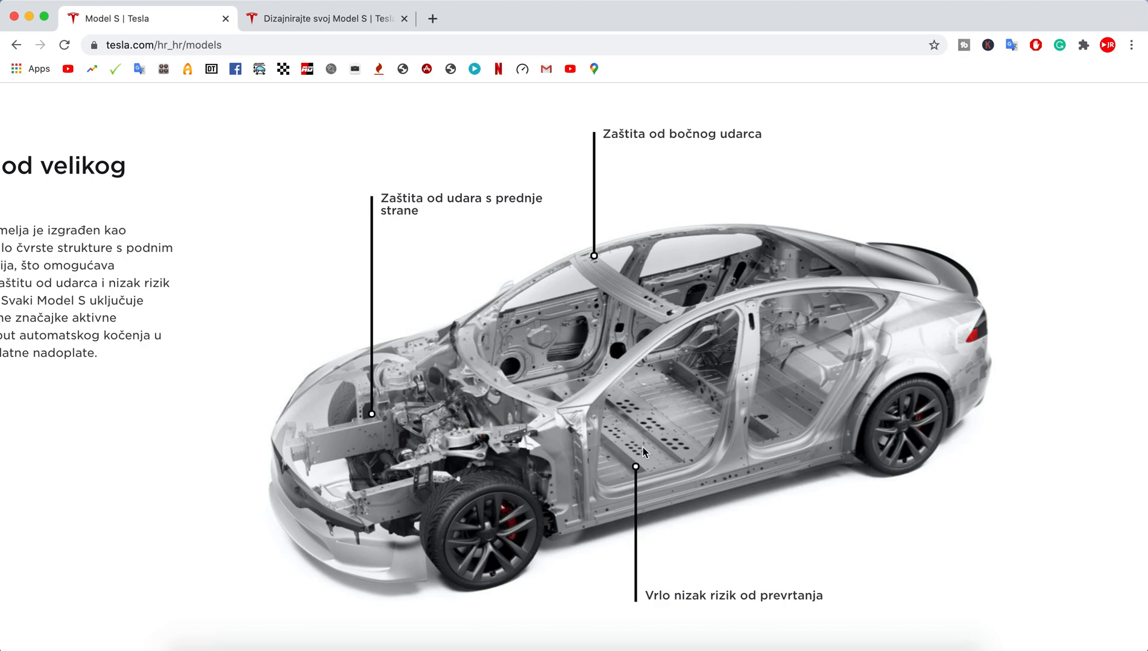
mouse_move(519, 451)
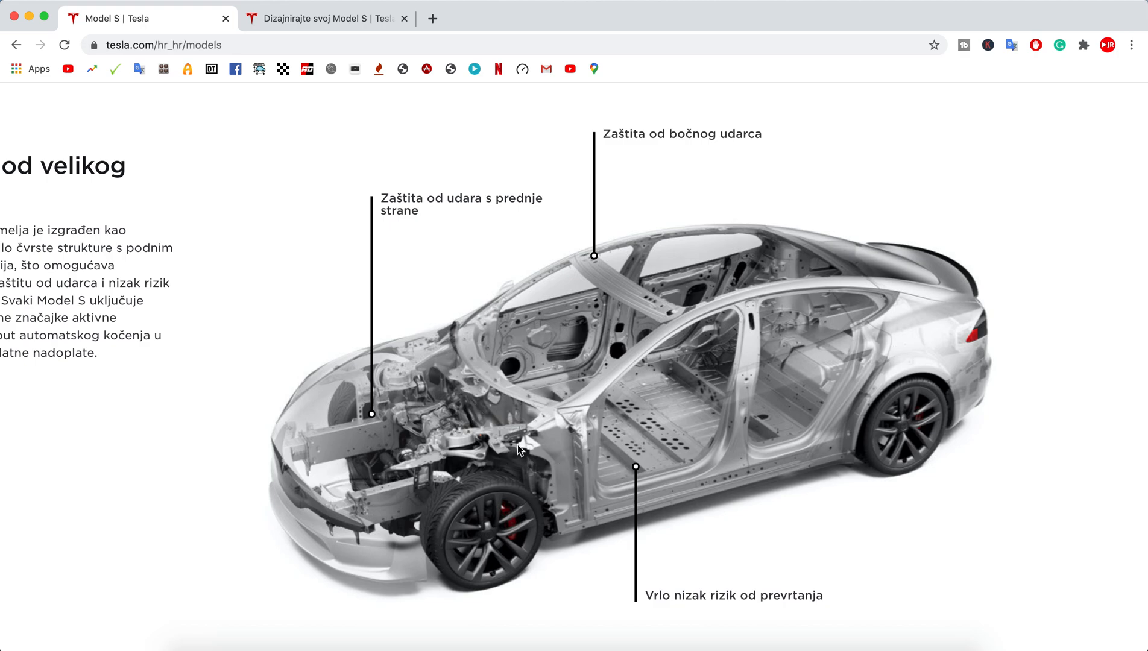
mouse_move(754, 406)
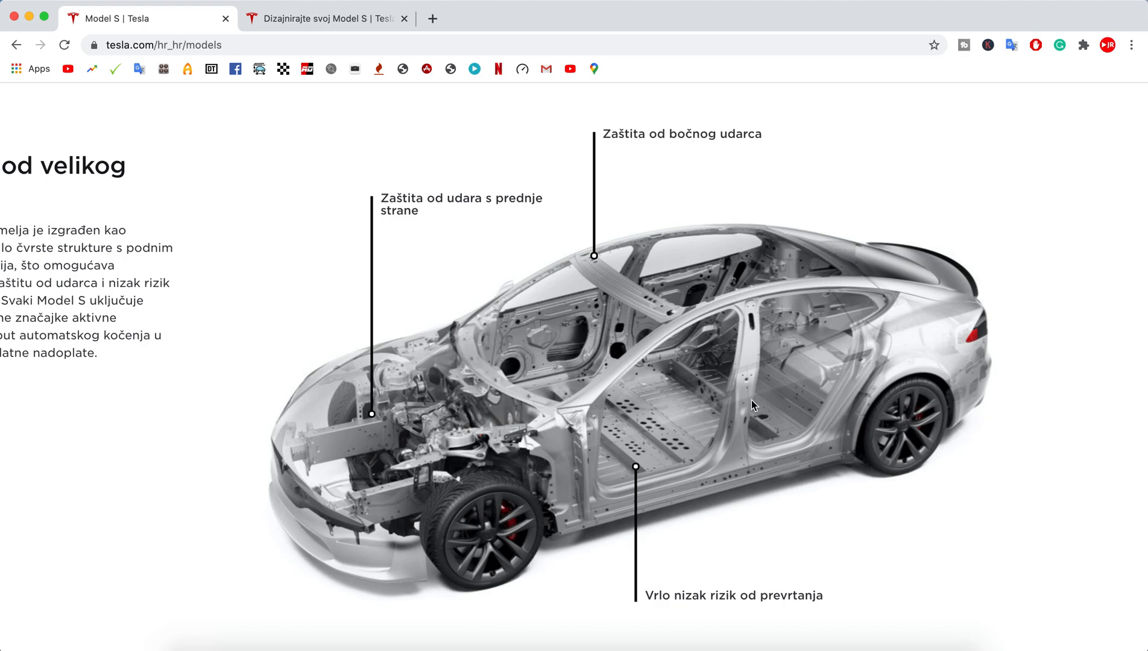
mouse_move(800, 460)
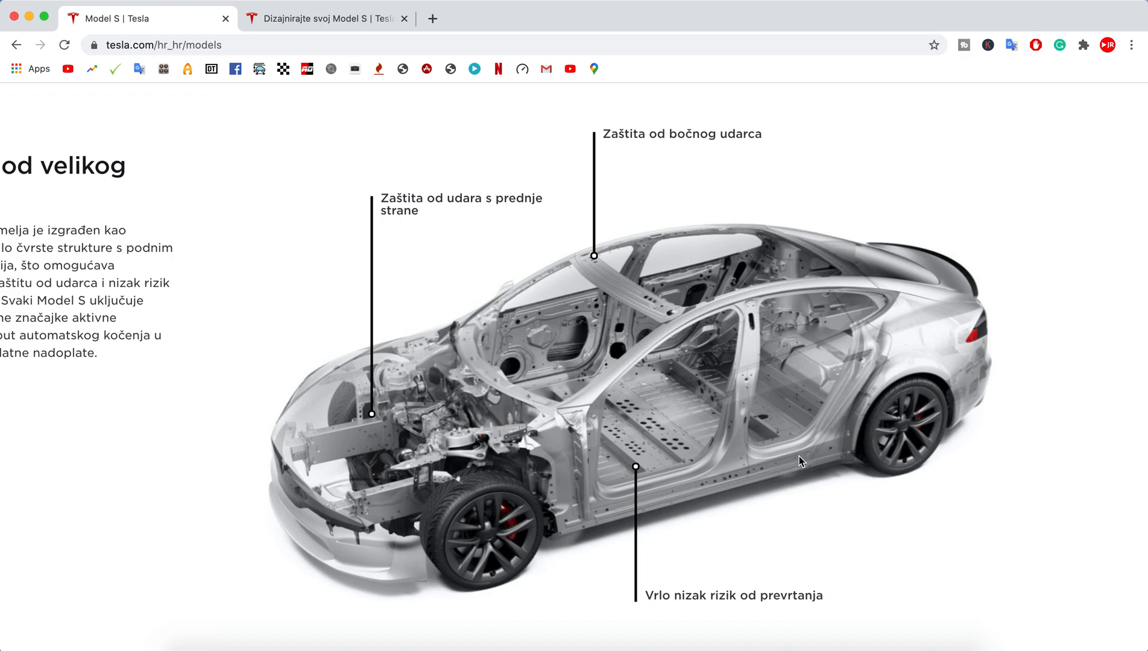
mouse_move(946, 389)
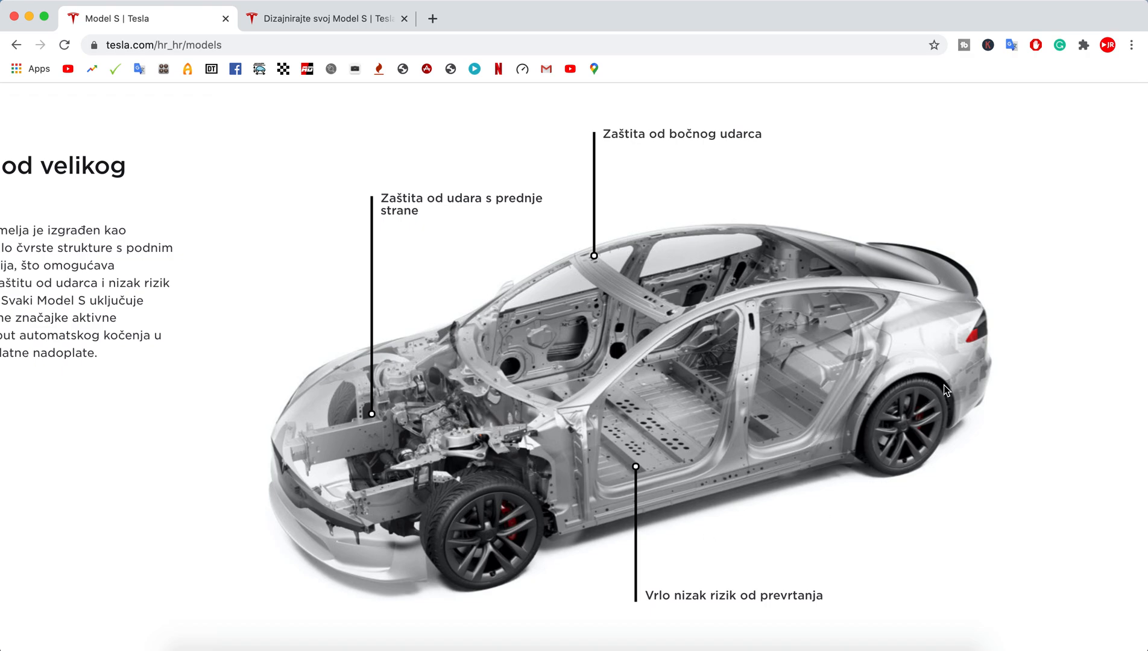
scroll(down, 3)
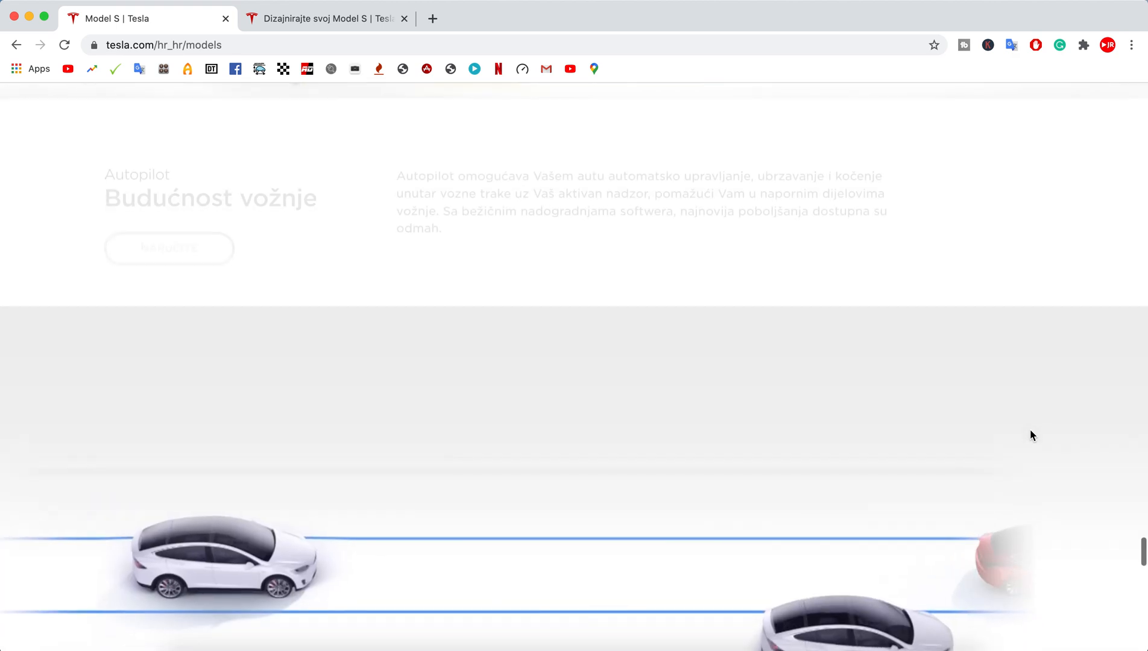
scroll(down, 3)
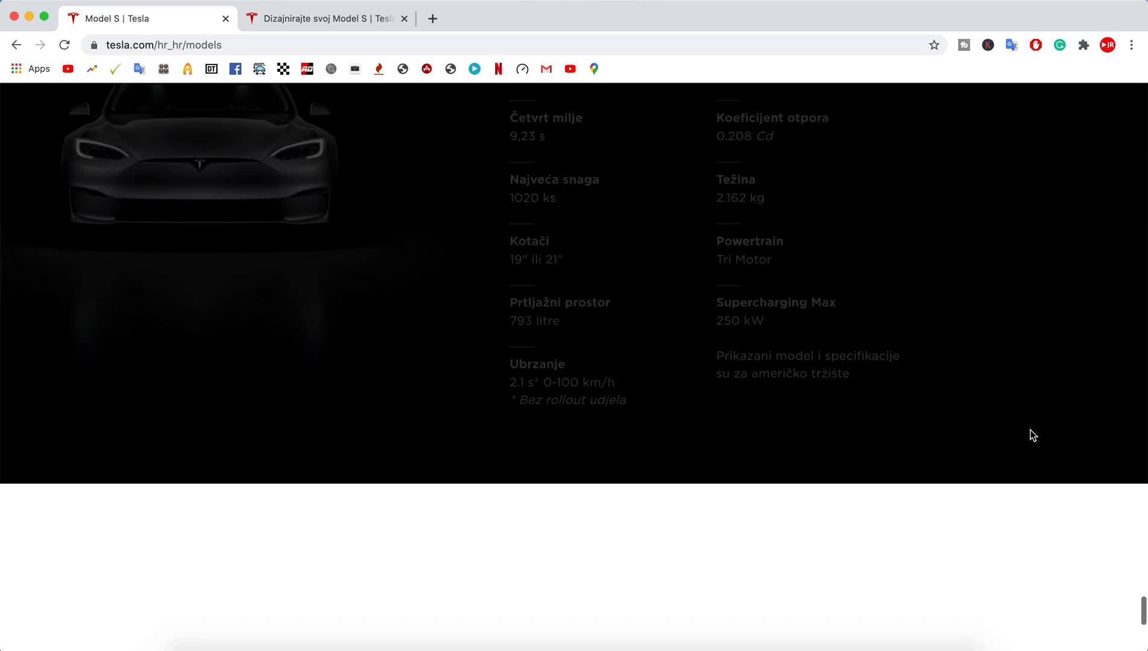
scroll(down, 3)
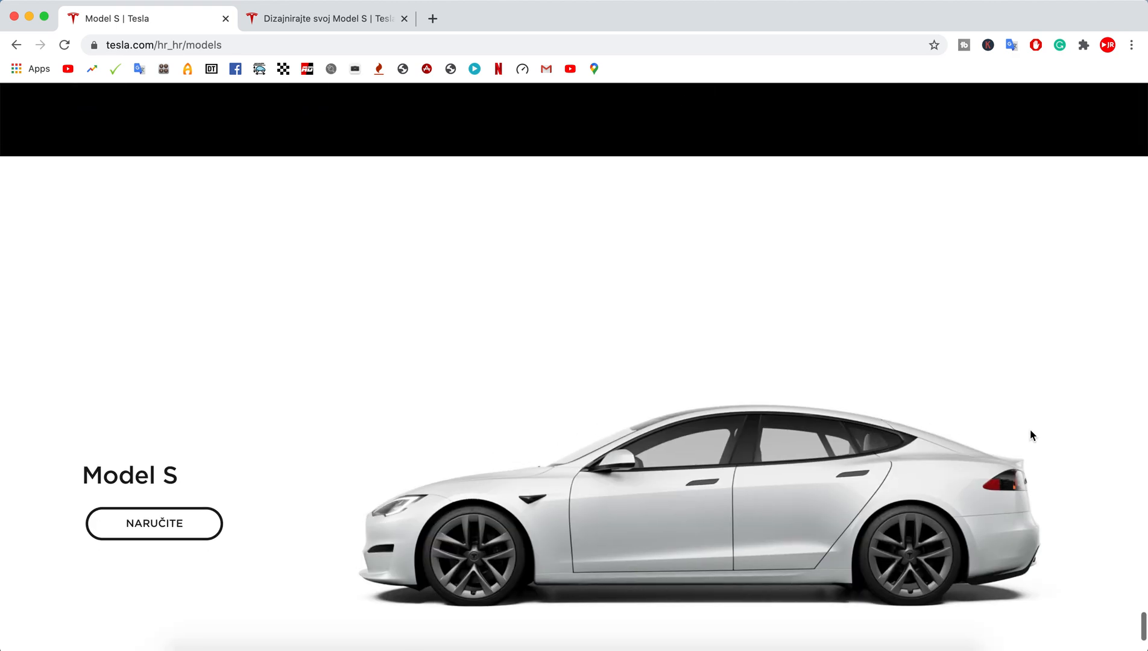
scroll(down, 3)
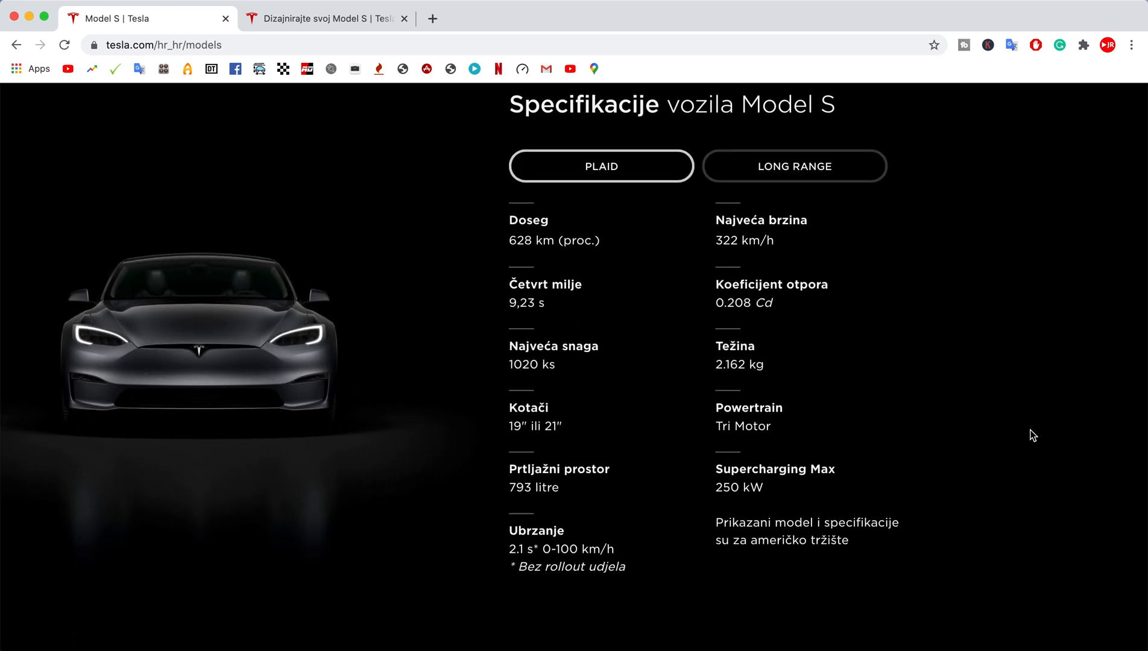
Switch specs between Long Range and Plaid, end on Long Range, then scroll to NARUČITE.
click(793, 166)
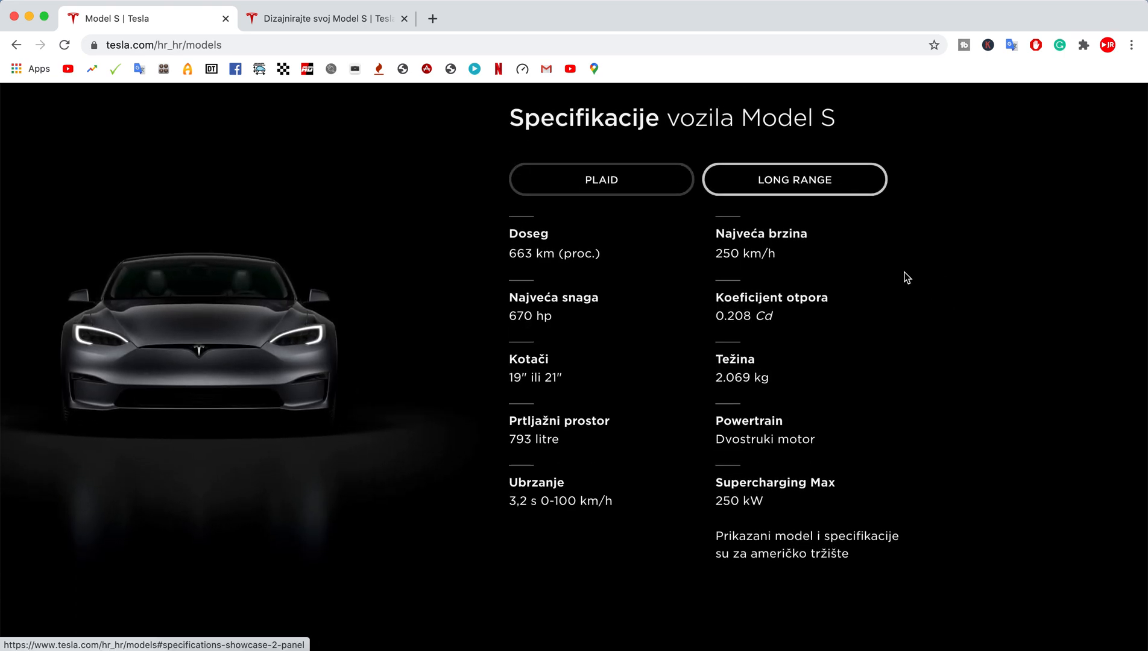
click(601, 180)
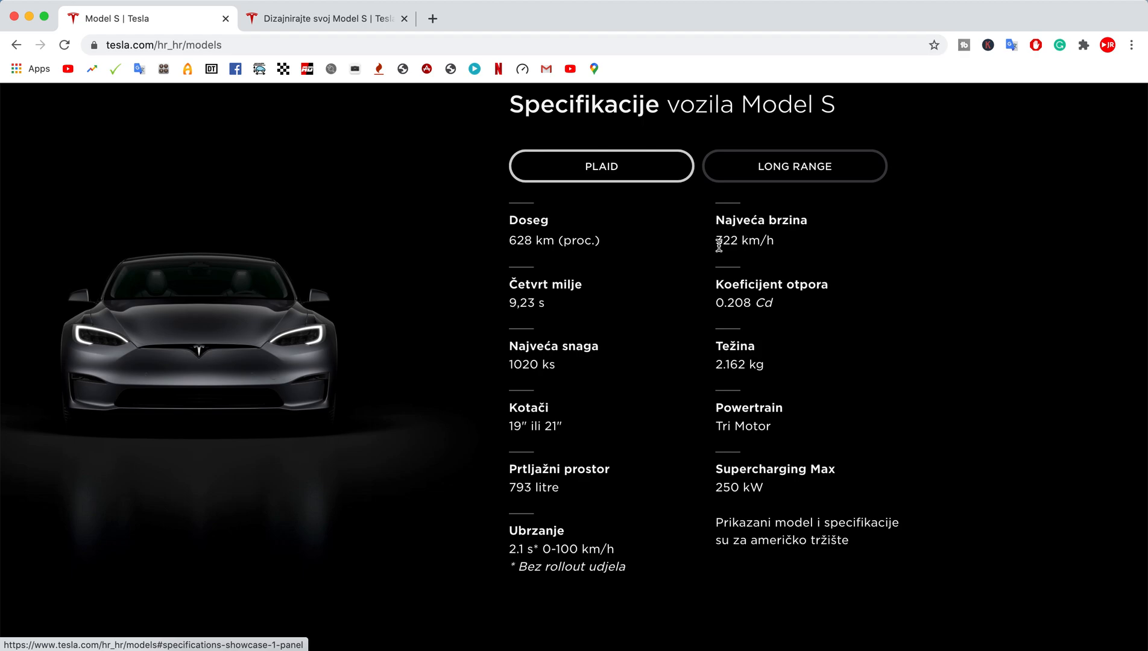
click(793, 167)
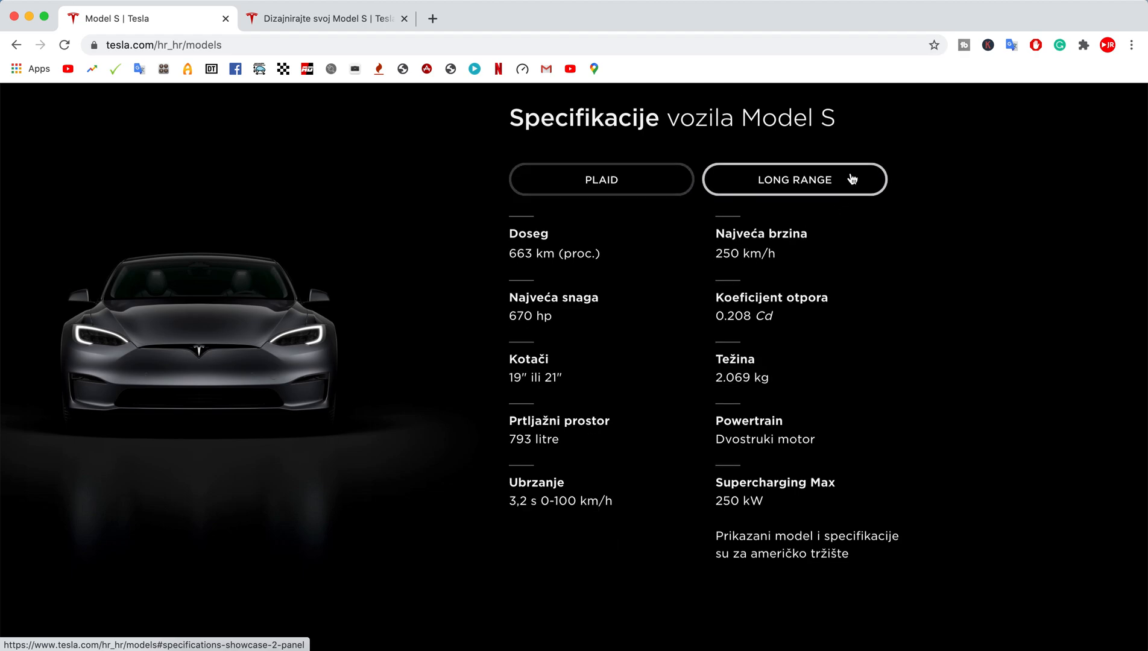
scroll(down, 3)
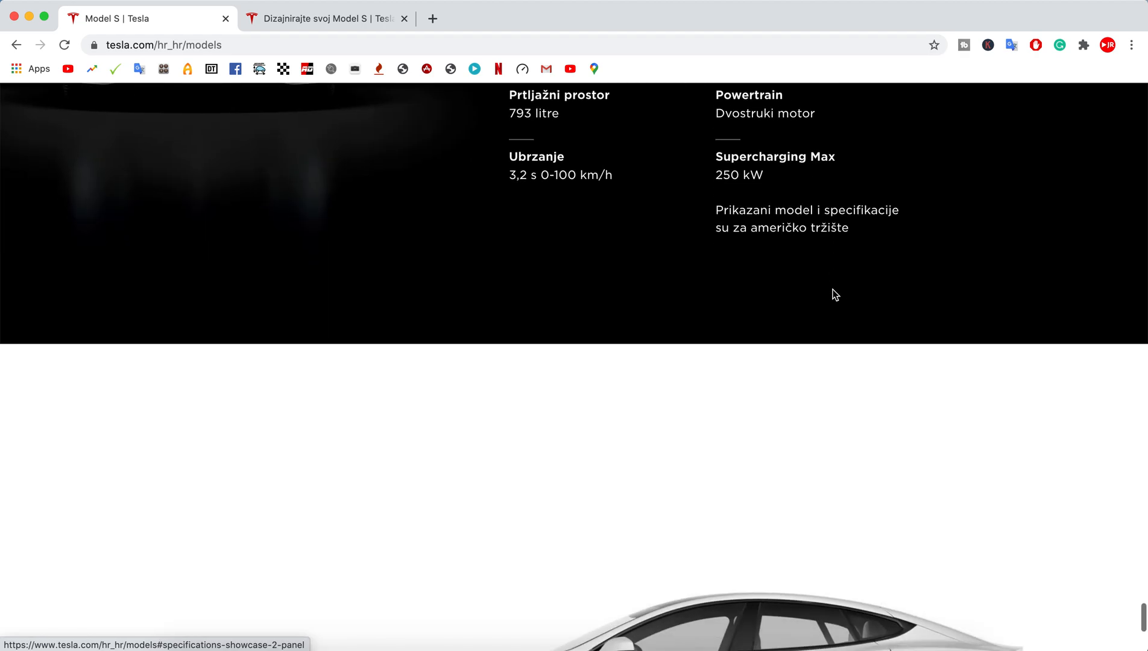
scroll(down, 3)
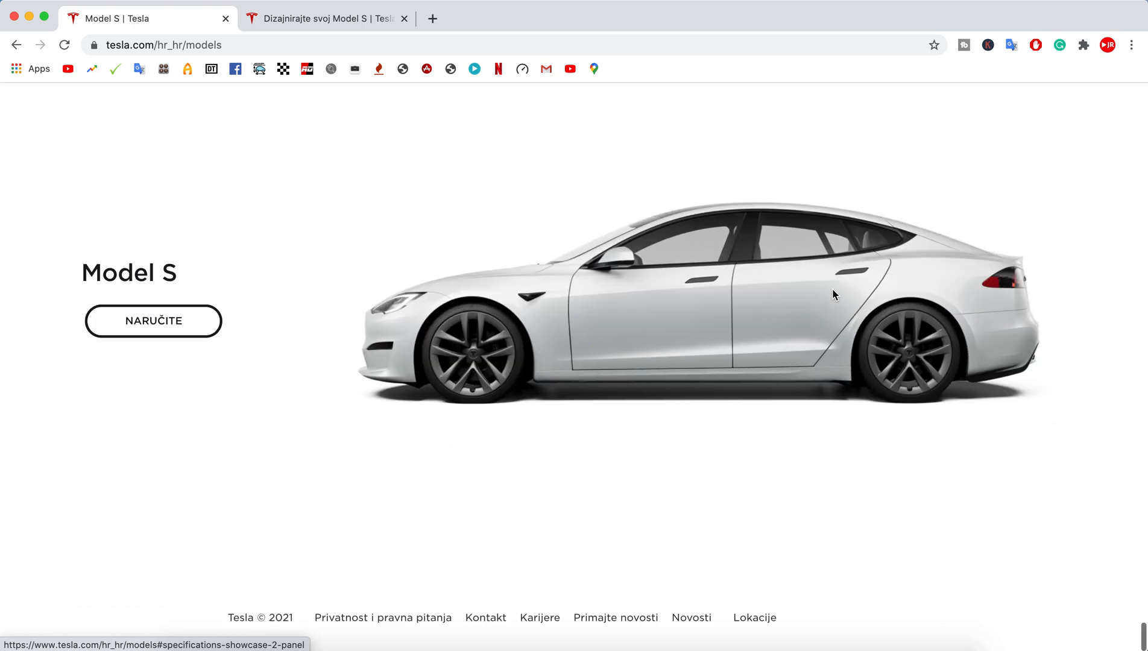
Start a Model S order to open the configurator.
click(153, 320)
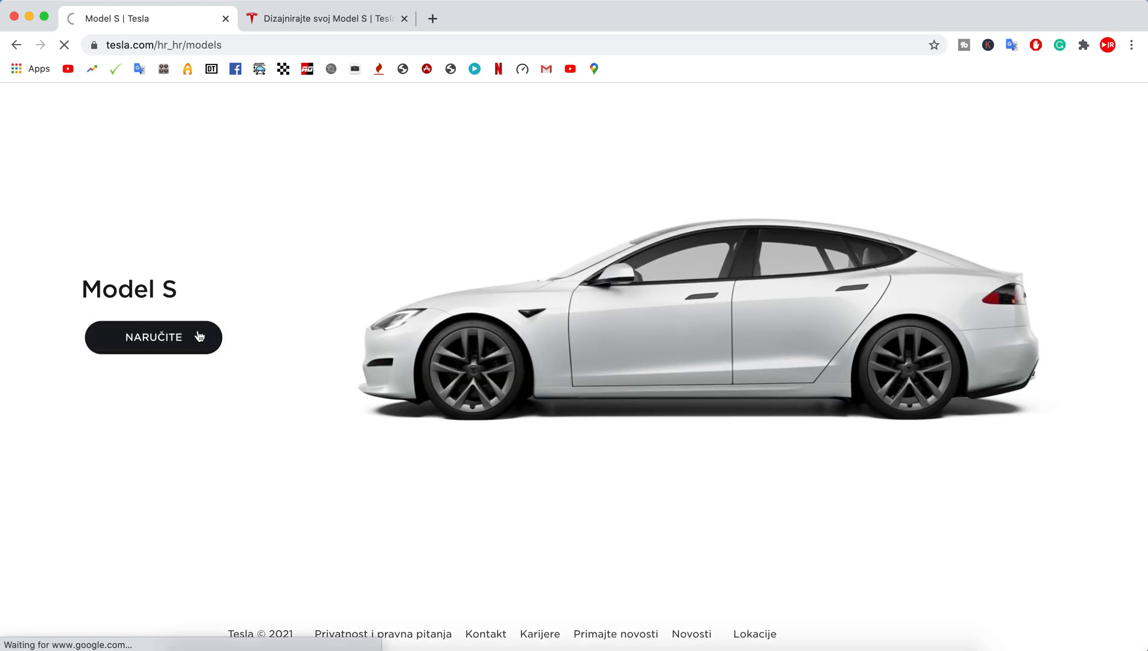
click(153, 338)
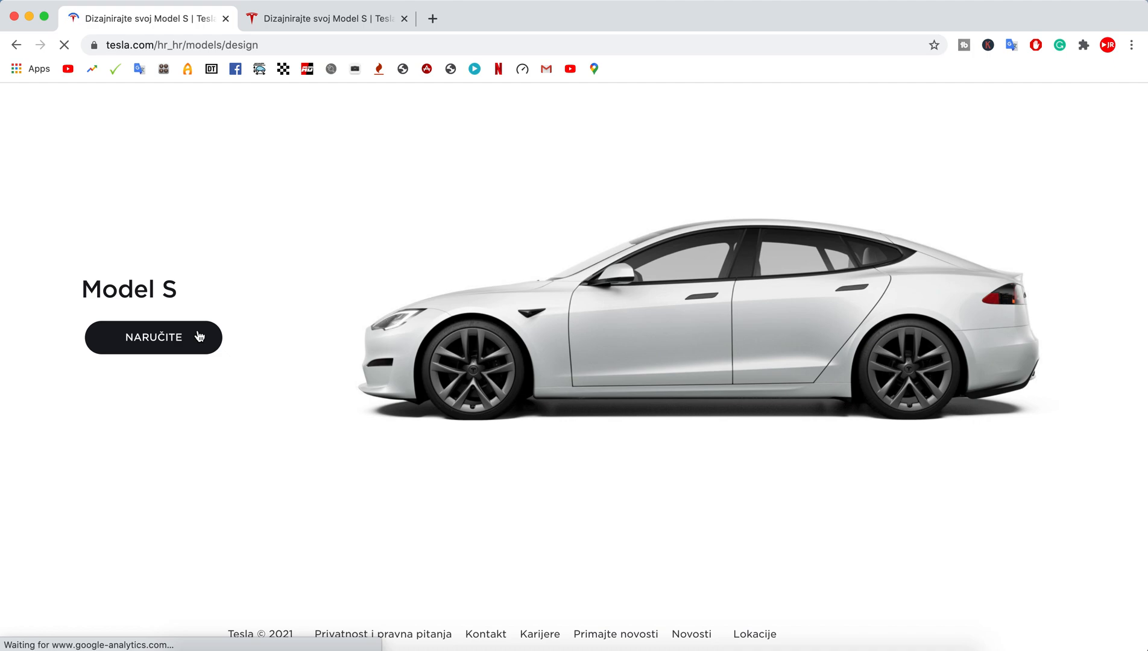
click(154, 338)
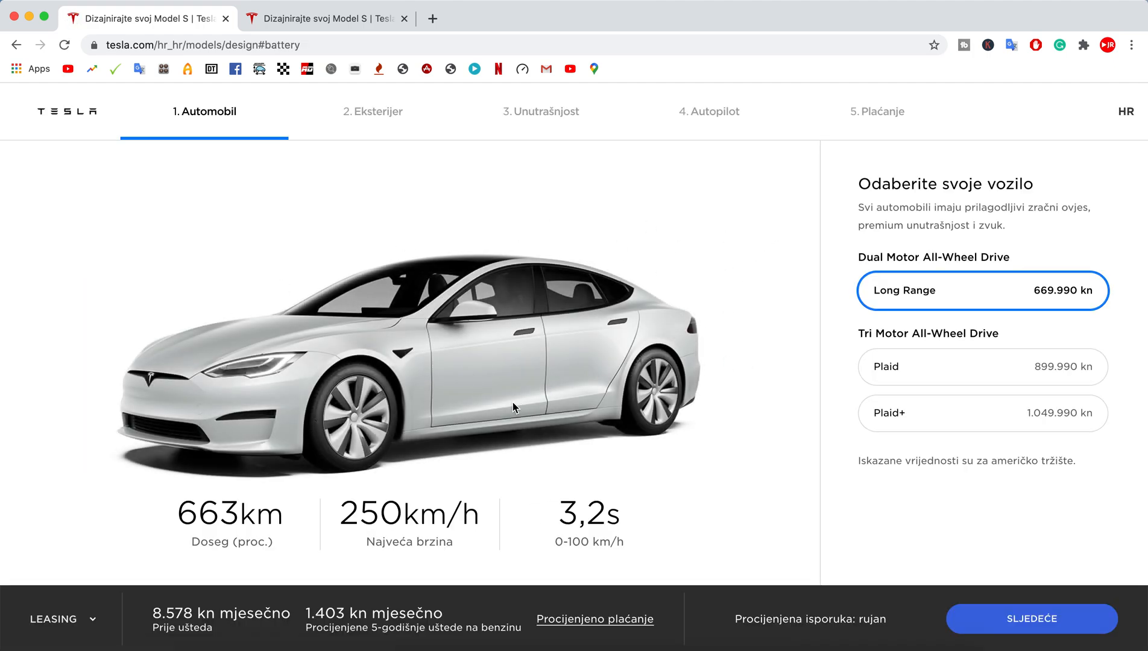
mouse_move(783, 290)
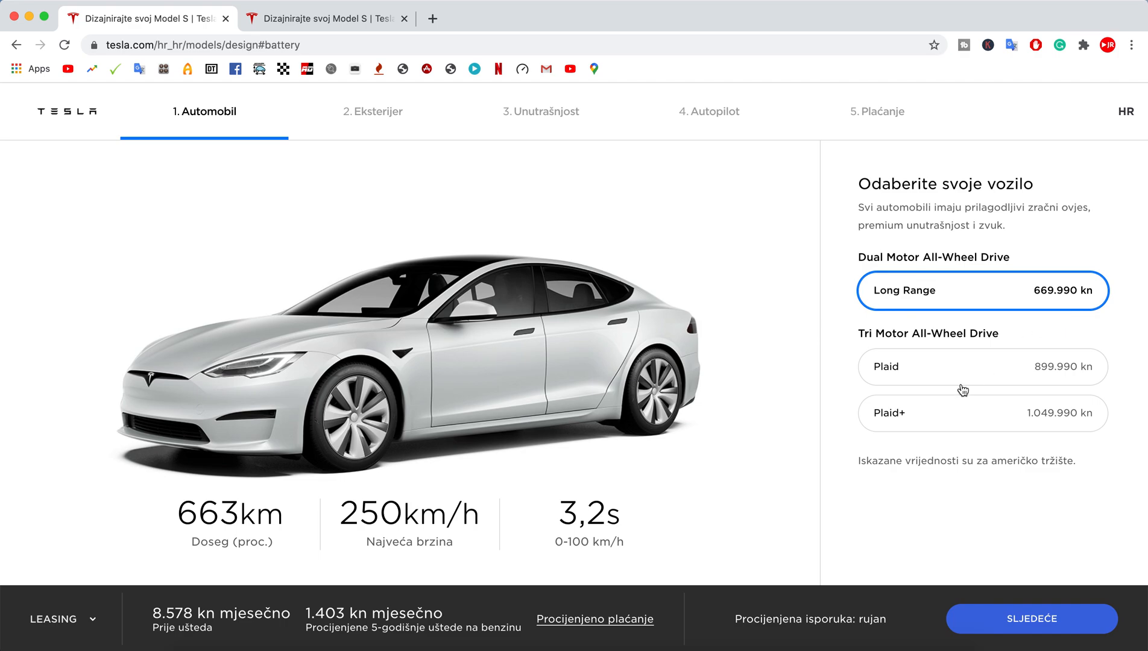
Compare Plaid and Plaid+ trims, selecting Plaid+ (840+ km, <2.1 s, 1.049.990 kn).
click(979, 367)
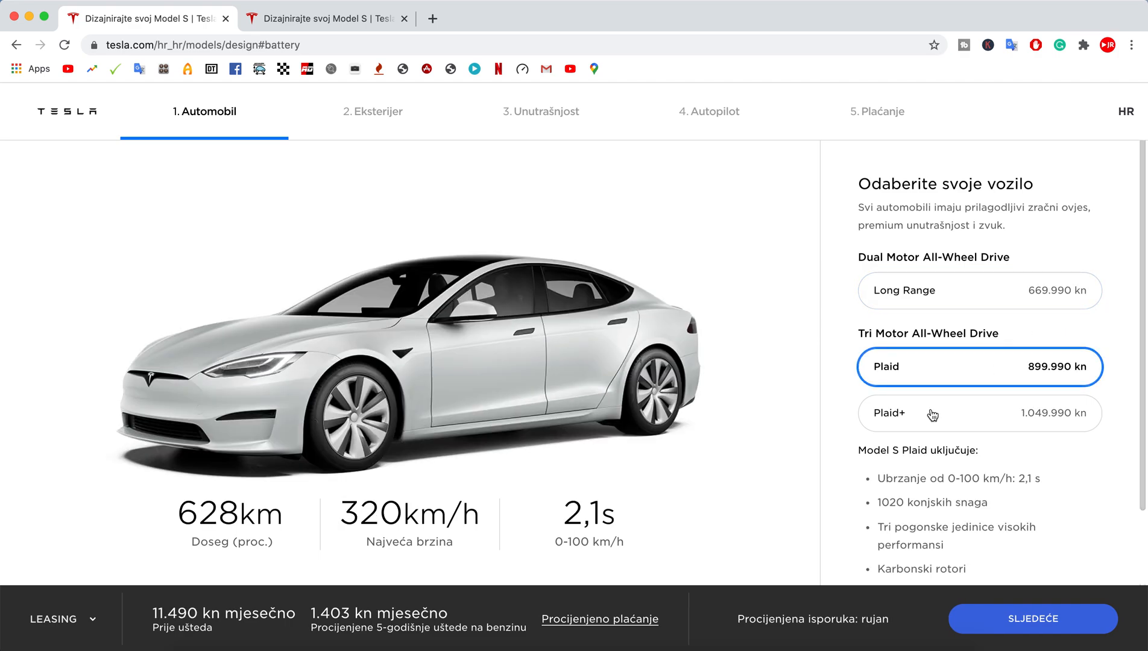
click(981, 412)
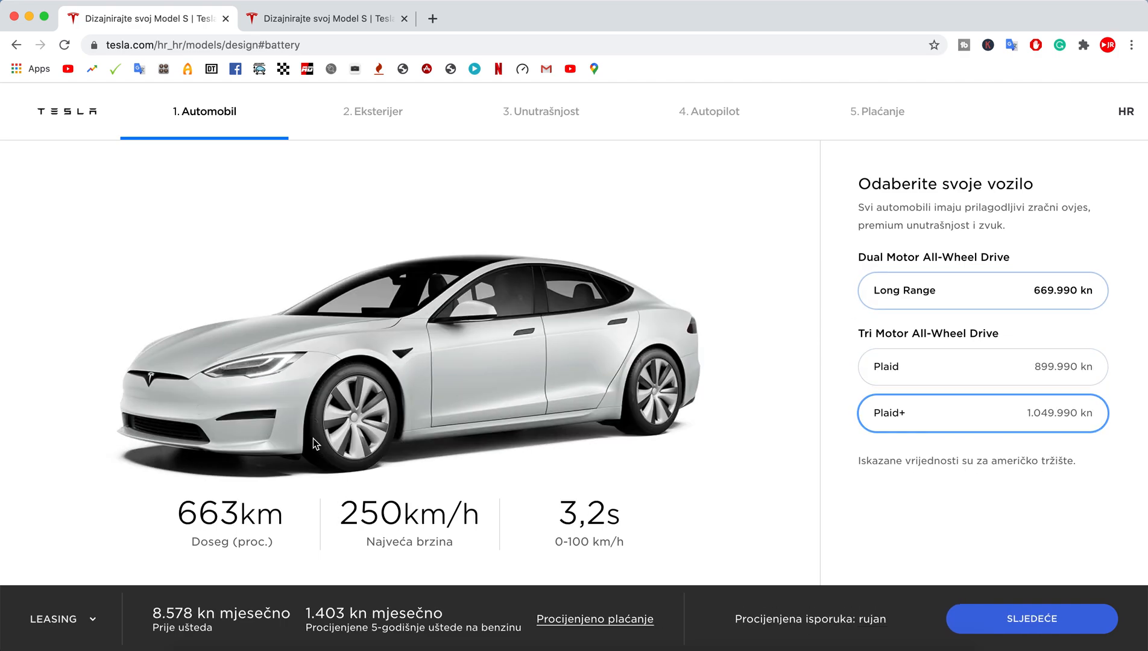
click(983, 290)
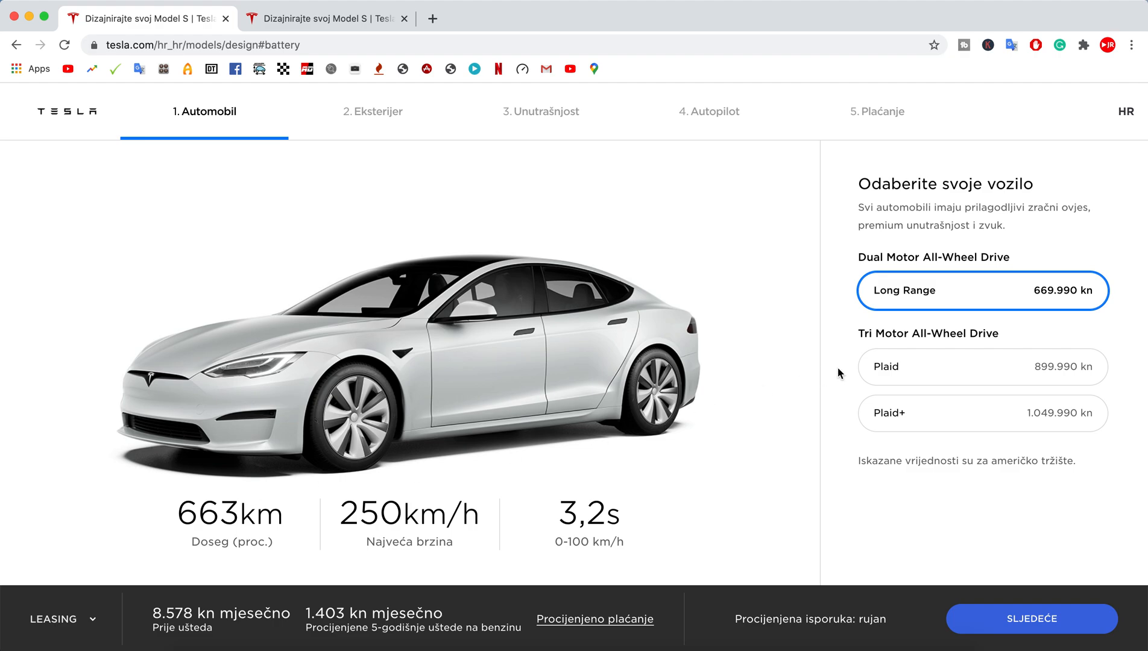
click(979, 368)
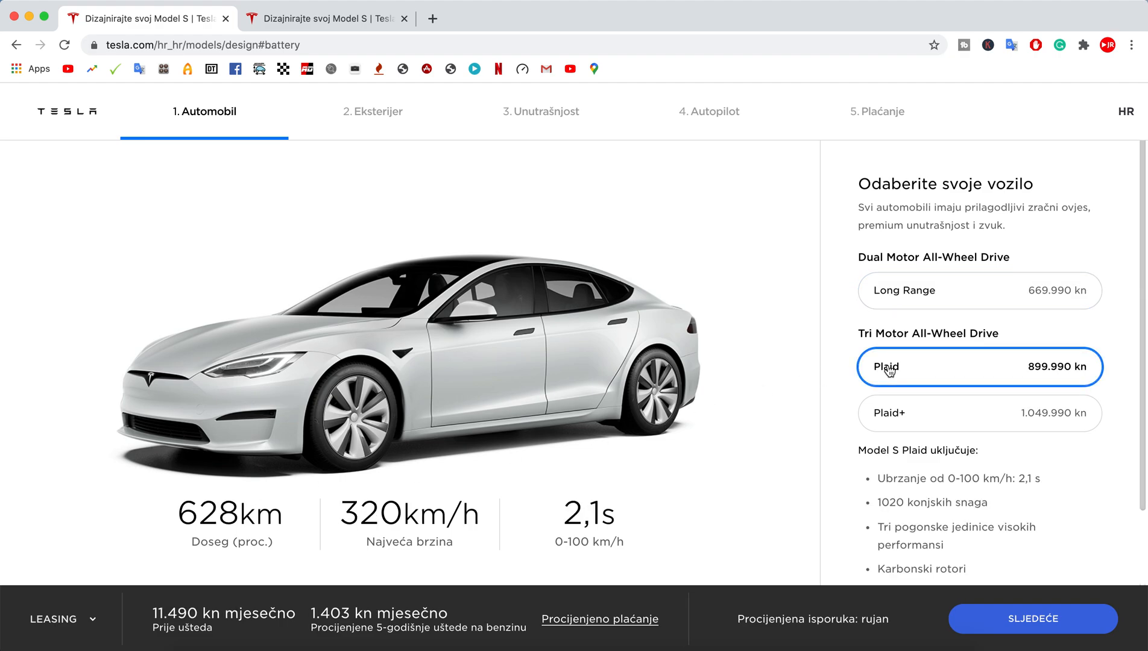
click(979, 413)
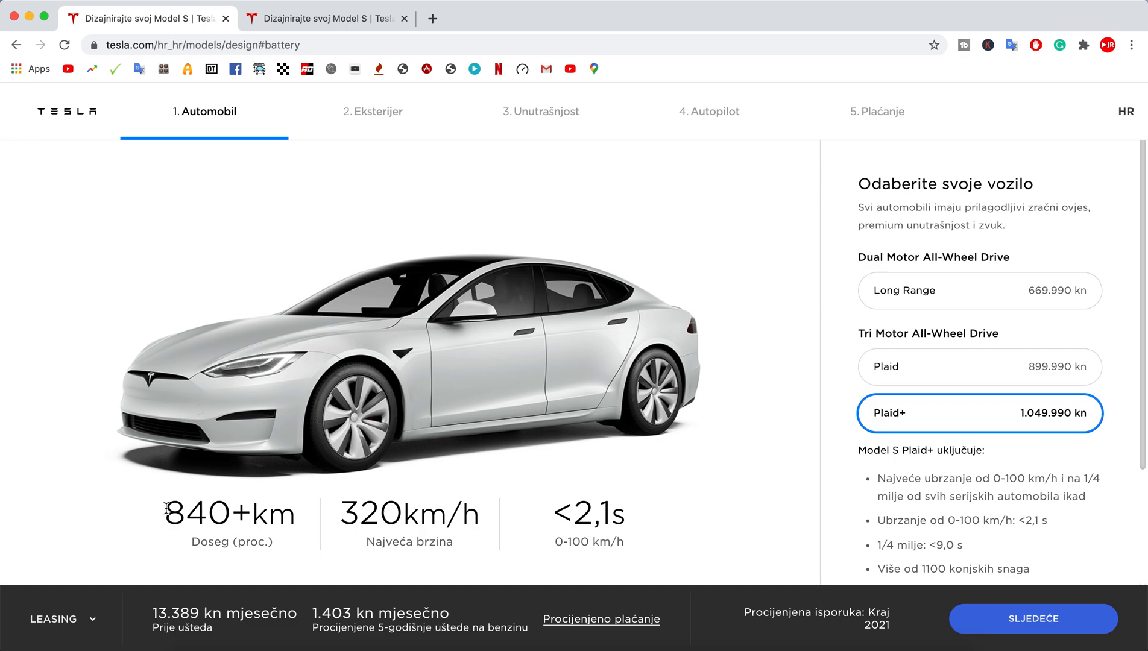
double_click(196, 513)
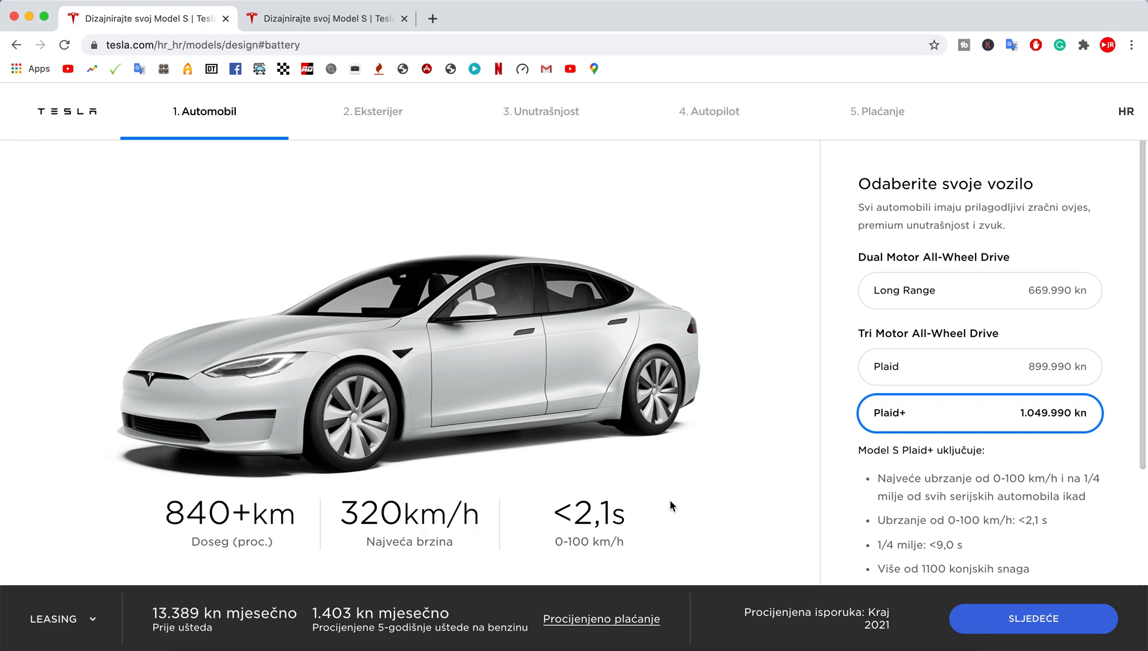
mouse_move(564, 485)
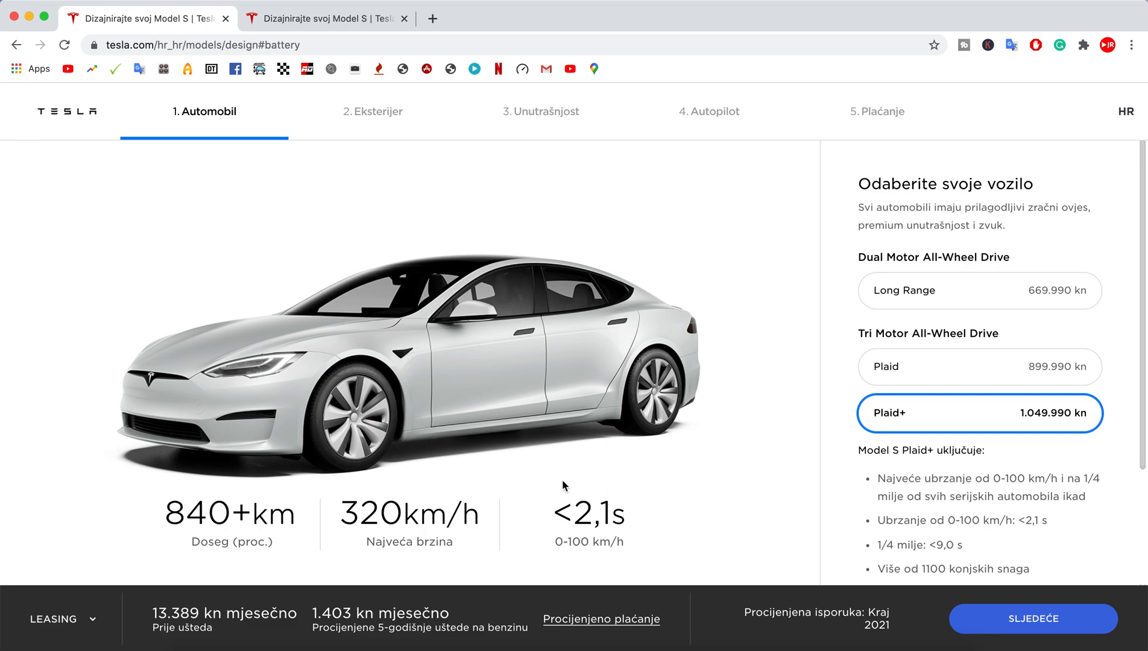
mouse_move(210, 463)
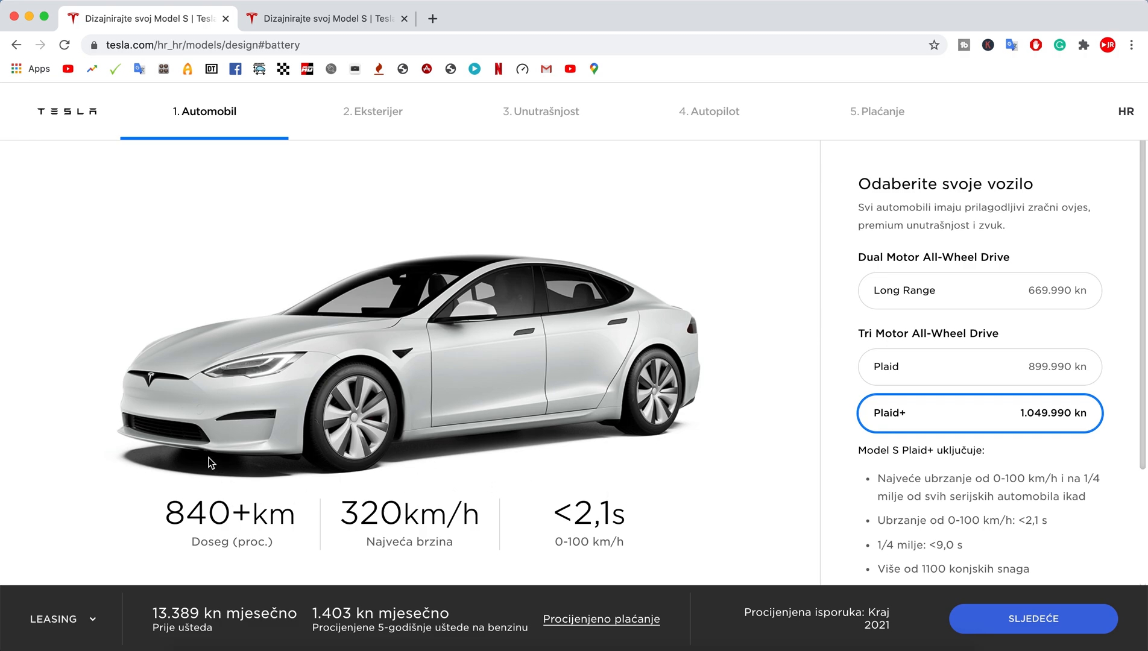
mouse_move(228, 496)
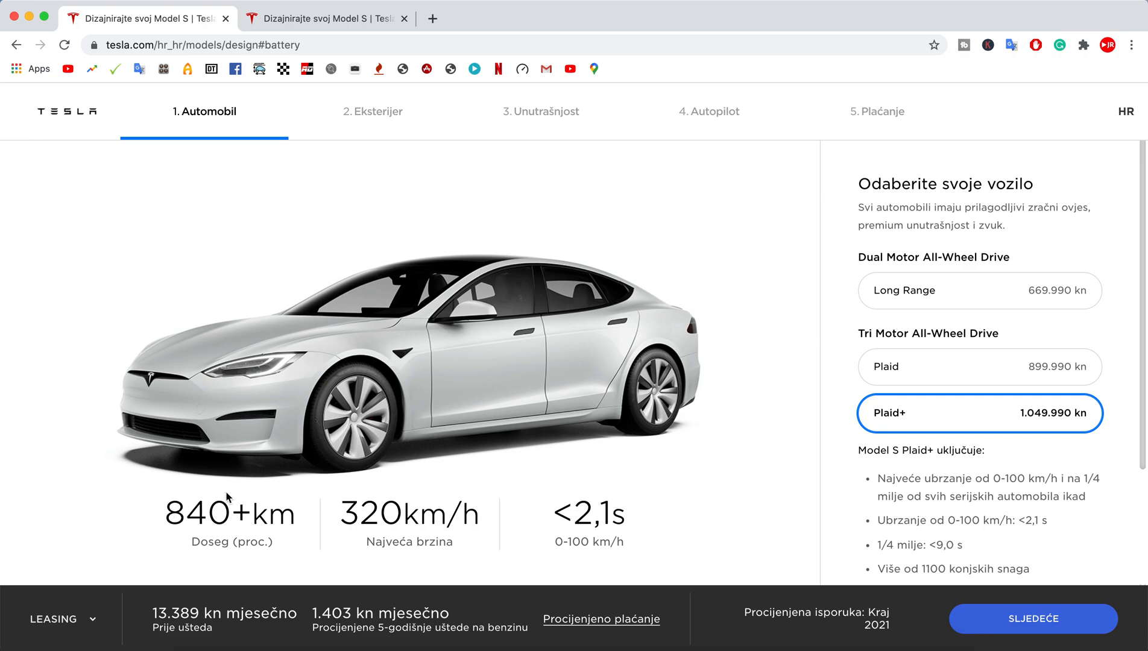
mouse_move(174, 511)
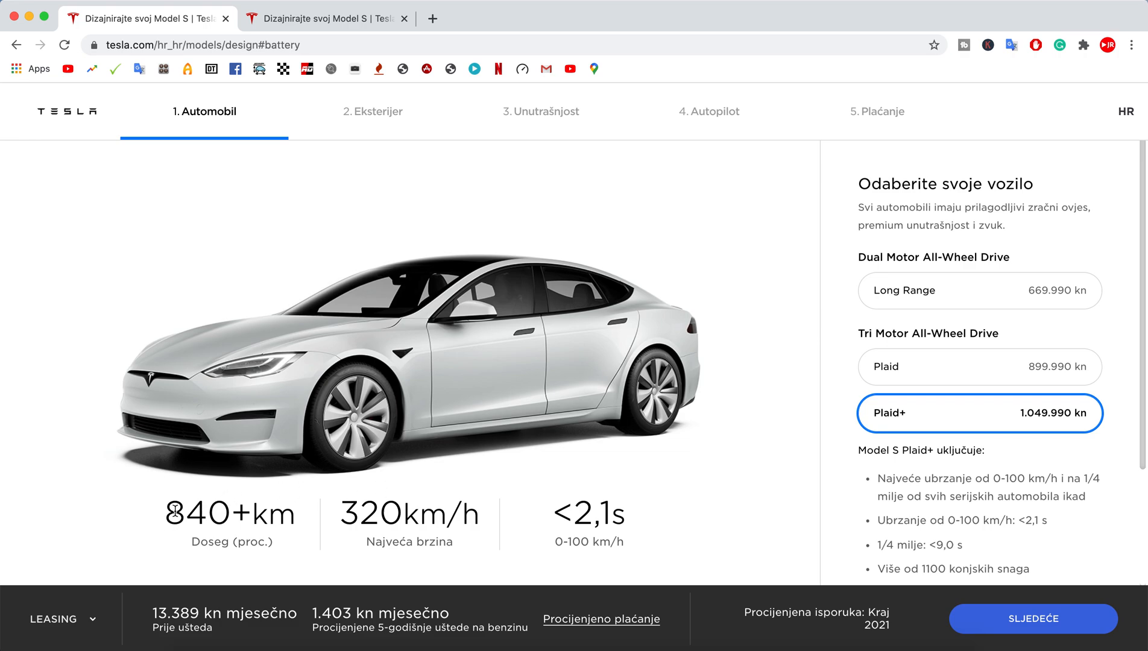
mouse_move(150, 518)
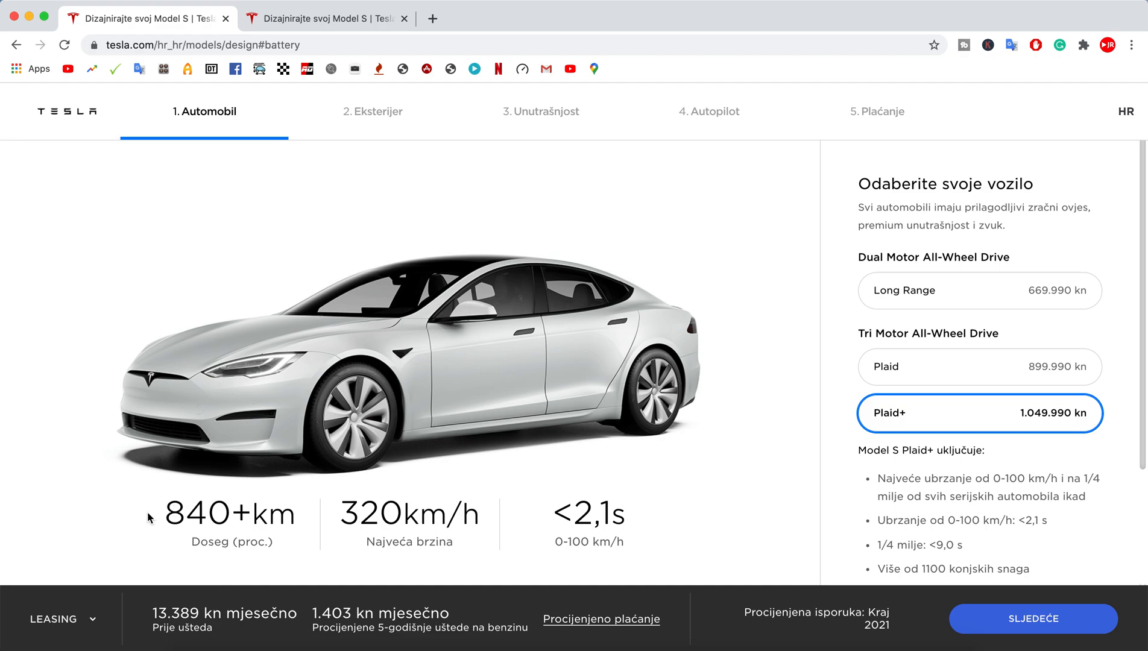
mouse_move(693, 447)
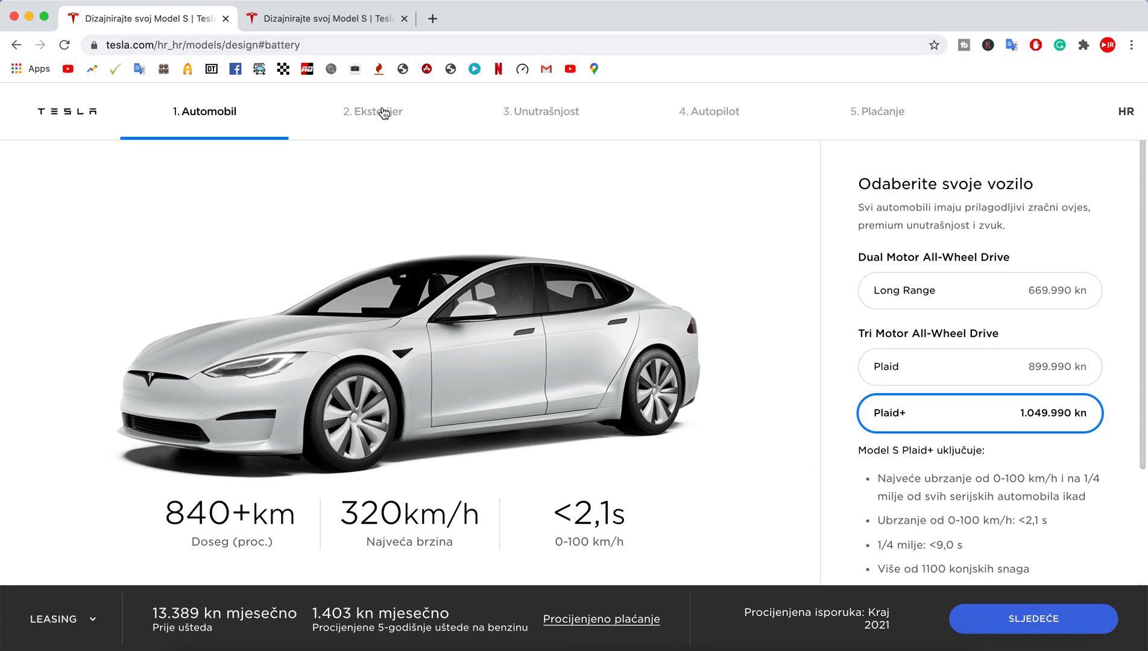
Preview Midnight Silver and deep blue paint, then fit 21" Arachnid wheels.
click(372, 111)
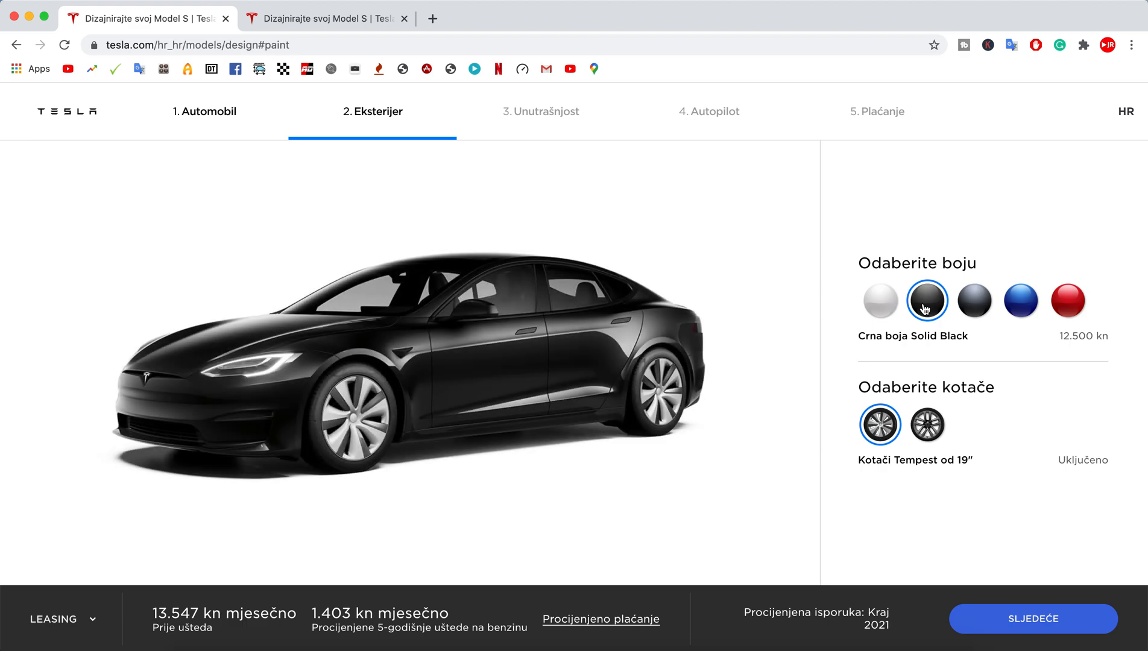
click(974, 301)
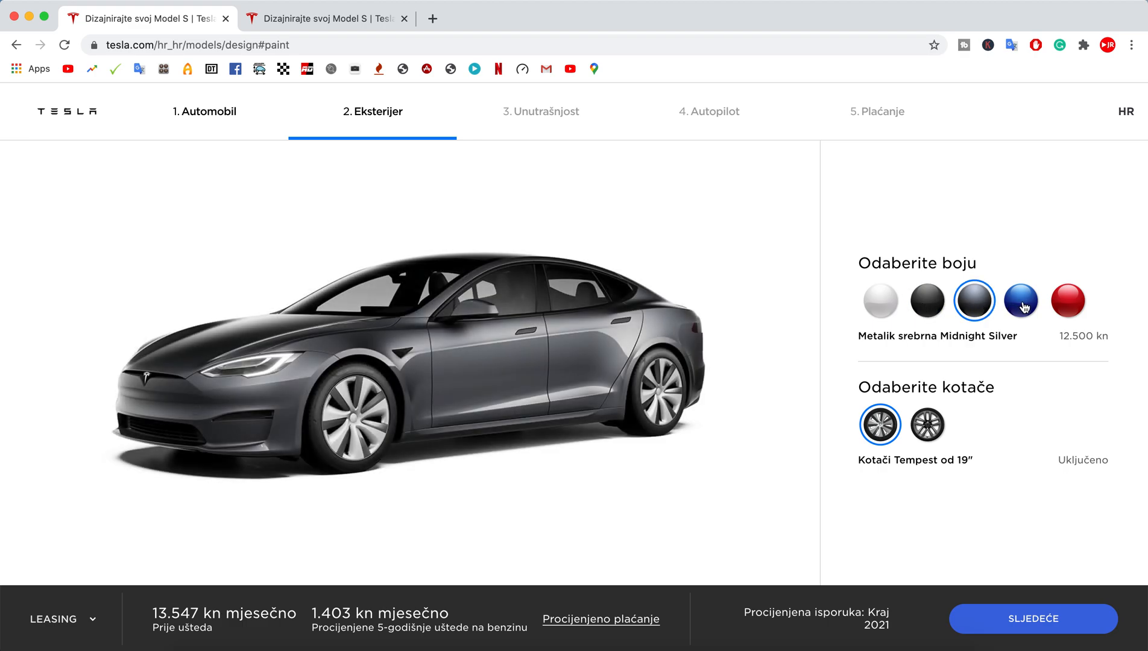
click(1019, 300)
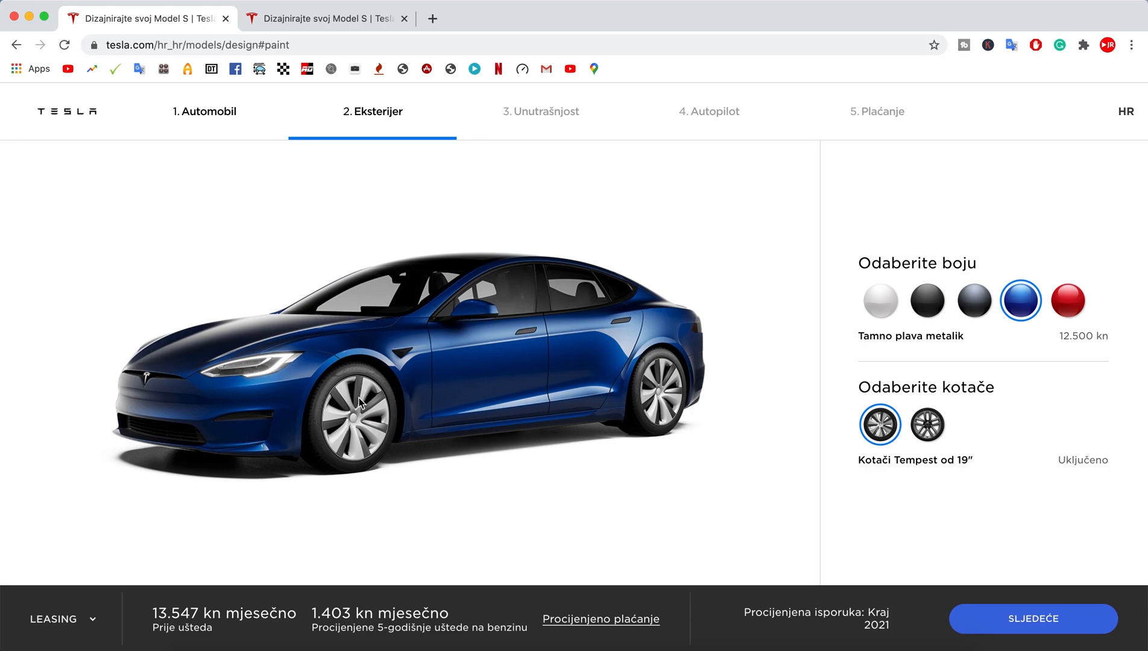
mouse_move(360, 384)
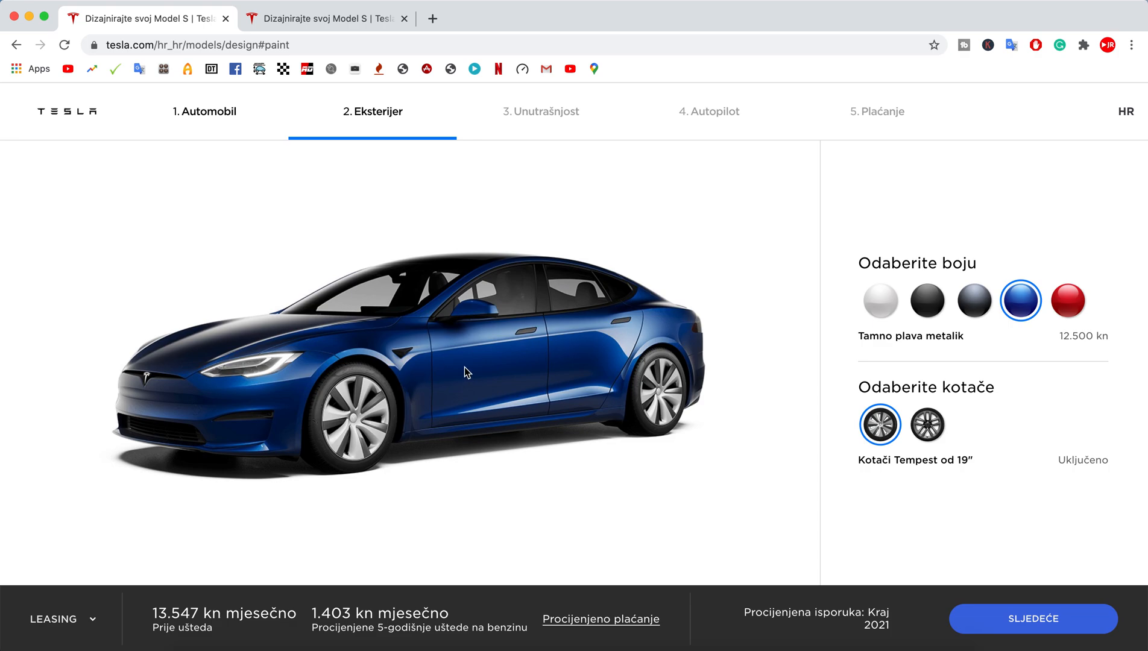
mouse_move(927, 389)
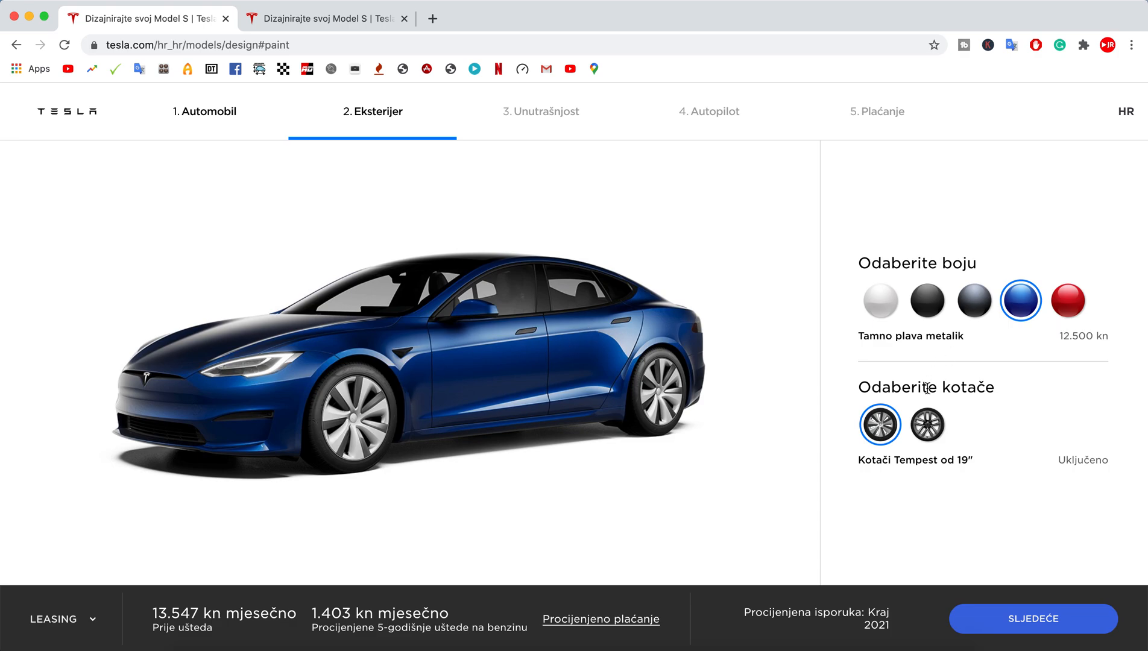
click(926, 425)
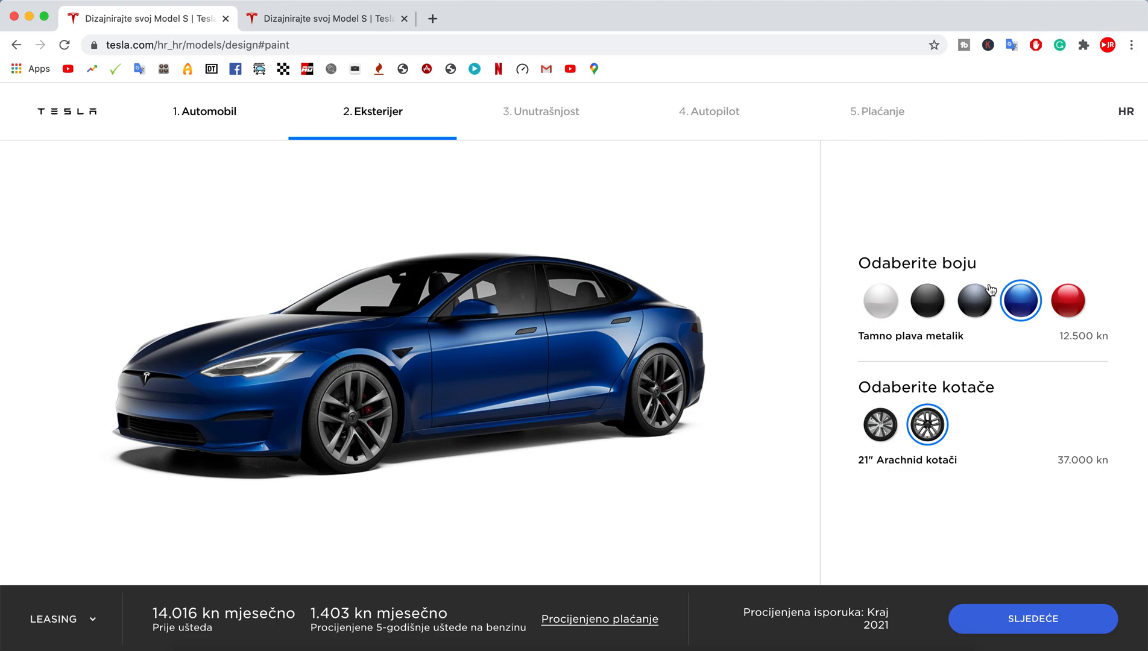
Compare silver, white and red with the new wheels, settle on pearl white, and continue.
click(973, 300)
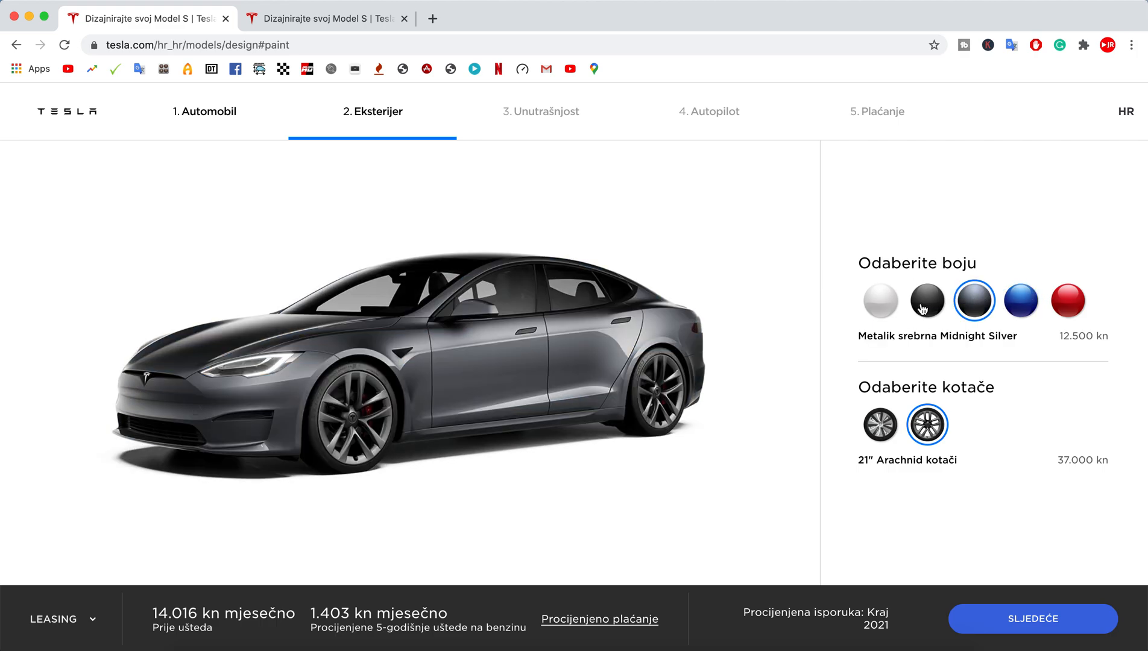
click(879, 301)
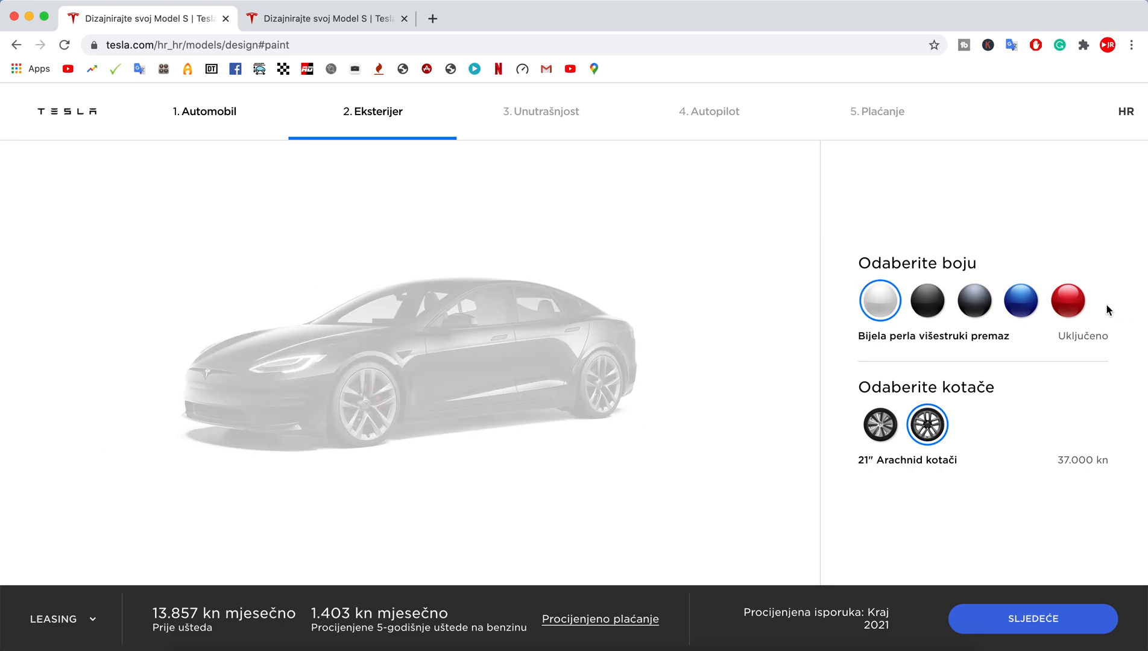
click(1067, 300)
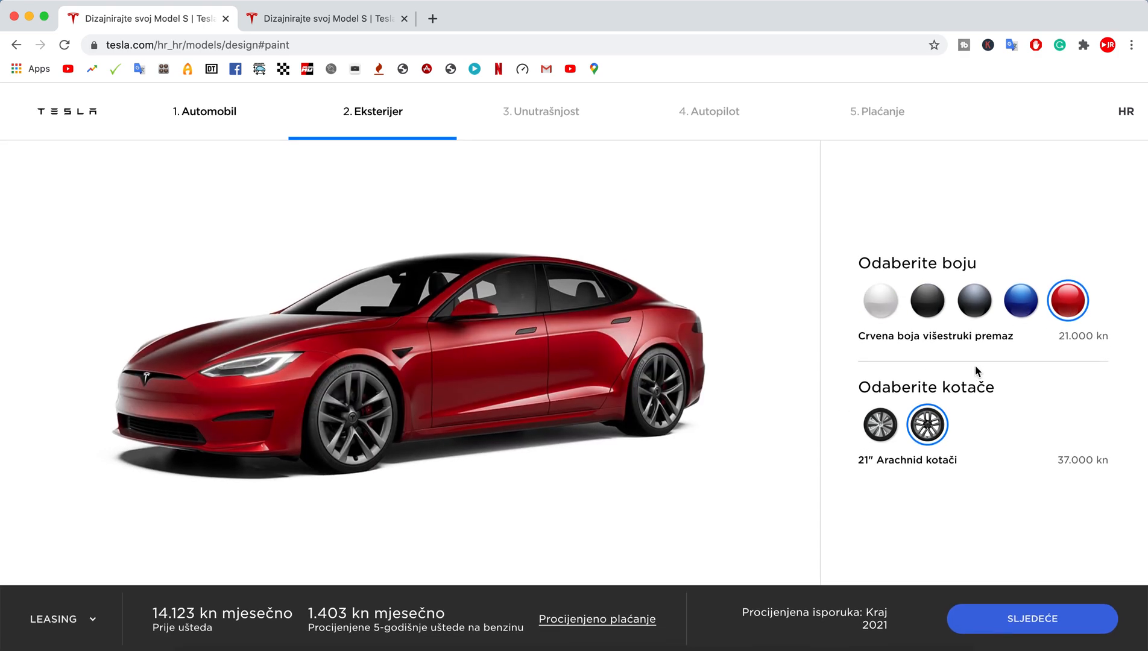
click(879, 300)
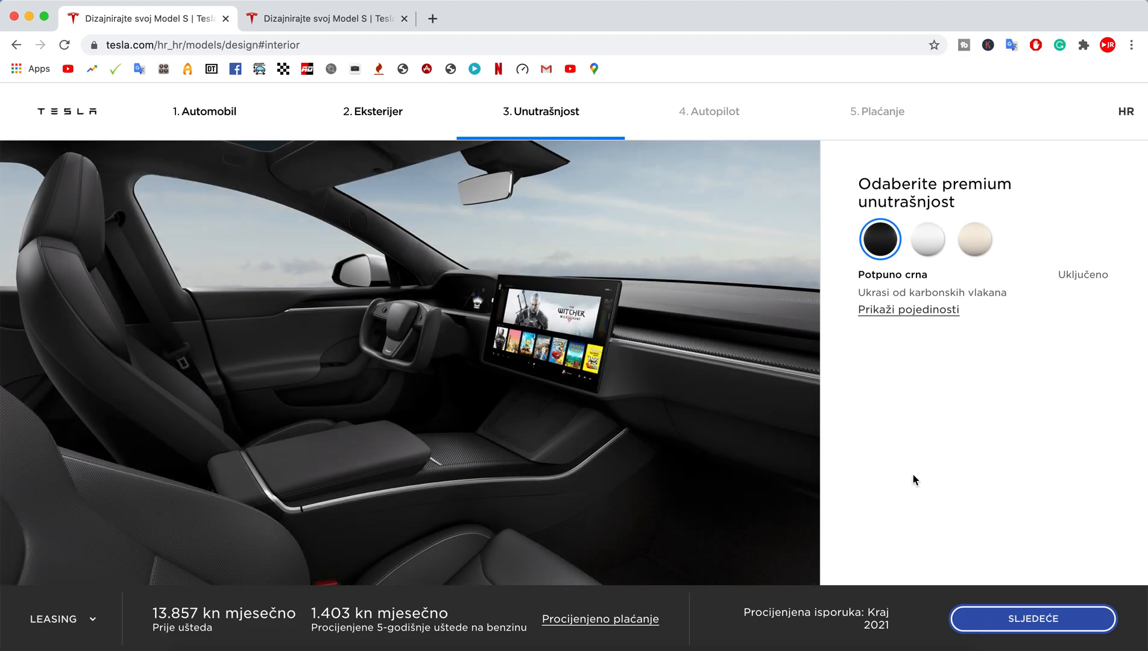
mouse_move(703, 339)
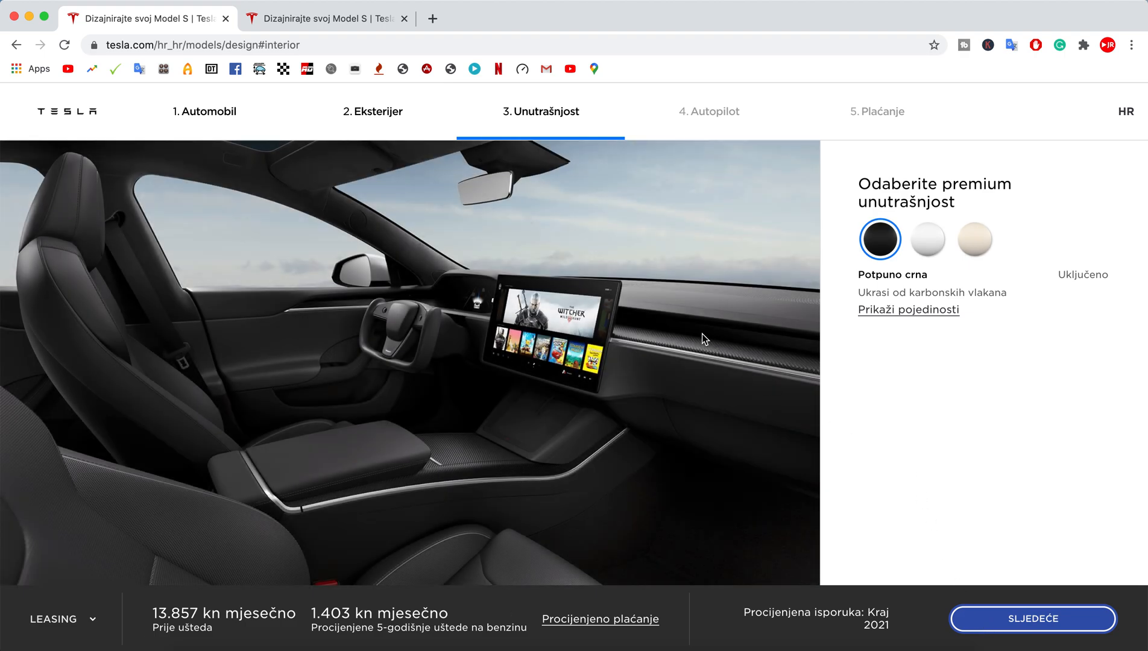
mouse_move(927, 240)
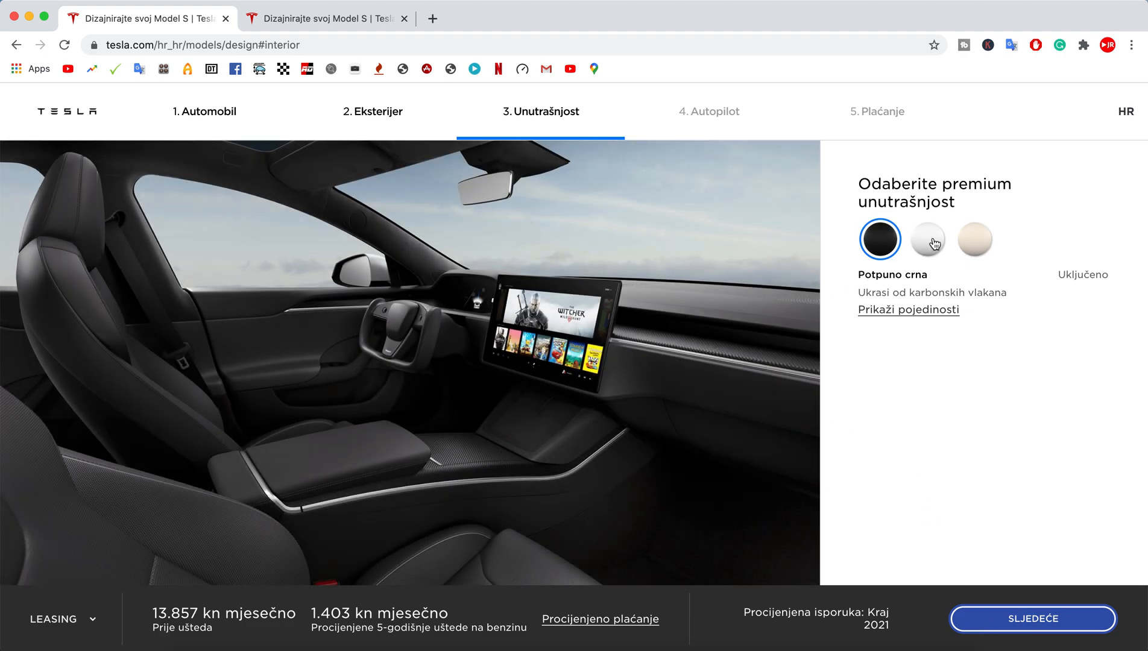
Preview black-and-white, choose the cream interior, then go back to 2. Eksterijer.
click(926, 240)
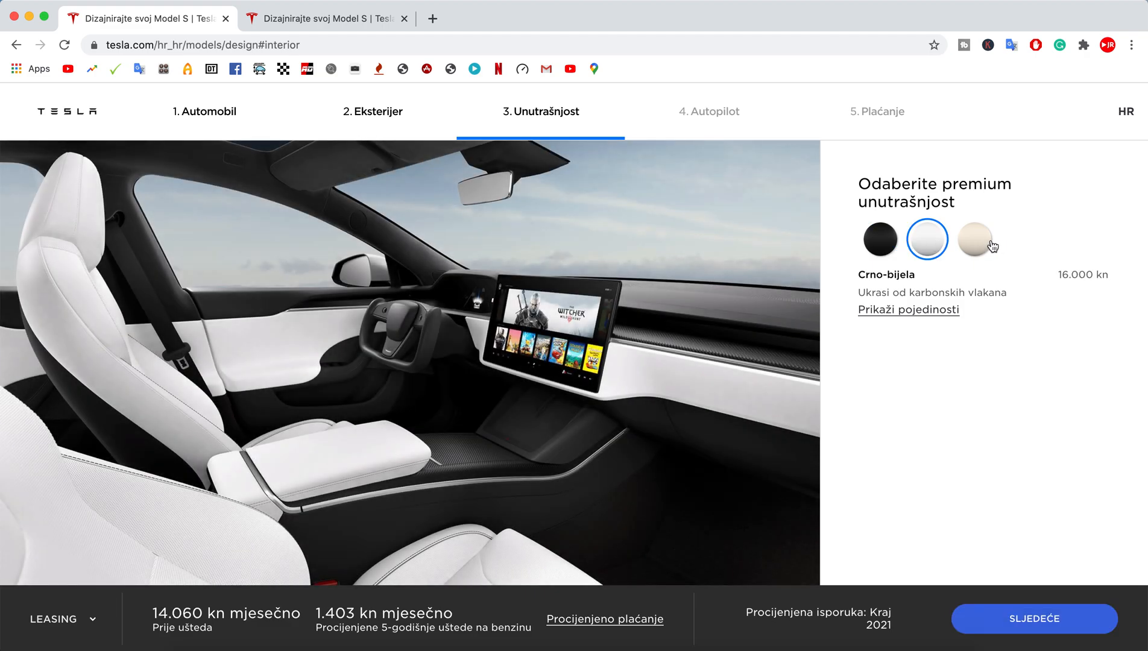
click(974, 239)
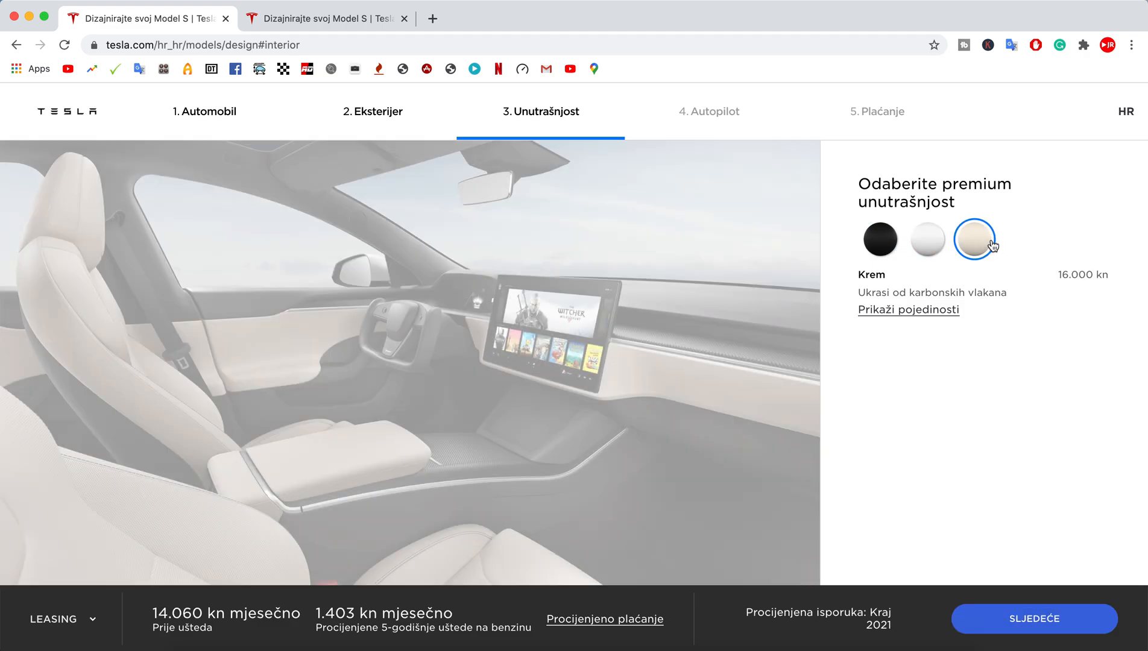
click(974, 239)
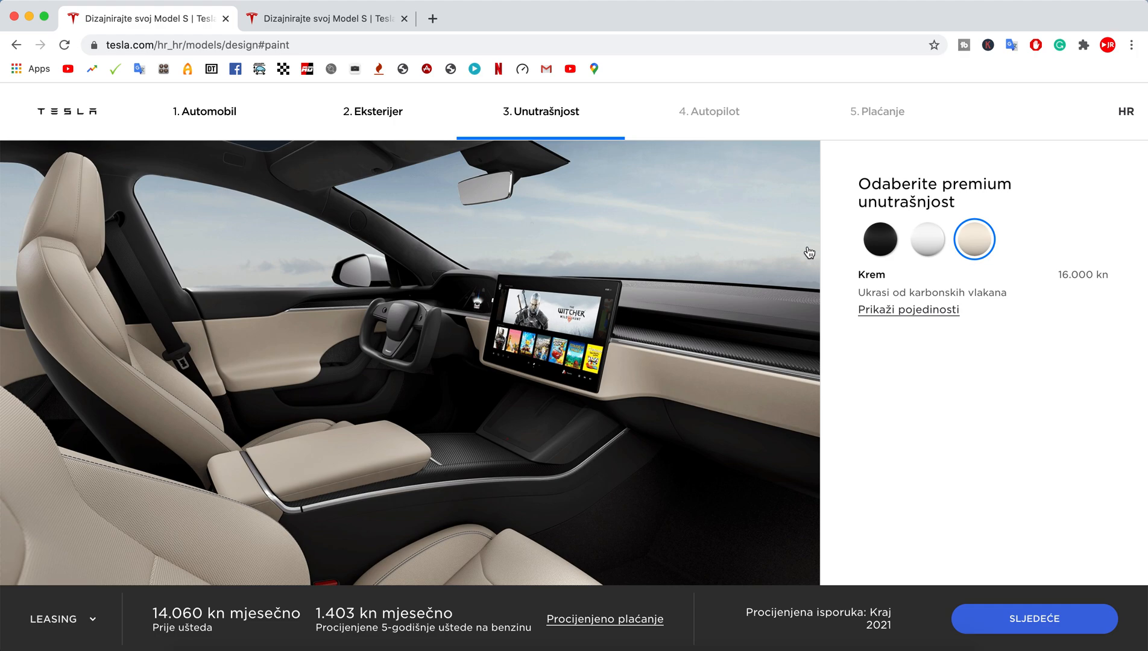
click(372, 112)
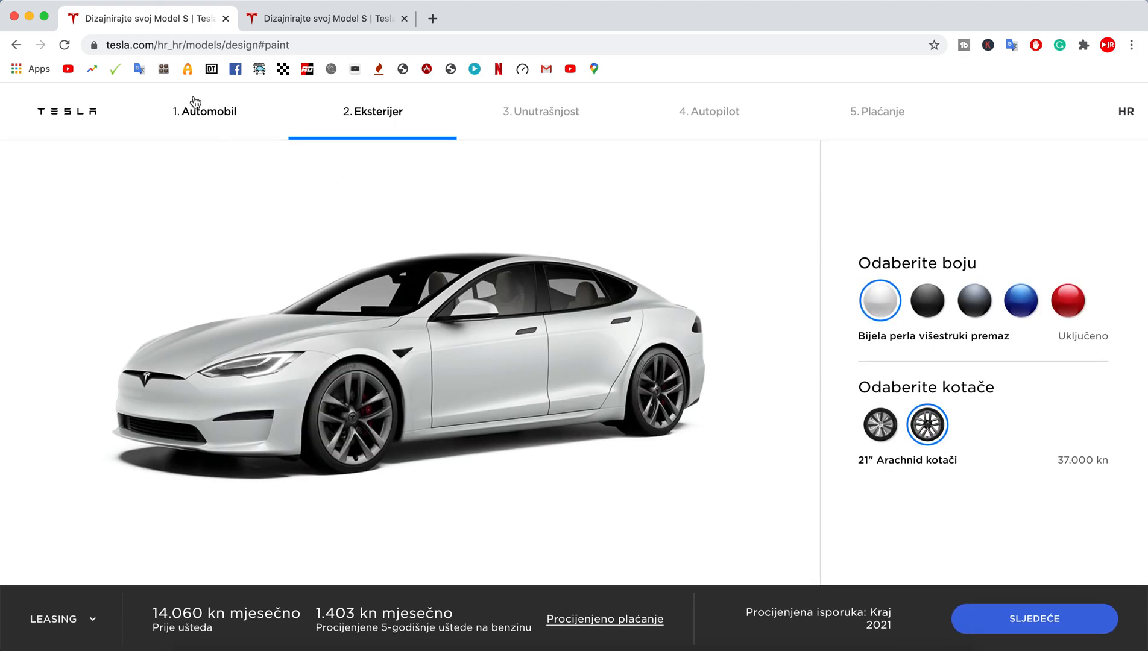
Pick Long Range with an all-black interior, then advance through Autopilot to the payment summary.
click(205, 112)
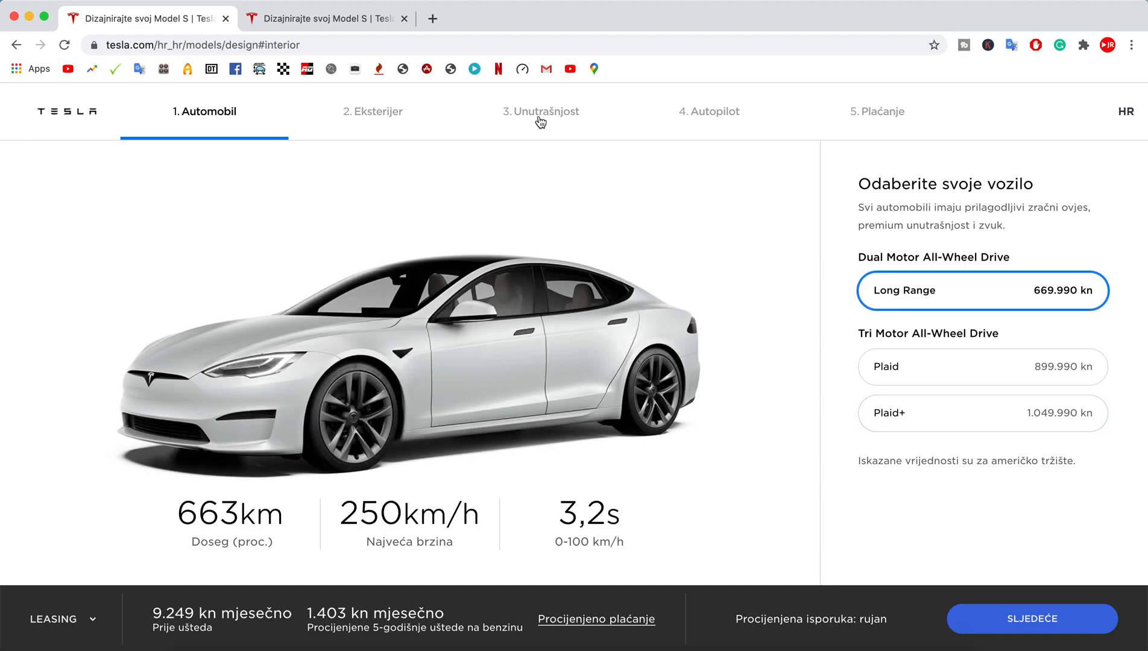
click(540, 112)
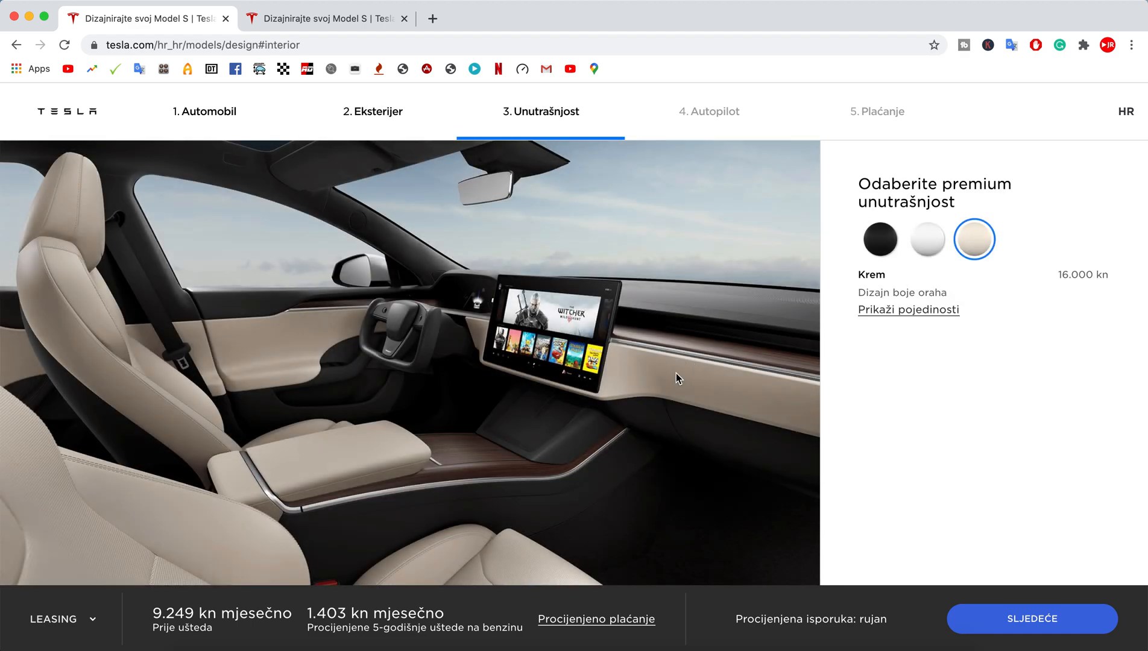
mouse_move(927, 249)
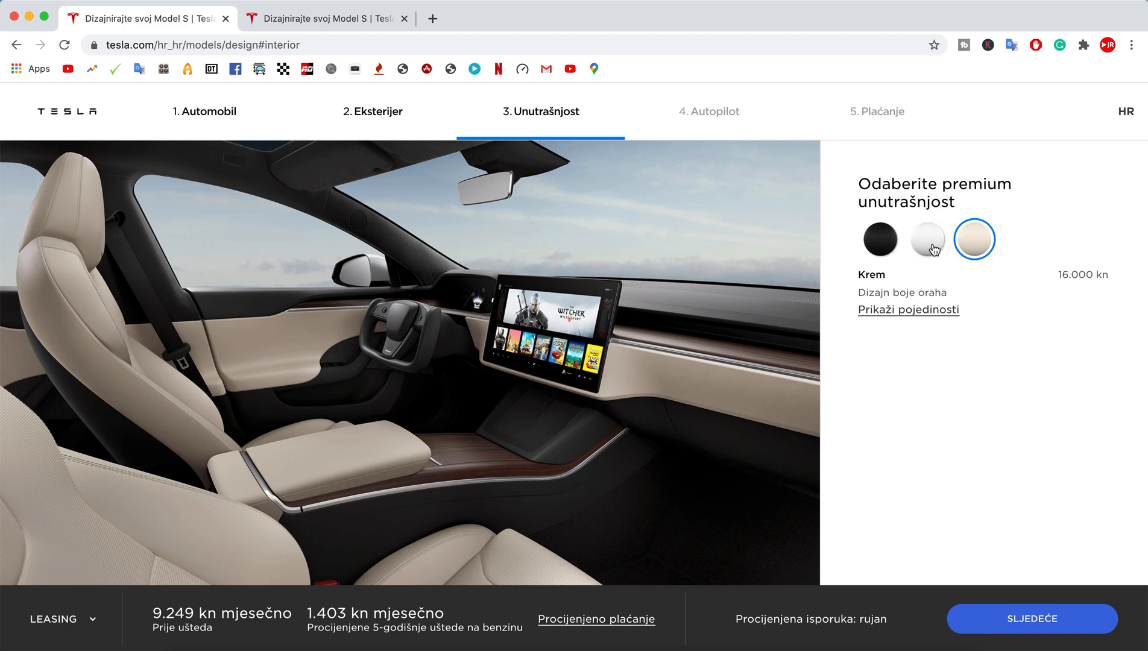
click(926, 240)
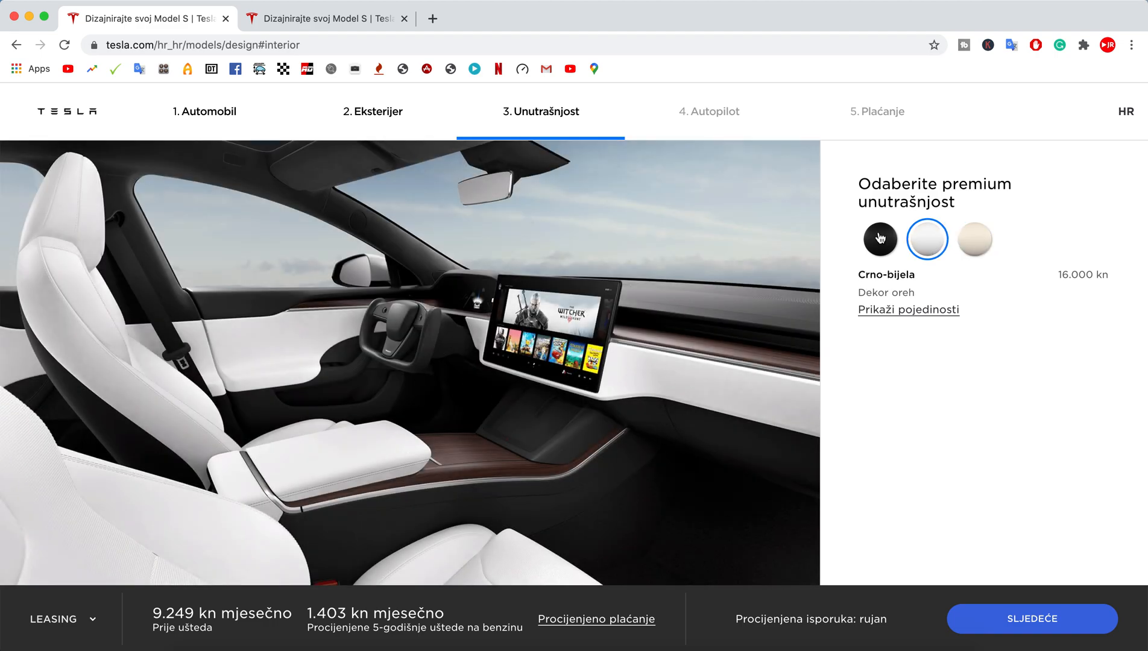
click(879, 240)
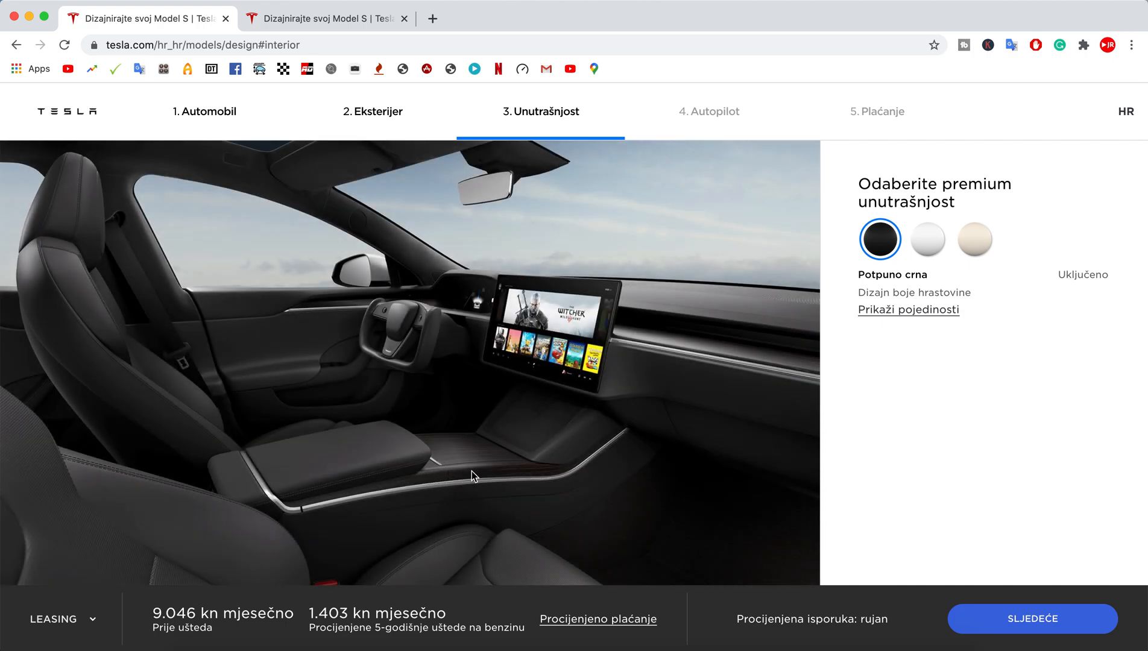
mouse_move(885, 394)
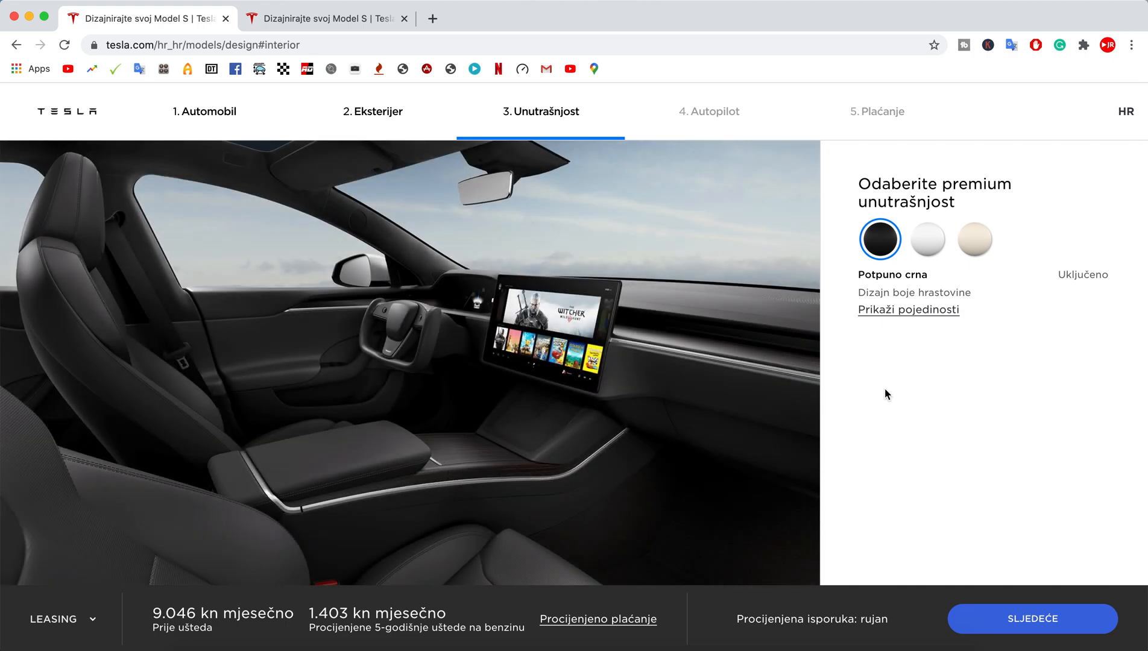
click(708, 112)
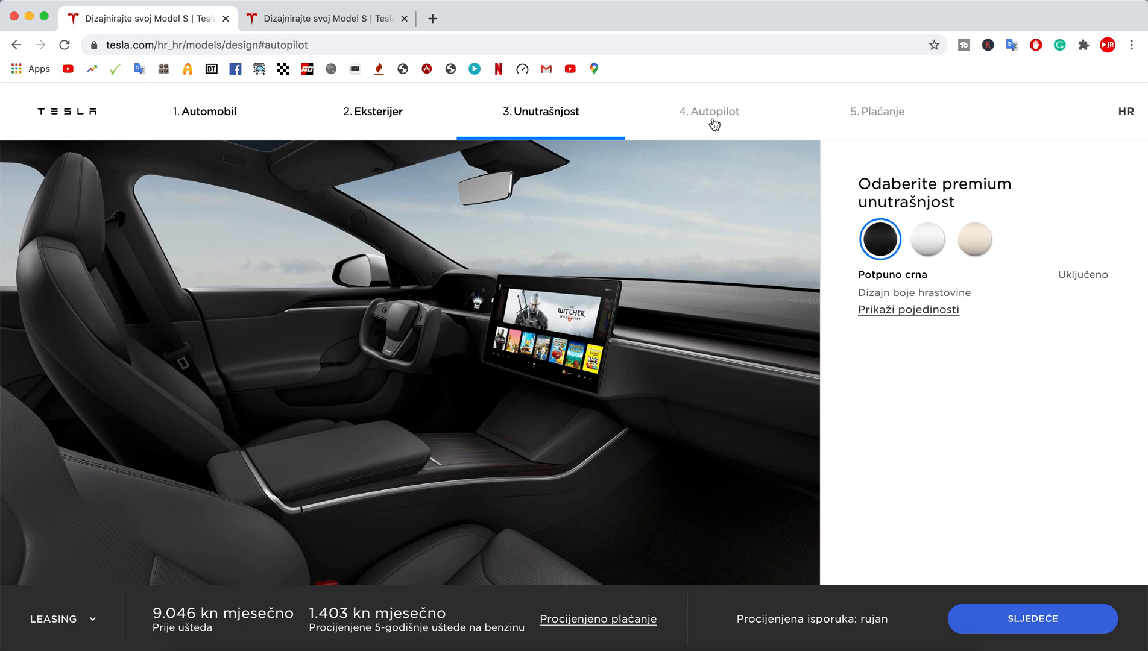
click(708, 112)
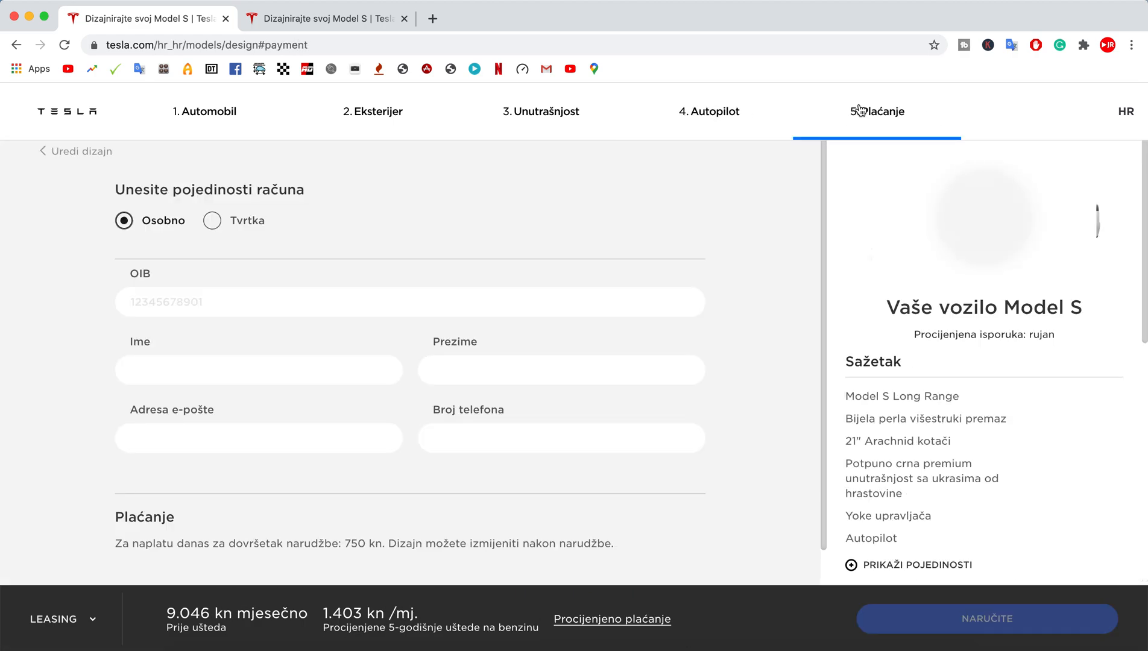
Compare Plaid, Plaid+ and Long Range trim specs, ending on Long Range at 663 km.
click(204, 111)
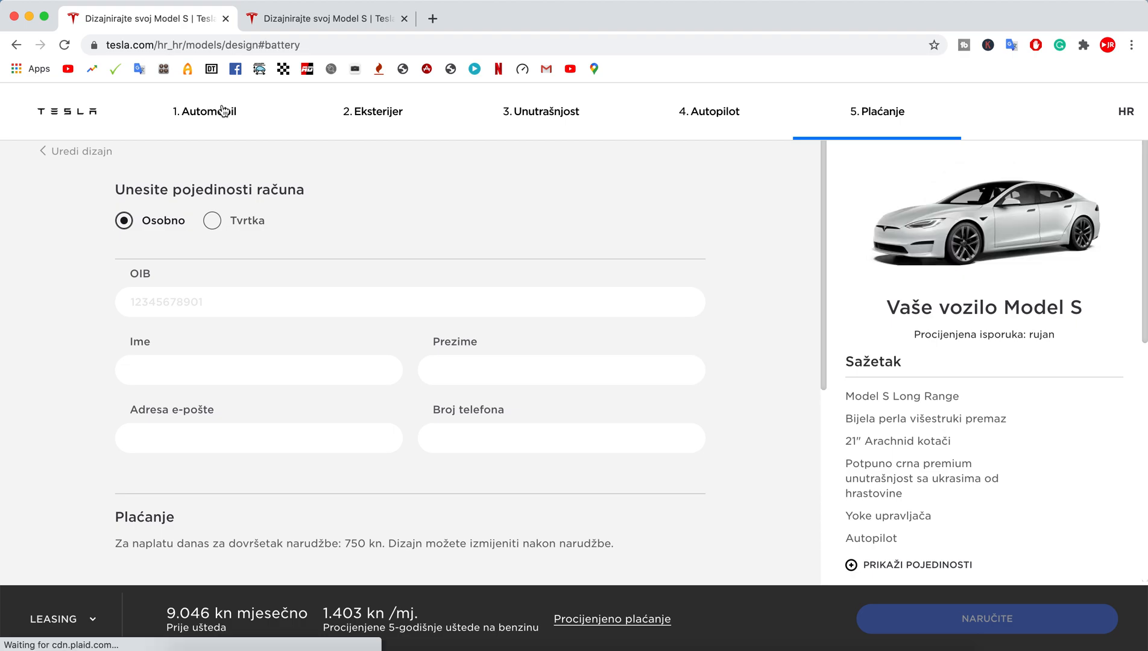
click(205, 112)
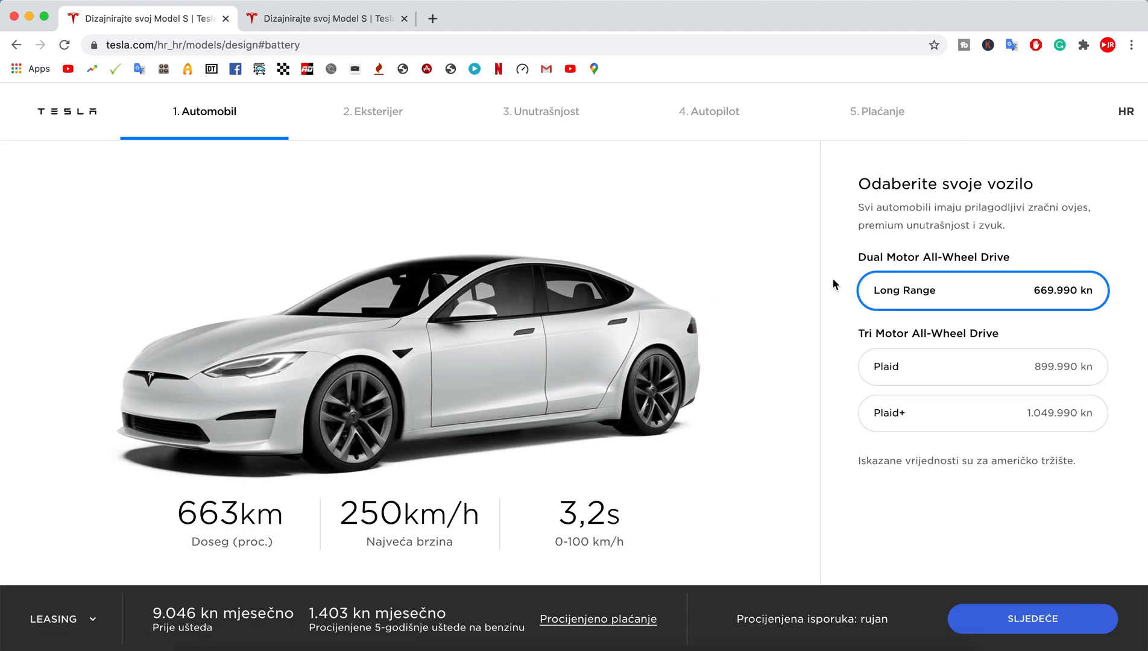
mouse_move(481, 473)
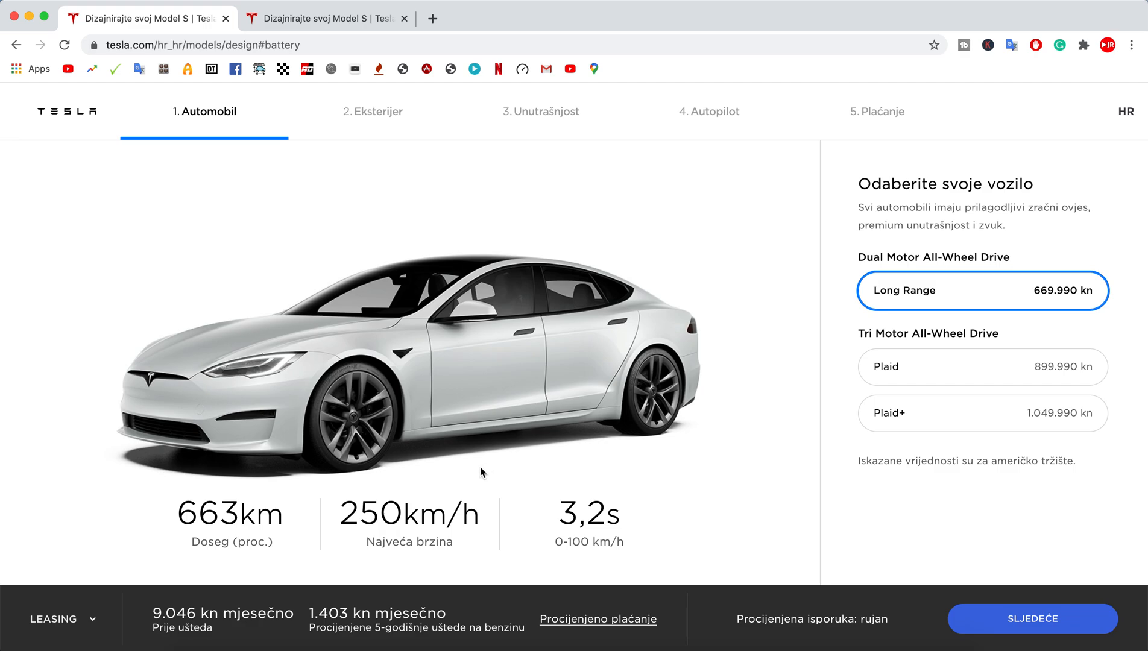
mouse_move(949, 383)
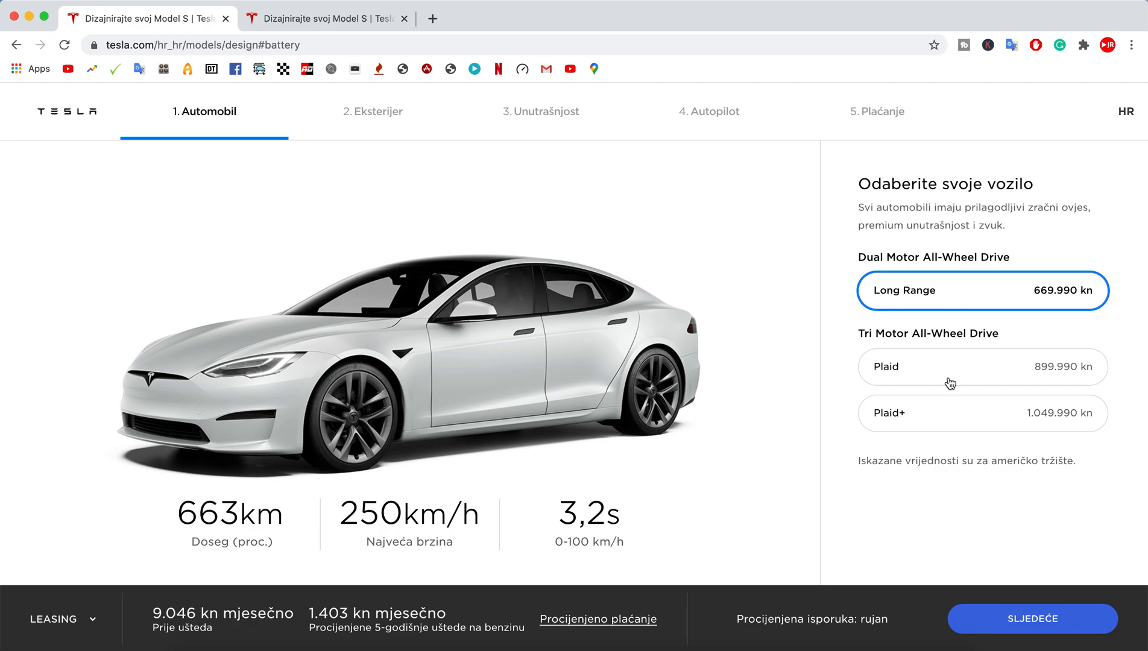
click(980, 367)
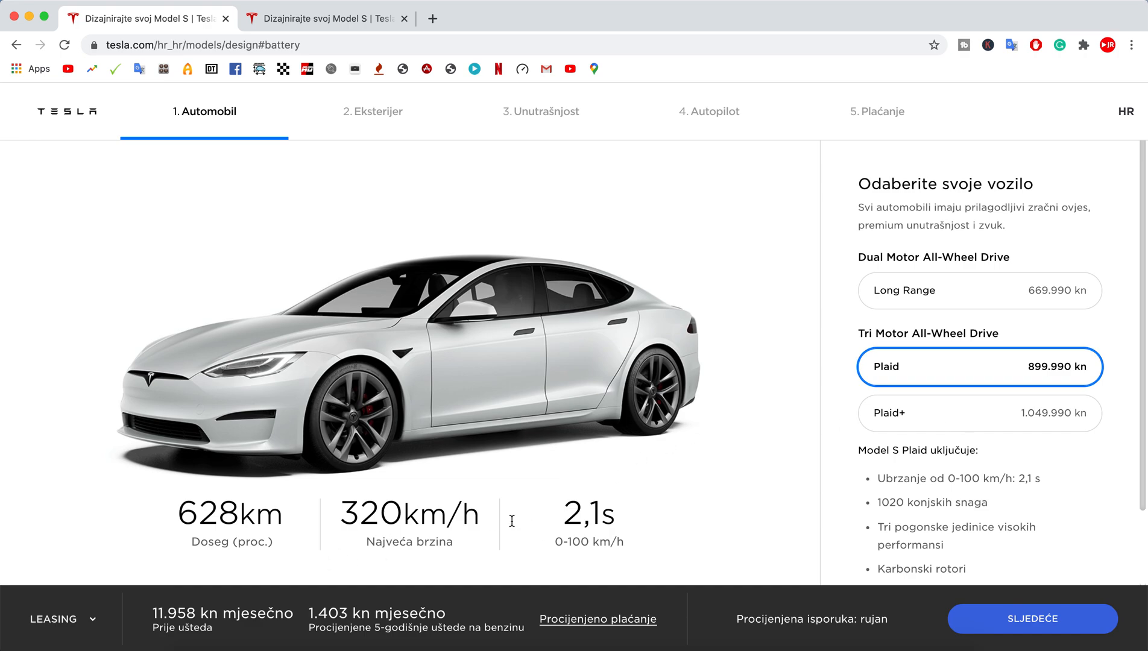
click(979, 412)
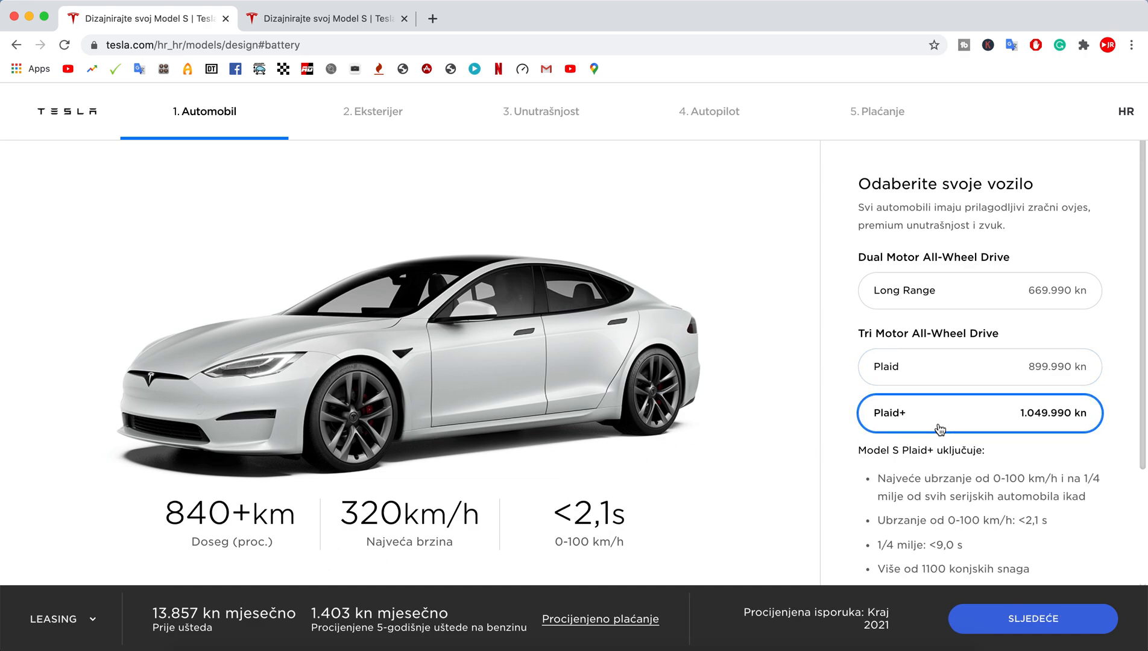
mouse_move(951, 386)
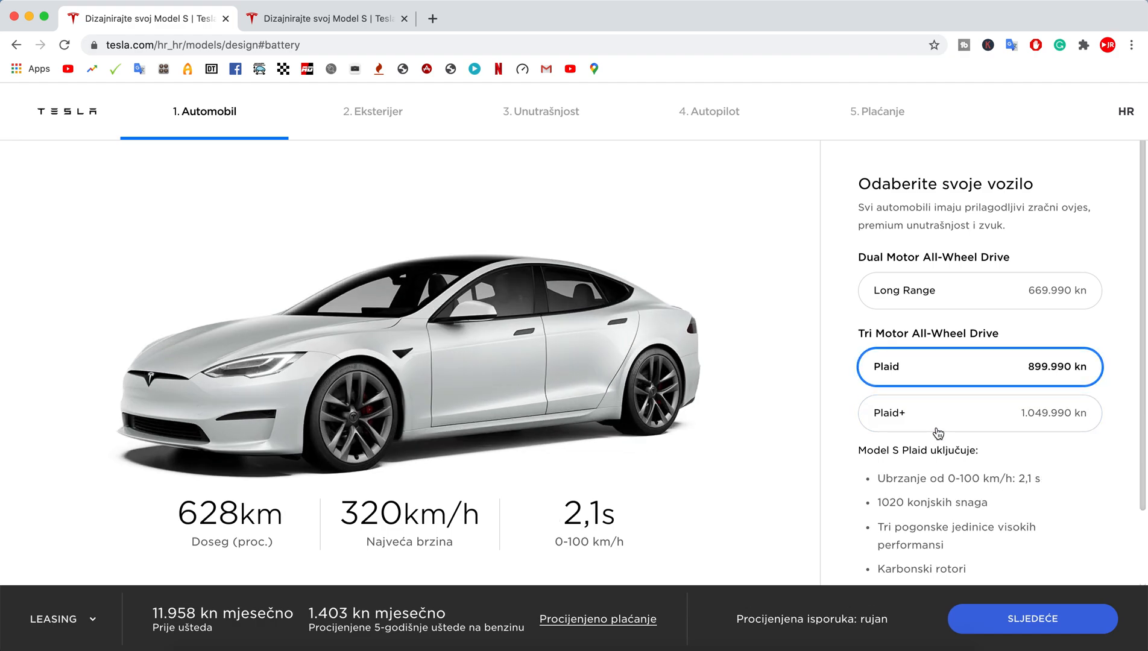
click(979, 413)
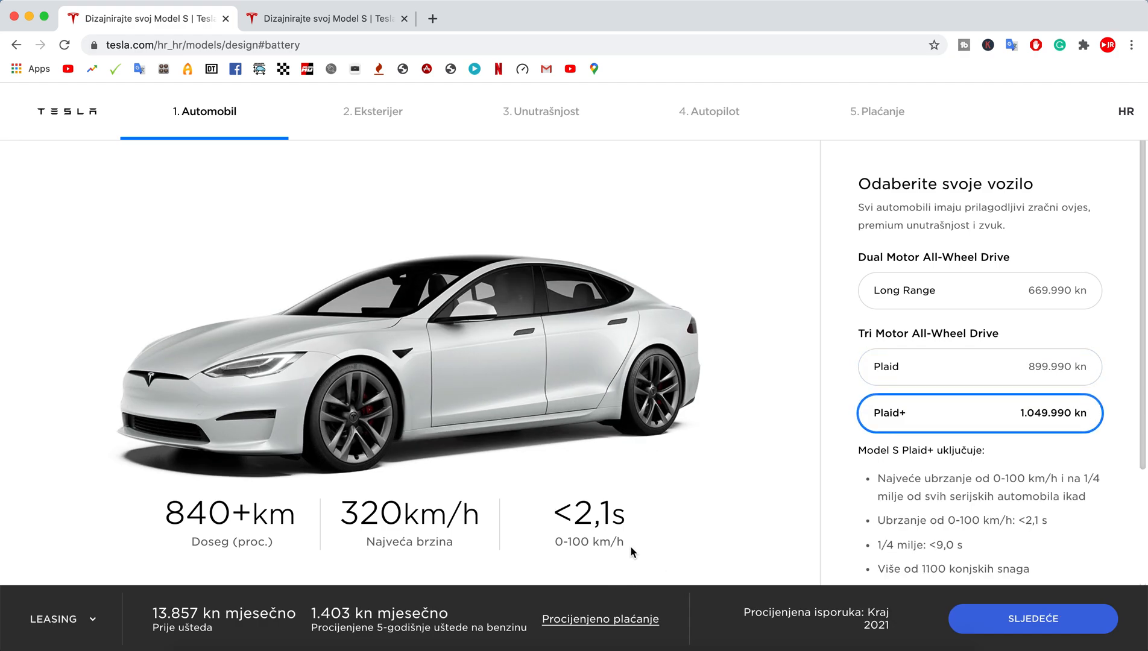
mouse_move(889, 364)
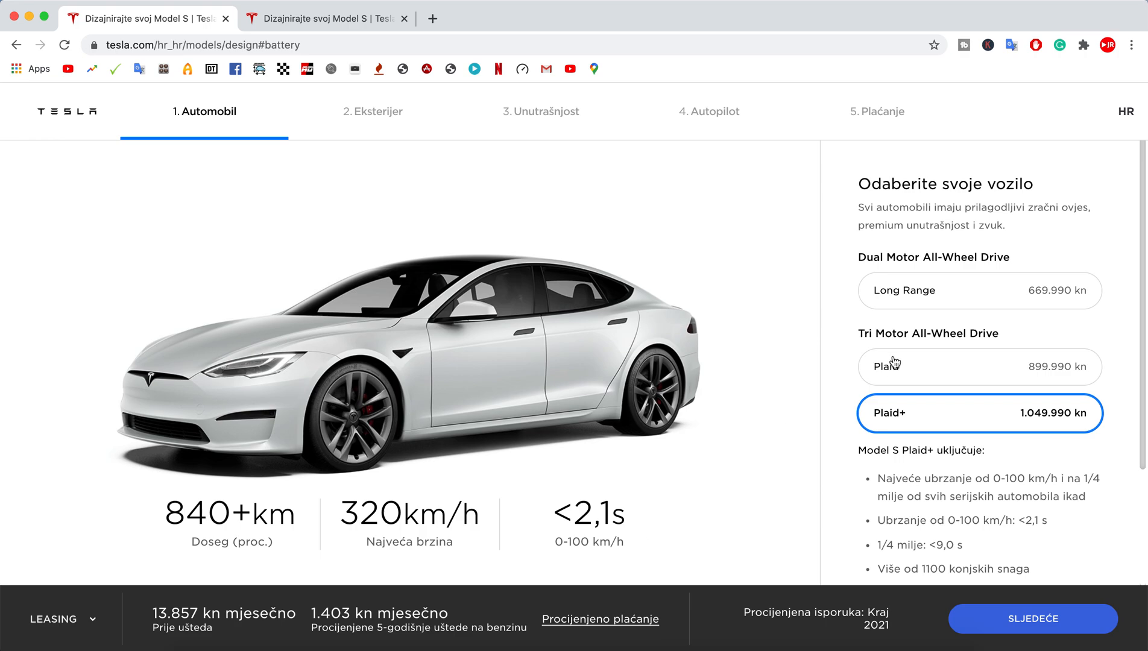
click(979, 368)
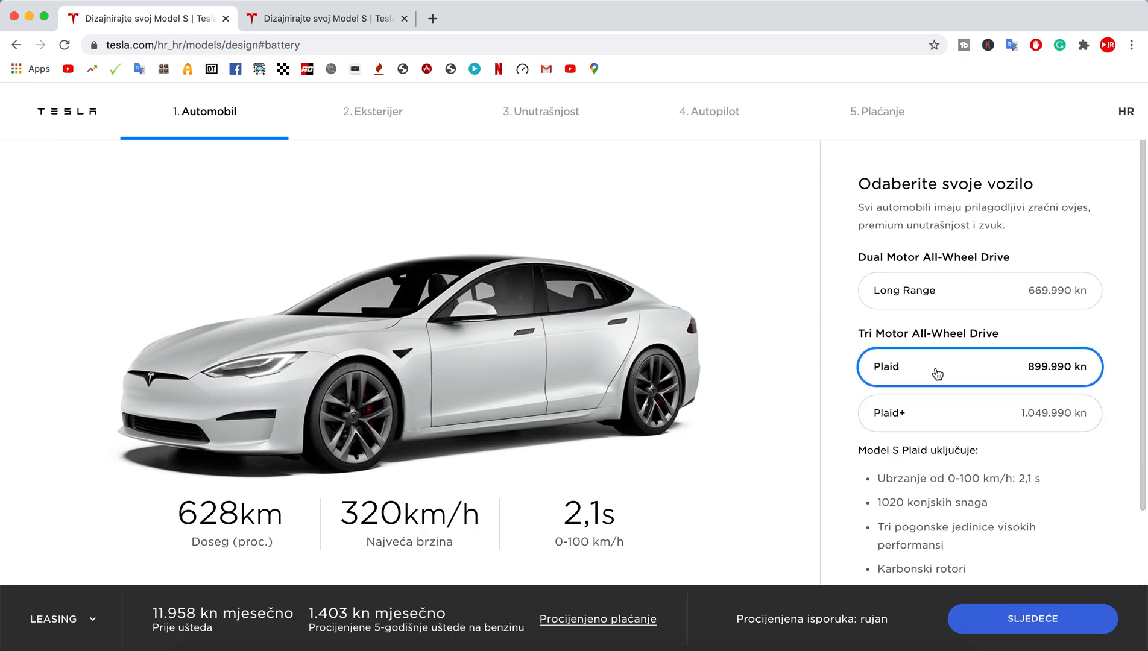
click(979, 290)
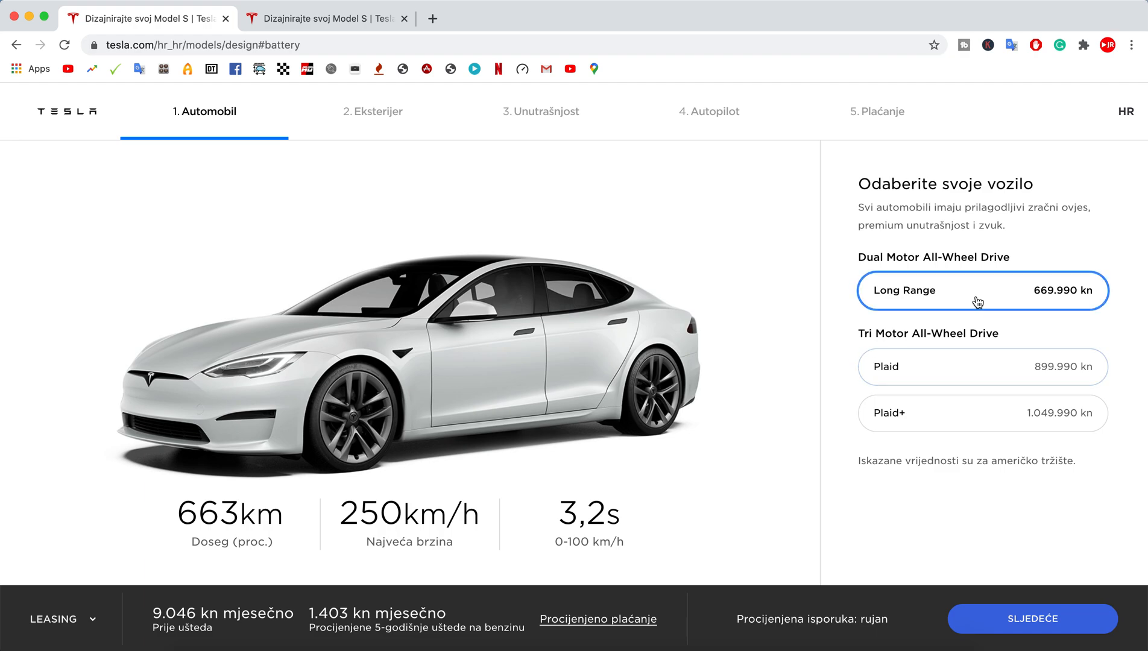
mouse_move(974, 413)
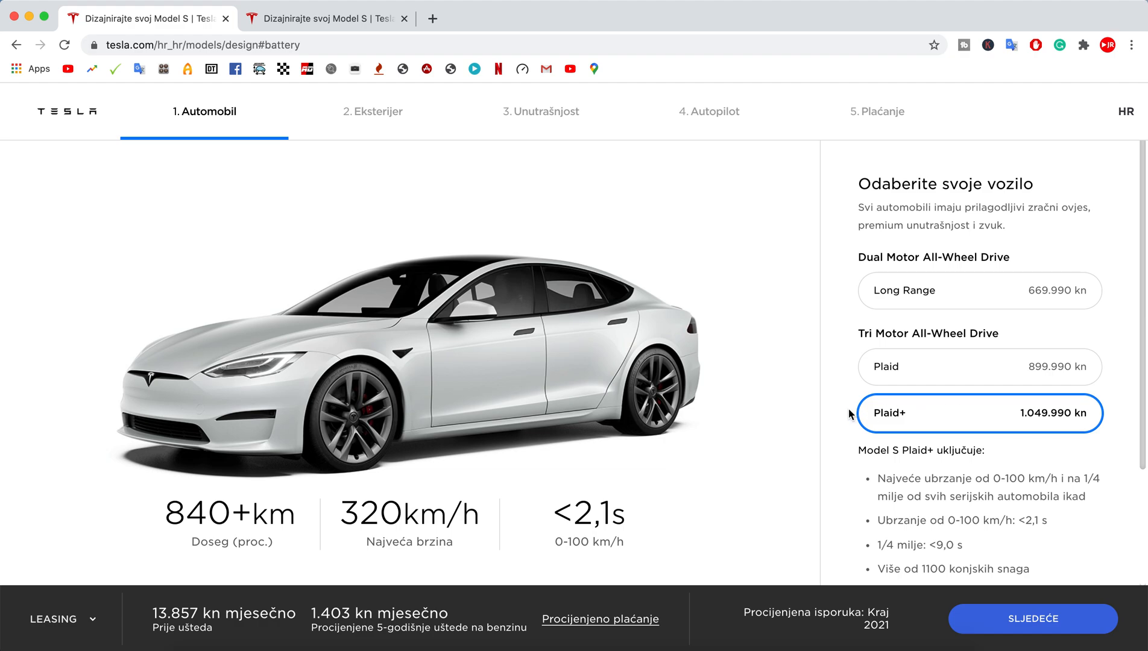
mouse_move(1124, 108)
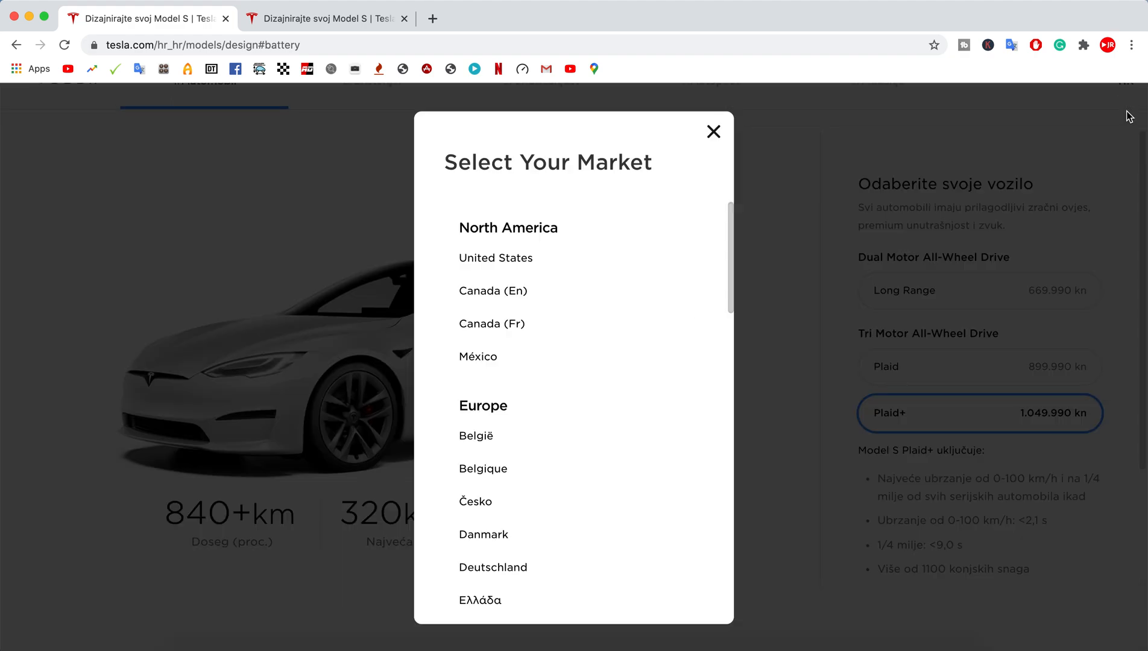
Choose United States under North America in the market list.
scroll(down, 3)
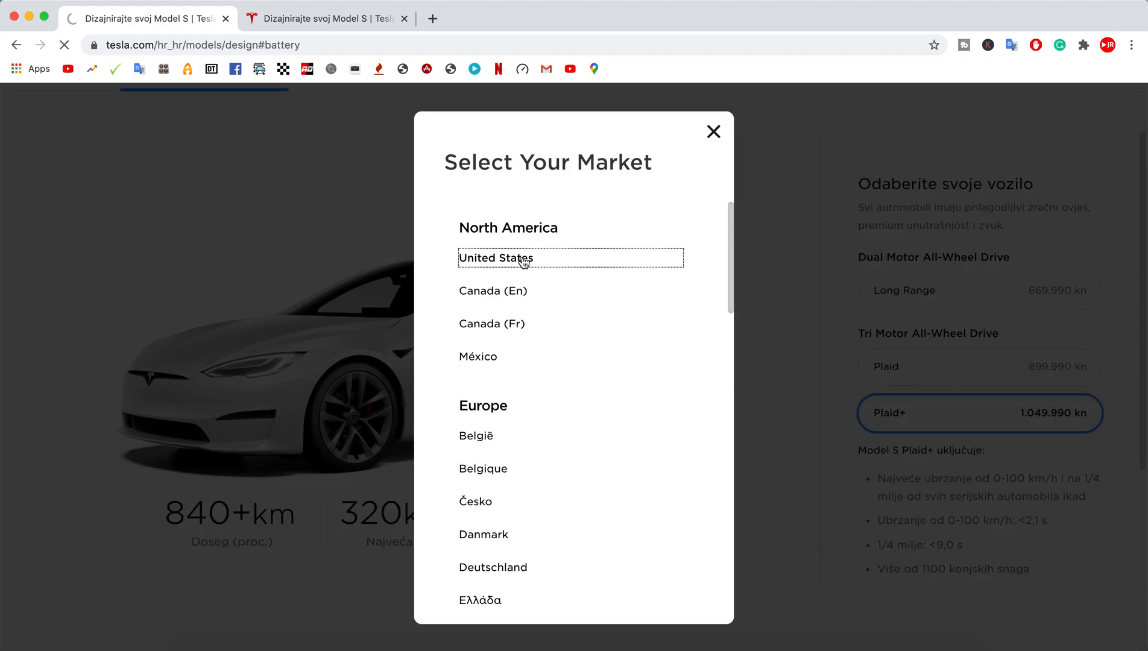
click(496, 257)
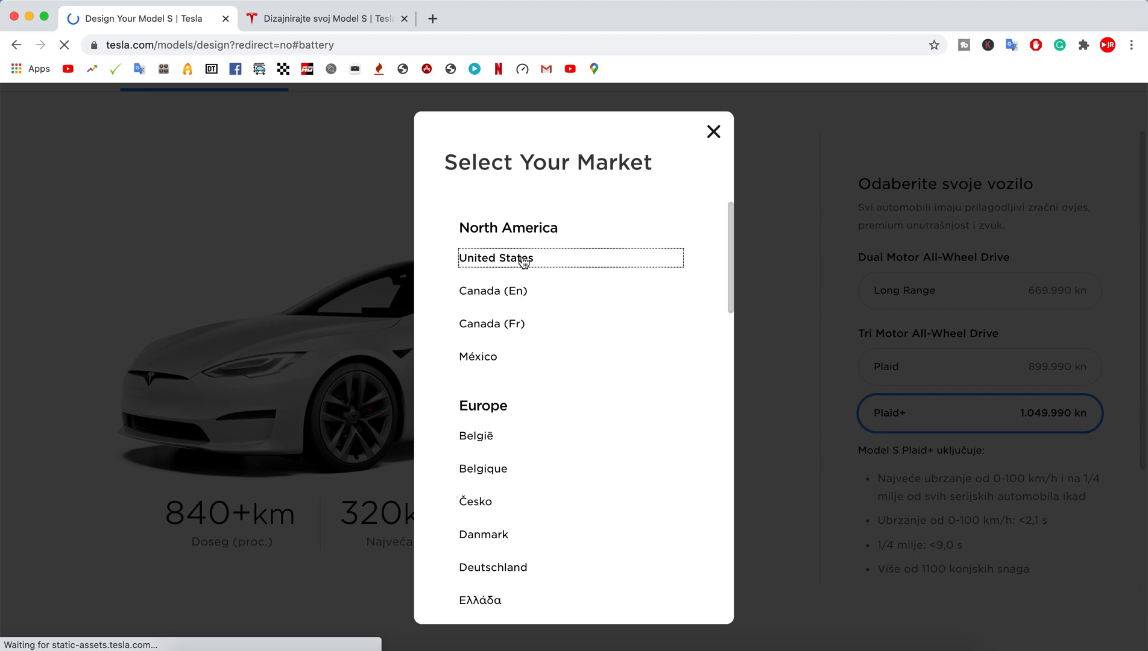
click(496, 257)
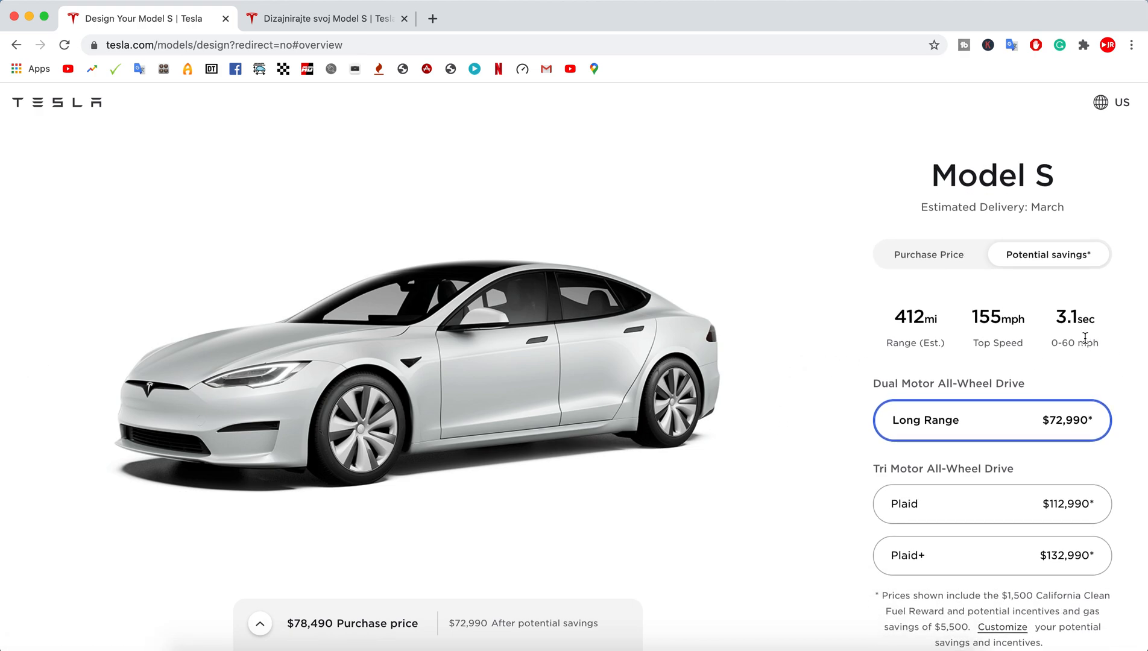
mouse_move(1065, 455)
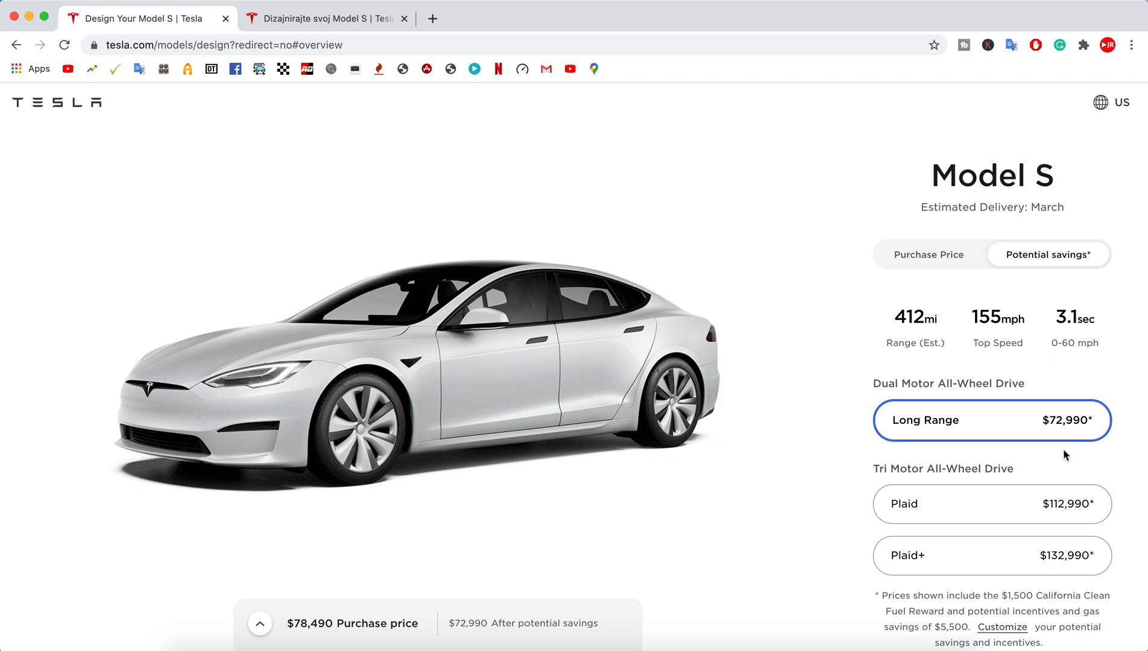
Select Plaid+ ($138,490) and step through the side, rear and front-wheel photos.
click(991, 504)
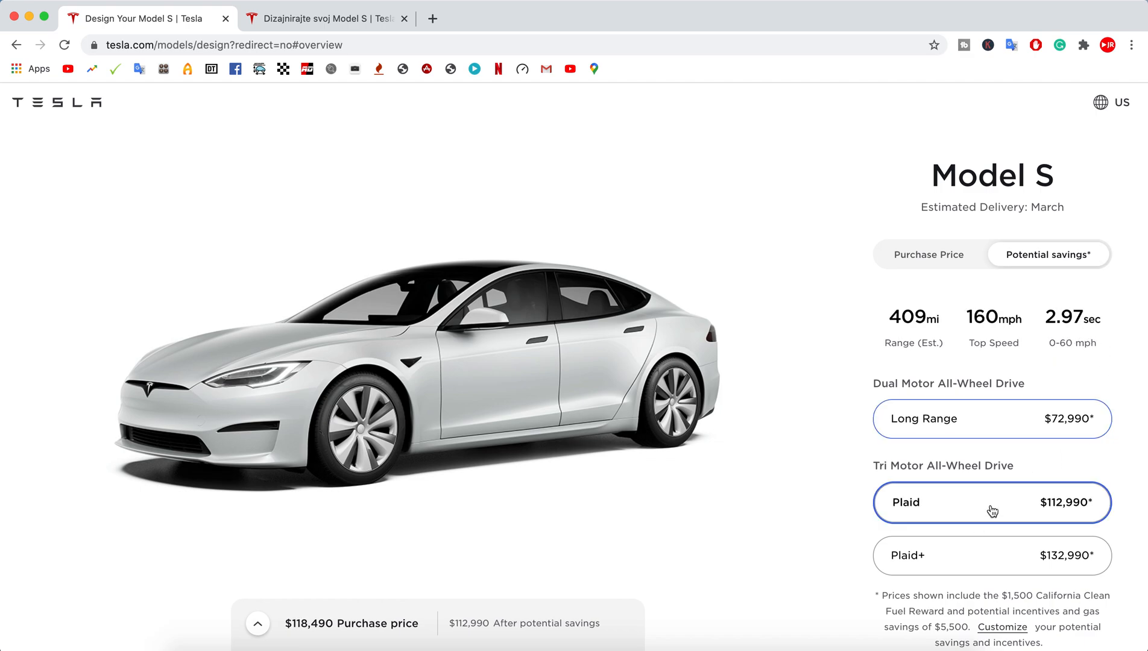
click(991, 555)
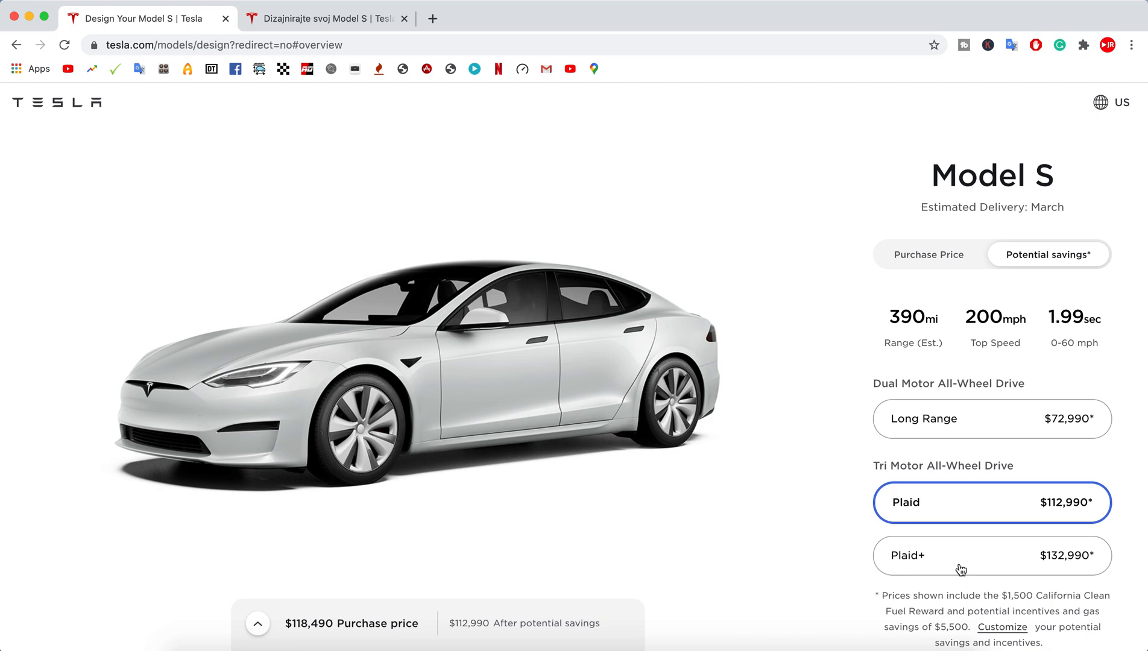
click(991, 554)
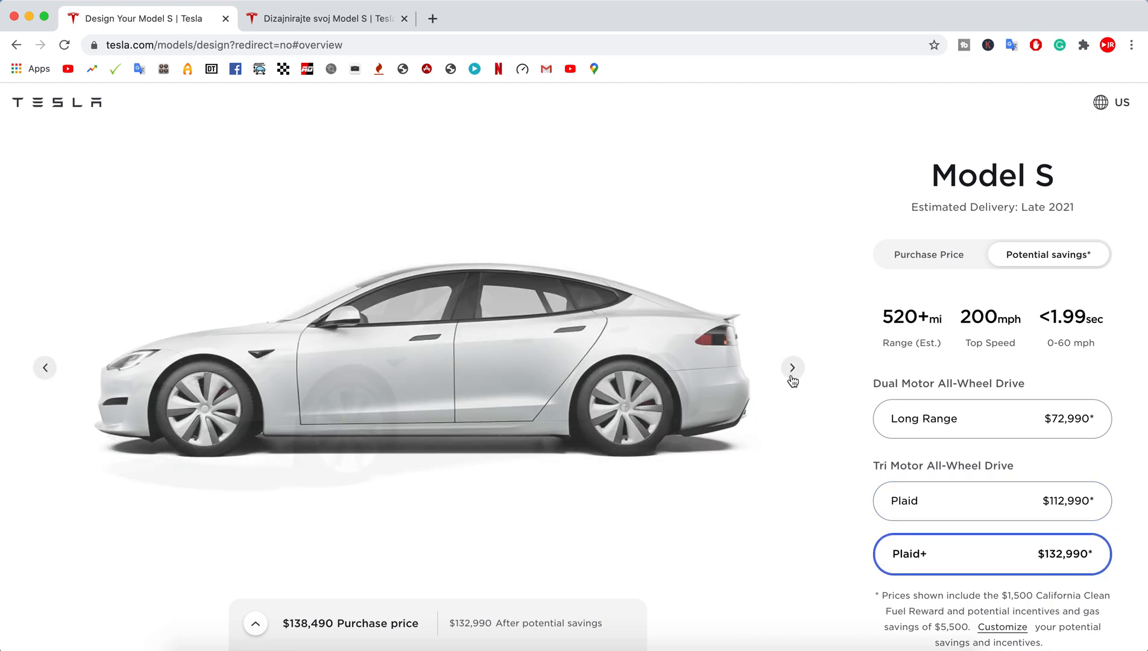
click(792, 367)
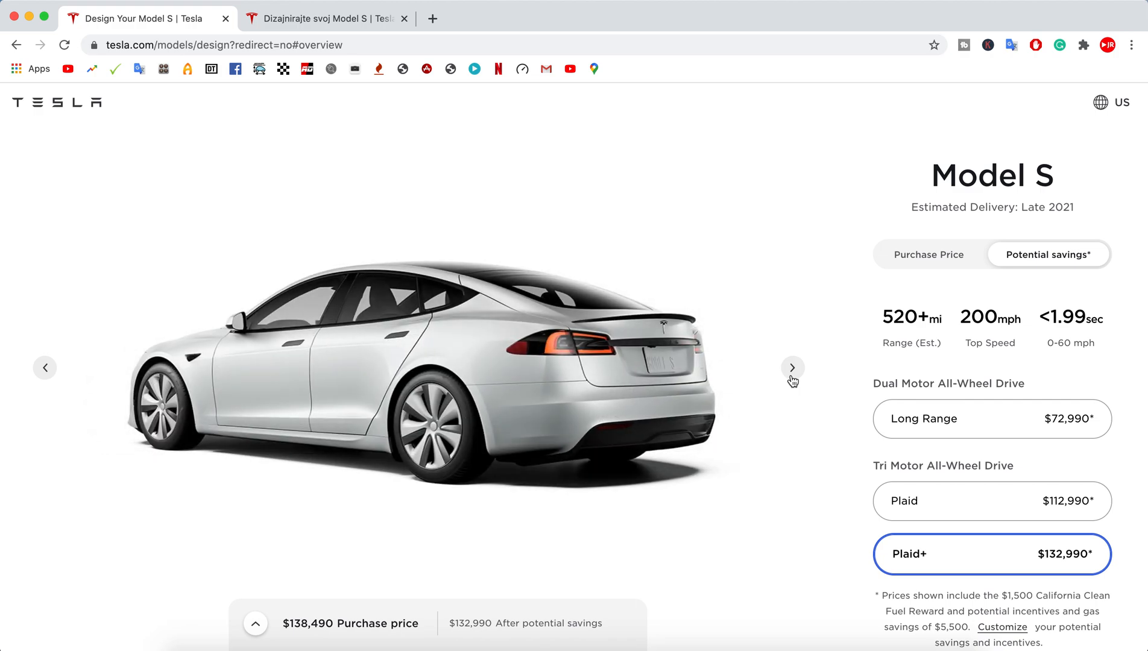
click(792, 368)
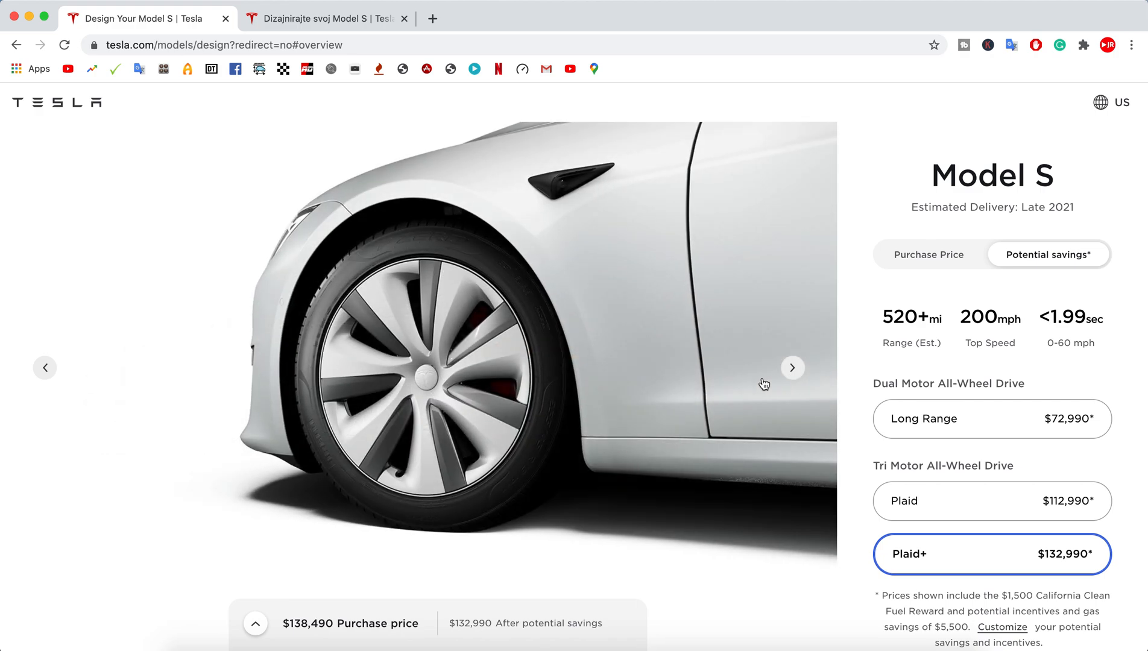
mouse_move(448, 339)
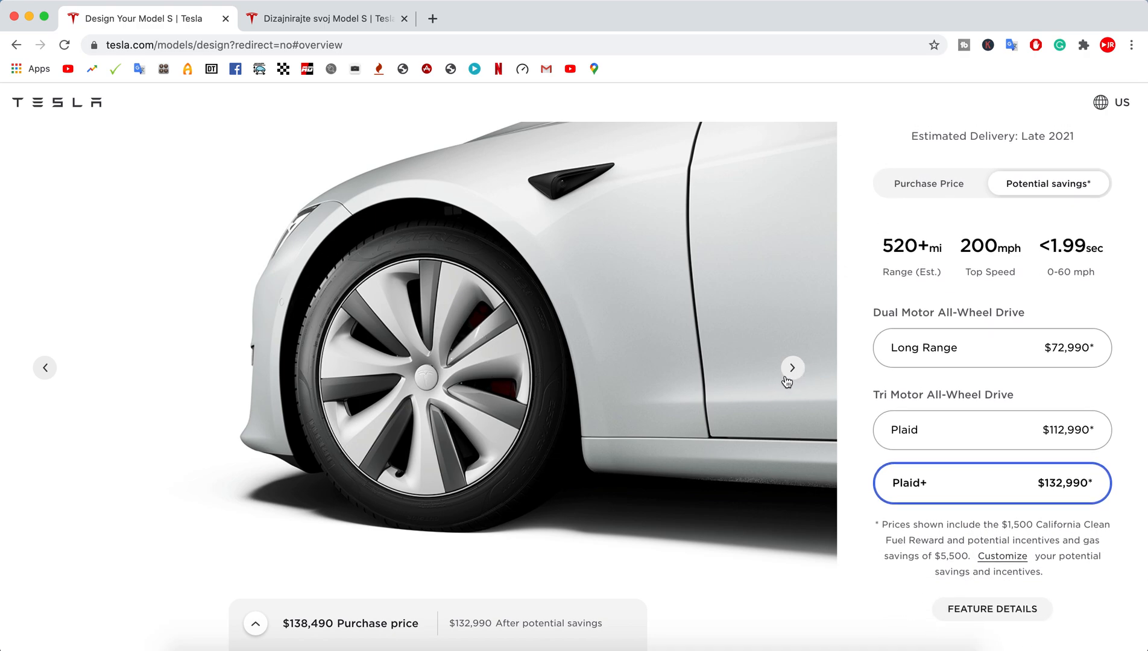
mouse_move(793, 367)
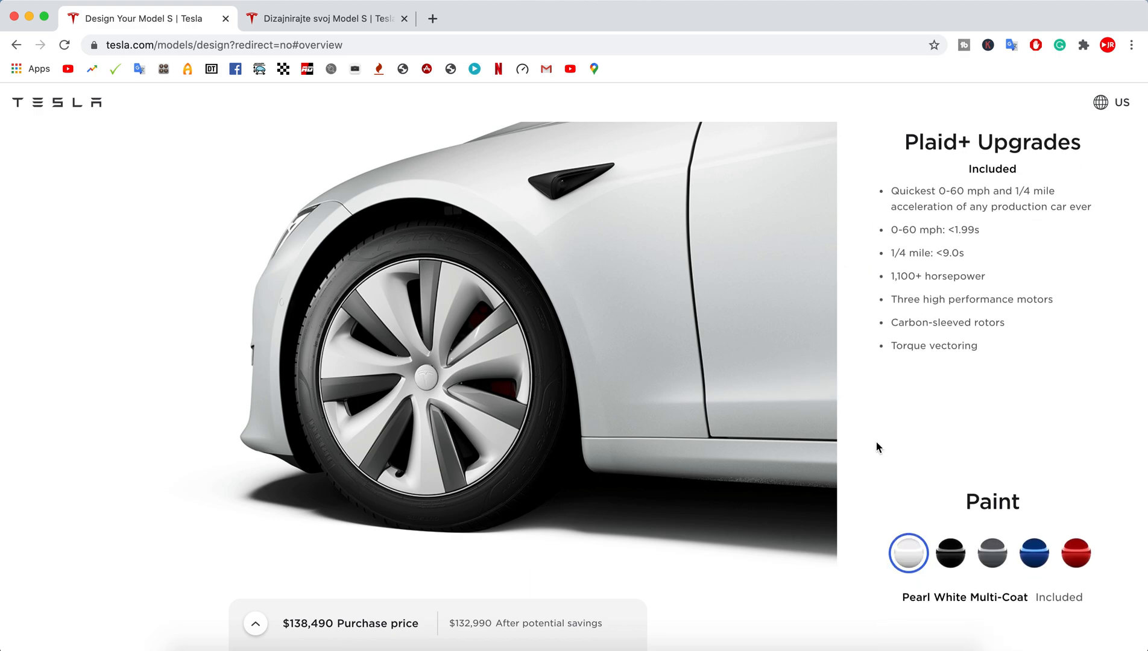
Select the 21" Arachnid Wheels swatch under Wheels, then scroll back to the top.
scroll(down, 3)
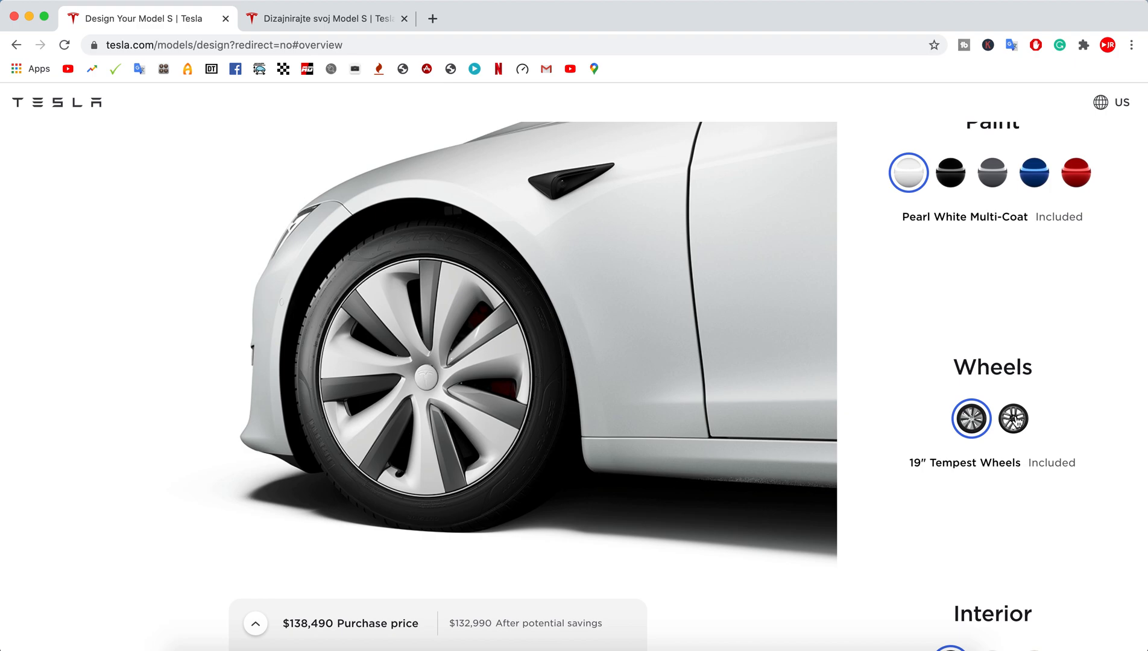
click(1014, 418)
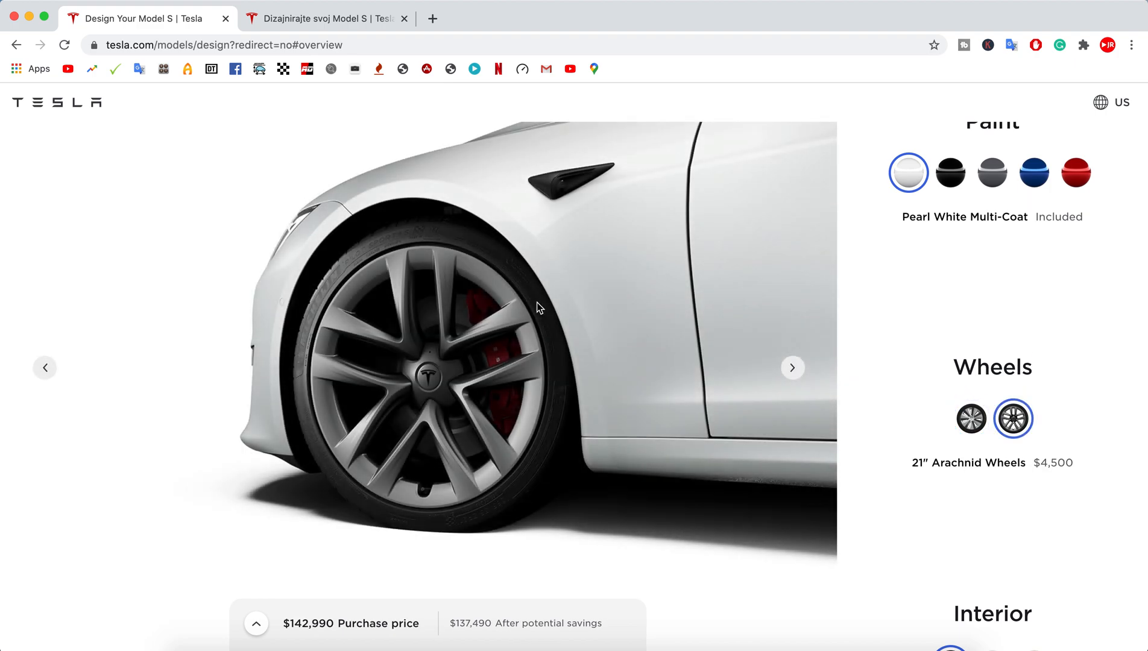
scroll(down, 3)
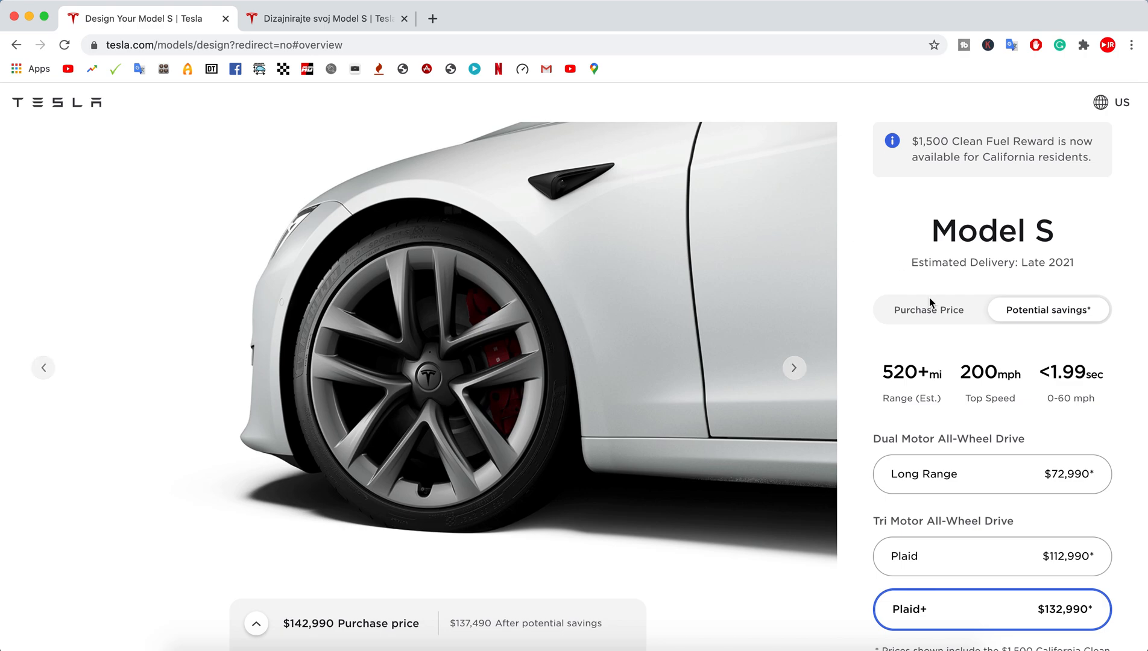
Reselect Long Range, view the next car photo, and switch the region to Croatia.
click(991, 474)
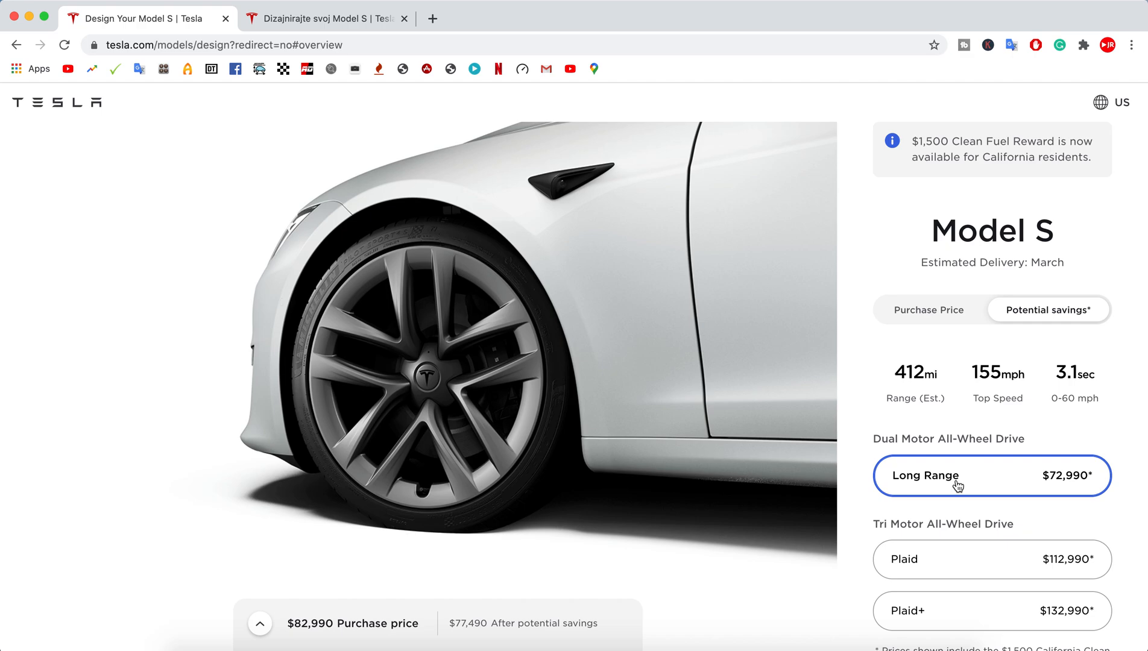
mouse_move(974, 541)
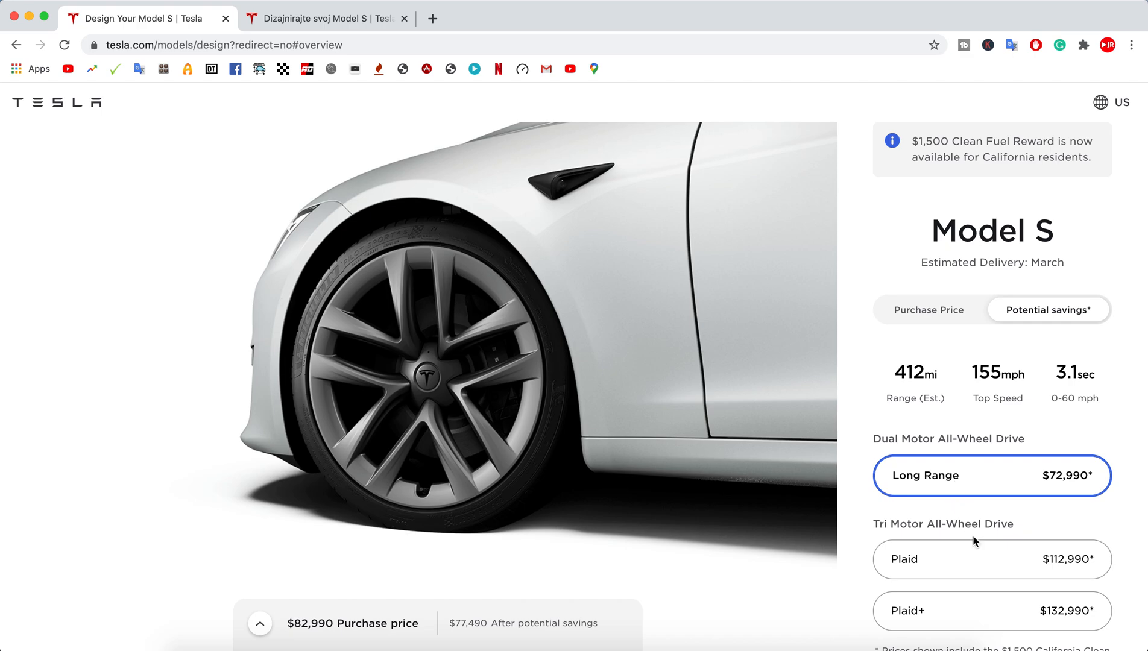
mouse_move(990, 566)
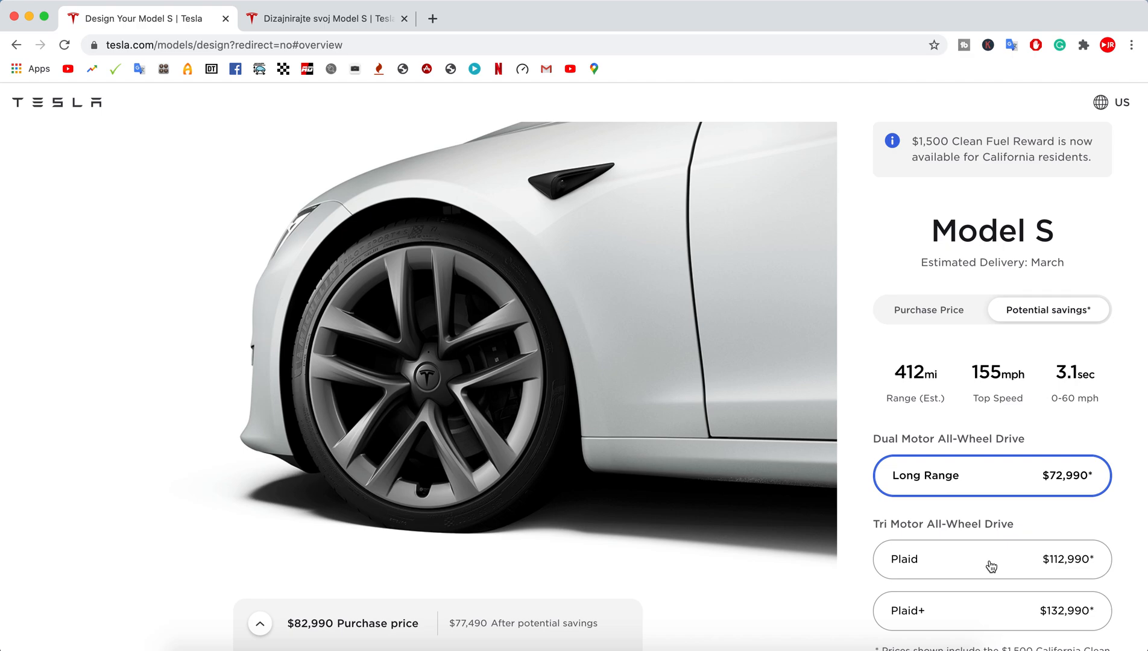
mouse_move(911, 374)
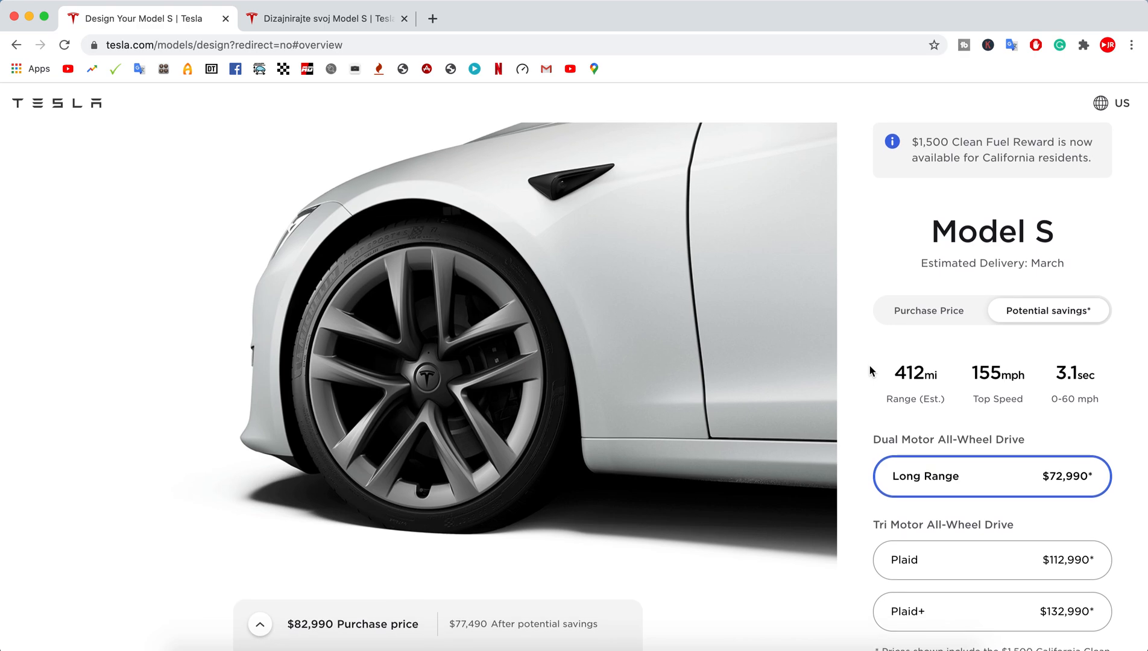
mouse_move(874, 341)
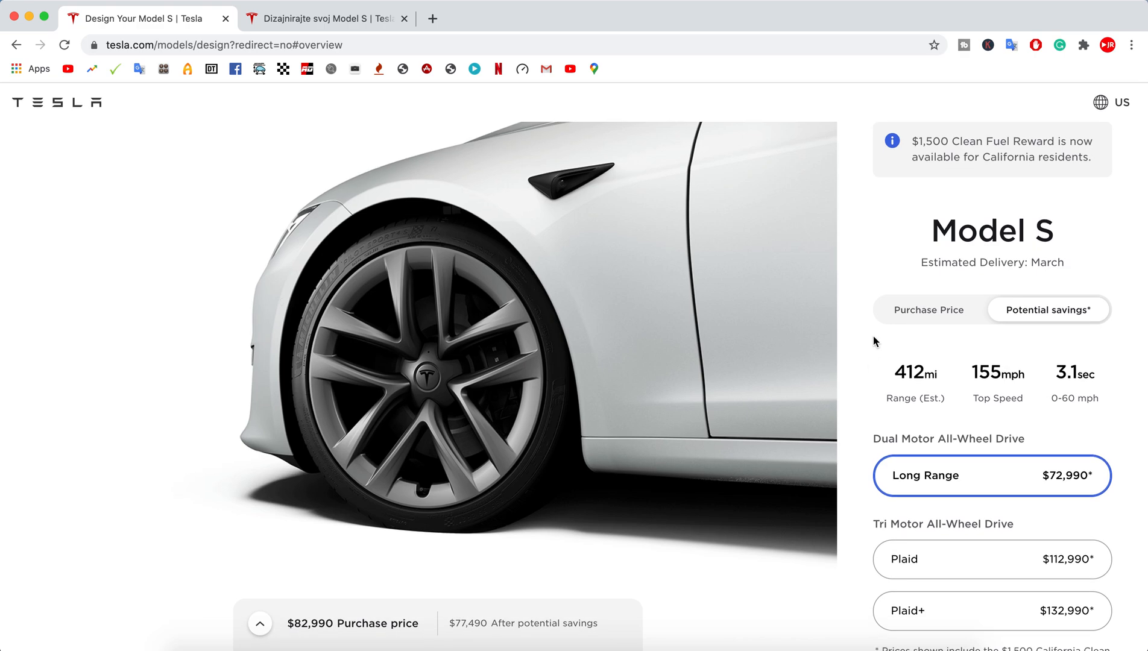
mouse_move(888, 283)
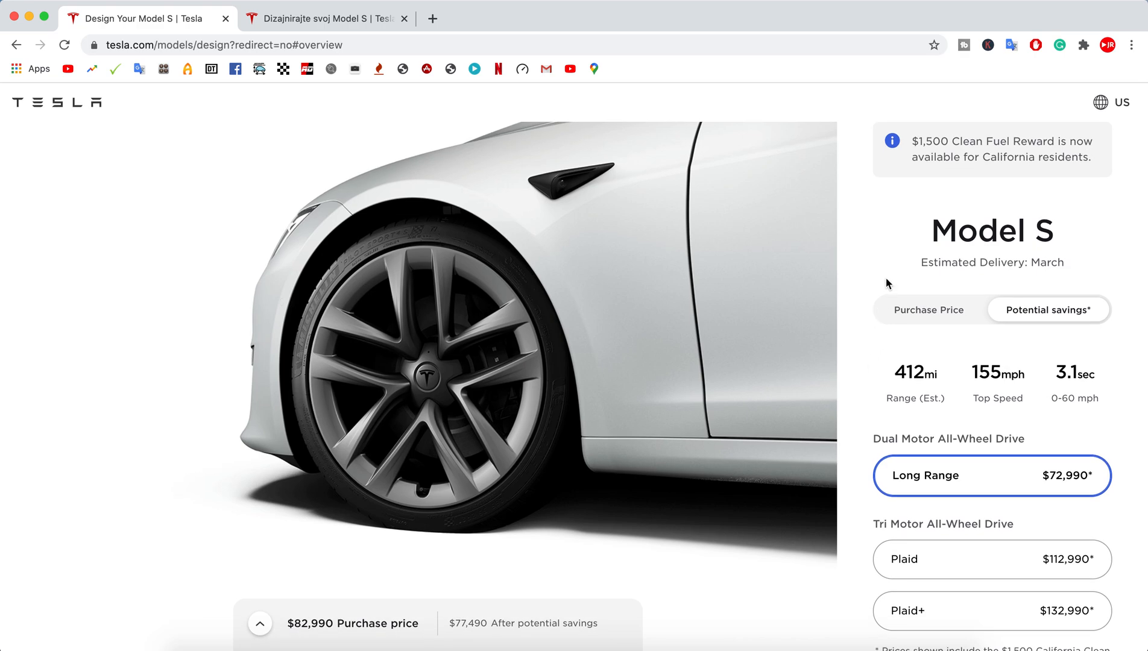
mouse_move(1080, 398)
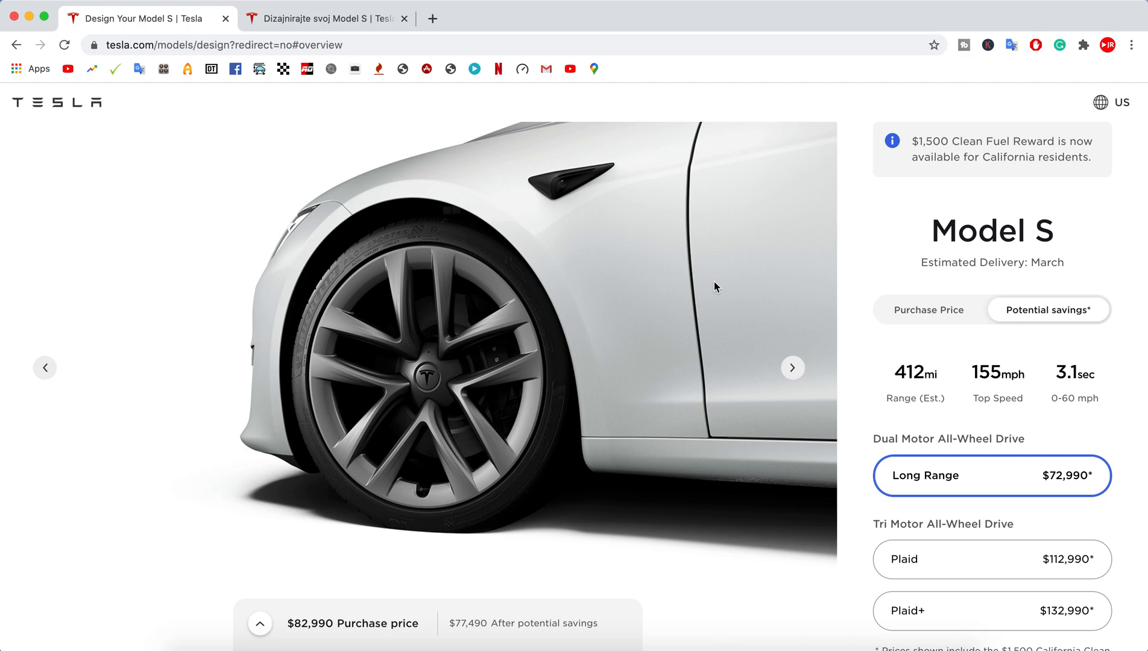
mouse_move(793, 367)
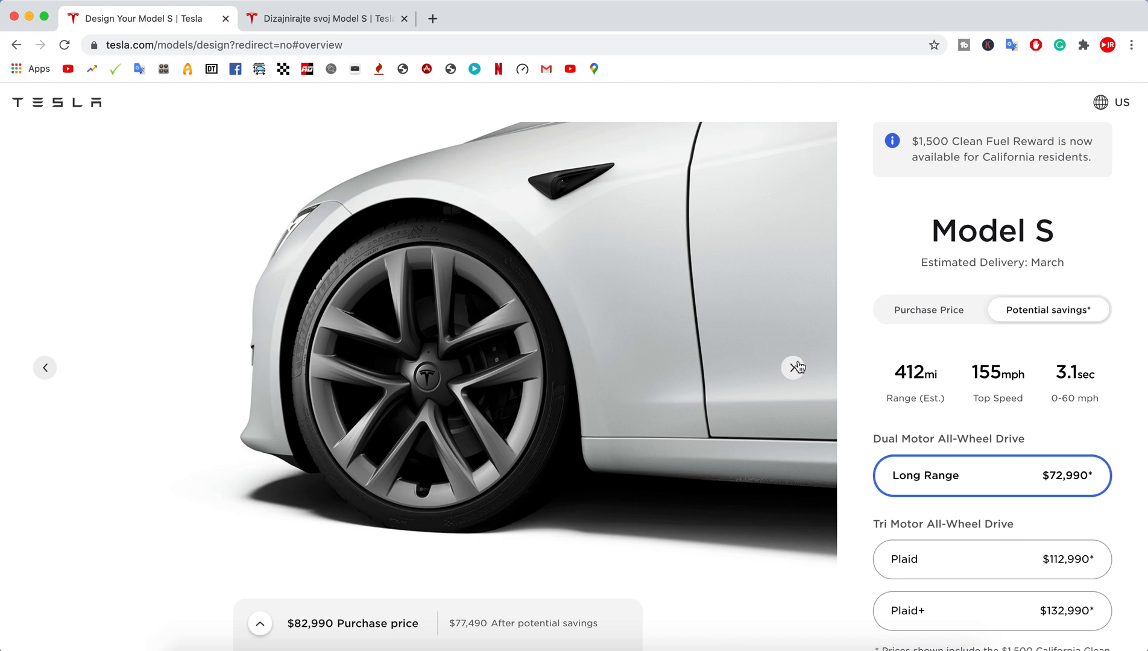
click(795, 367)
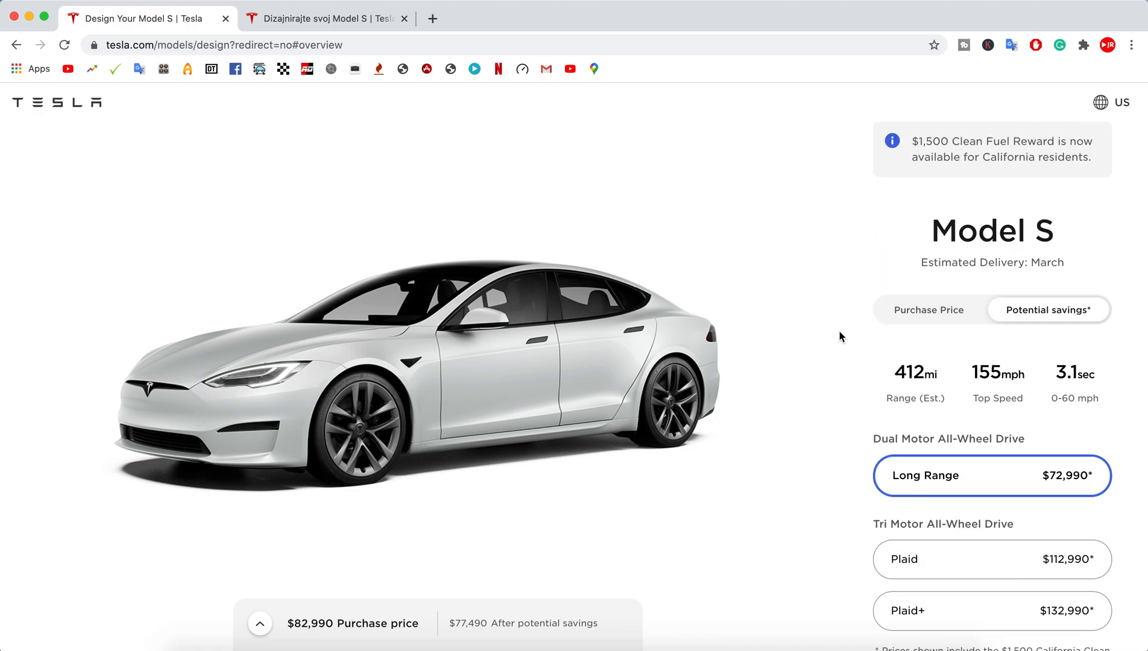
mouse_move(618, 341)
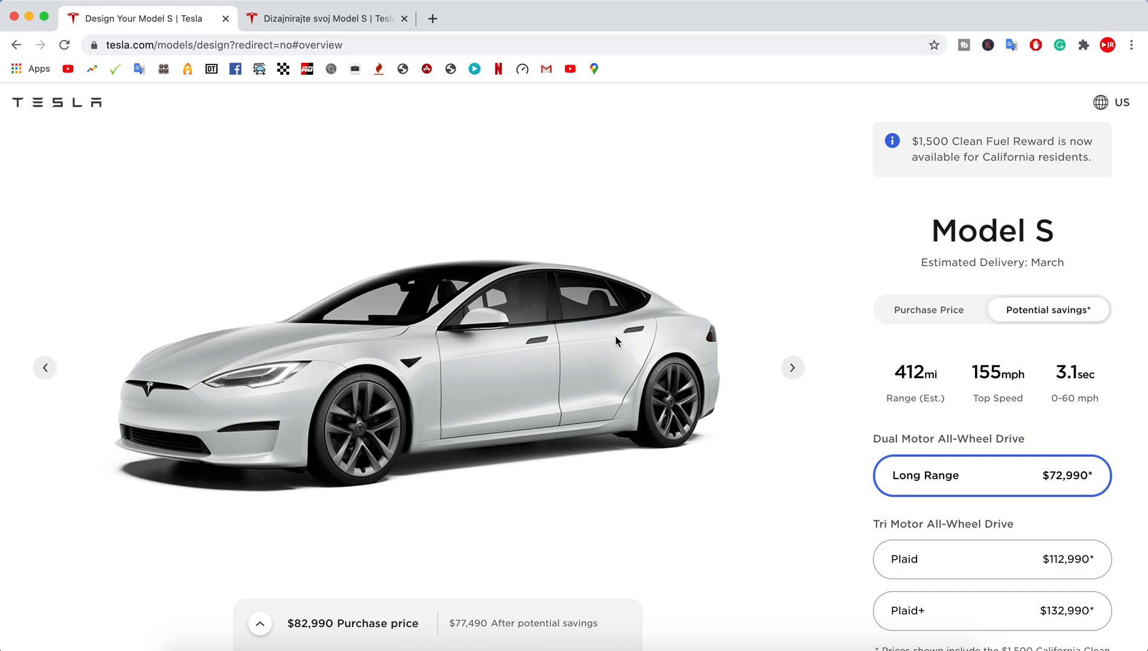
click(326, 18)
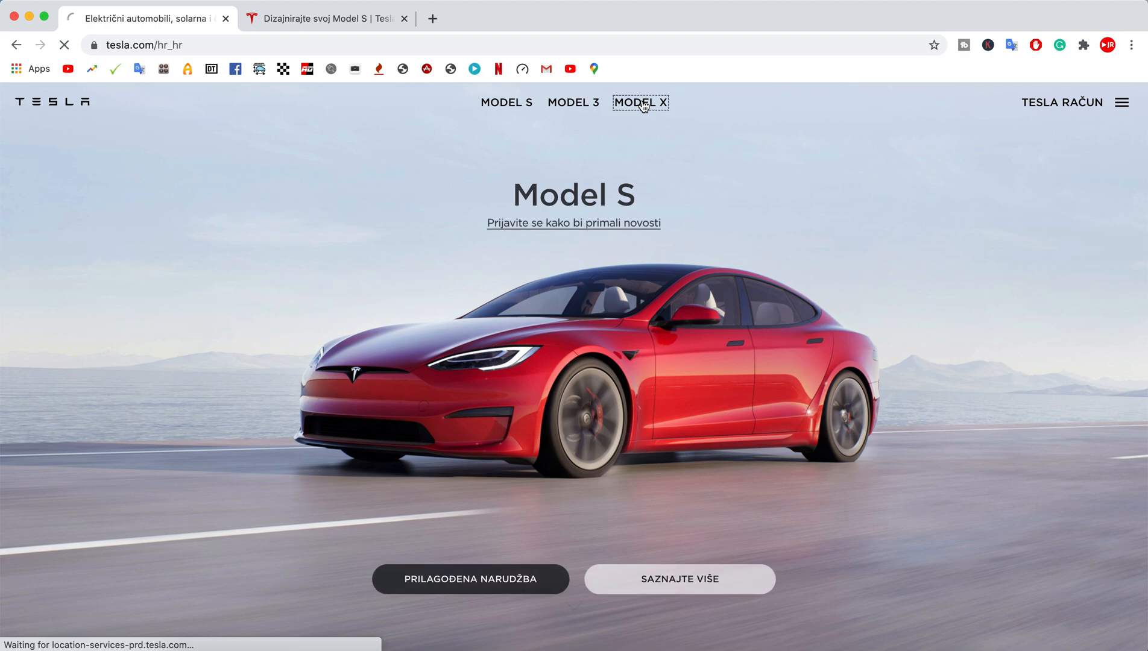
Open MODEL X and advance through the cabin, 17-inch display and driving focus slides.
click(639, 102)
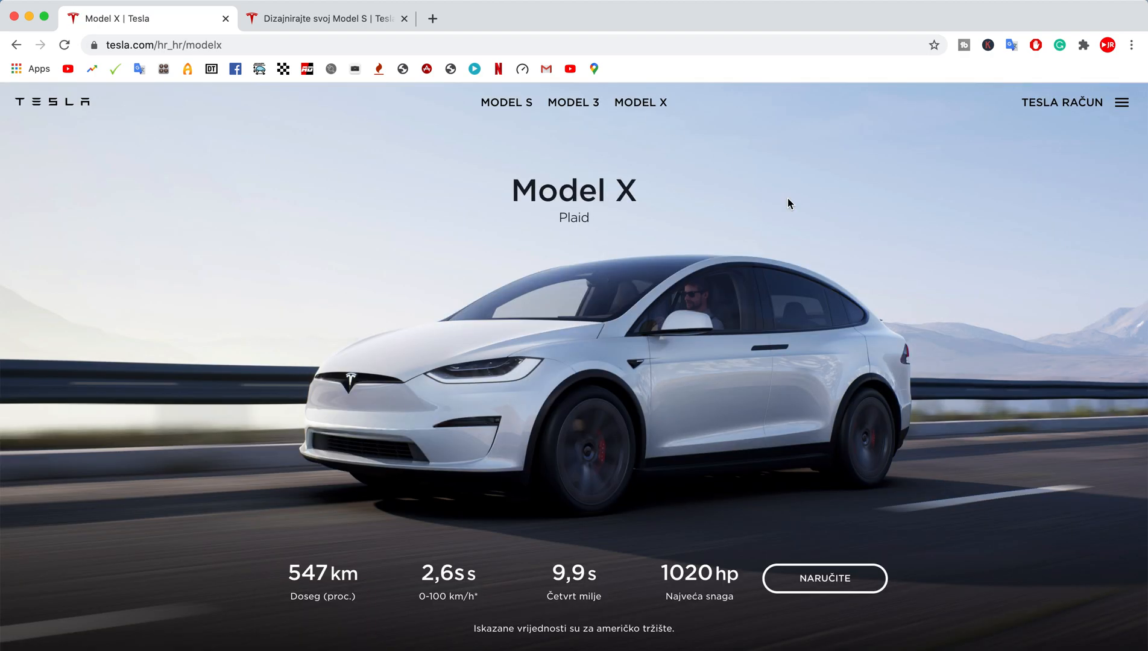
scroll(down, 3)
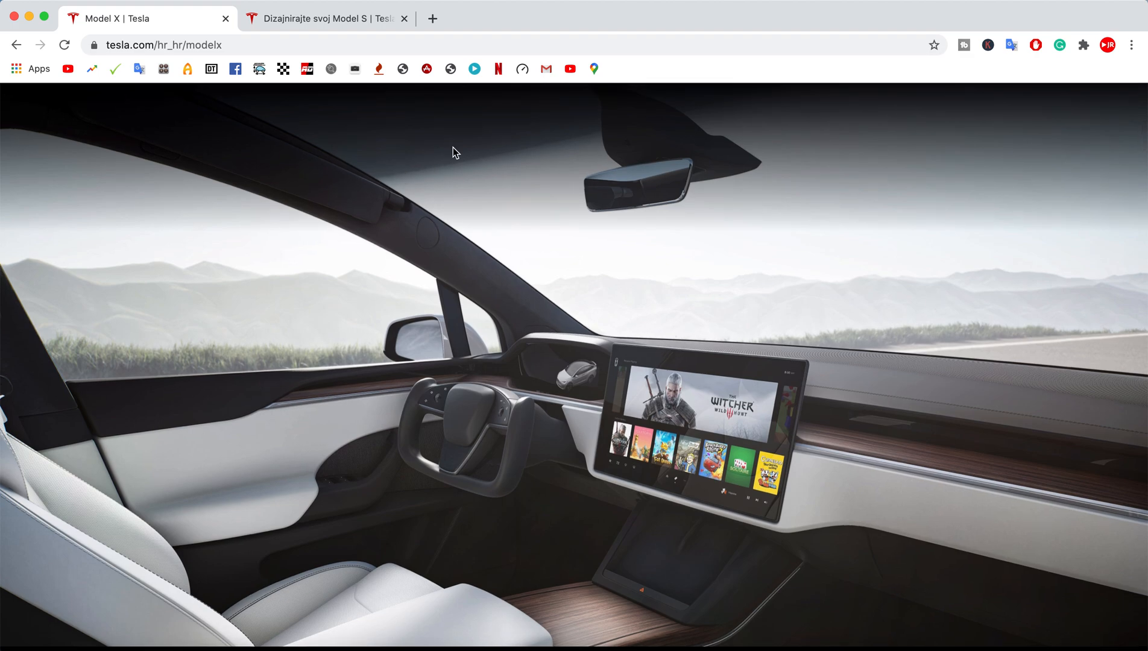
mouse_move(703, 471)
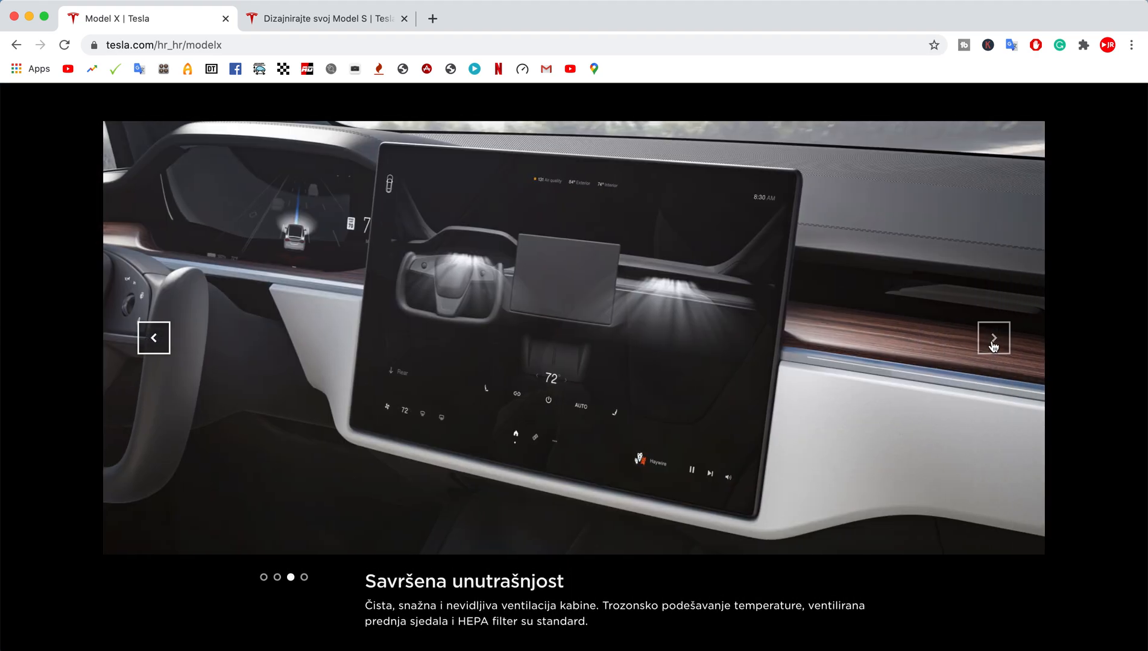
click(994, 337)
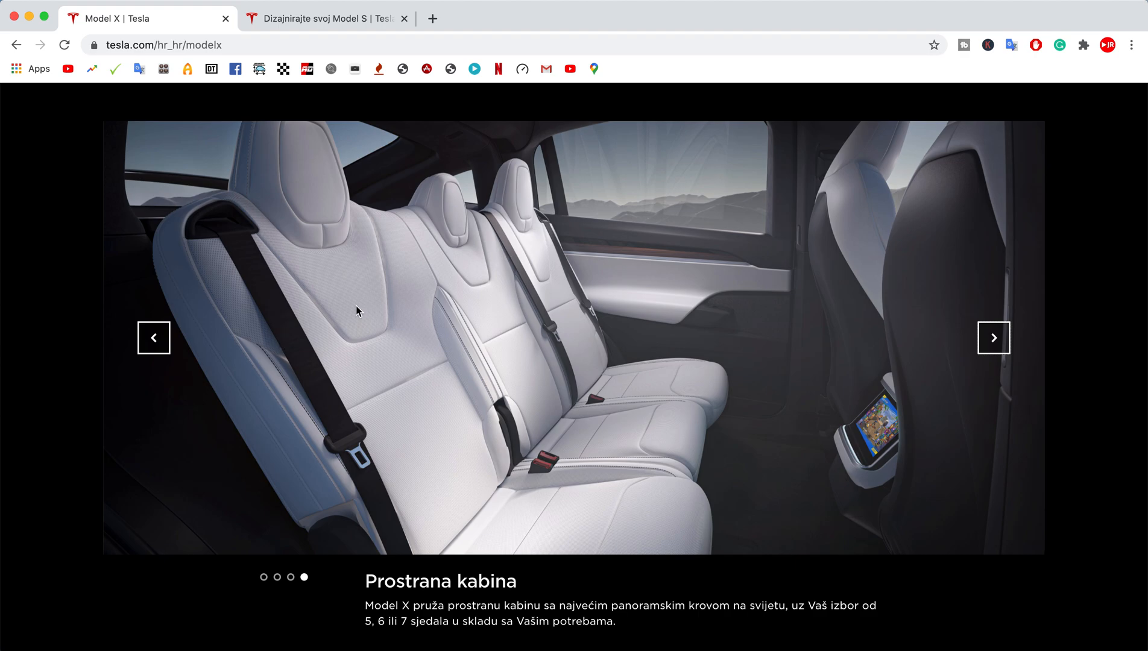
click(993, 337)
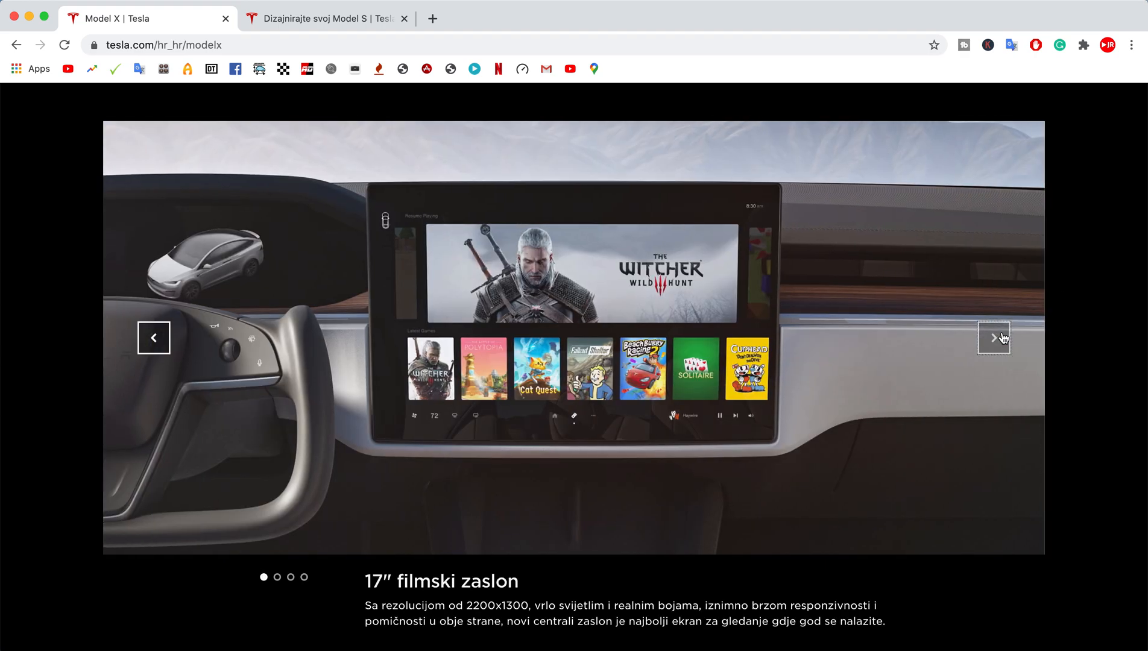
click(993, 337)
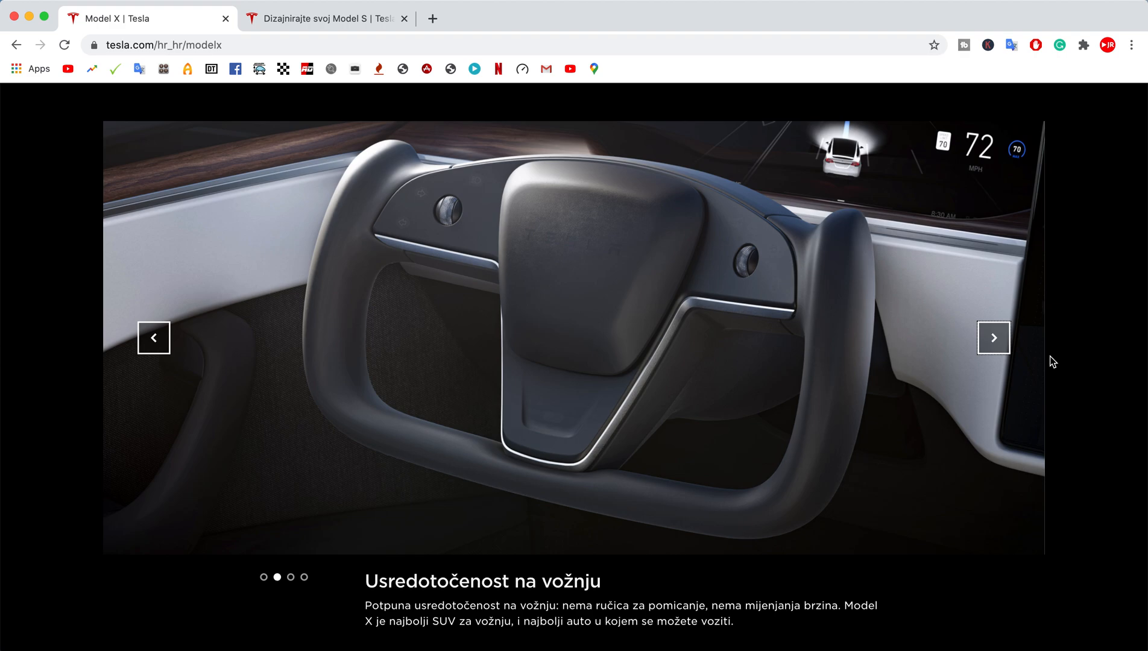
mouse_move(222, 307)
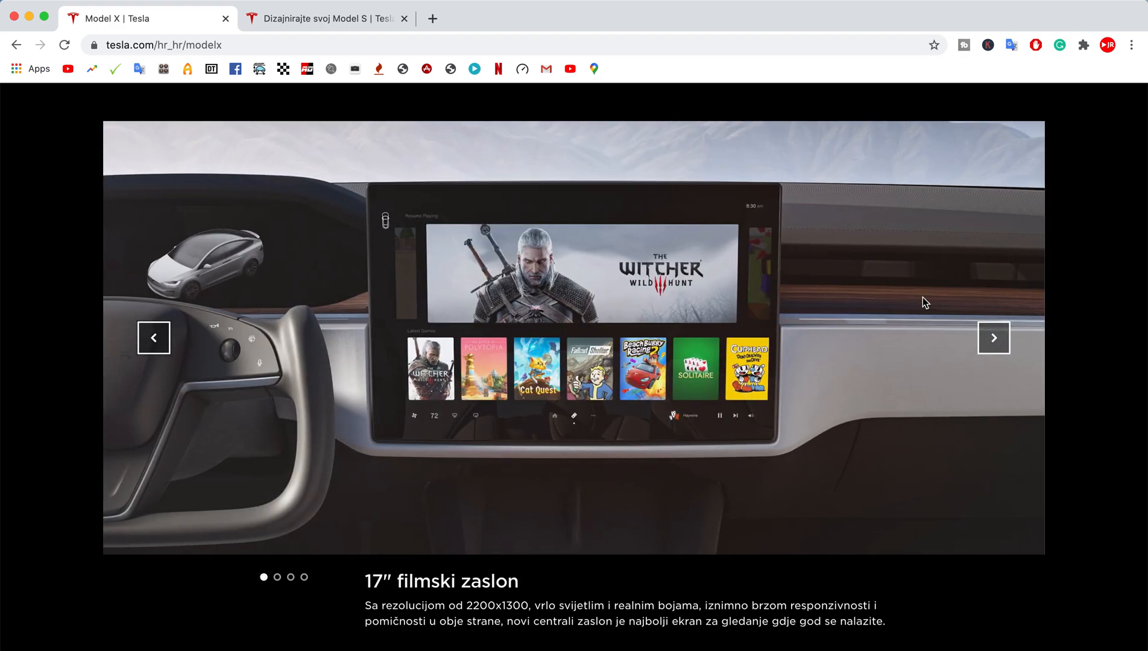
Scroll down the Croatian Model X page to the specifications section.
scroll(down, 3)
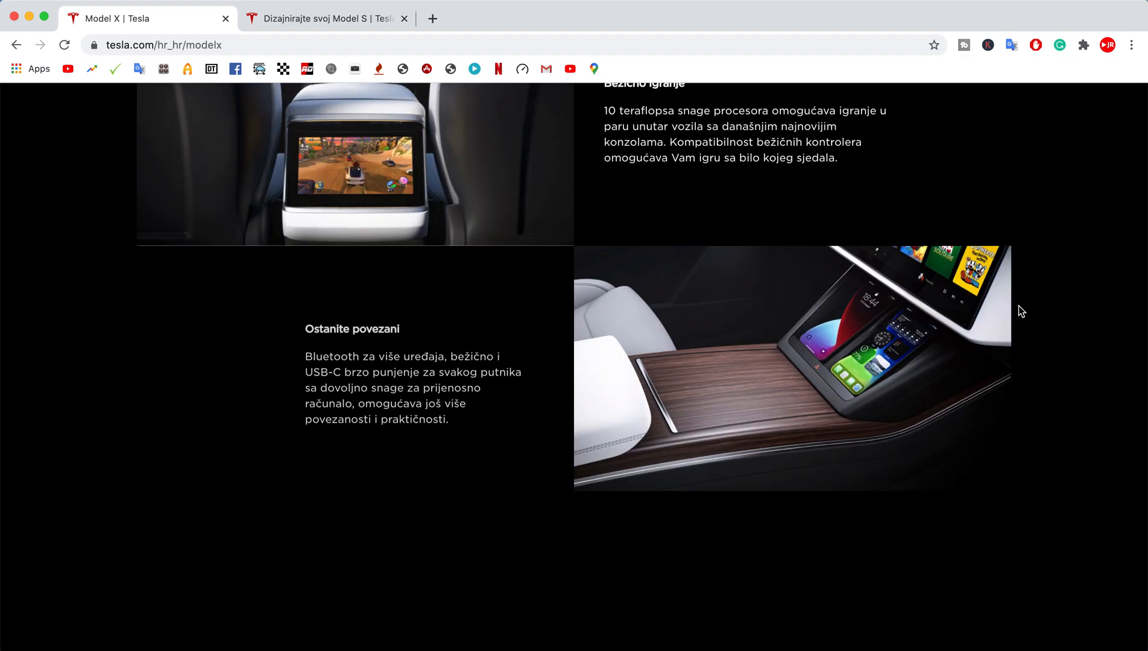
scroll(up, 3)
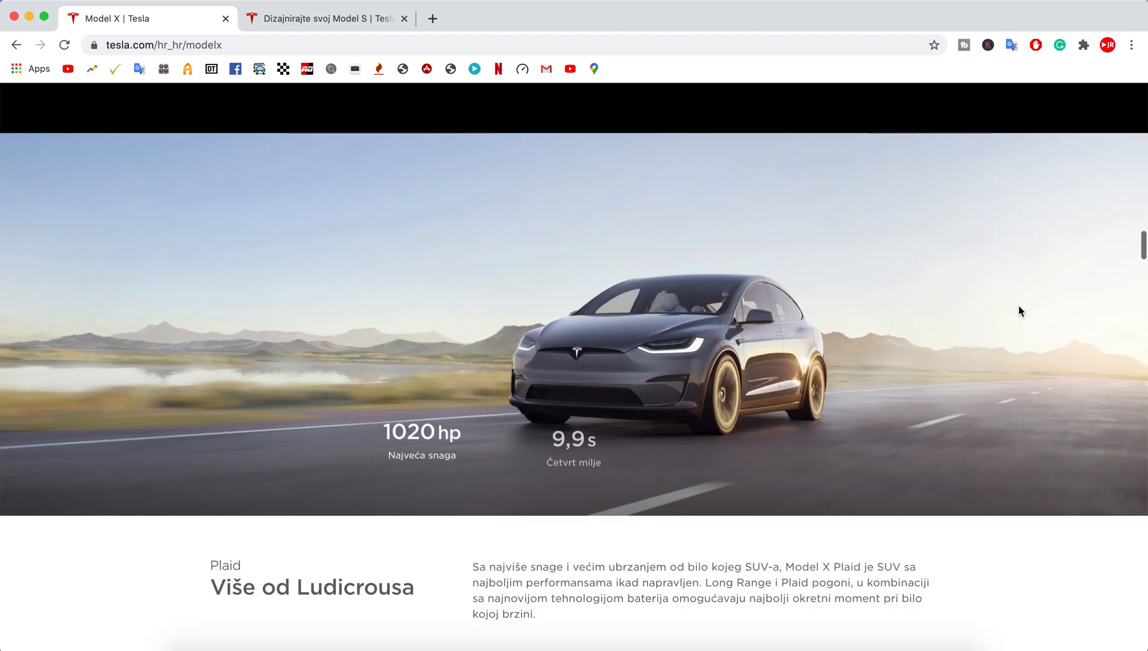
scroll(down, 3)
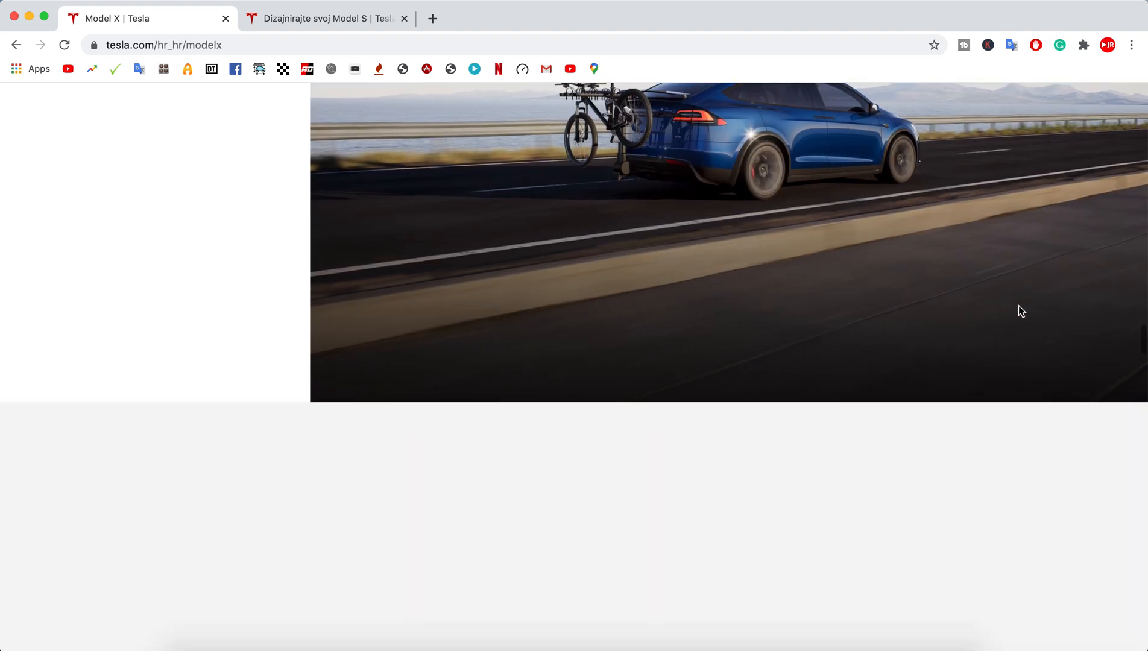
scroll(down, 3)
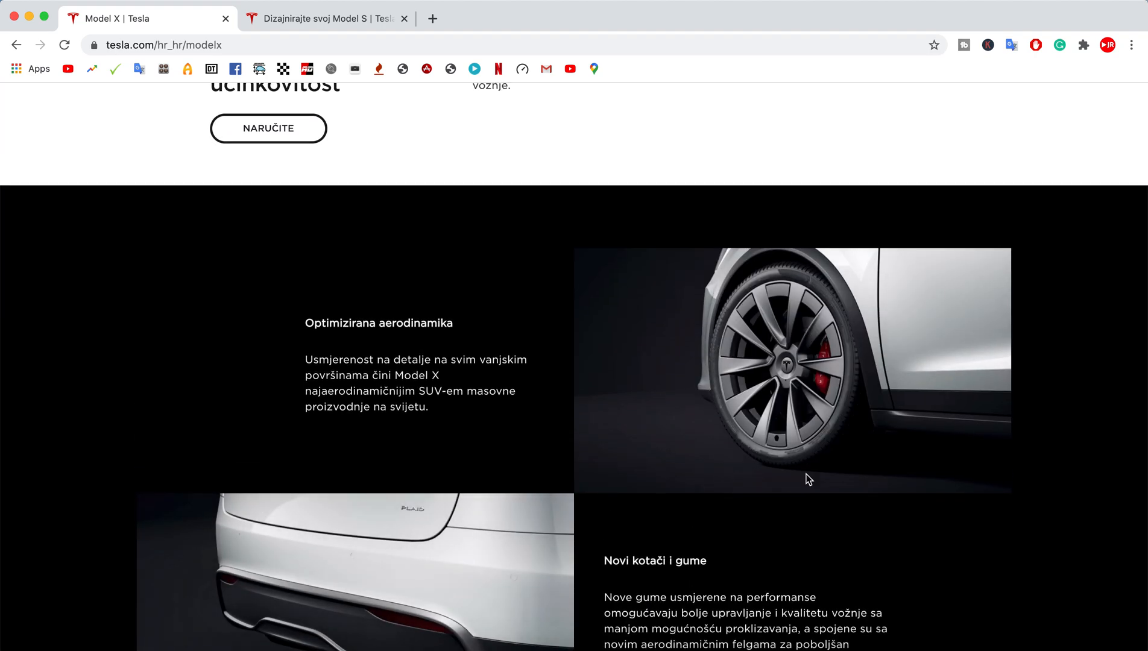
scroll(down, 3)
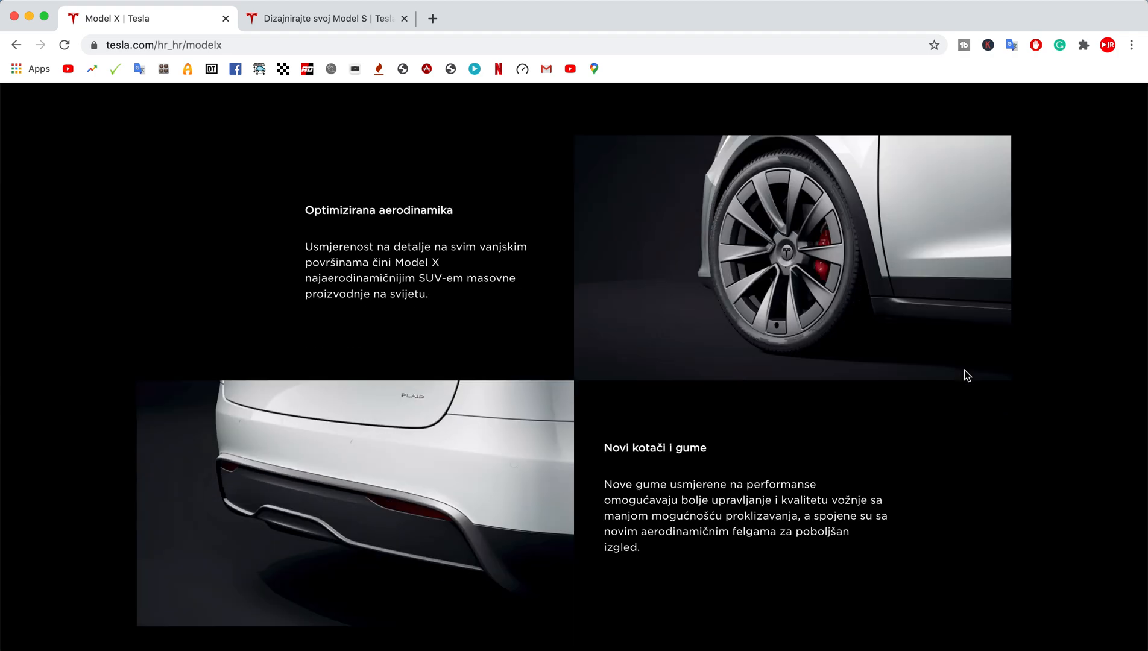
scroll(down, 3)
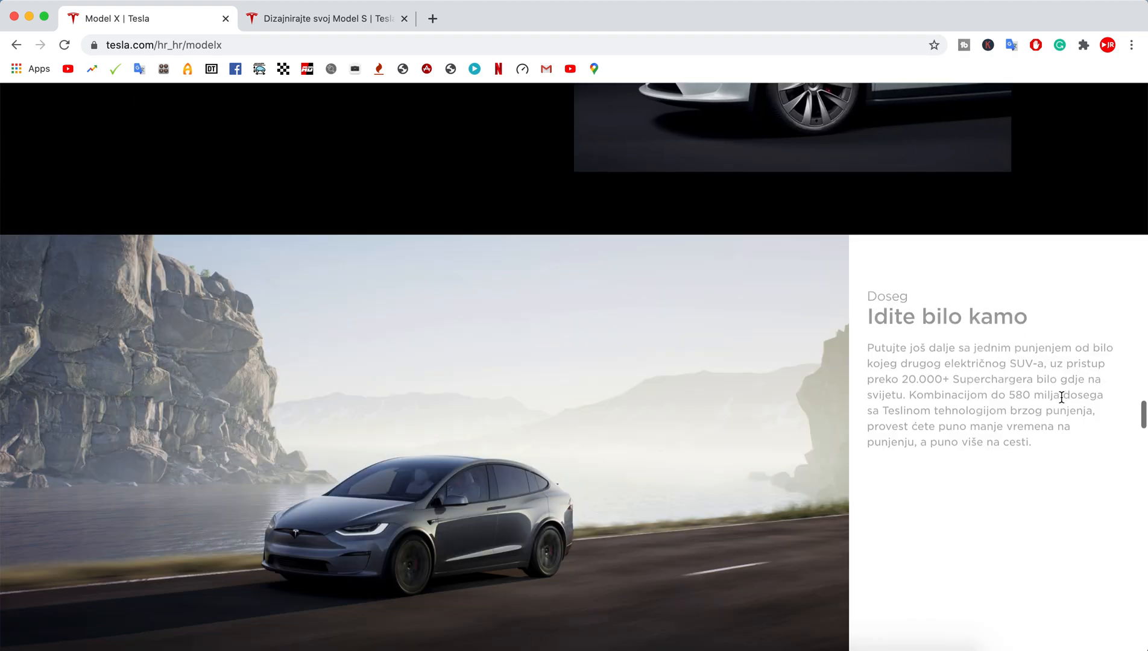
scroll(down, 3)
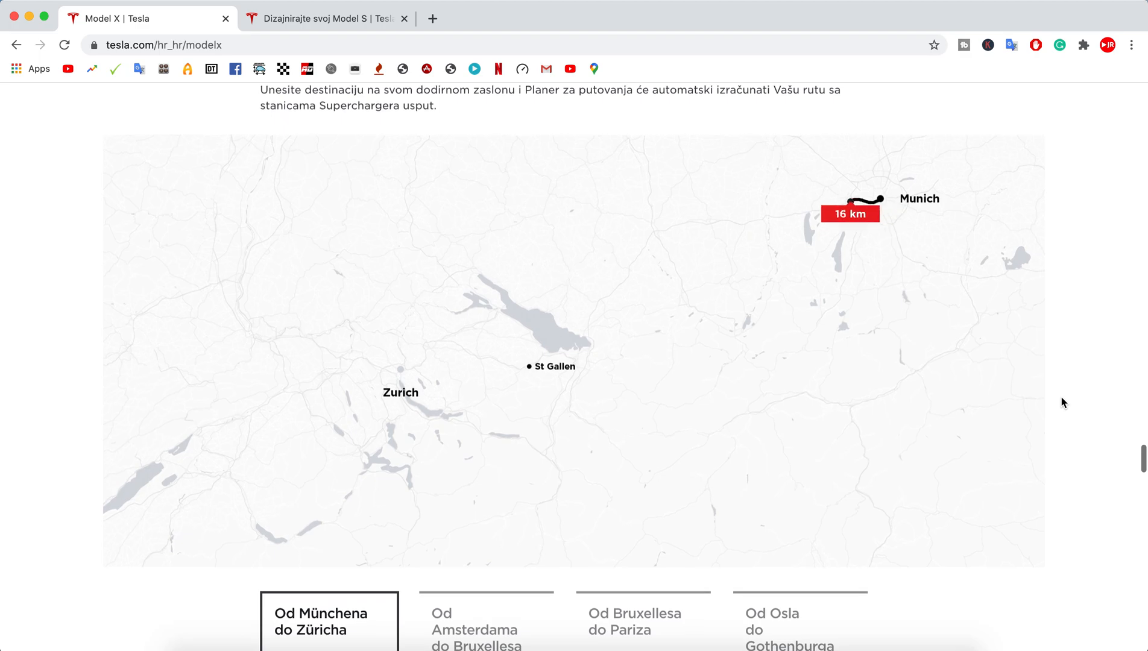
scroll(down, 3)
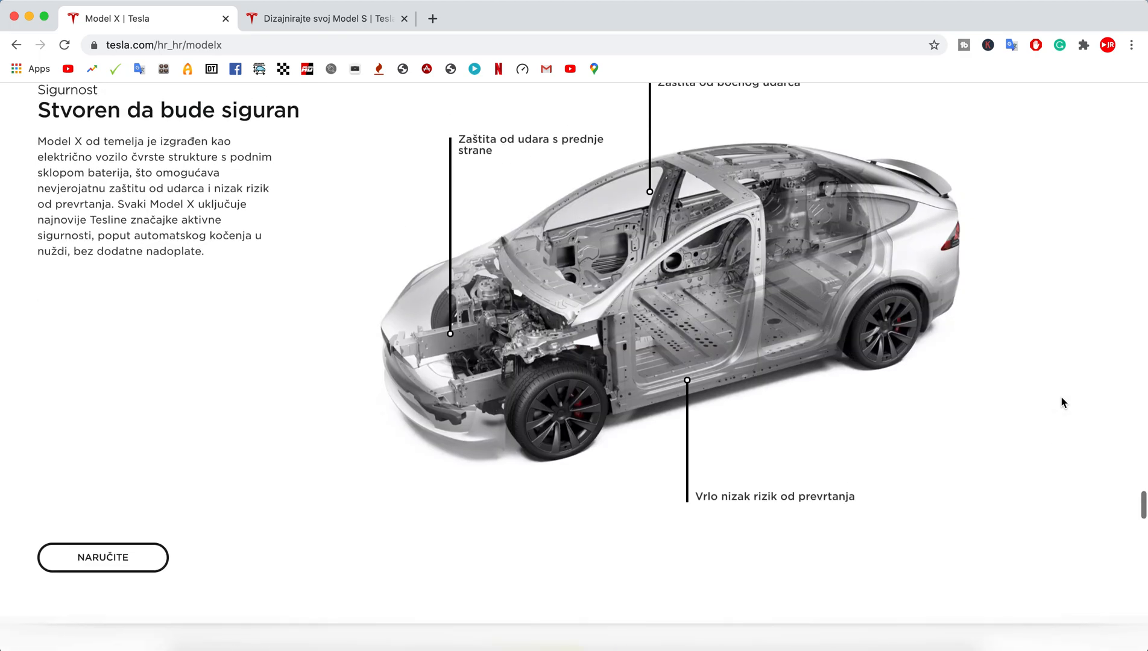
scroll(down, 3)
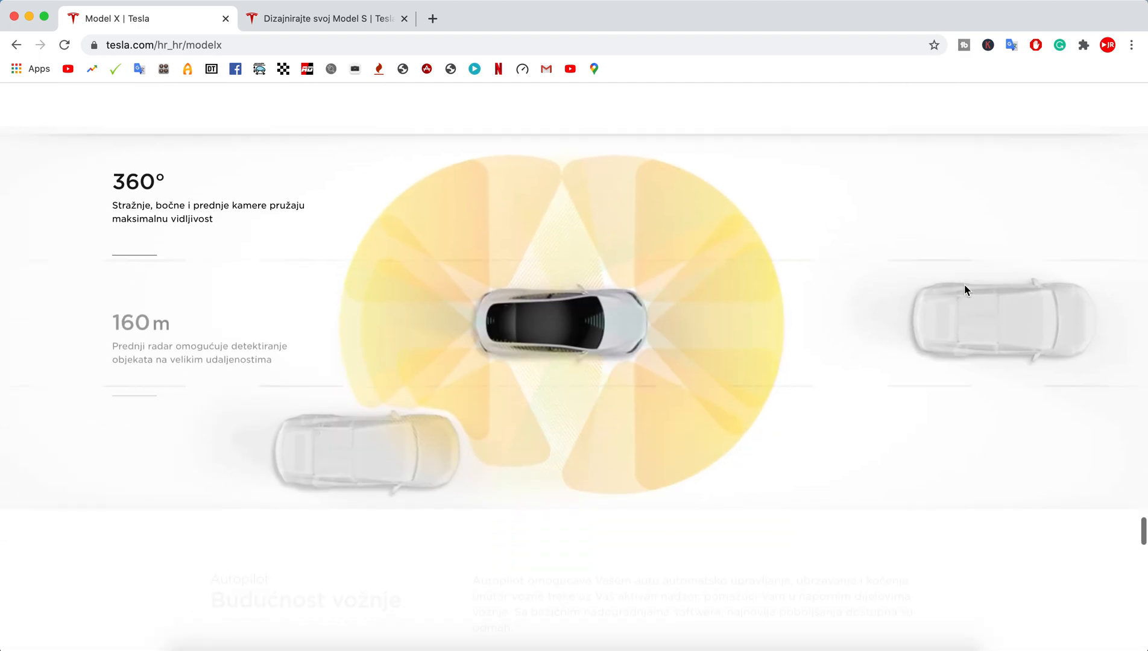
scroll(down, 3)
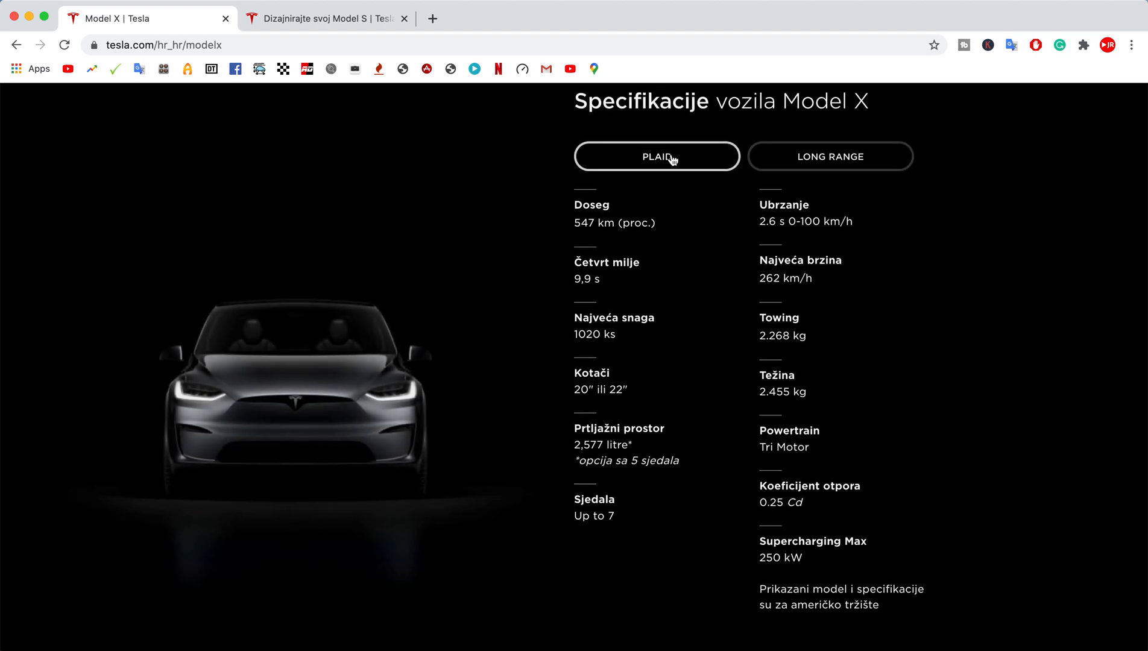
View the Long Range specifications, then start a Model X order with NARUČITE.
click(830, 156)
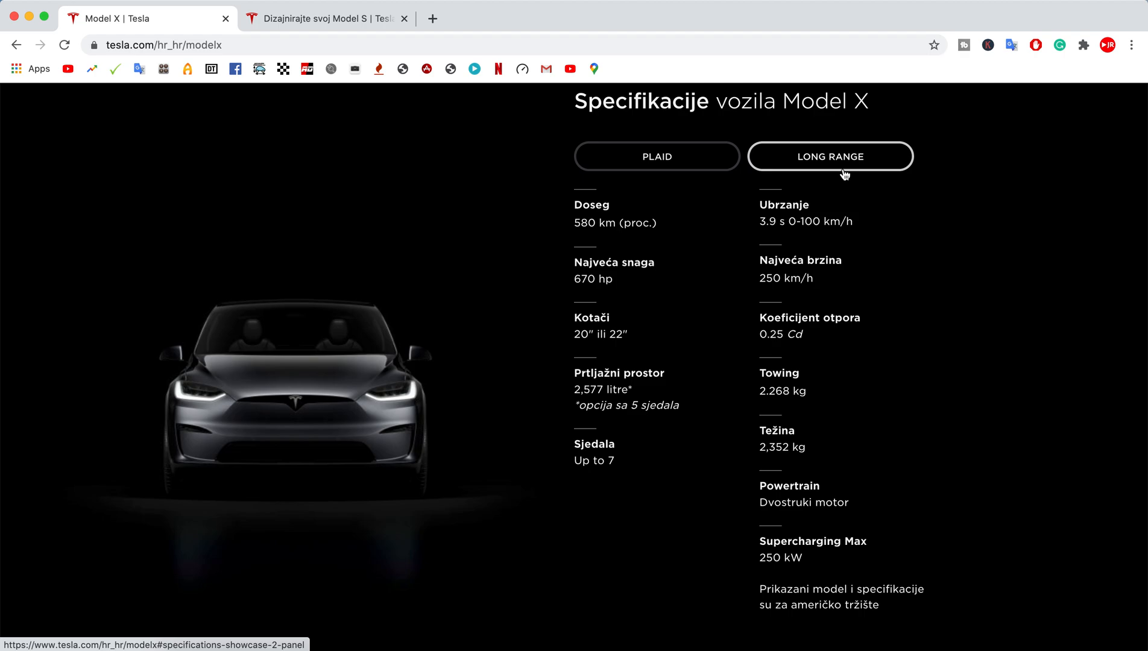
scroll(down, 3)
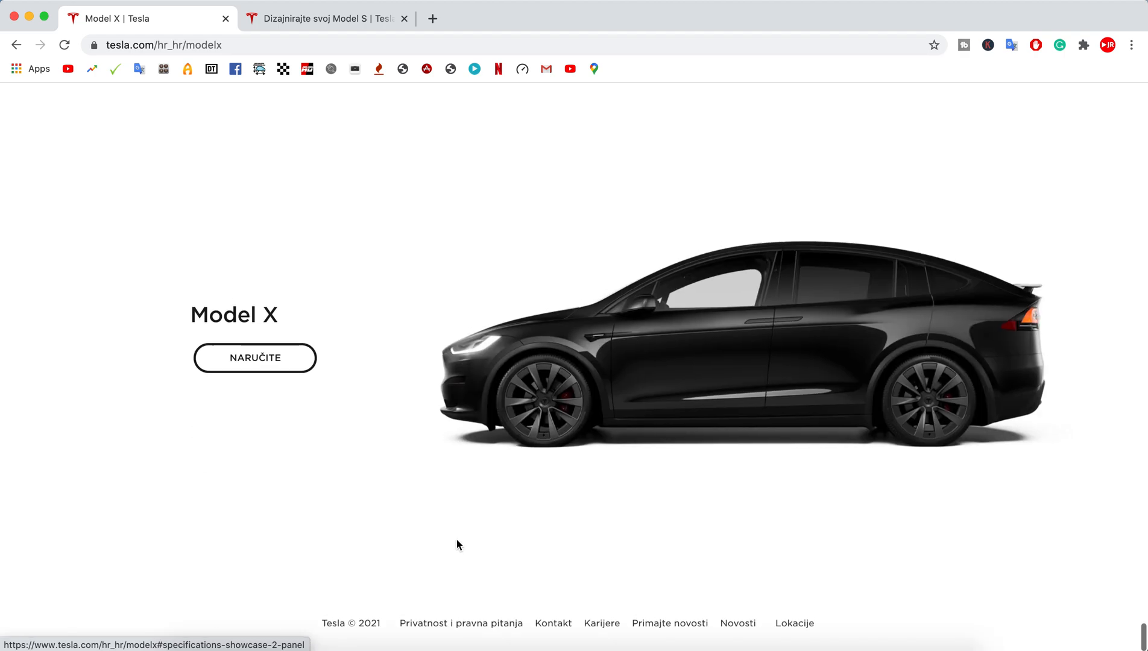
click(254, 359)
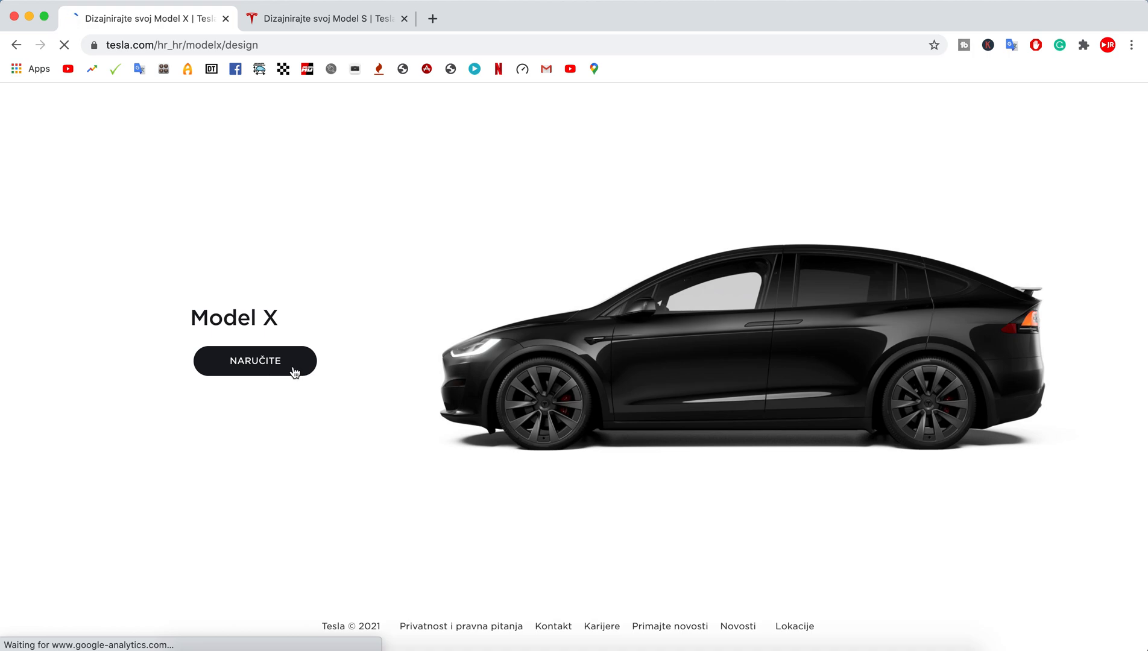
Compare the Long Range and Plaid Model X trims, keep Long Range, and reach the exterior step.
click(255, 361)
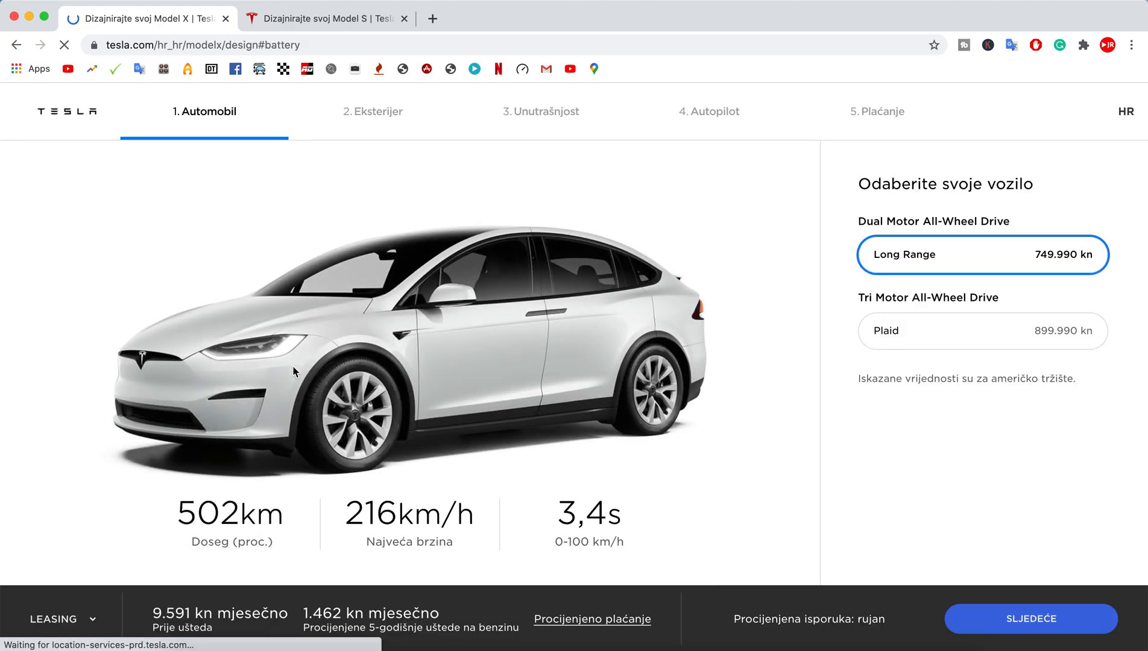
click(981, 255)
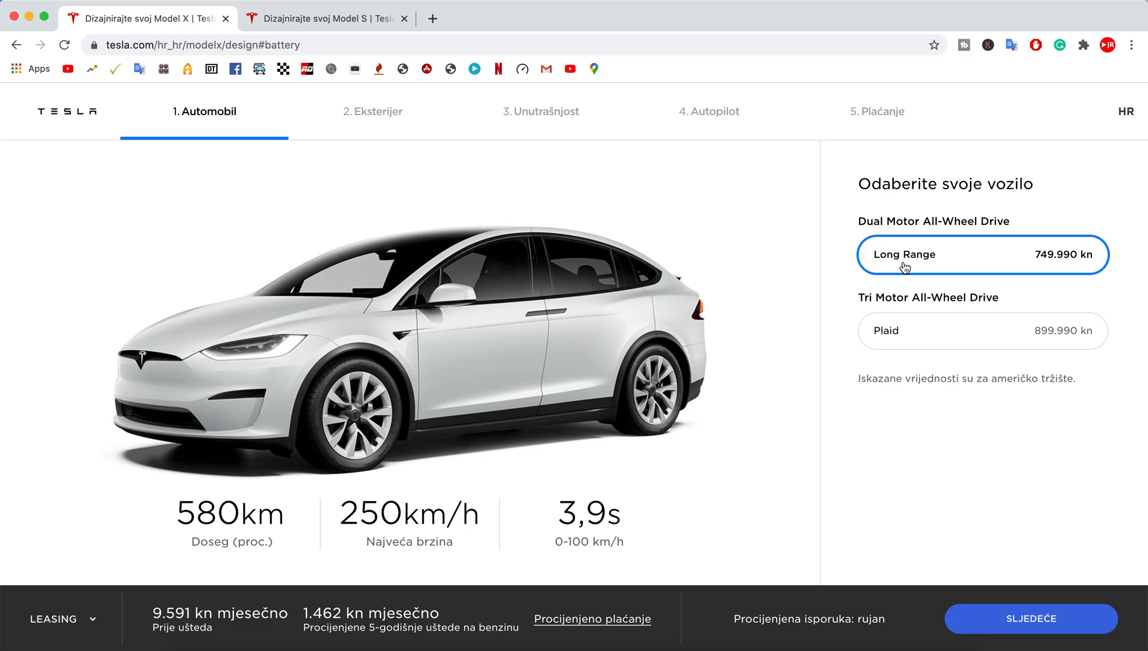
mouse_move(933, 352)
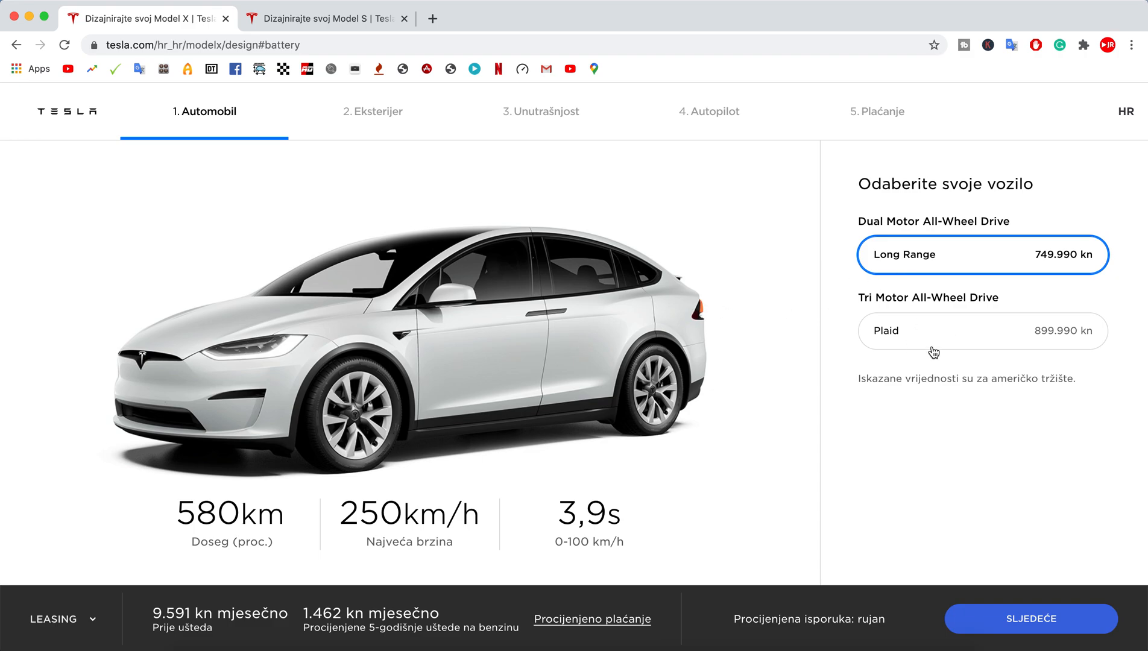
click(982, 331)
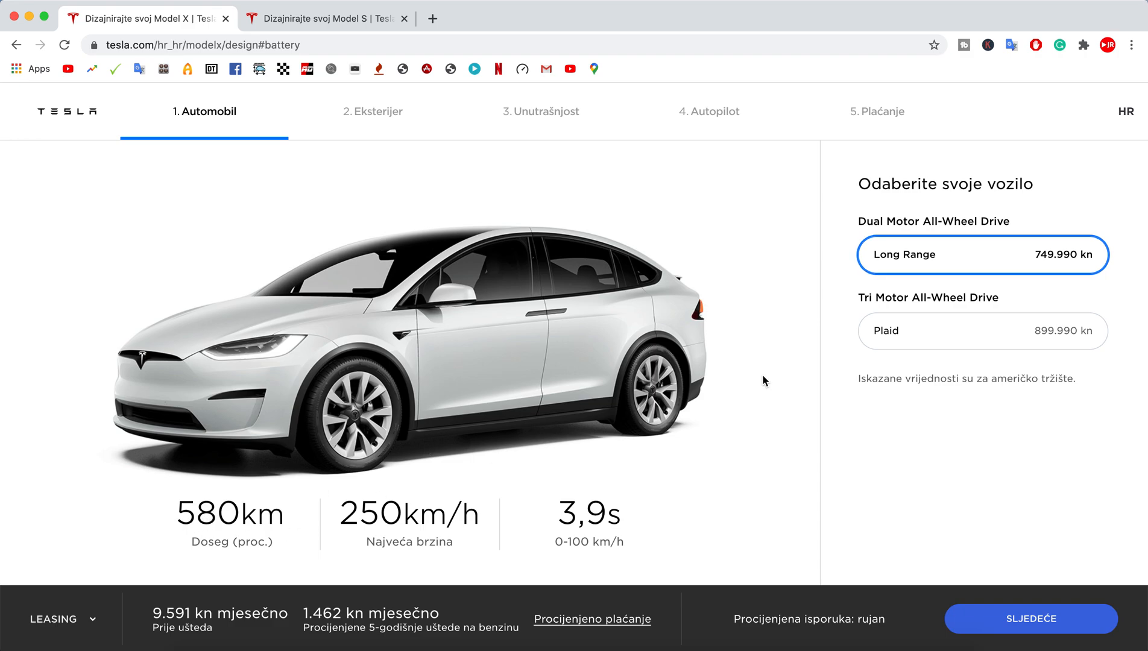
click(983, 331)
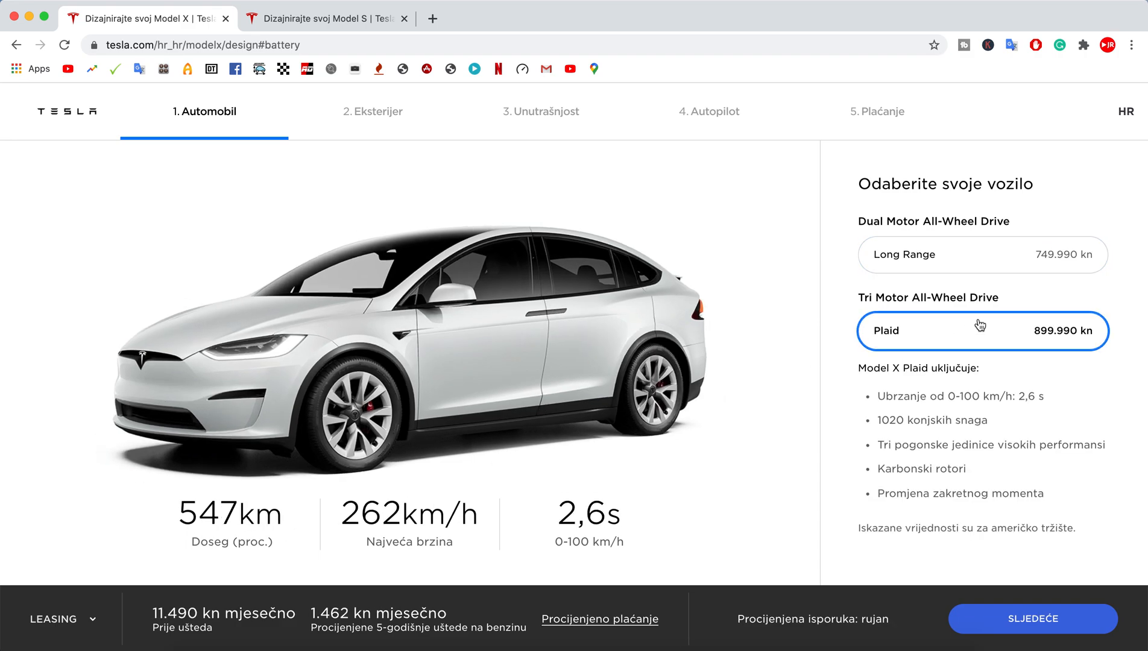
mouse_move(973, 251)
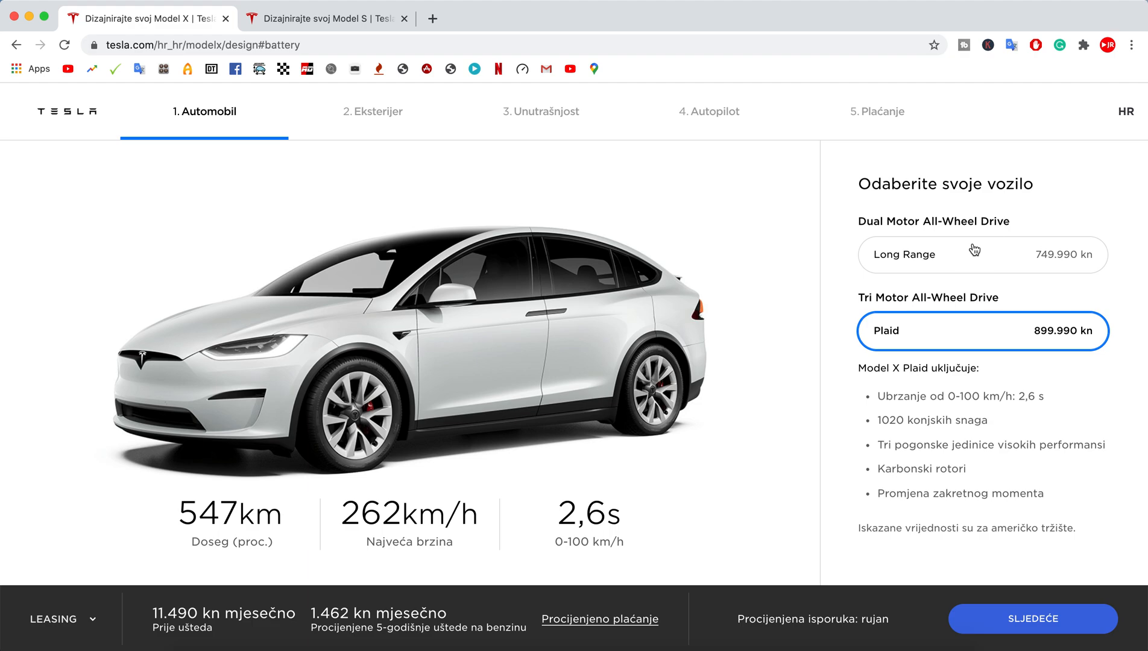
click(981, 254)
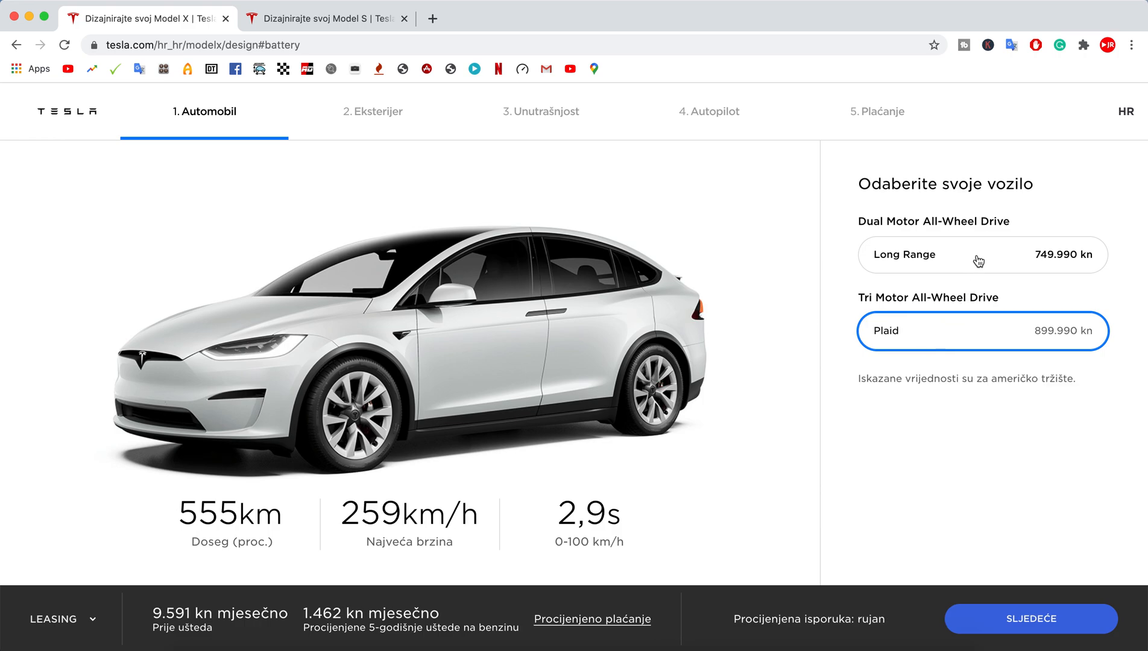
click(982, 254)
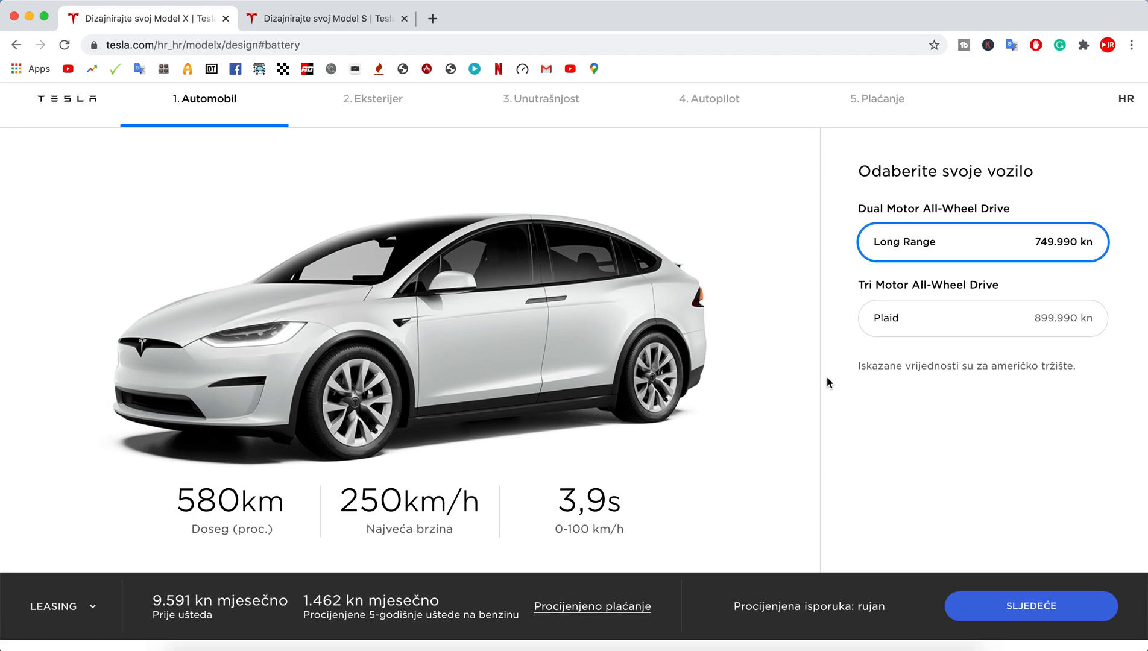
click(1029, 605)
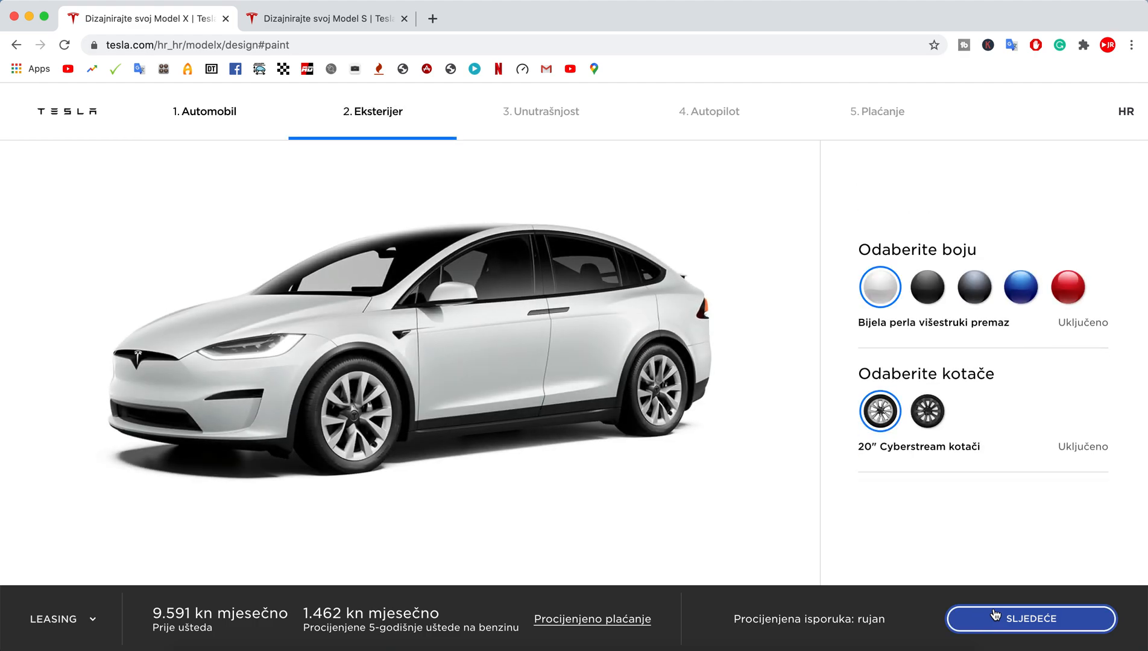
mouse_move(448, 434)
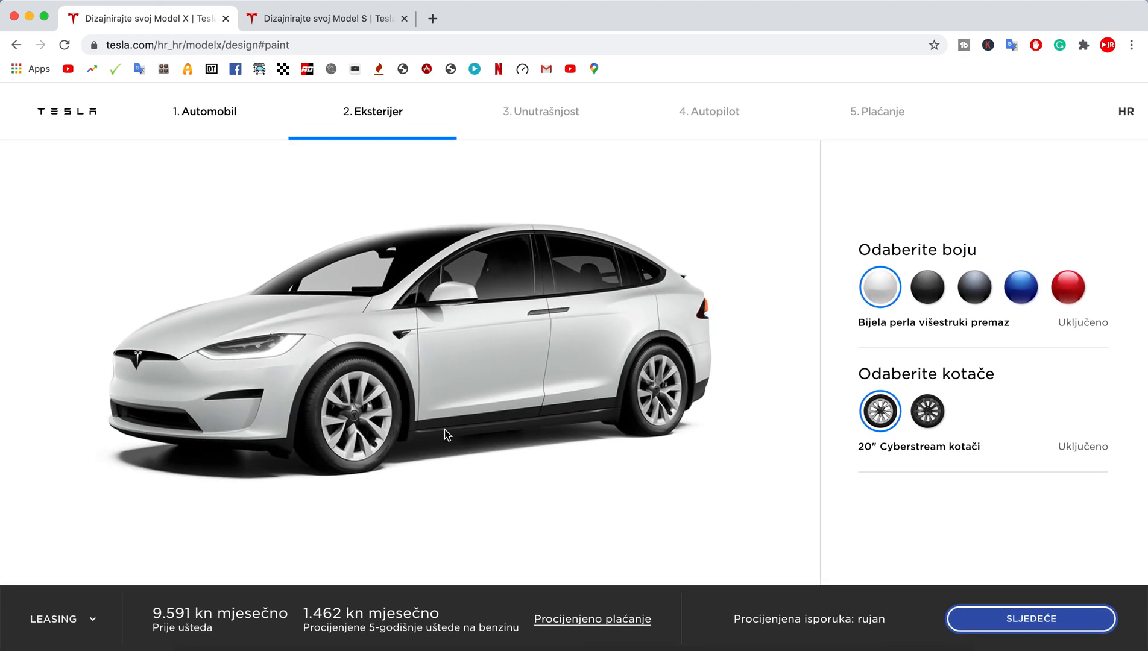
Compare the 20-inch Cyberstream and 22-inch Turbine wheels, settling on Turbine at 10.167 kn monthly.
click(926, 411)
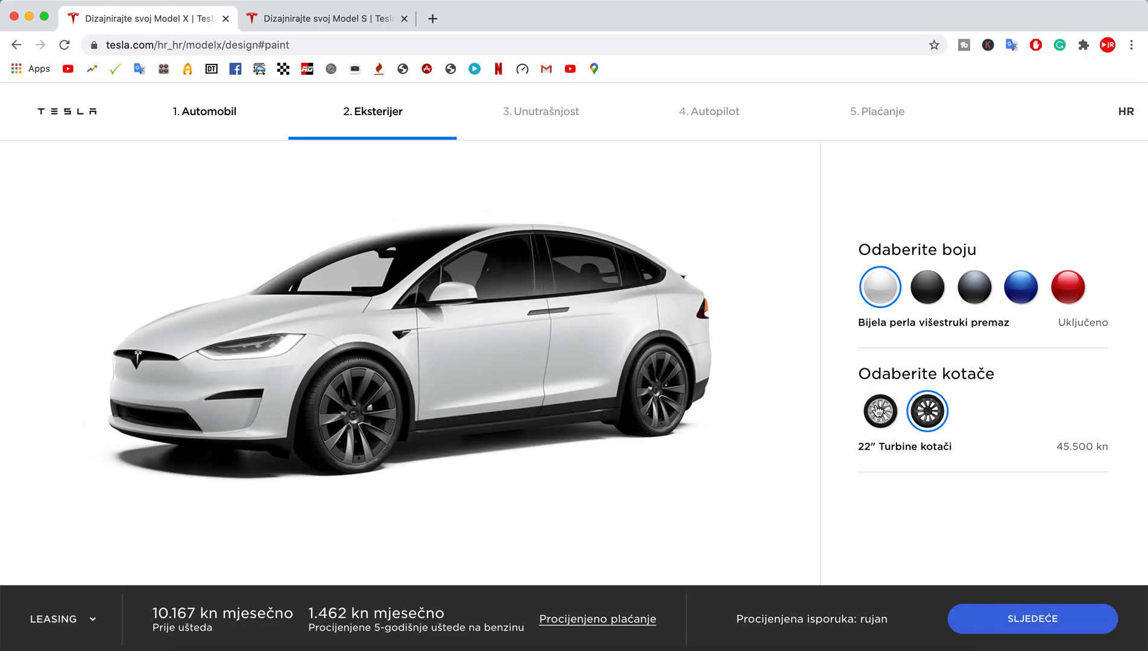
click(878, 410)
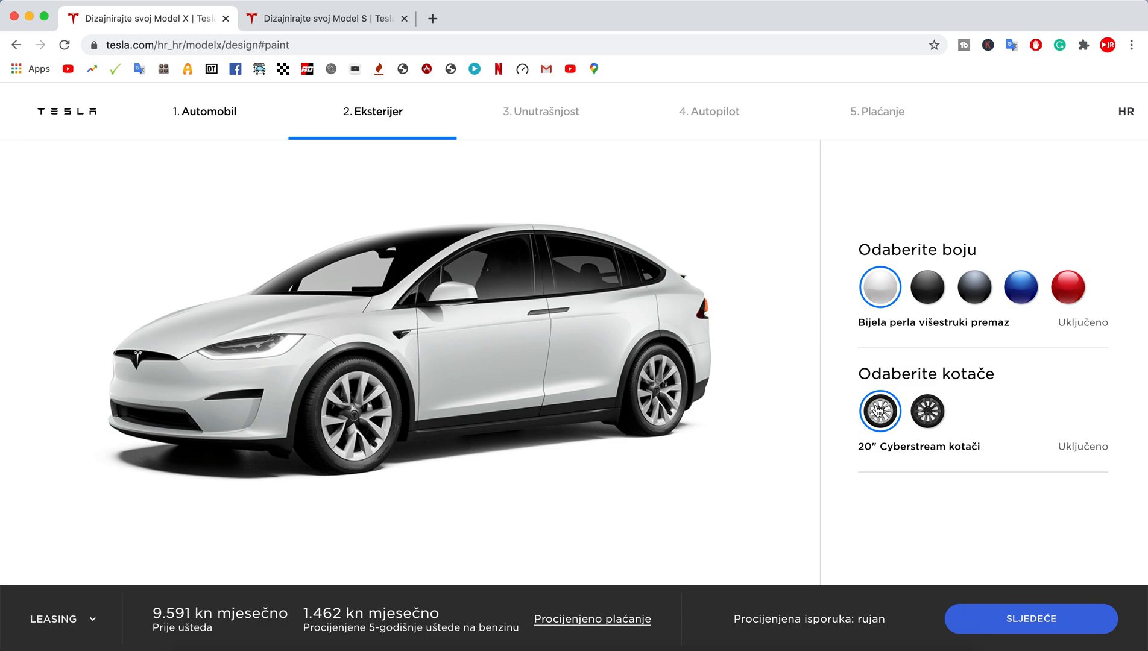
click(926, 410)
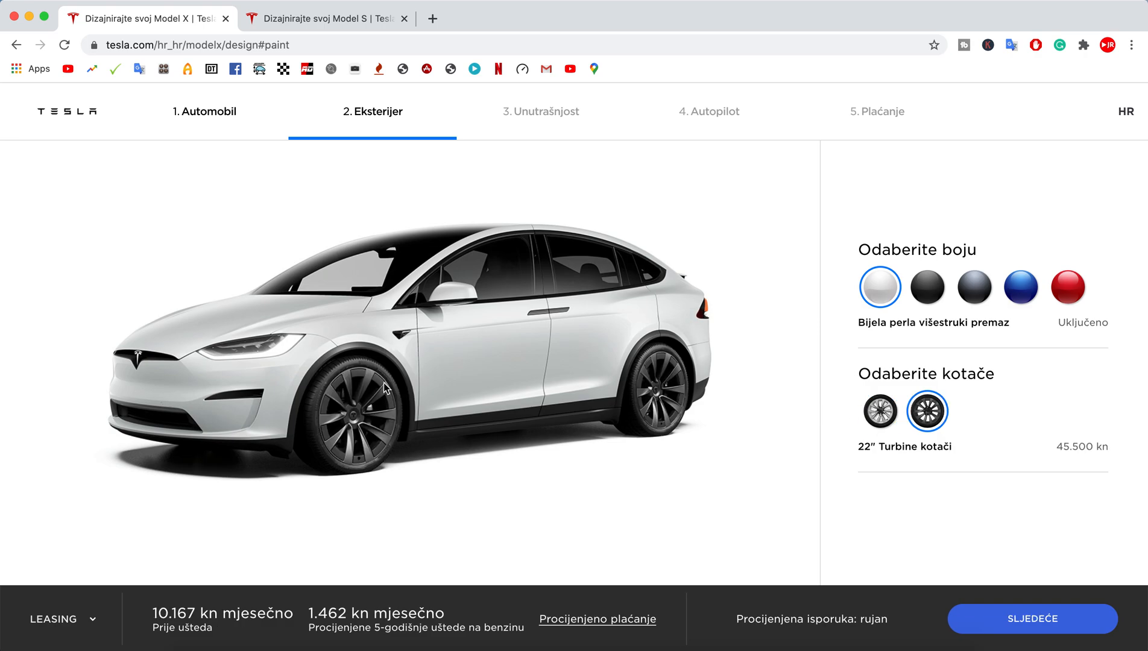
mouse_move(469, 190)
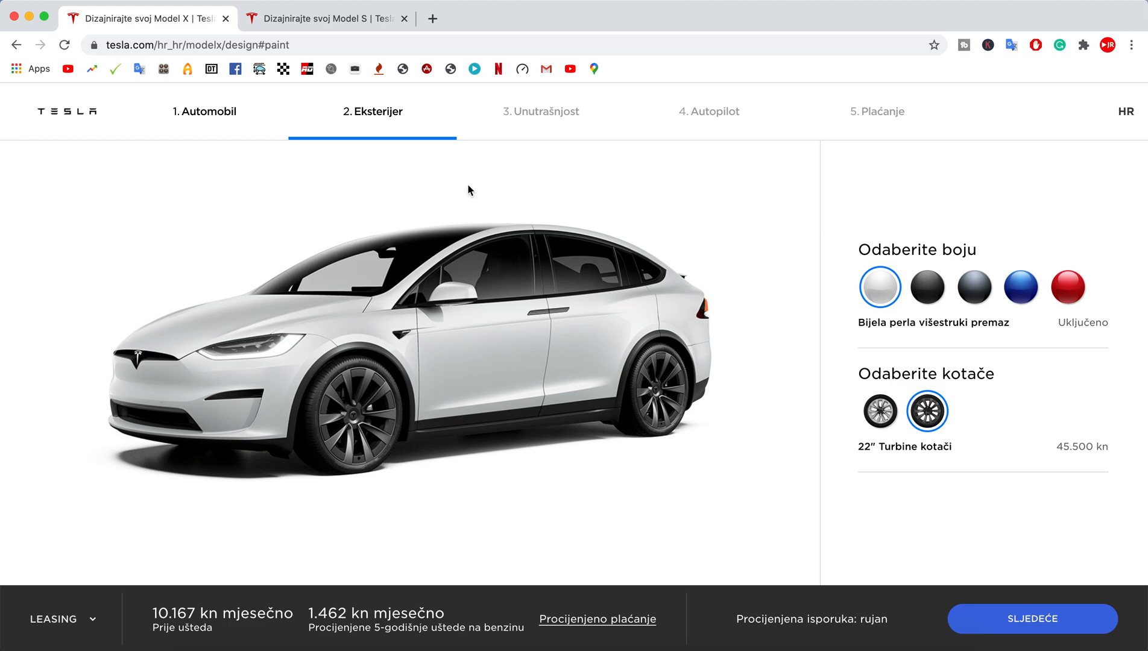
Choose the Krem interior and six-seat layout (10.743 kn monthly), then advance to Autopilot.
click(540, 111)
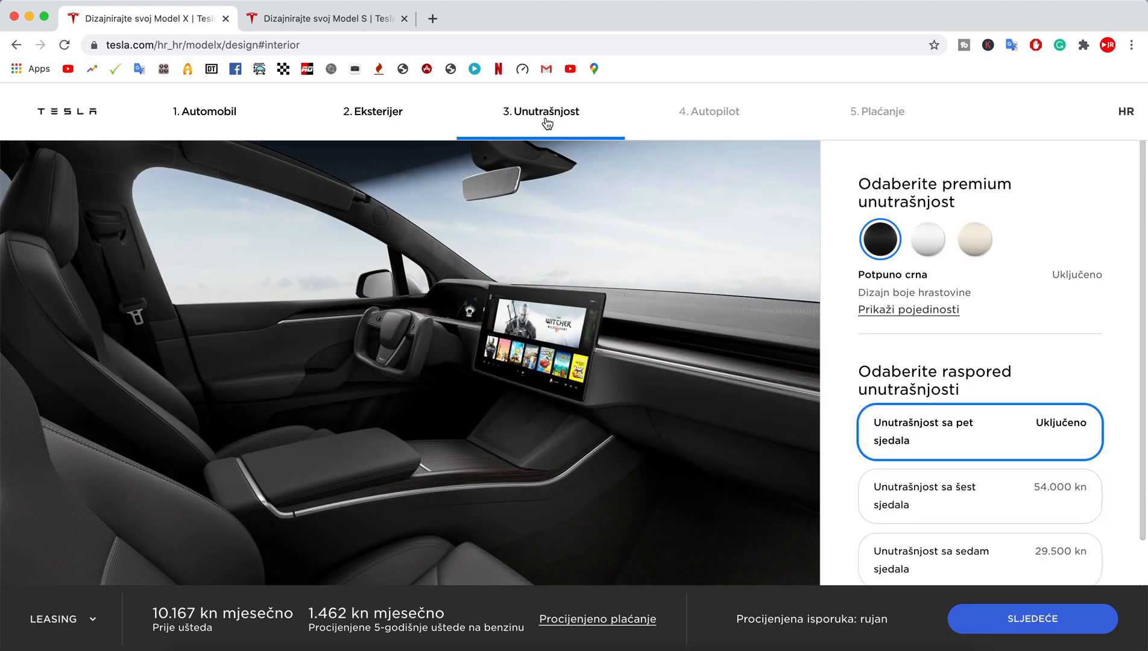
mouse_move(927, 259)
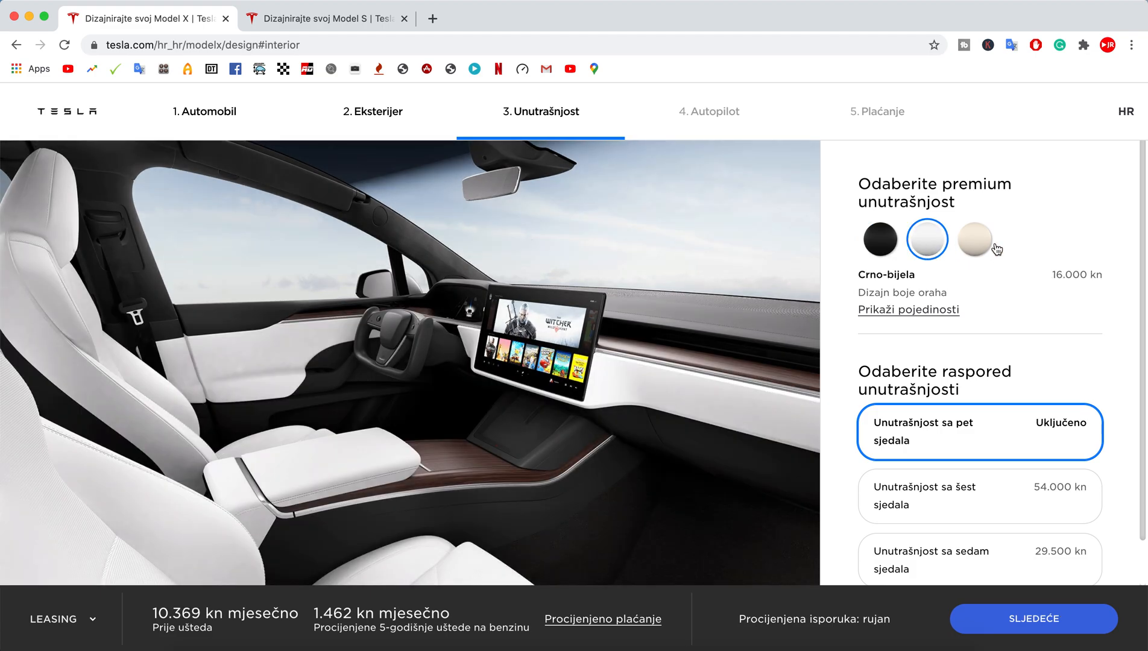
click(974, 239)
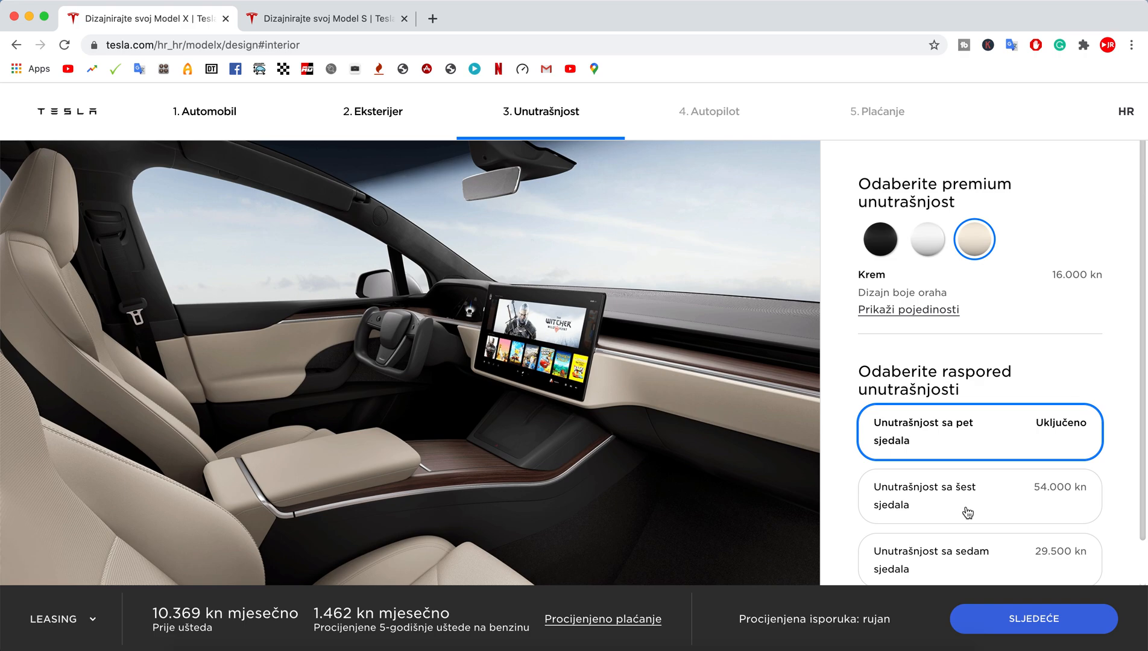
mouse_move(978, 498)
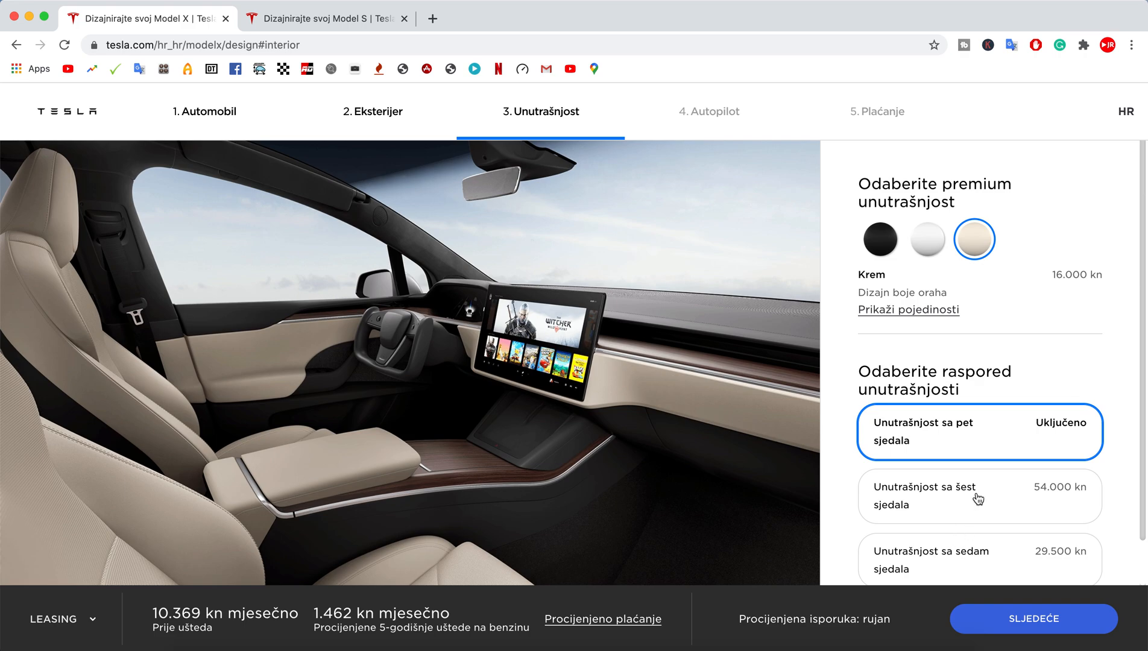
click(979, 496)
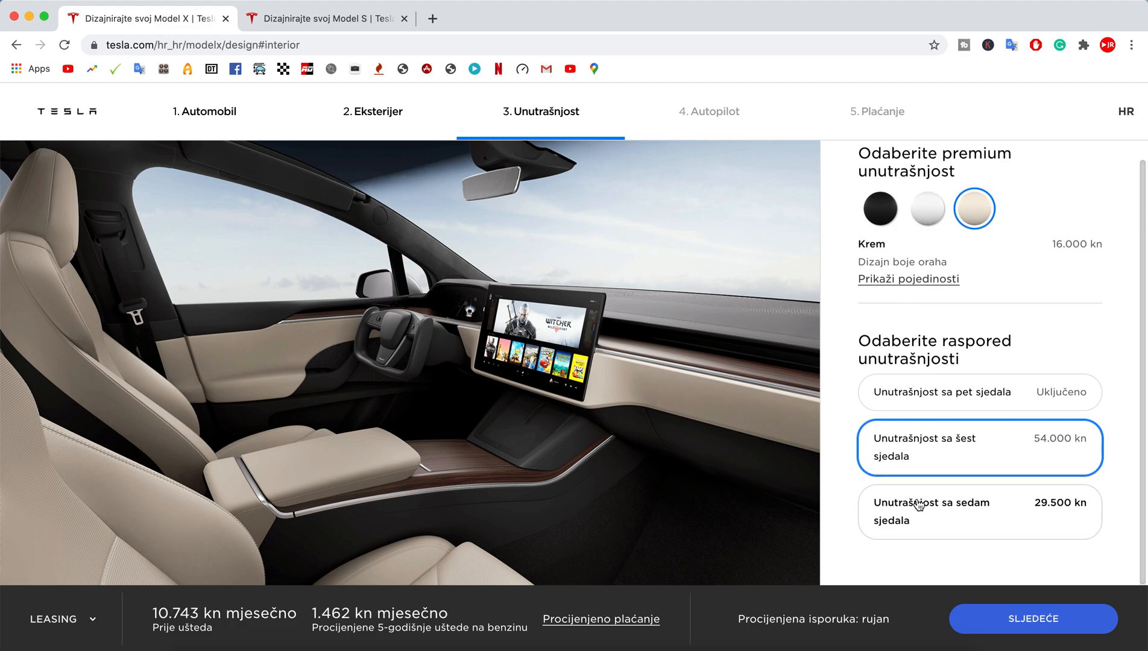
click(708, 111)
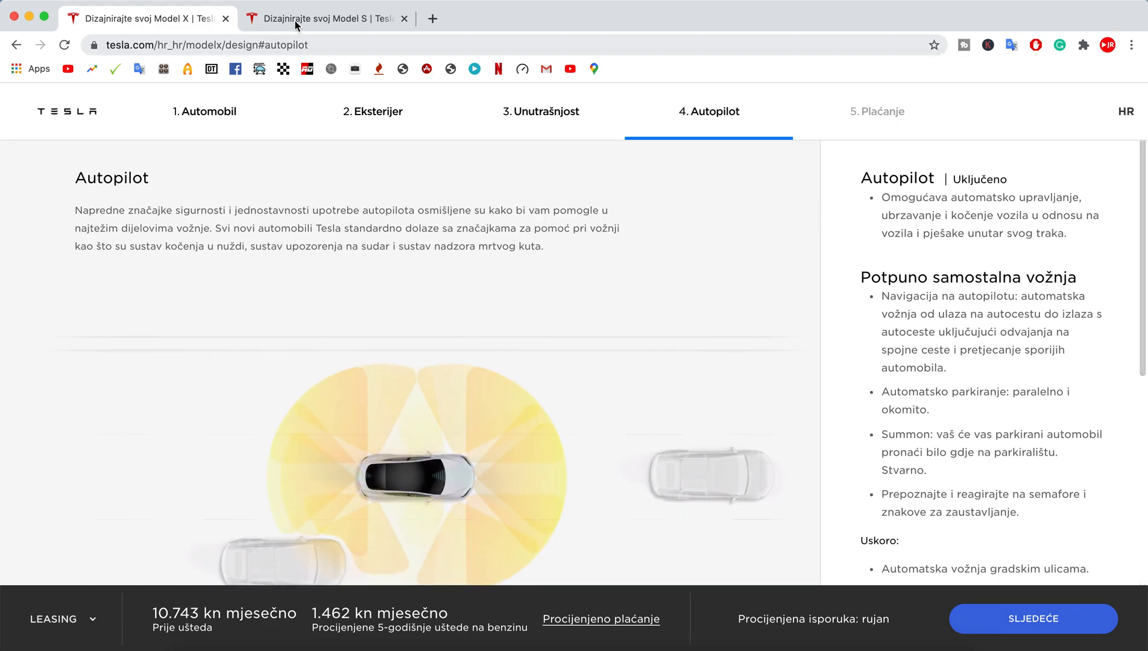
click(322, 18)
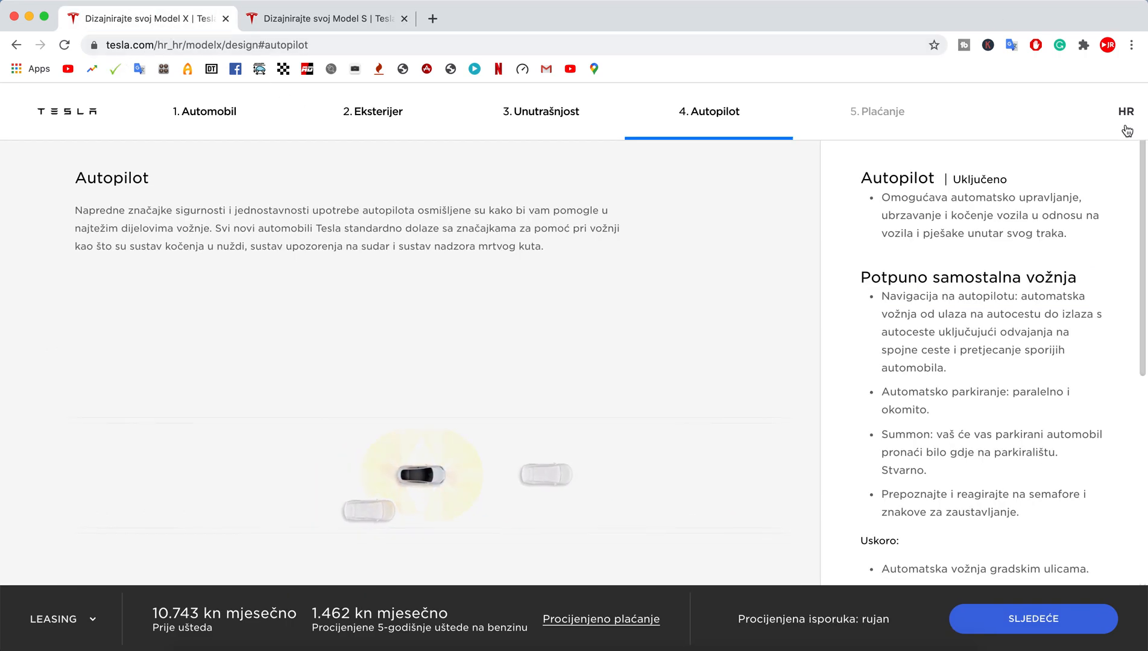
Select United States from the market list, showing Long Range Model X at $83,190.
click(1124, 111)
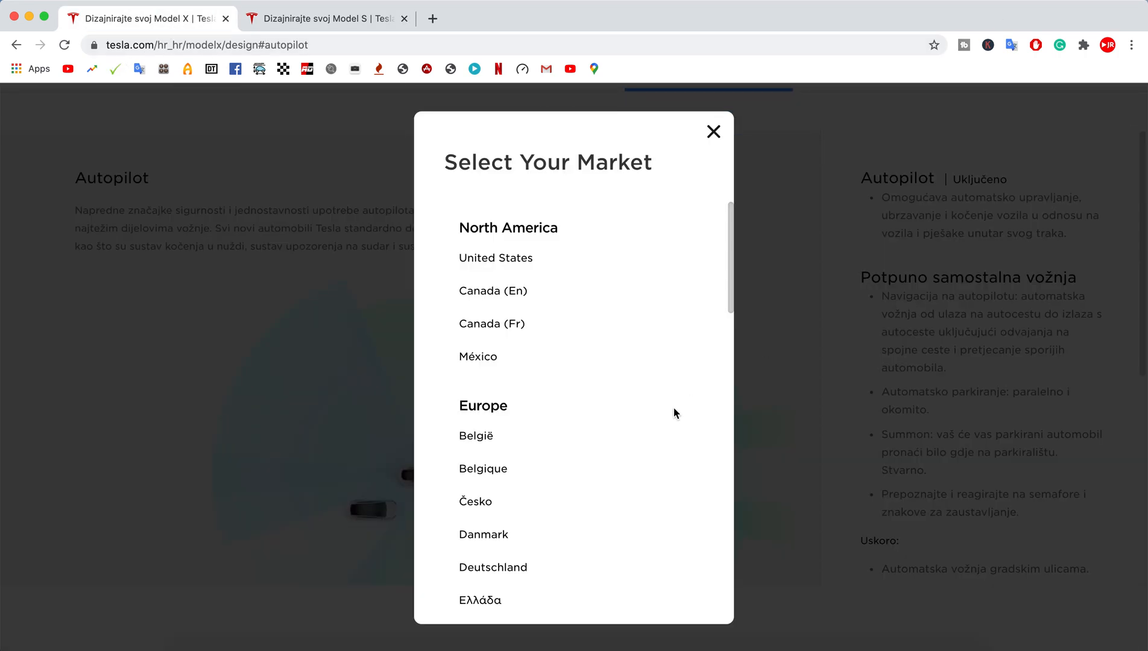
mouse_move(531, 493)
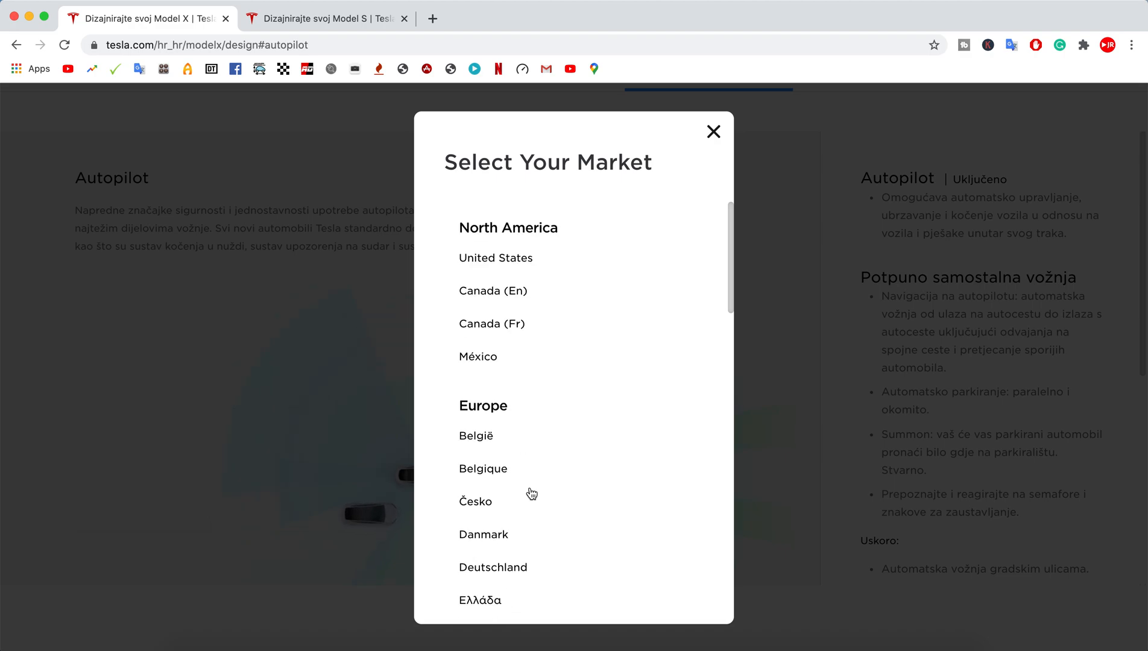
click(495, 257)
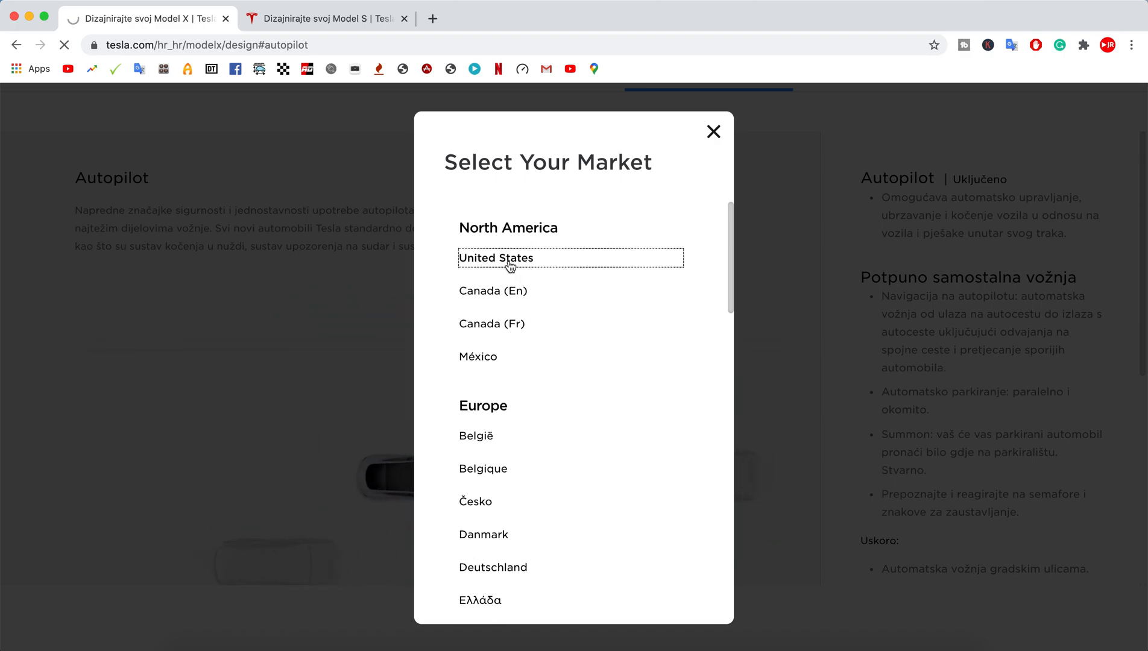
click(496, 257)
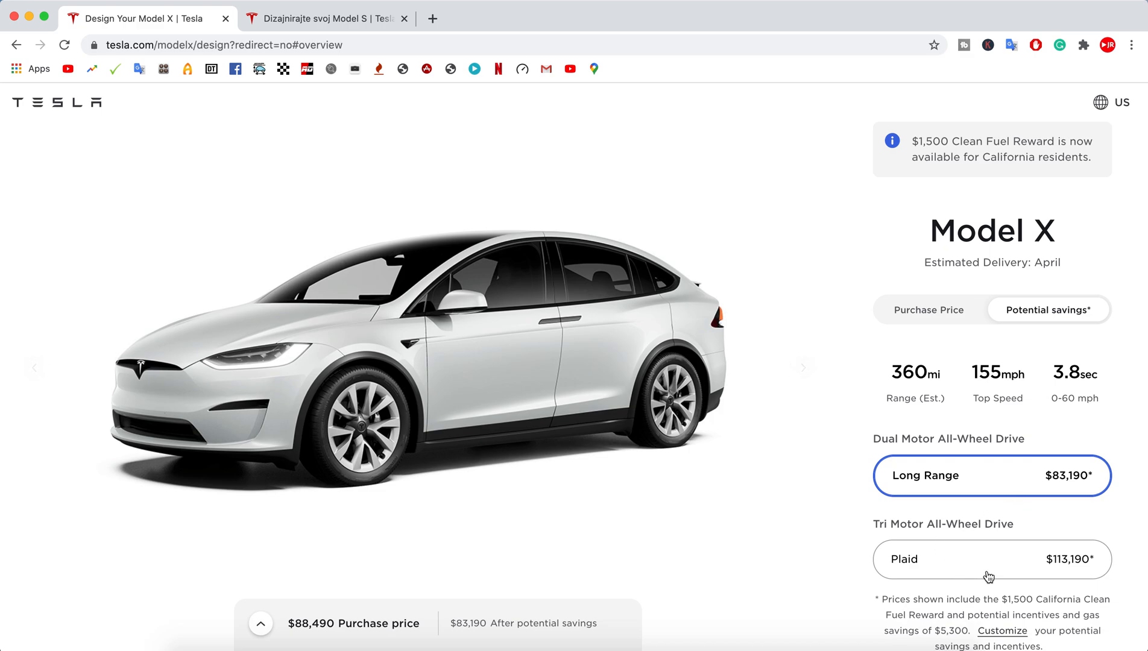
Pick the Plaid trim and show Purchase Price: Plaid $119,990, Long Range $89,990.
click(991, 559)
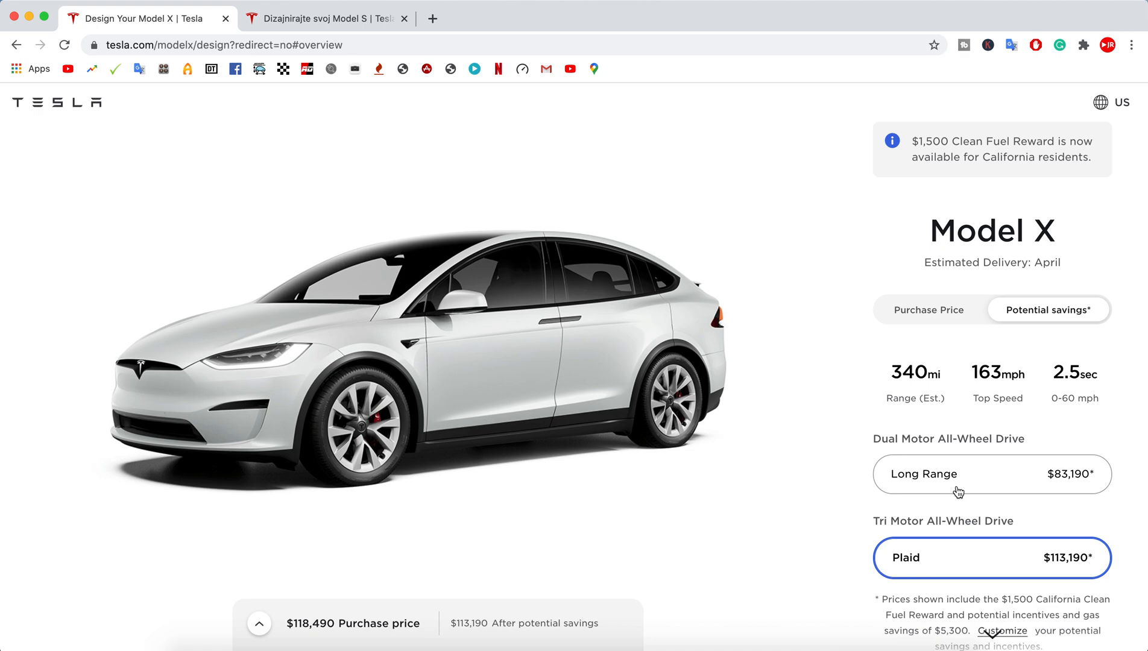
click(991, 474)
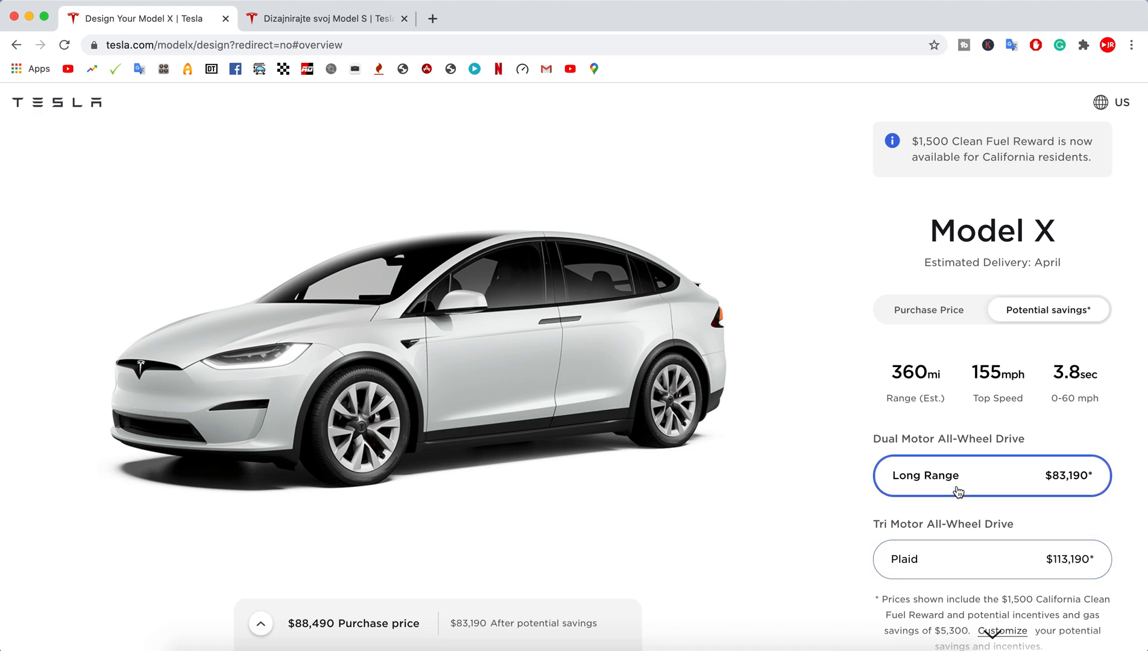
click(991, 558)
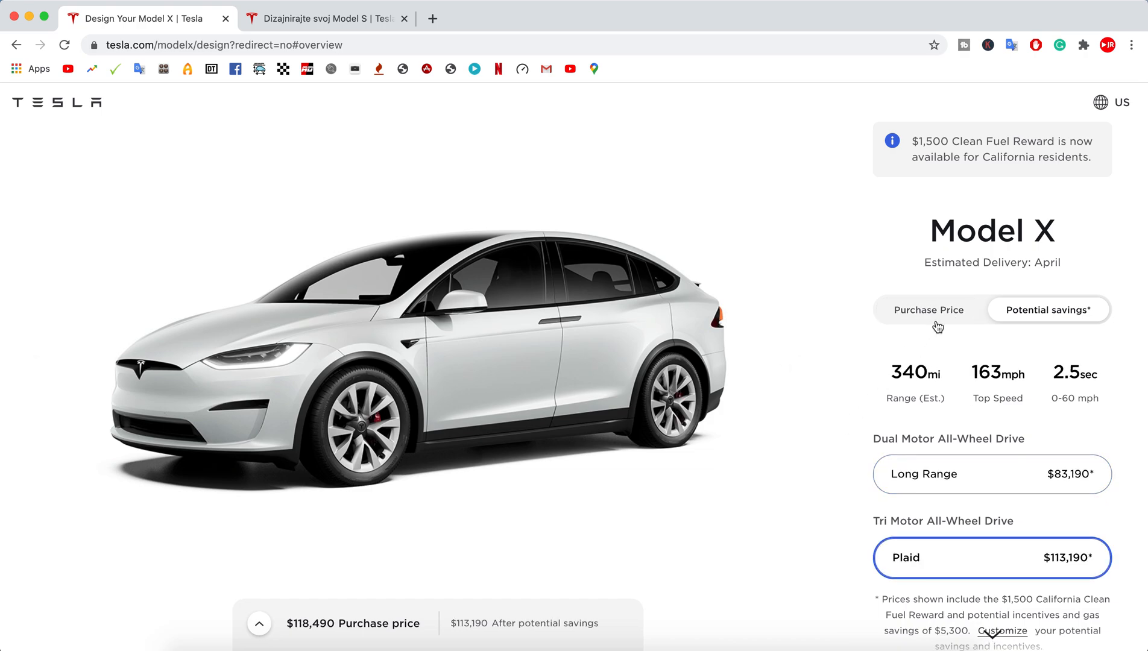
click(928, 309)
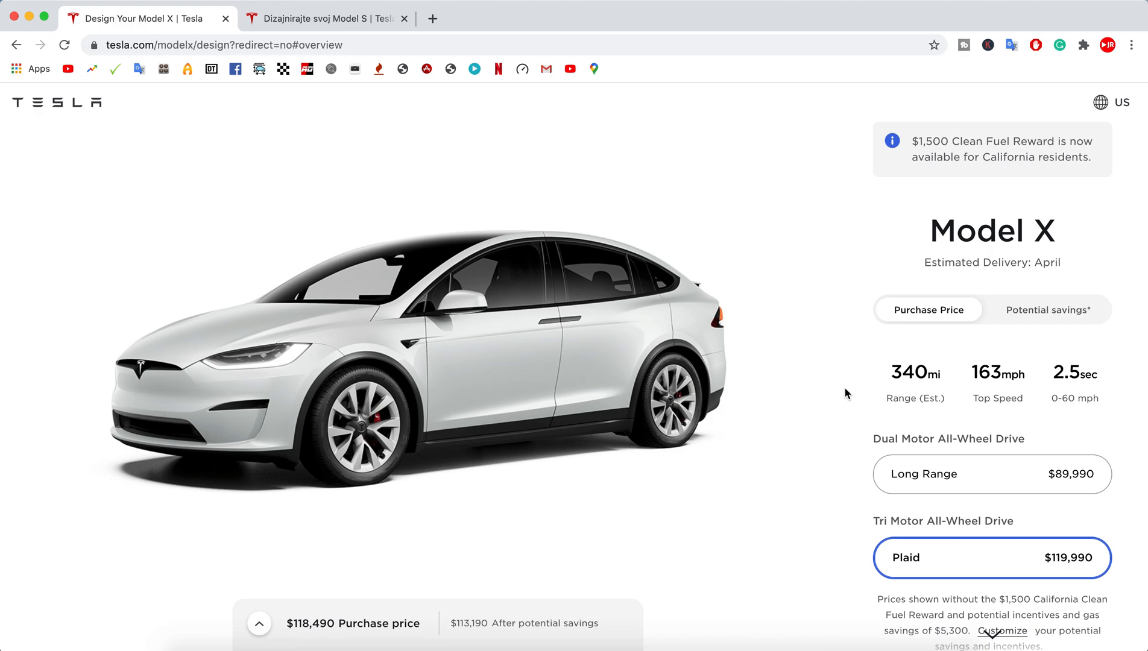
mouse_move(839, 500)
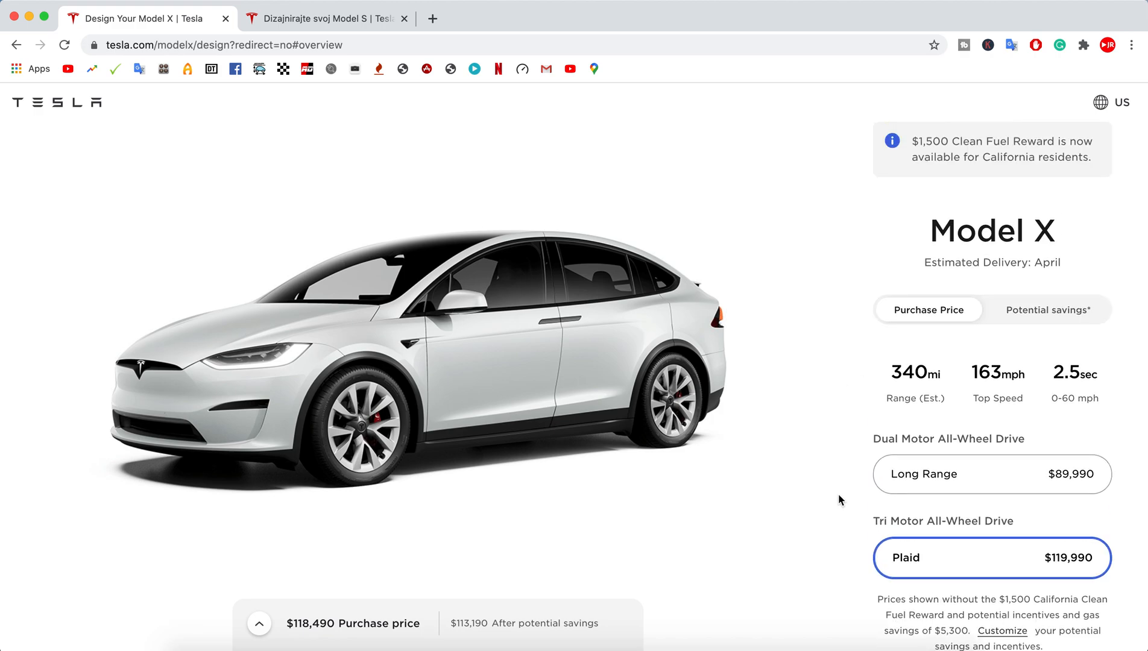
Browse the gallery photos and fit 22-inch Turbine wheels, raising the Plaid to $123,990.
scroll(down, 3)
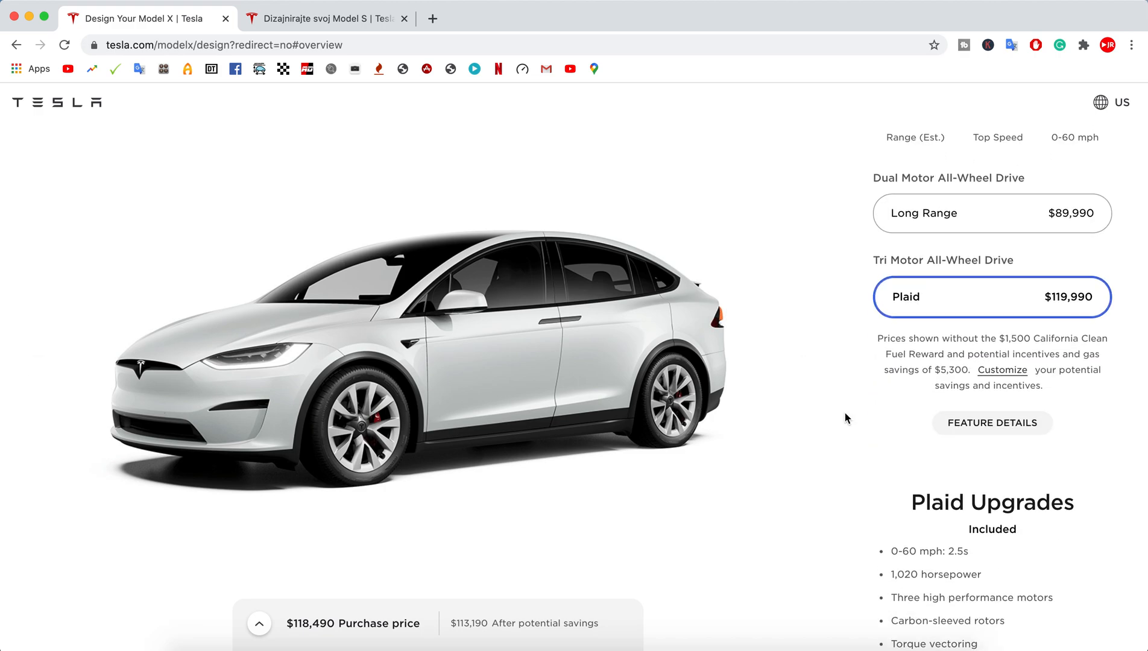
click(792, 367)
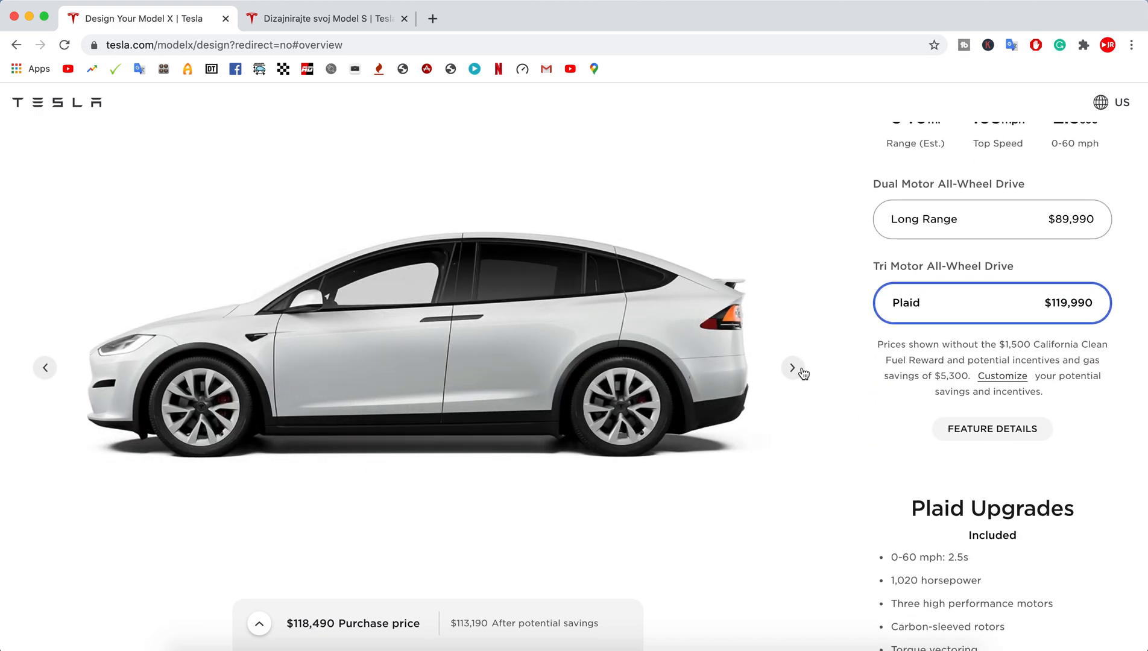
click(792, 367)
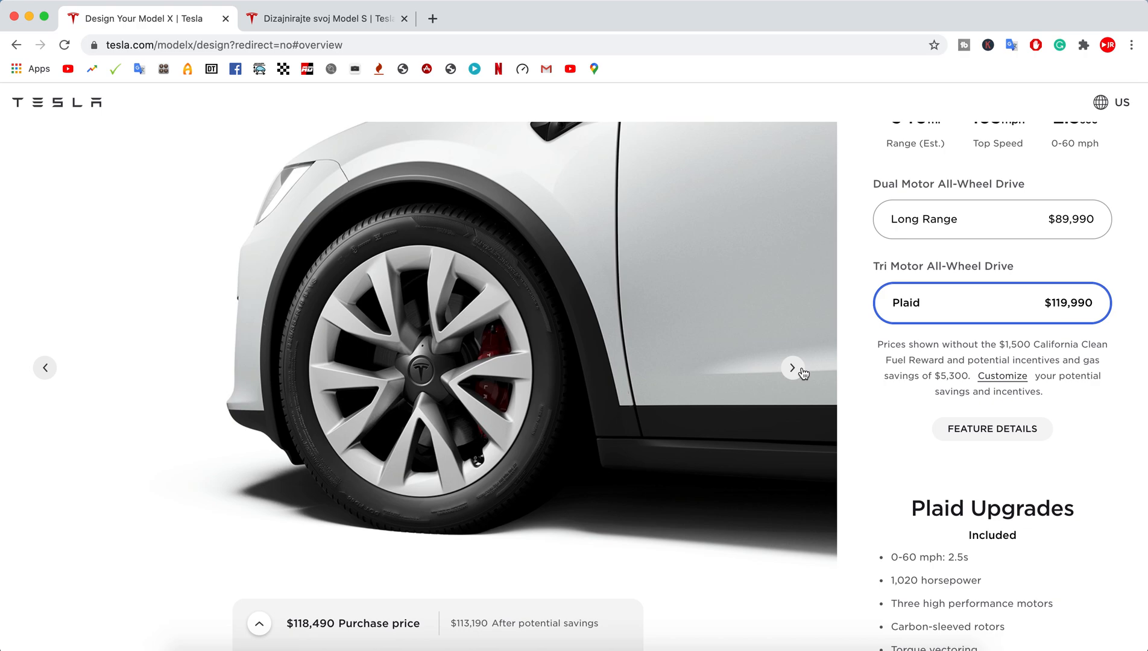
mouse_move(529, 392)
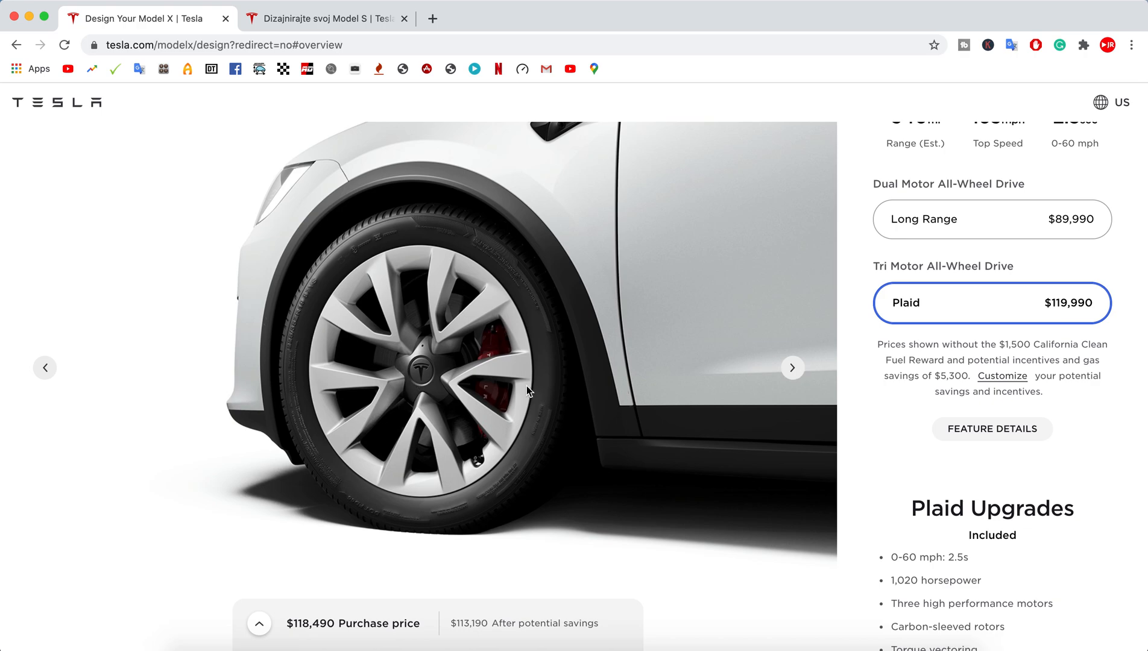
mouse_move(847, 401)
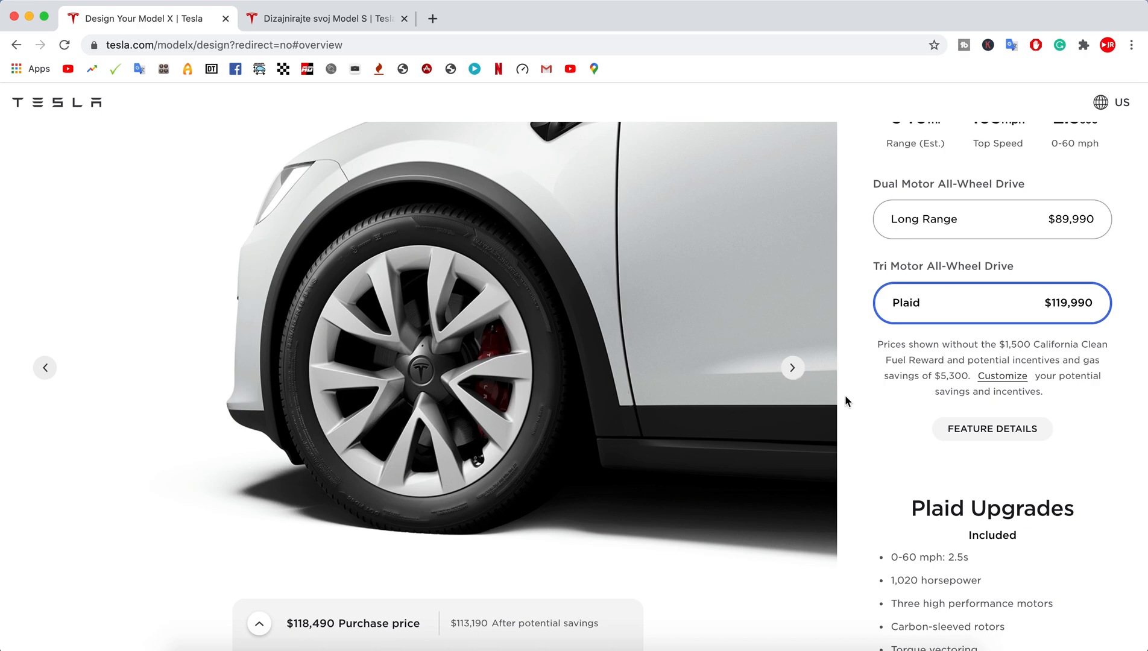
scroll(down, 3)
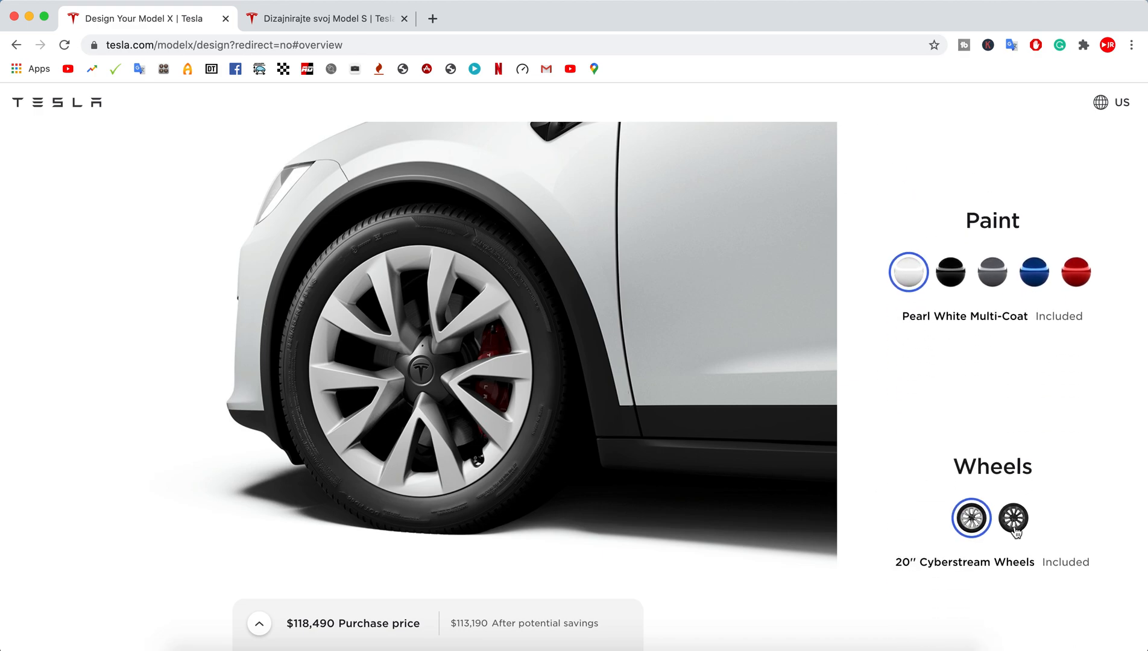
click(1013, 518)
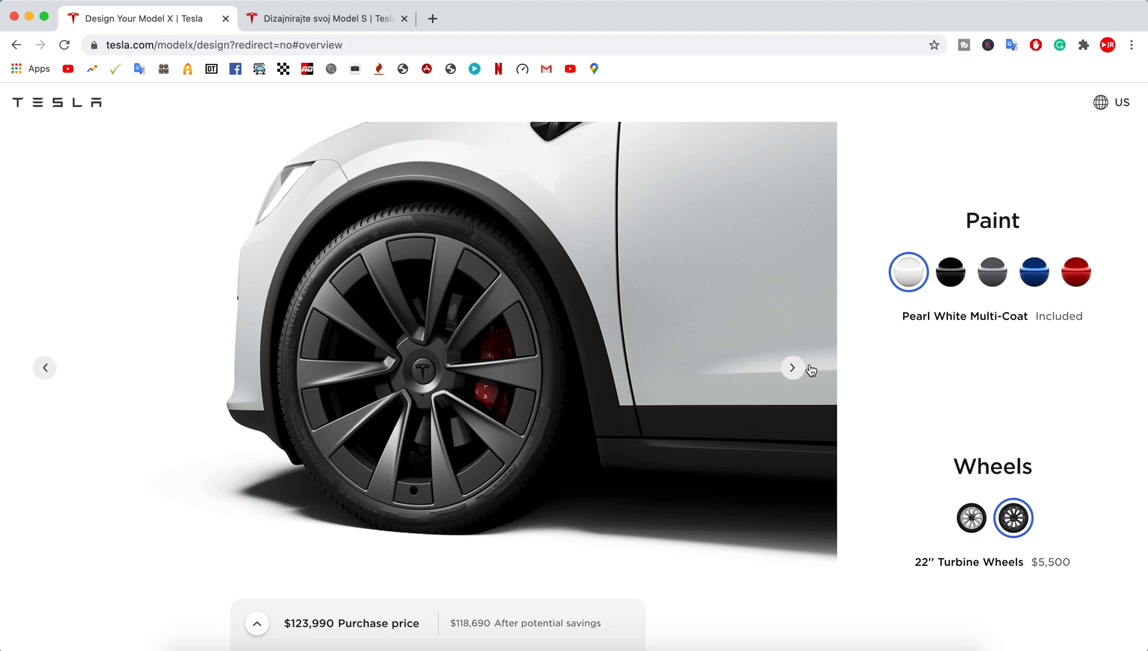
click(792, 368)
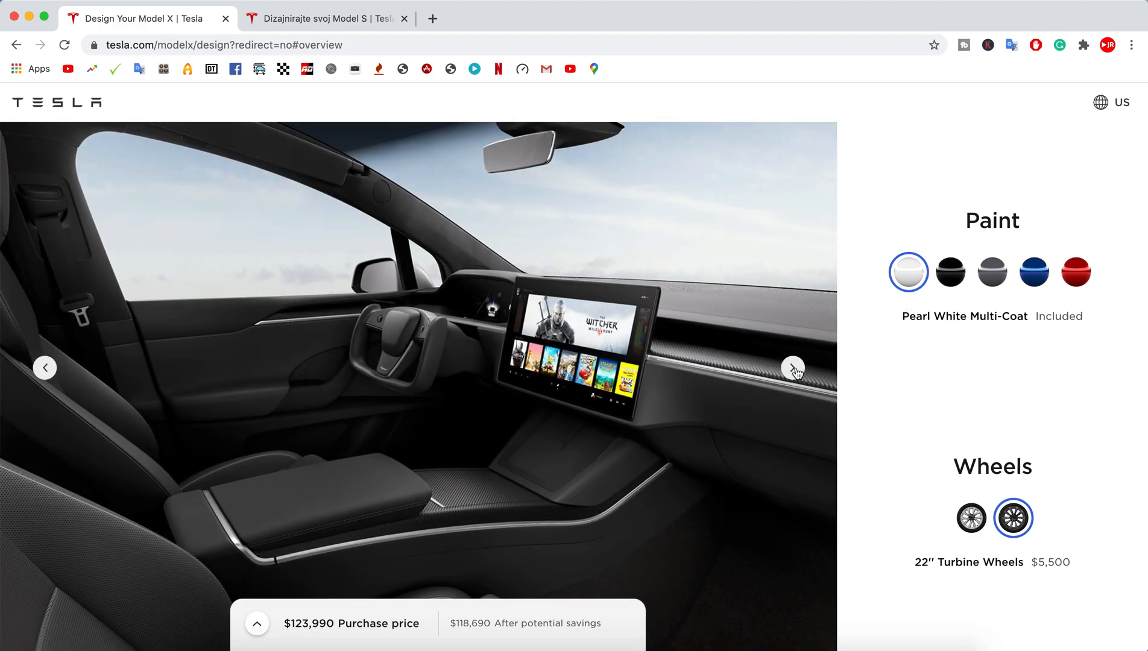
Try the six-seat layout, then choose Seven Seats, bringing the price to $127,490.
scroll(down, 3)
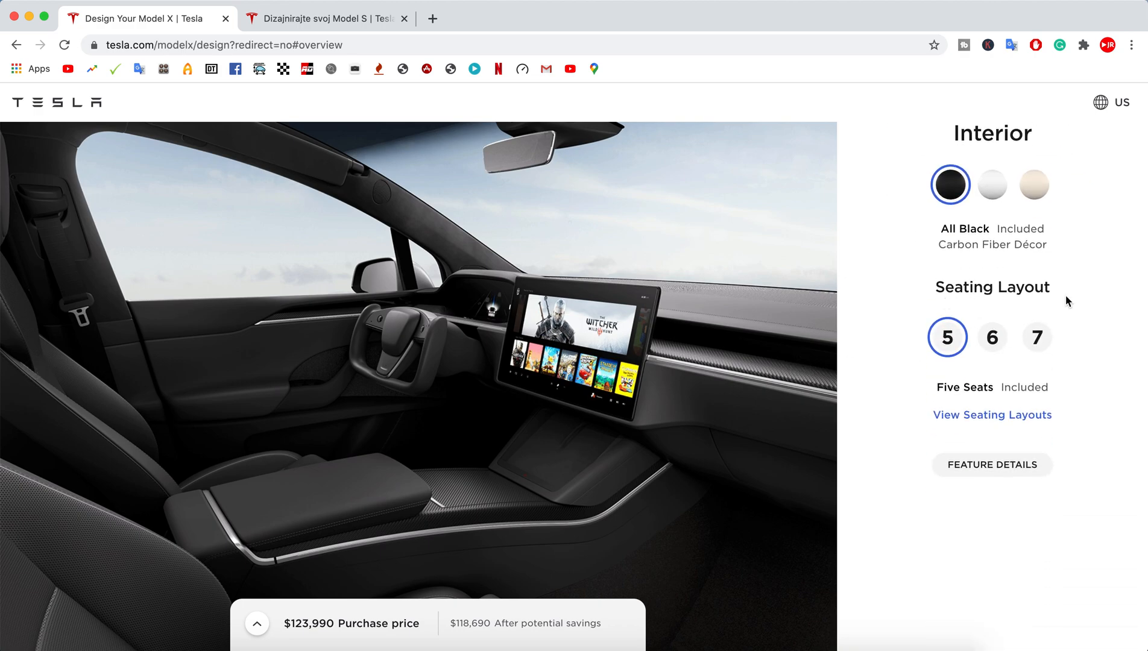
click(991, 338)
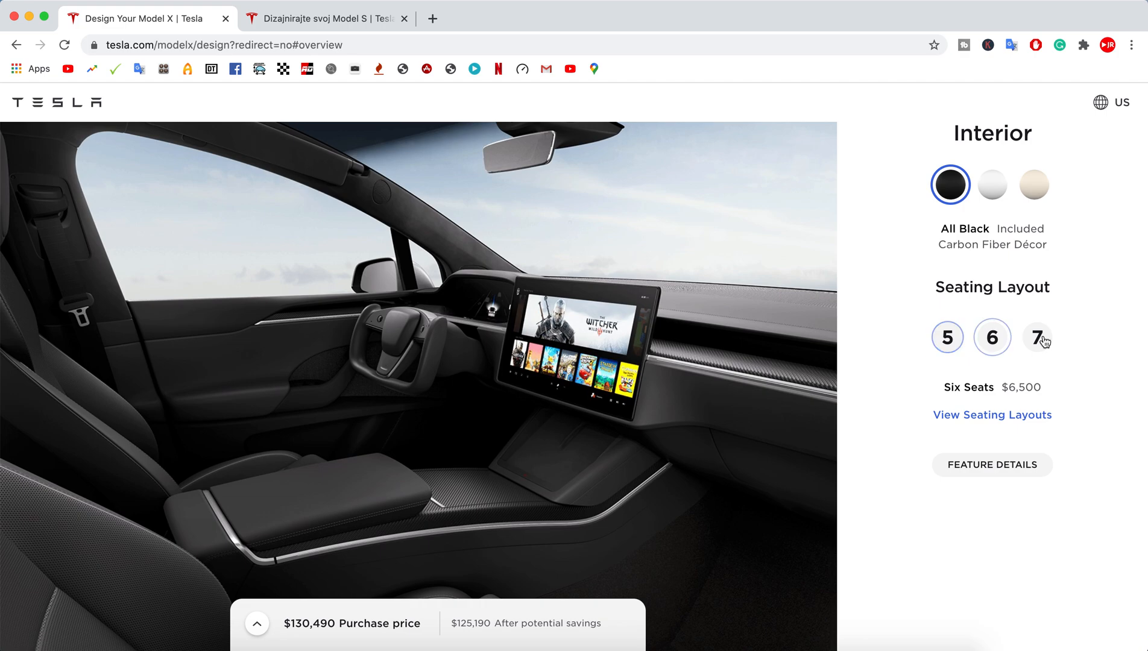
click(1036, 338)
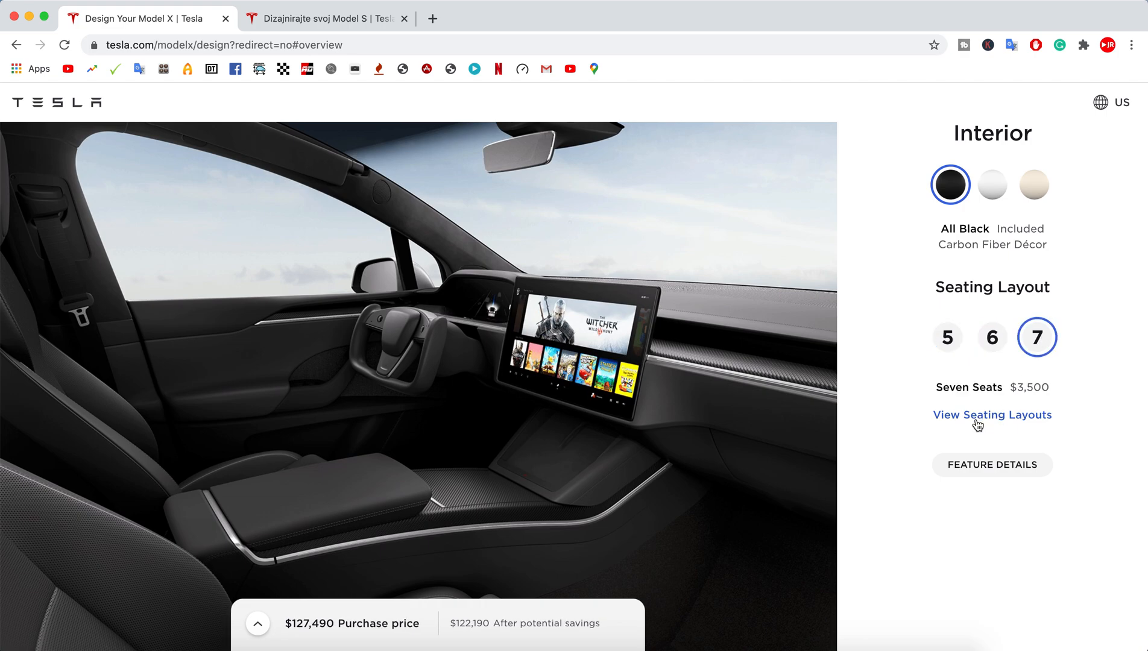
Open View Seating Layouts and page through highlights from Game from Anywhere to 22-Speaker Audio.
click(991, 415)
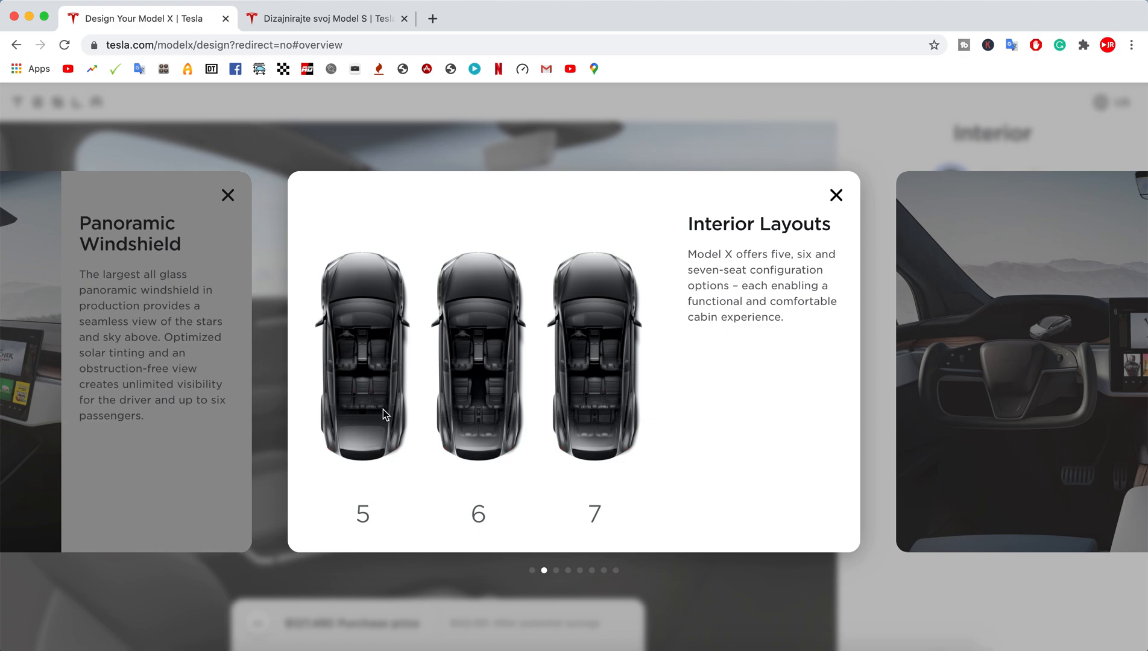
mouse_move(492, 430)
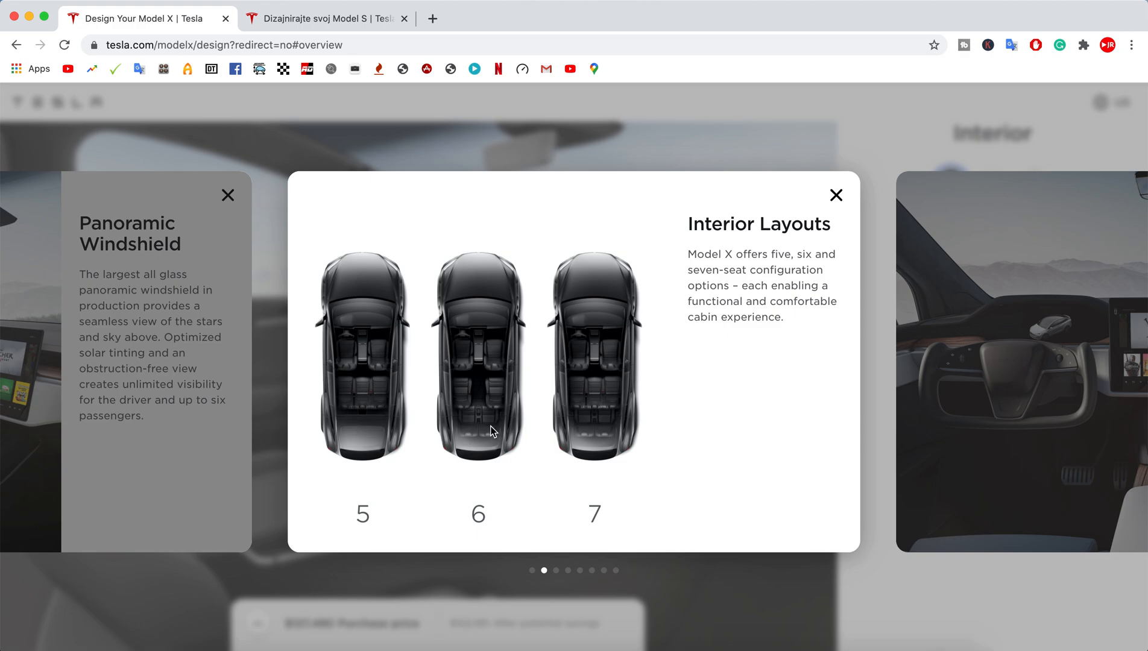
mouse_move(607, 402)
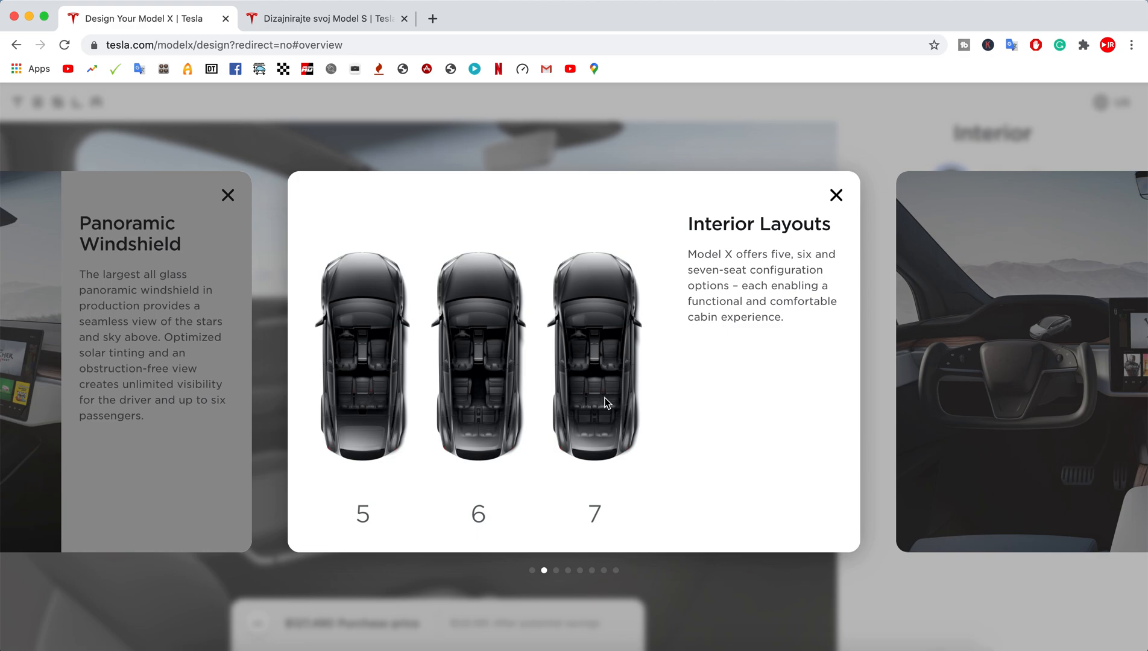
mouse_move(476, 513)
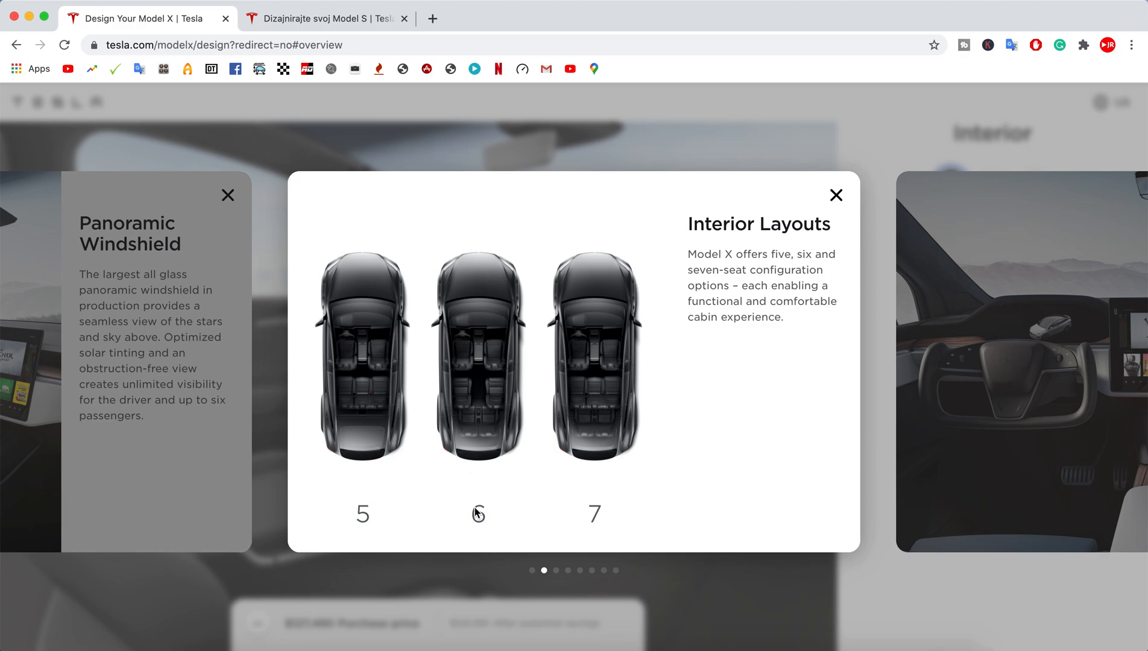
mouse_move(478, 391)
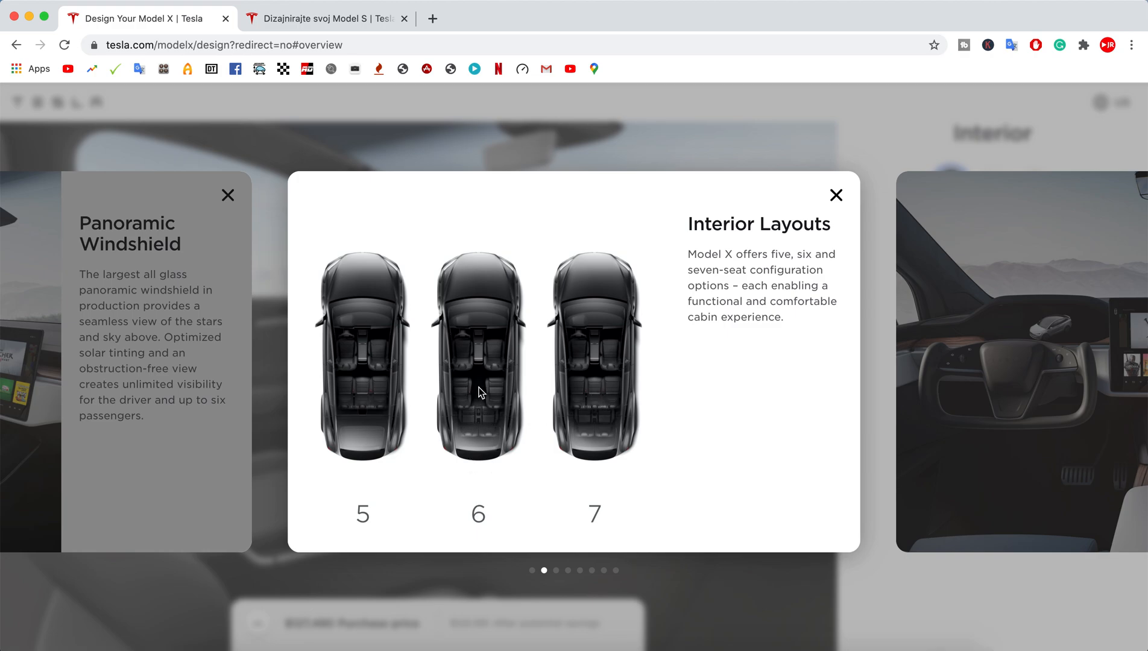
mouse_move(643, 450)
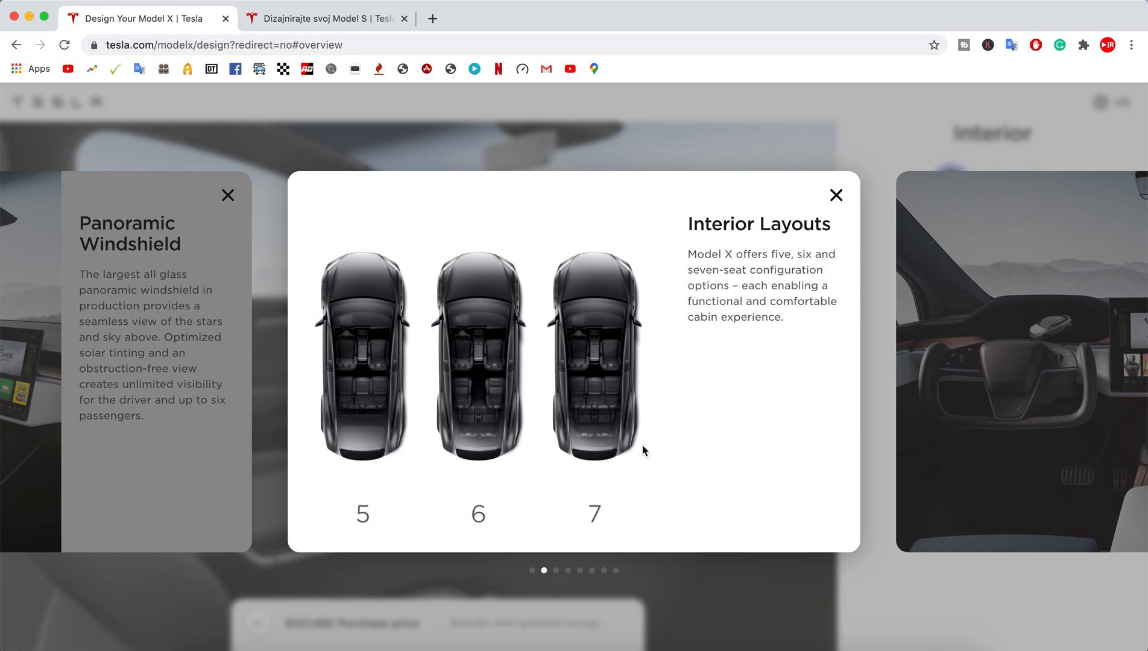
mouse_move(734, 367)
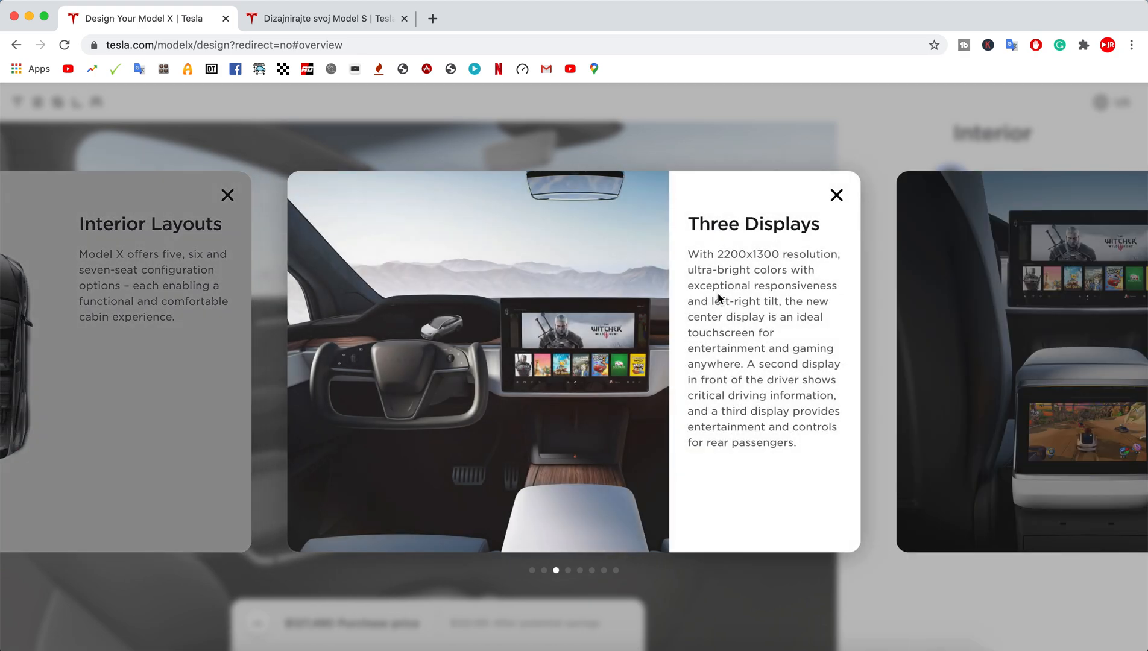
mouse_move(780, 279)
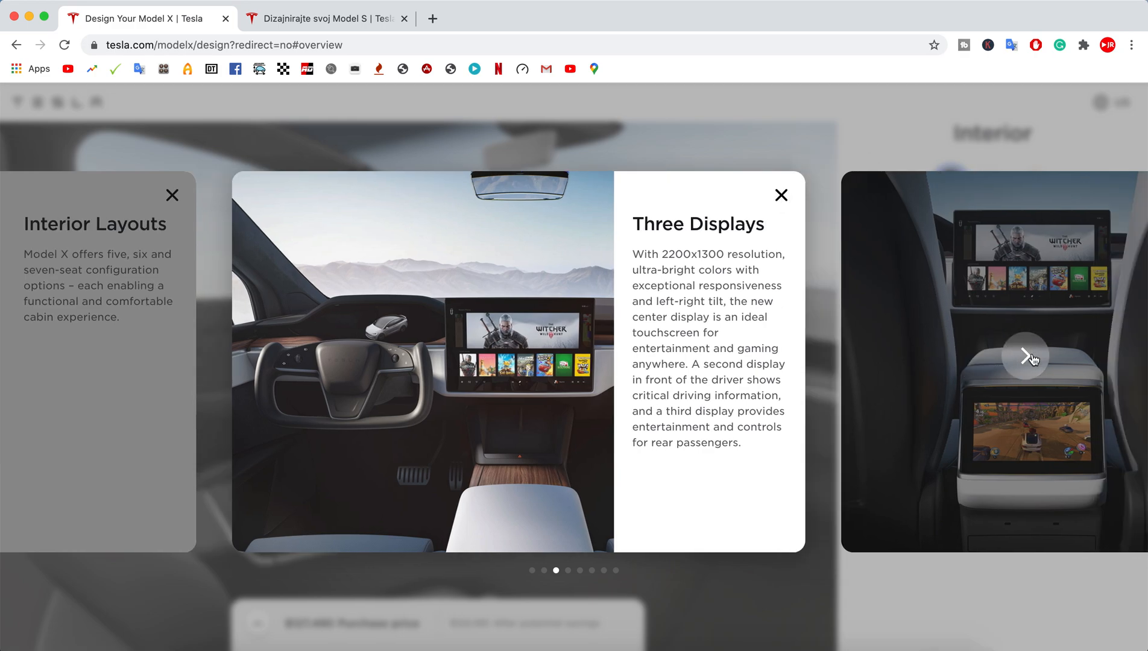
click(1028, 356)
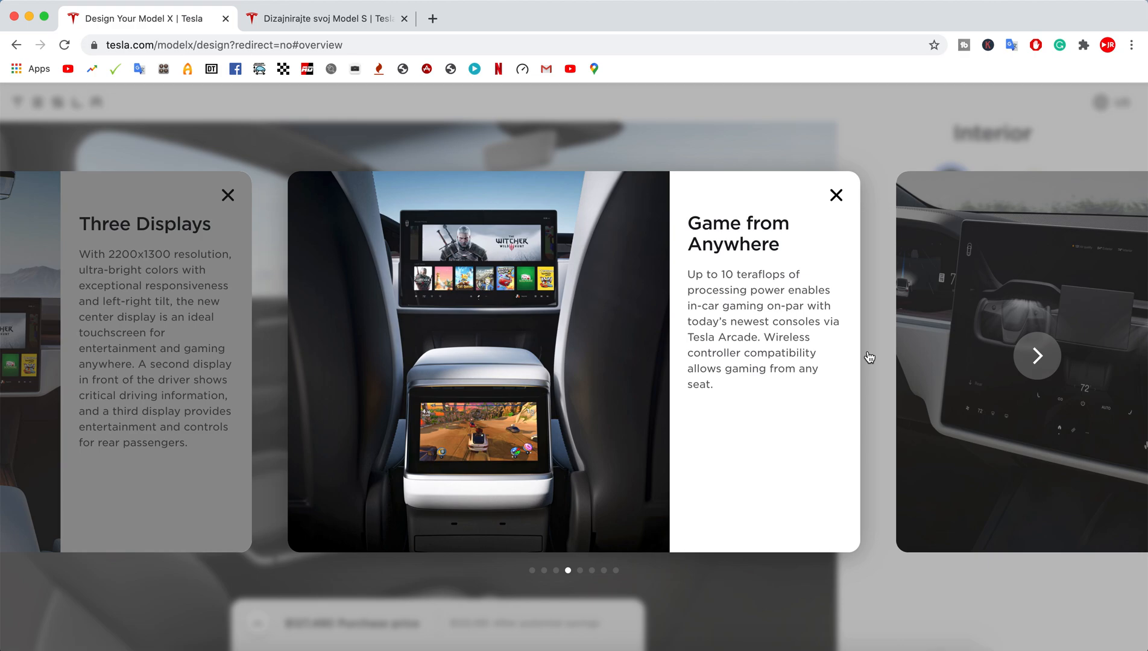
mouse_move(452, 523)
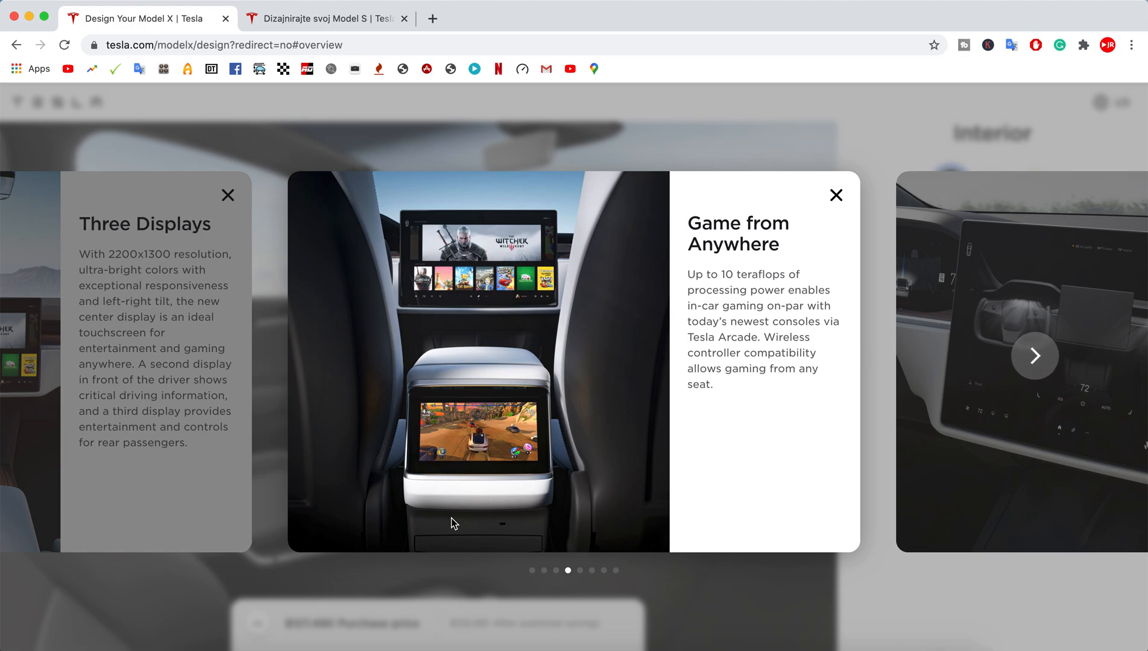
mouse_move(1033, 355)
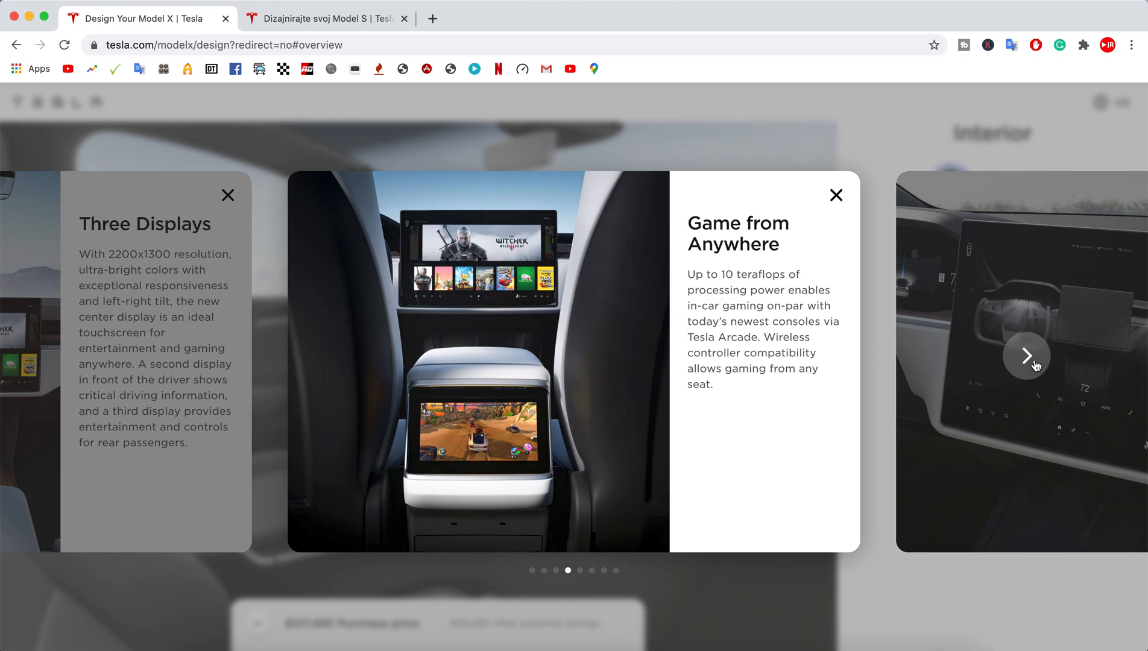
click(1024, 355)
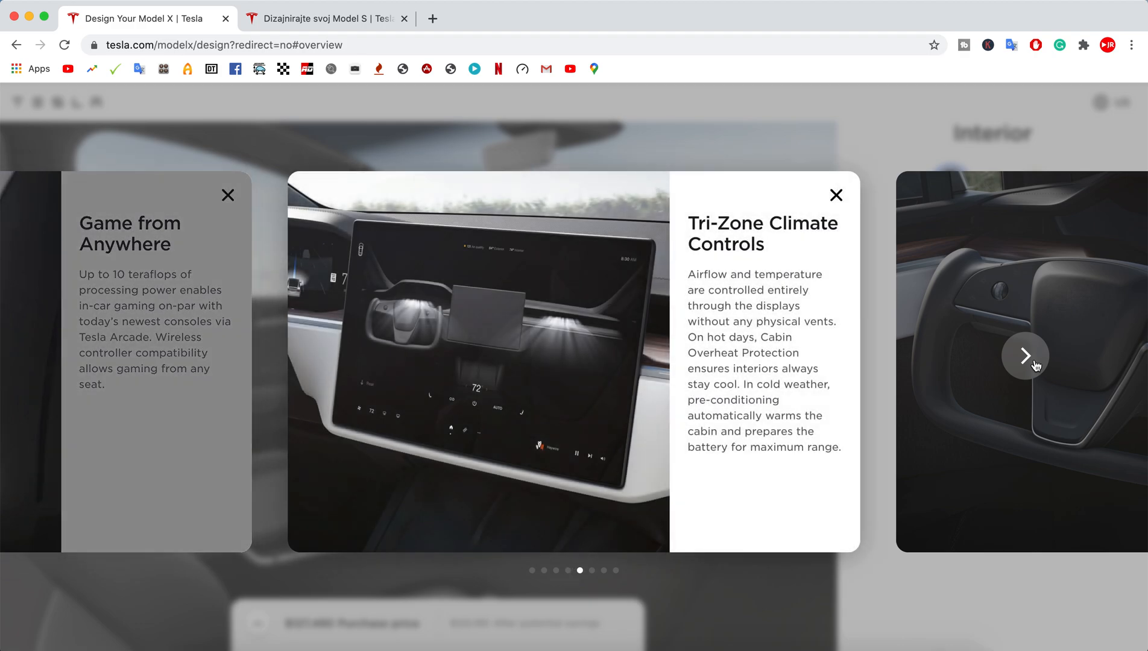
click(1024, 355)
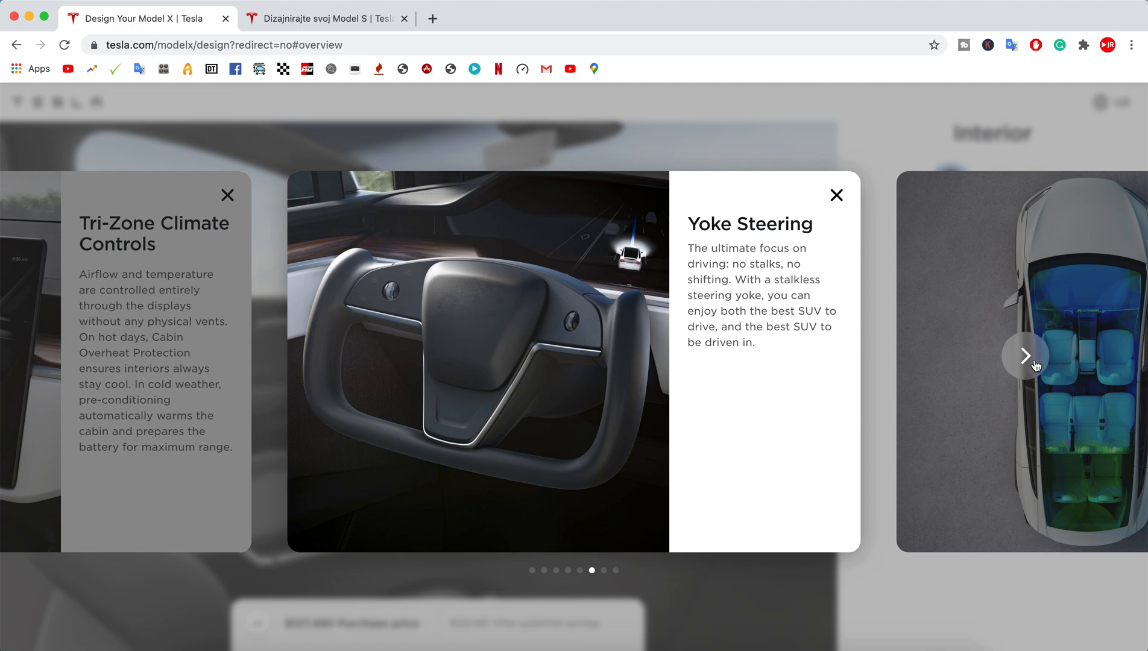
click(1025, 355)
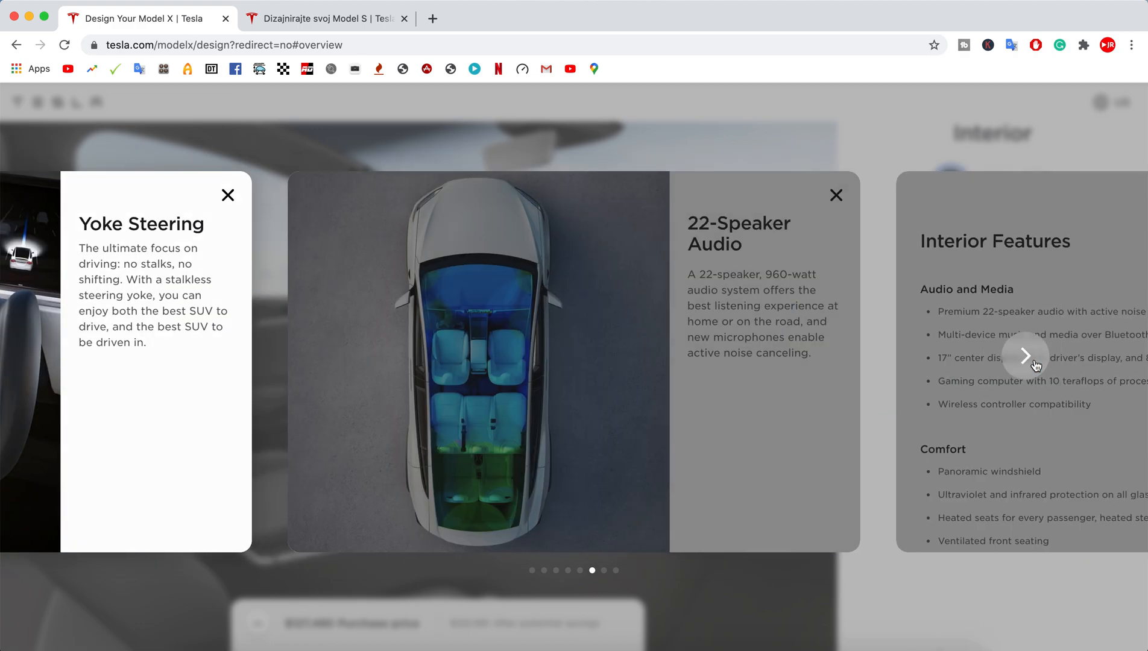
click(1026, 357)
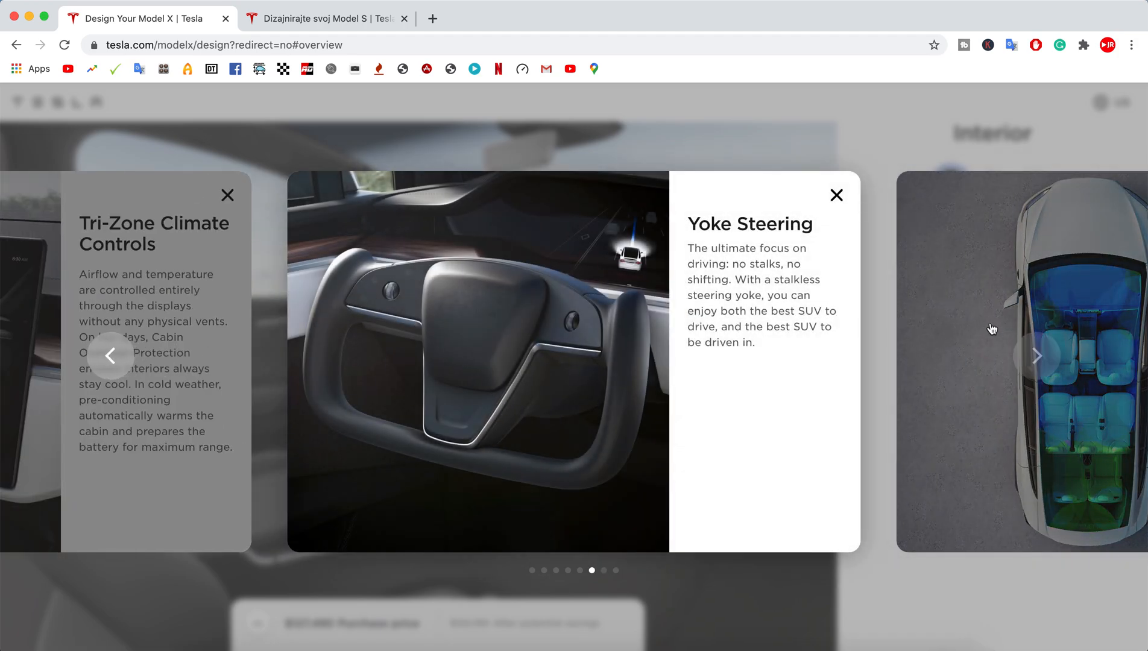
click(1036, 357)
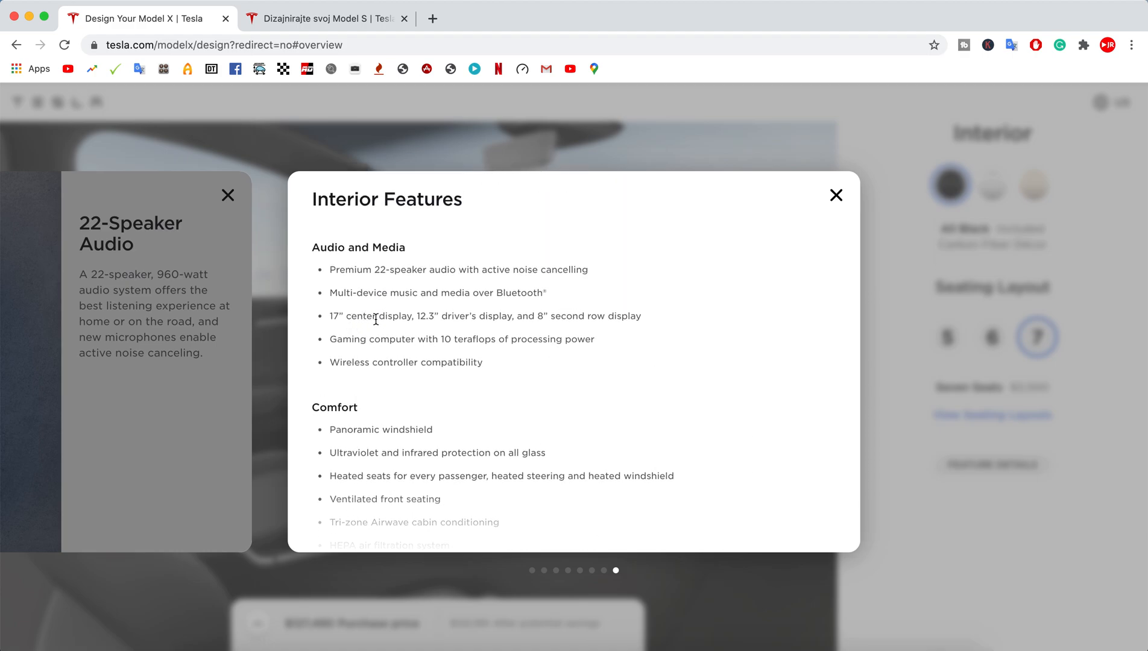
mouse_move(468, 321)
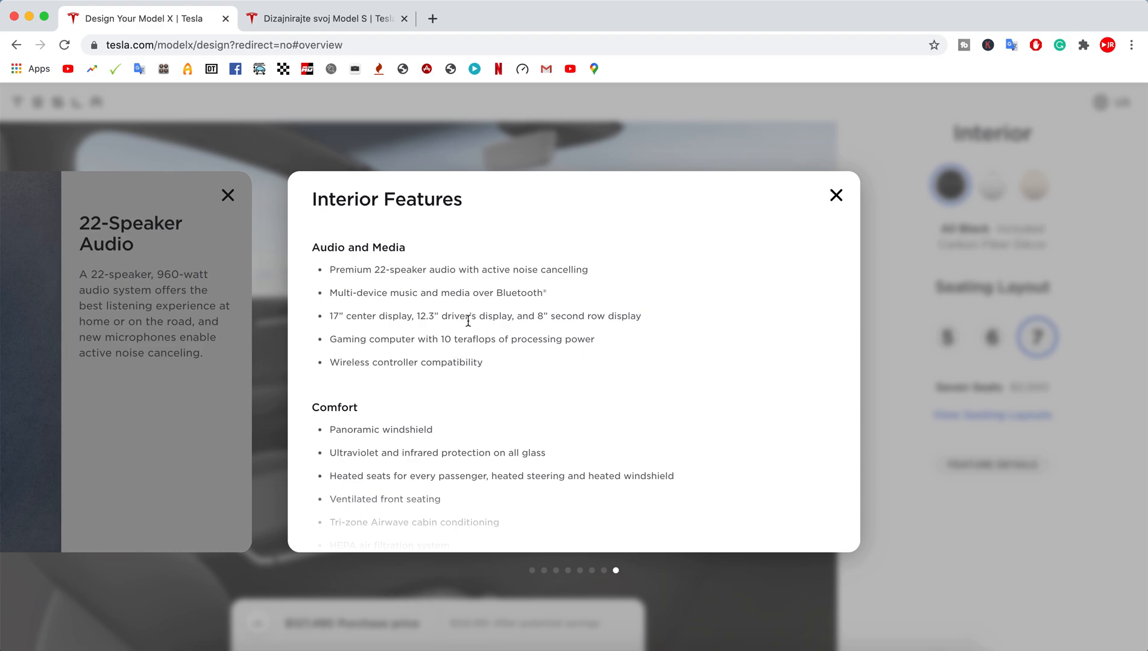
mouse_move(673, 318)
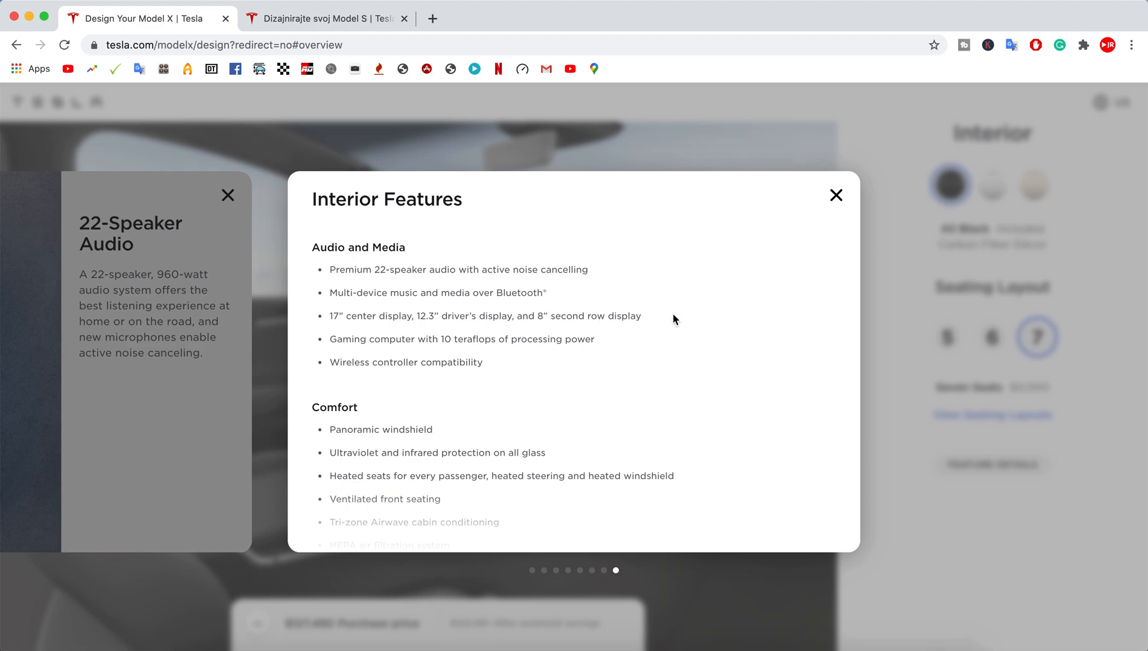
Scroll the Interior Features list through Comfort, Convenience and Premium Connectivity.
scroll(down, 3)
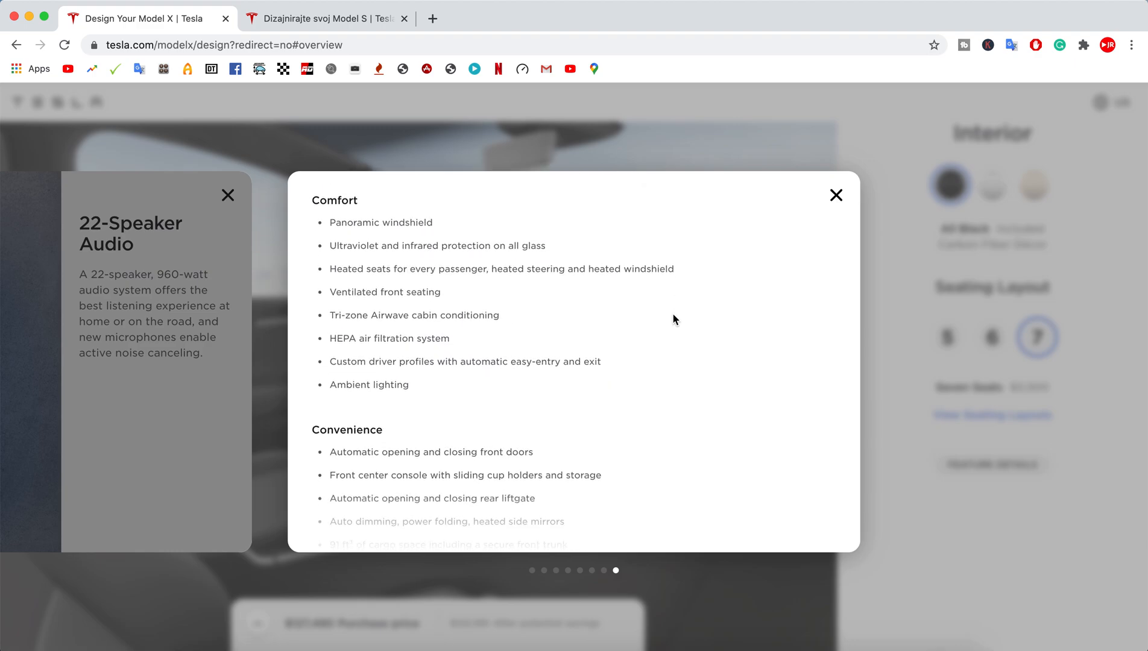
scroll(down, 3)
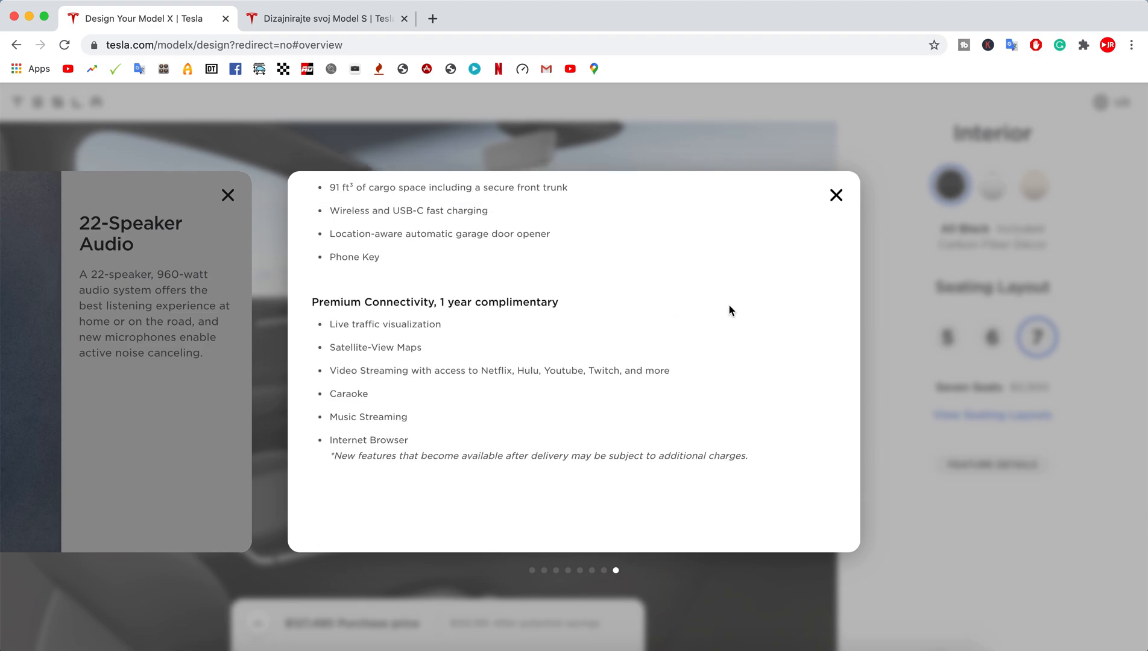
click(836, 195)
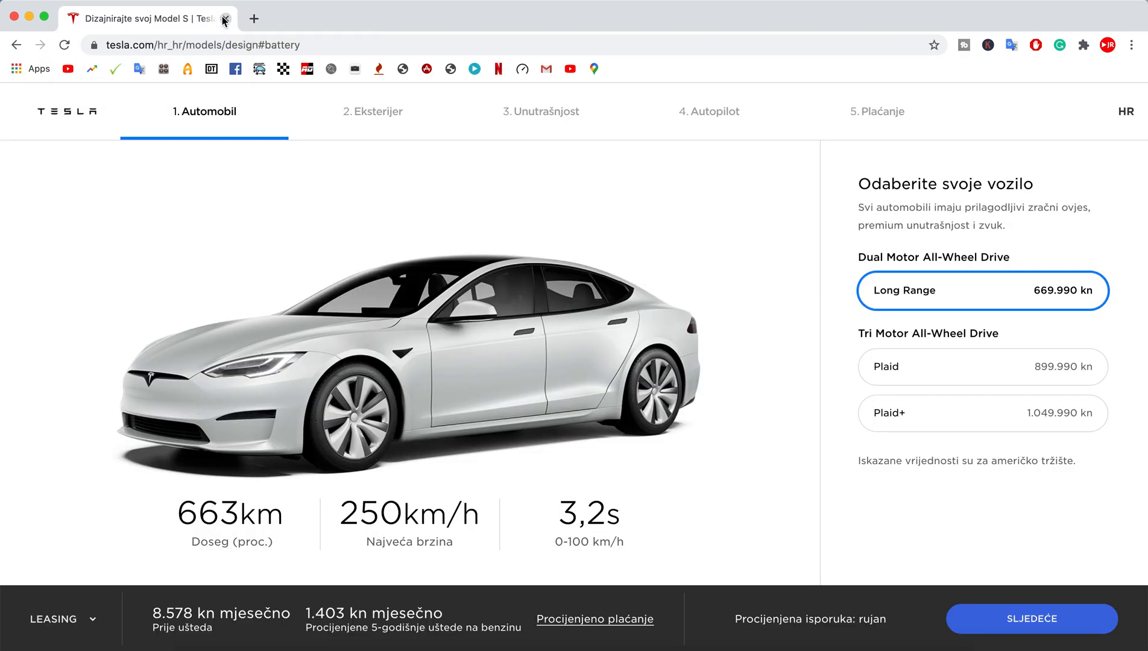
mouse_move(245, 188)
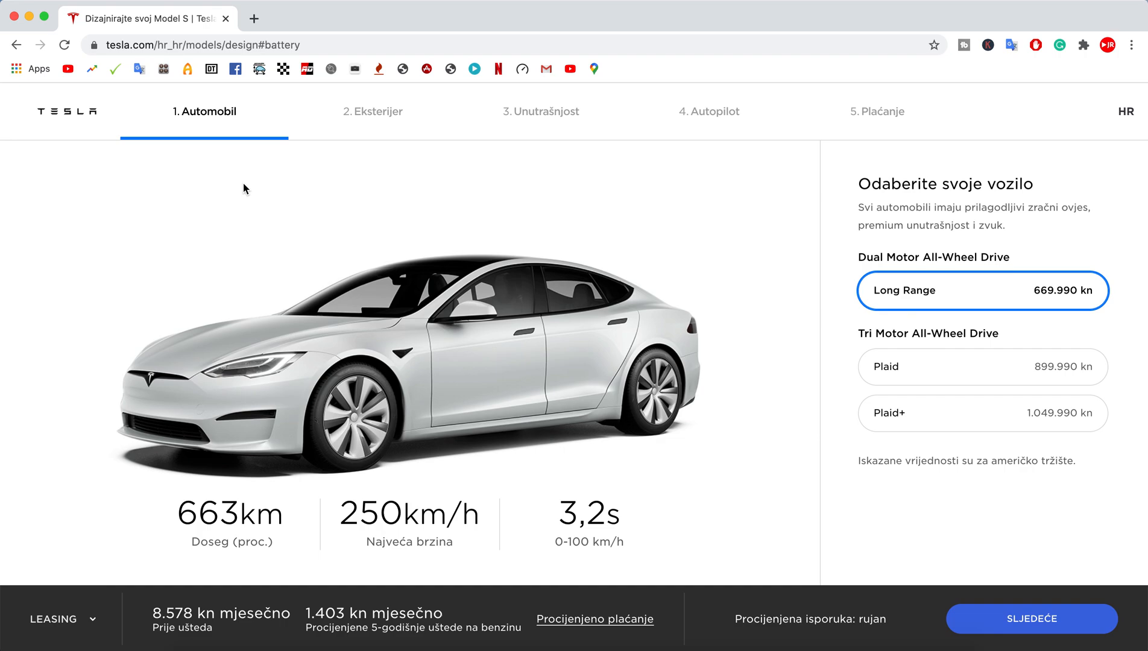
mouse_move(523, 321)
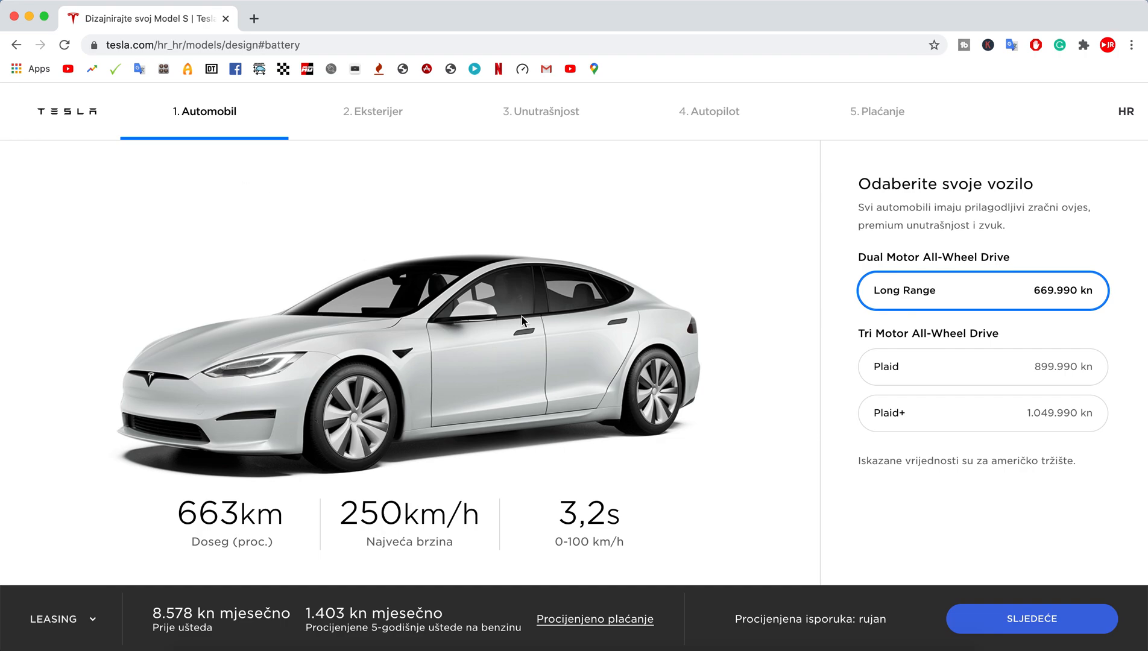
mouse_move(680, 364)
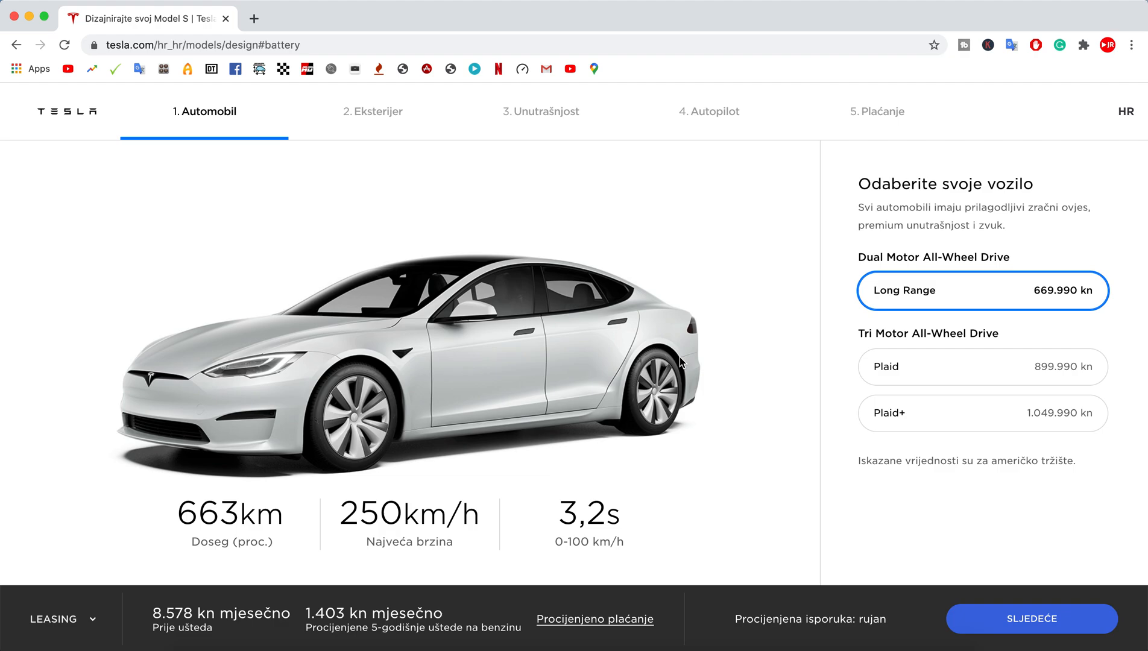
mouse_move(1032, 619)
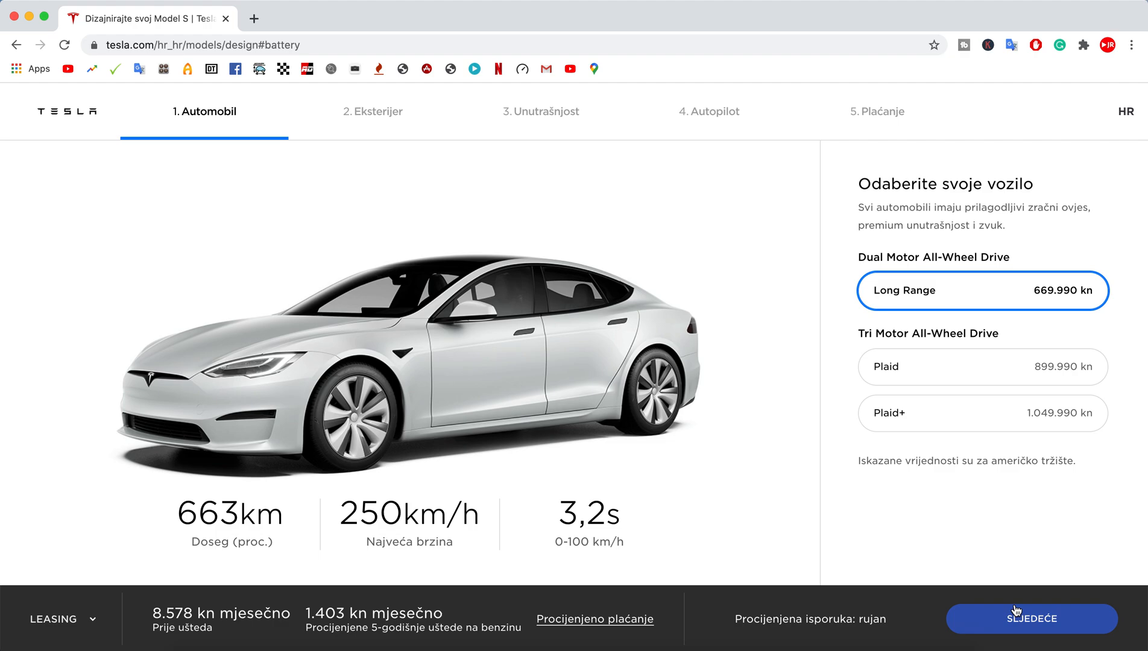